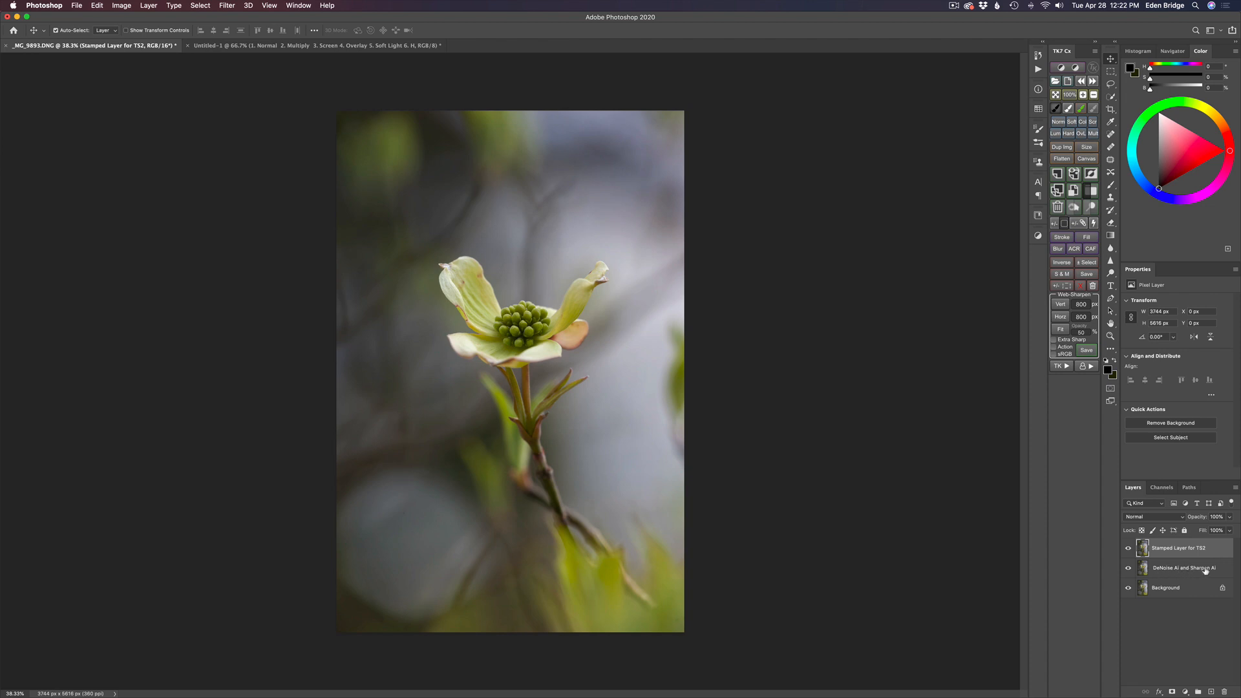
{"action": "mouse_move", "coordinate": [1186, 570]}
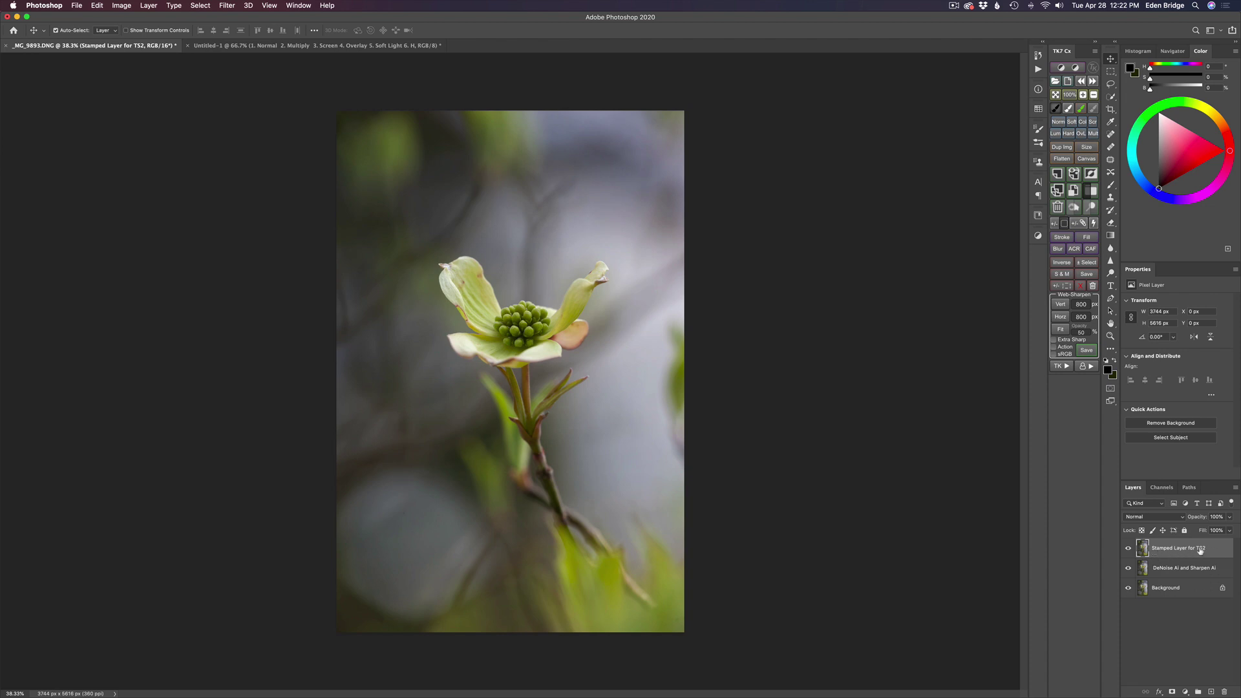
{"action": "mouse_move", "coordinate": [1180, 566]}
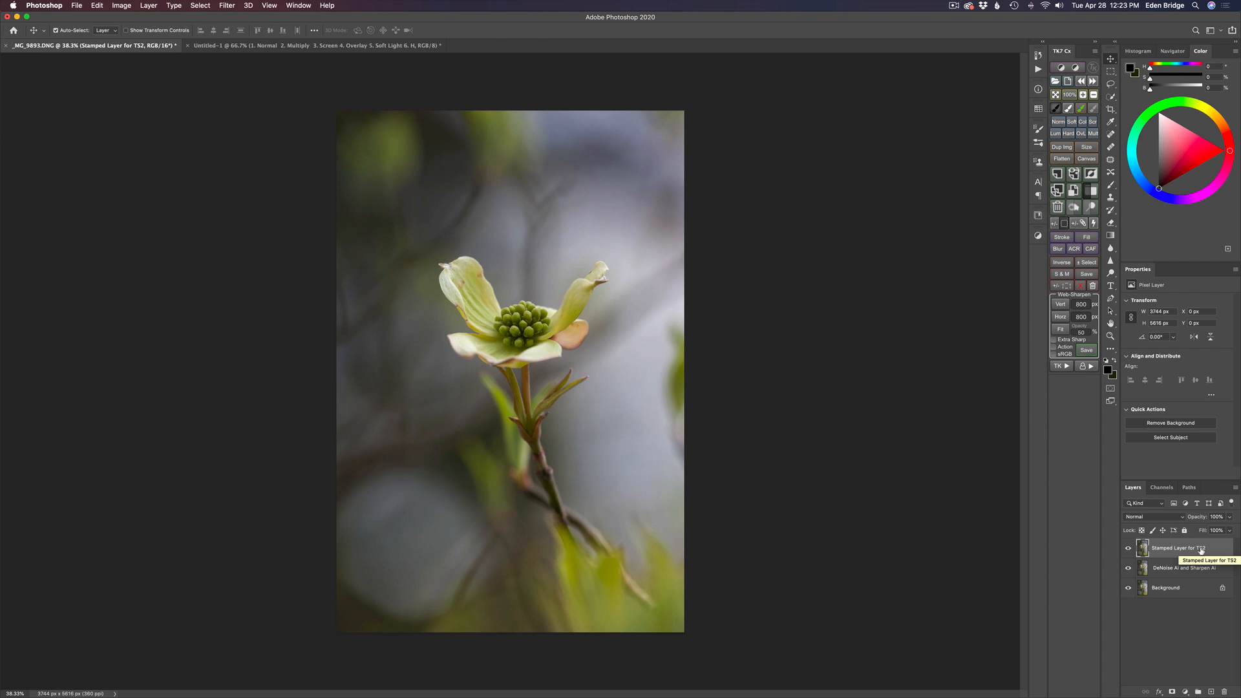
{"action": "mouse_move", "coordinate": [215, 11]}
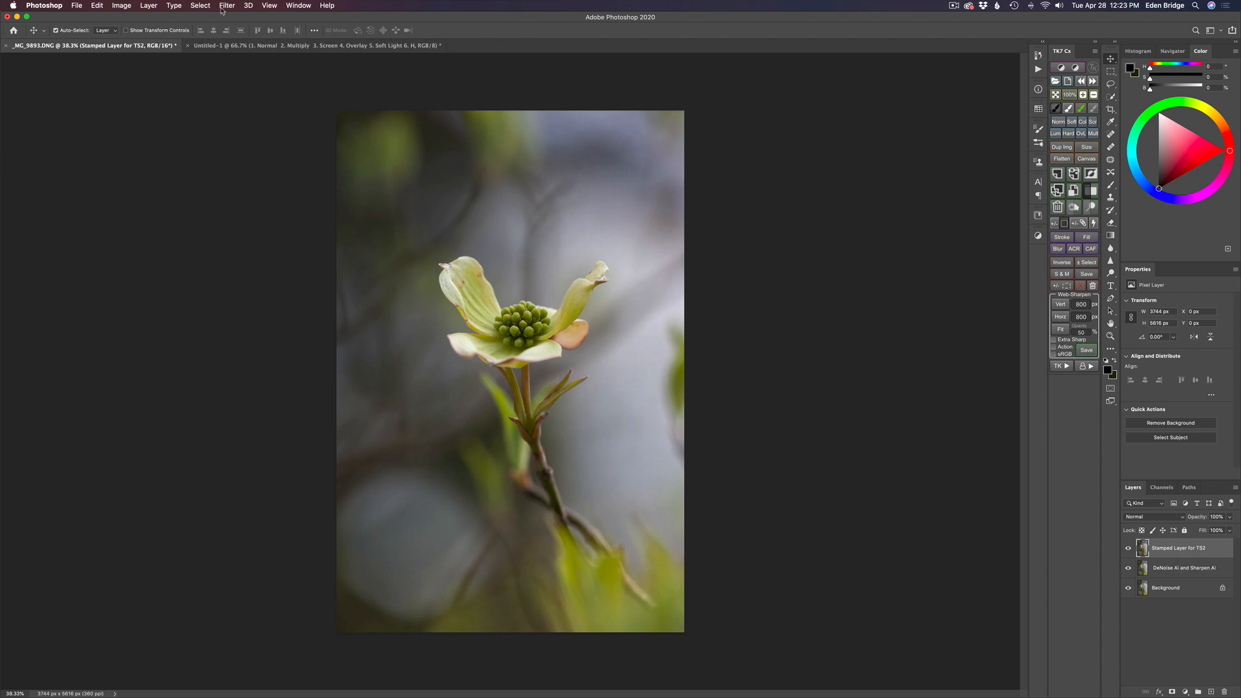
Send the stamped dogwood photo to Topaz Studio 2 and add a Texture filter
{"action": "left_click", "coordinate": [226, 5]}
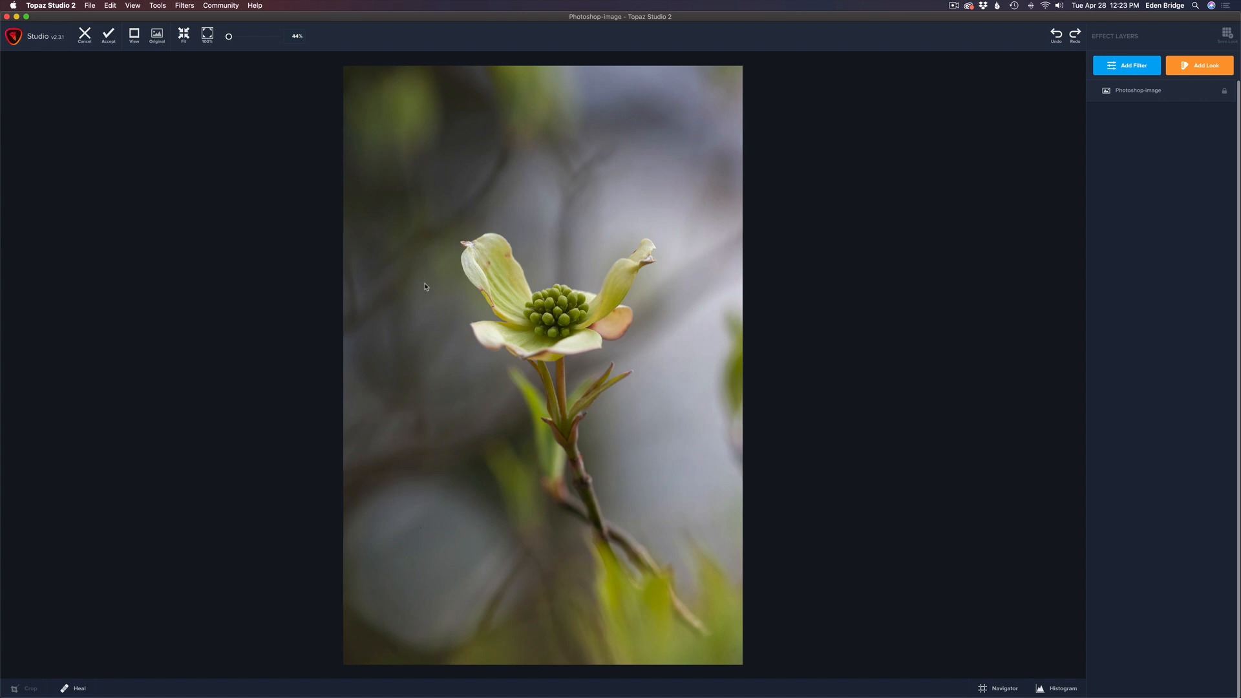
{"action": "left_click", "coordinate": [1125, 65]}
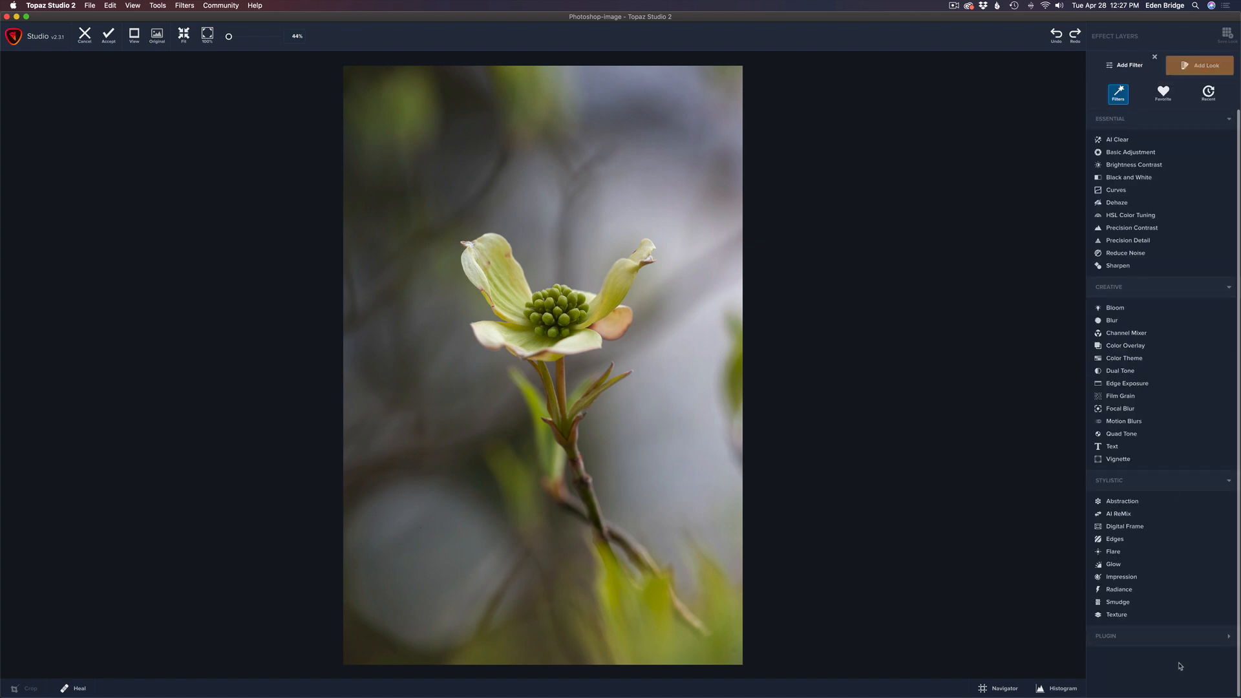
{"action": "left_click", "coordinate": [1116, 614]}
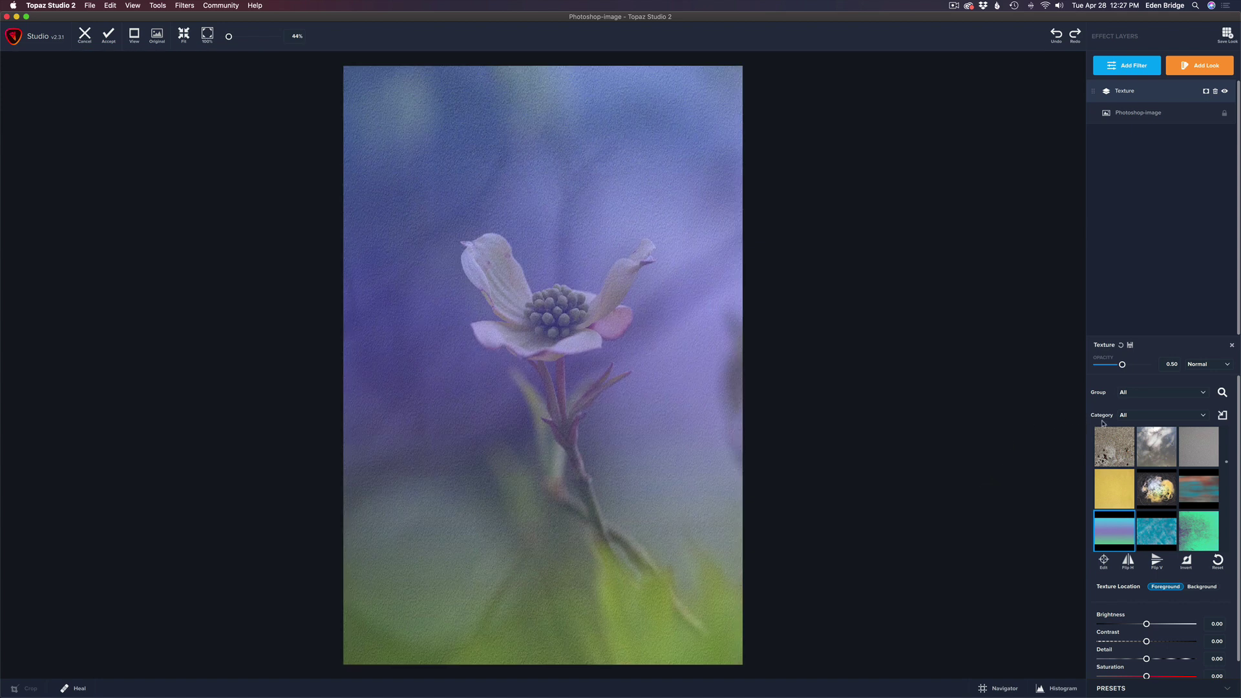
{"action": "mouse_move", "coordinate": [1168, 418]}
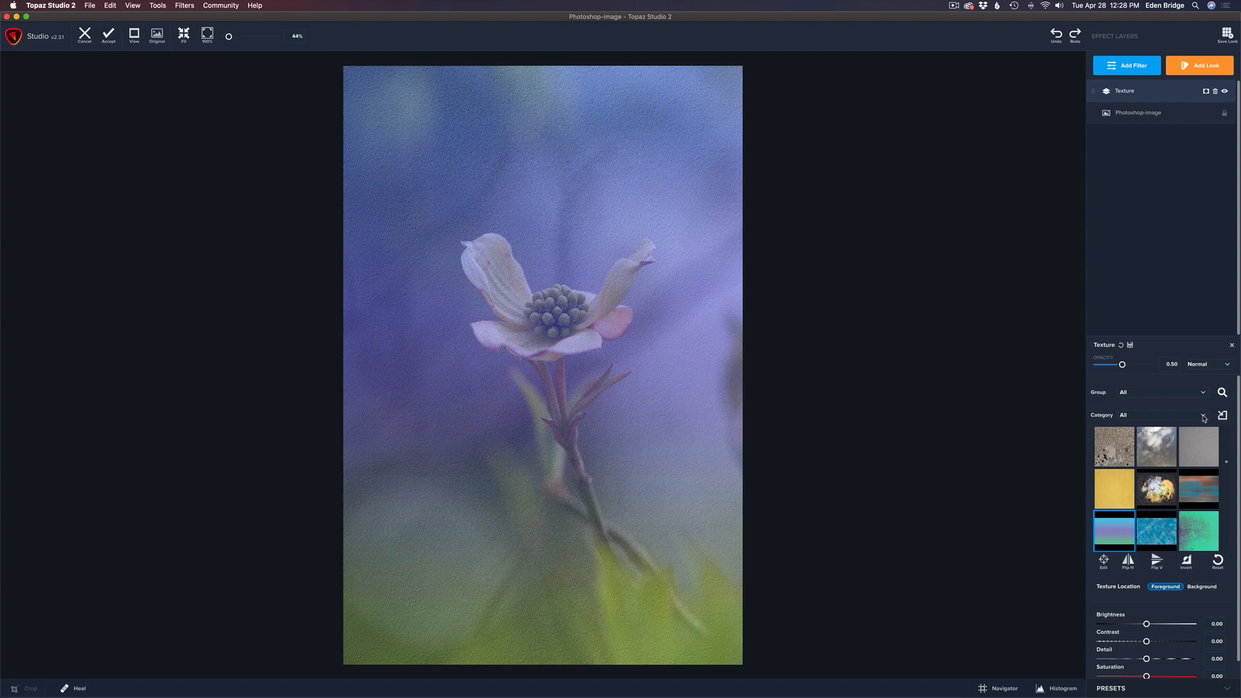
Show the 2 Lil Owls texture category and try its first three textures, ending on warm brown grunge
{"action": "left_click", "coordinate": [1202, 414]}
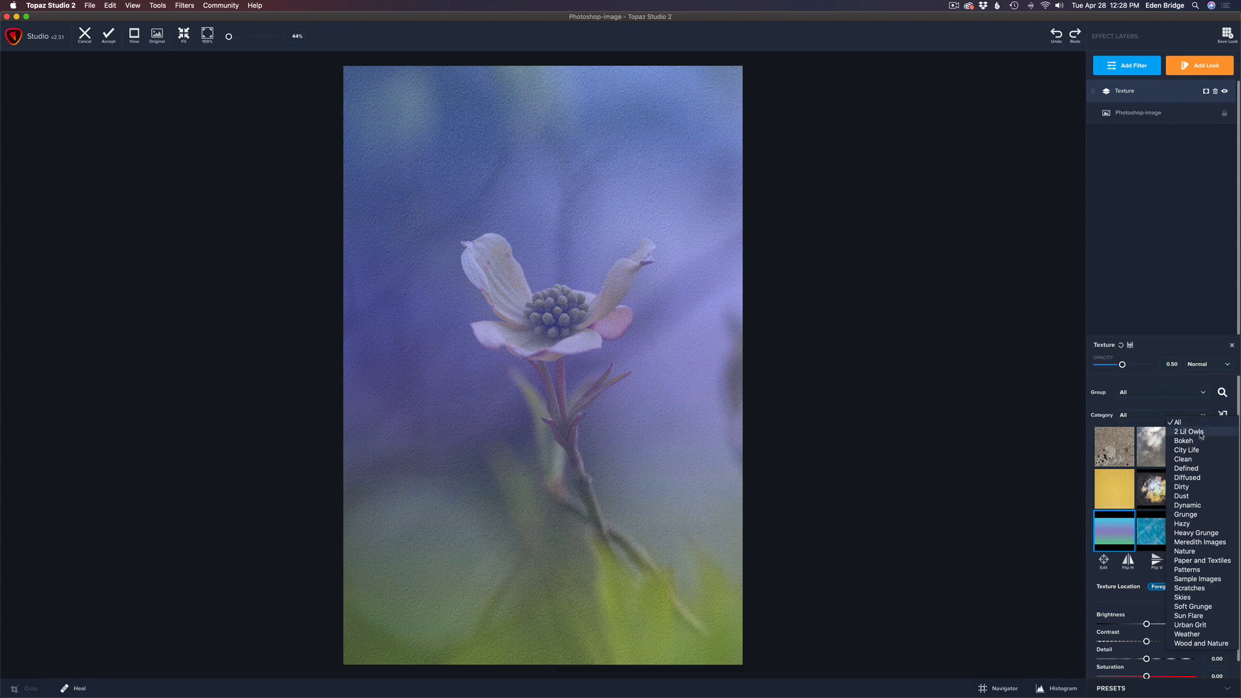
{"action": "left_click", "coordinate": [1189, 431]}
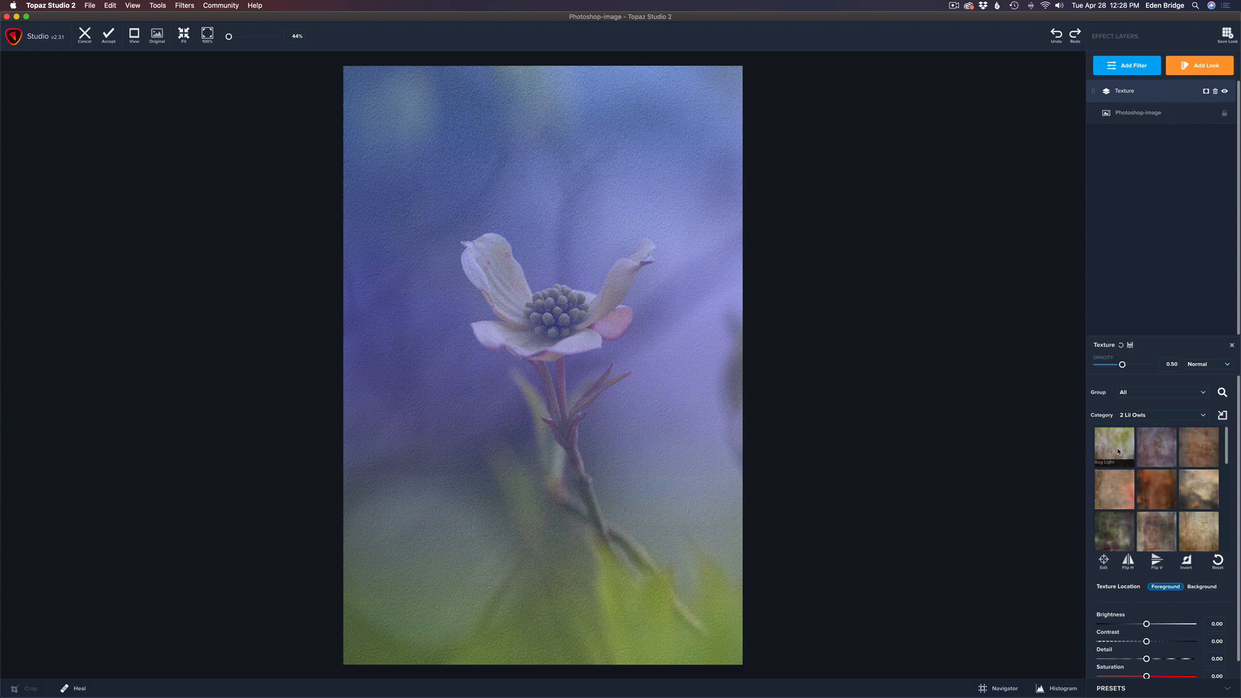
{"action": "mouse_move", "coordinate": [1154, 432]}
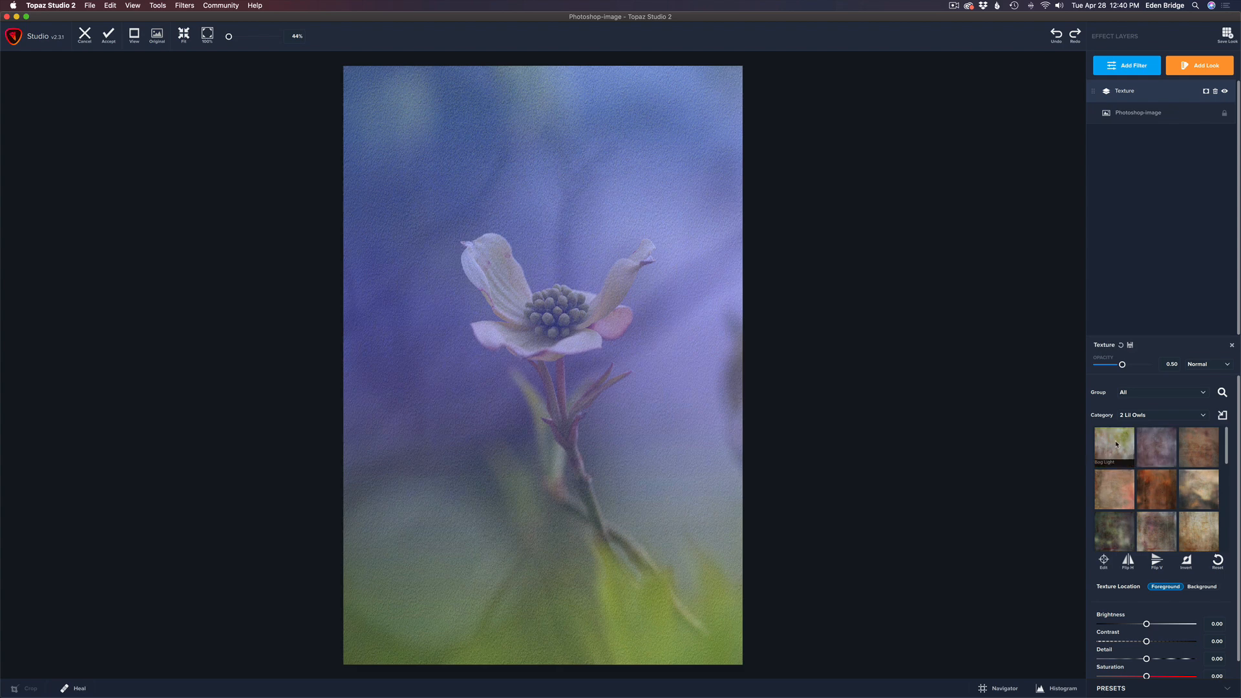
{"action": "left_click", "coordinate": [1114, 447]}
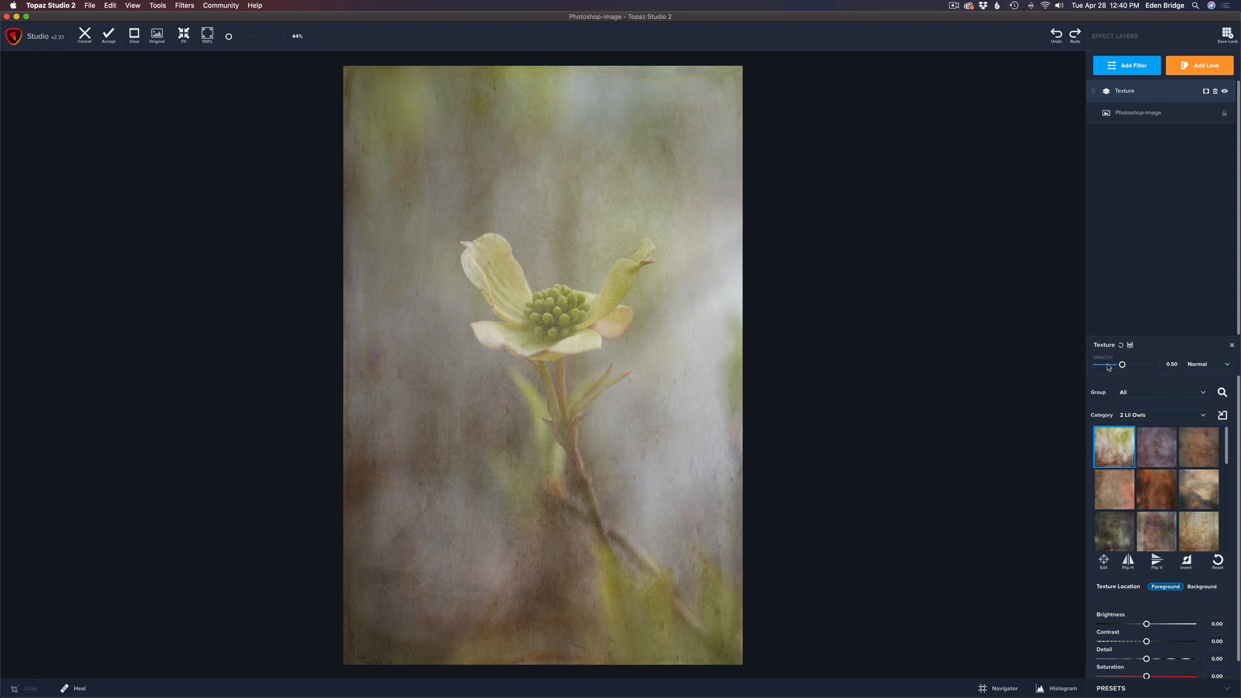
{"action": "mouse_move", "coordinate": [1123, 366]}
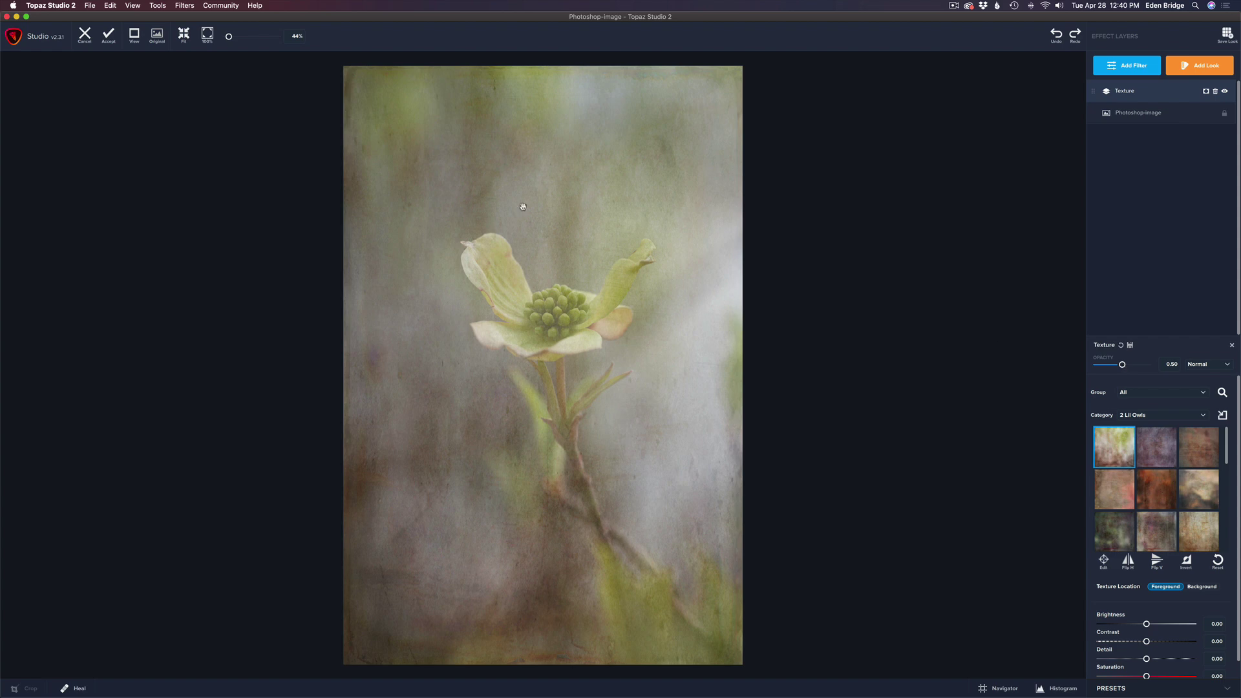
{"action": "mouse_move", "coordinate": [1156, 448]}
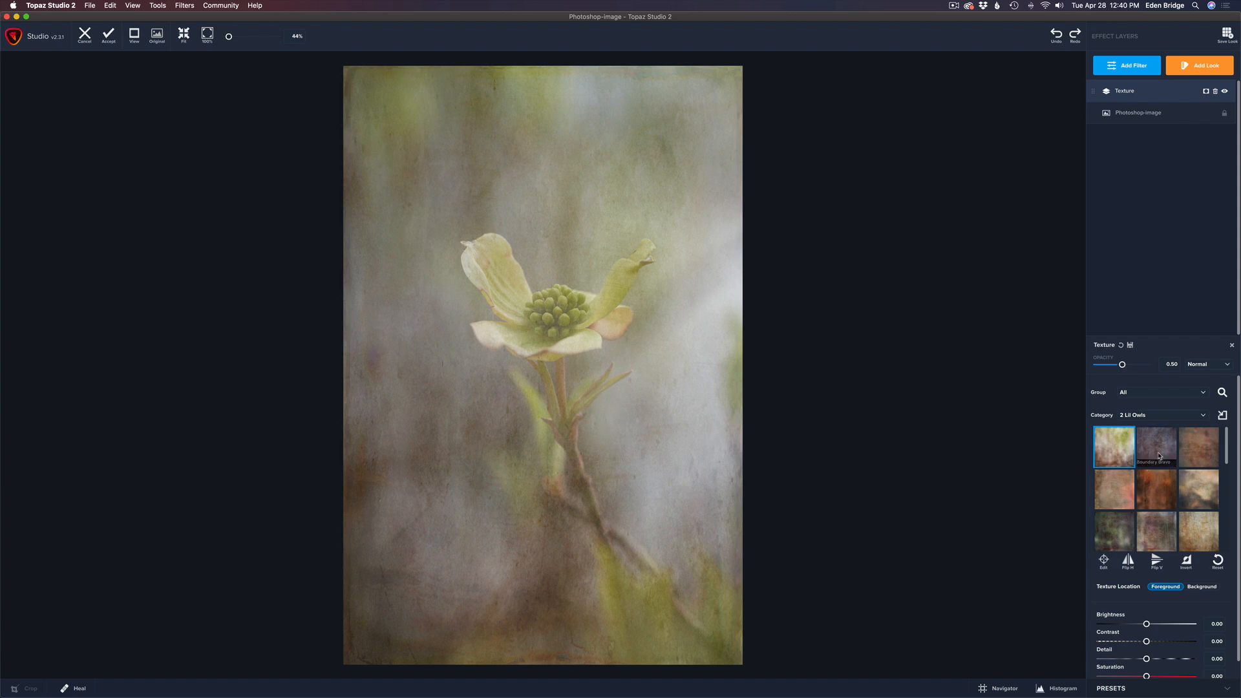
{"action": "left_click", "coordinate": [1156, 447]}
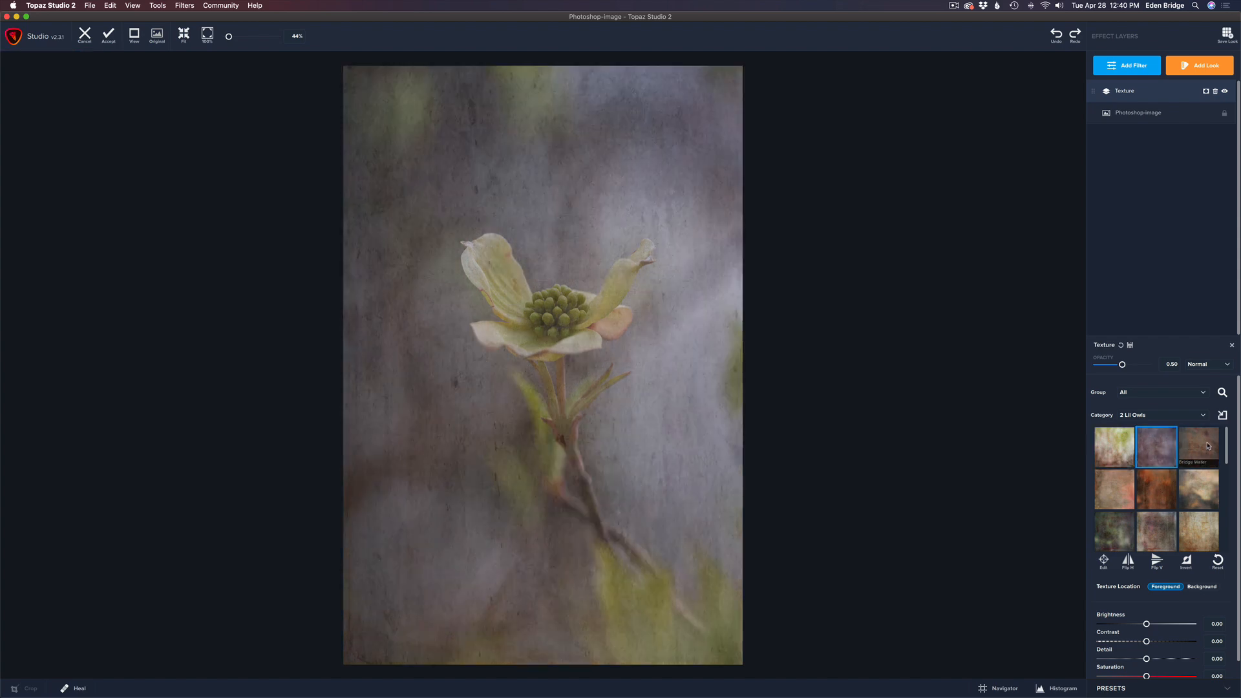
{"action": "left_click", "coordinate": [1199, 447]}
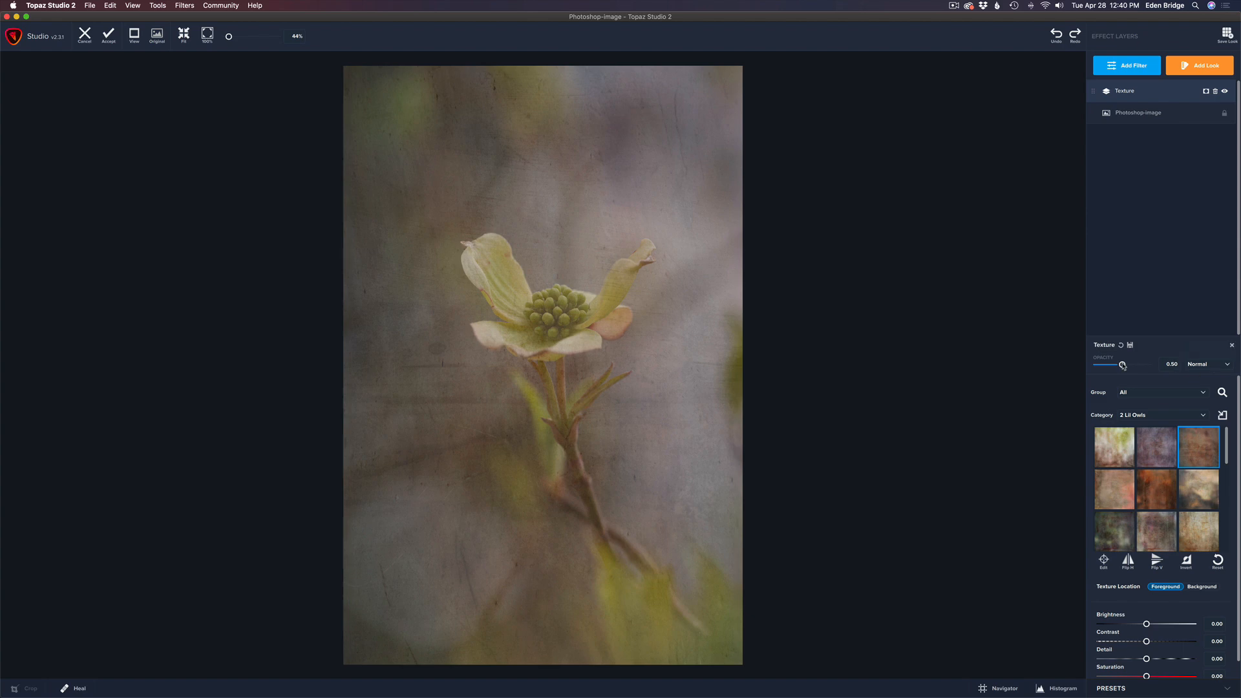
Vary the texture opacity between about 0.4 and 1.00, finishing at full strength
{"action": "left_click_drag", "start_coordinate": [1121, 363], "coordinate": [1146, 363]}
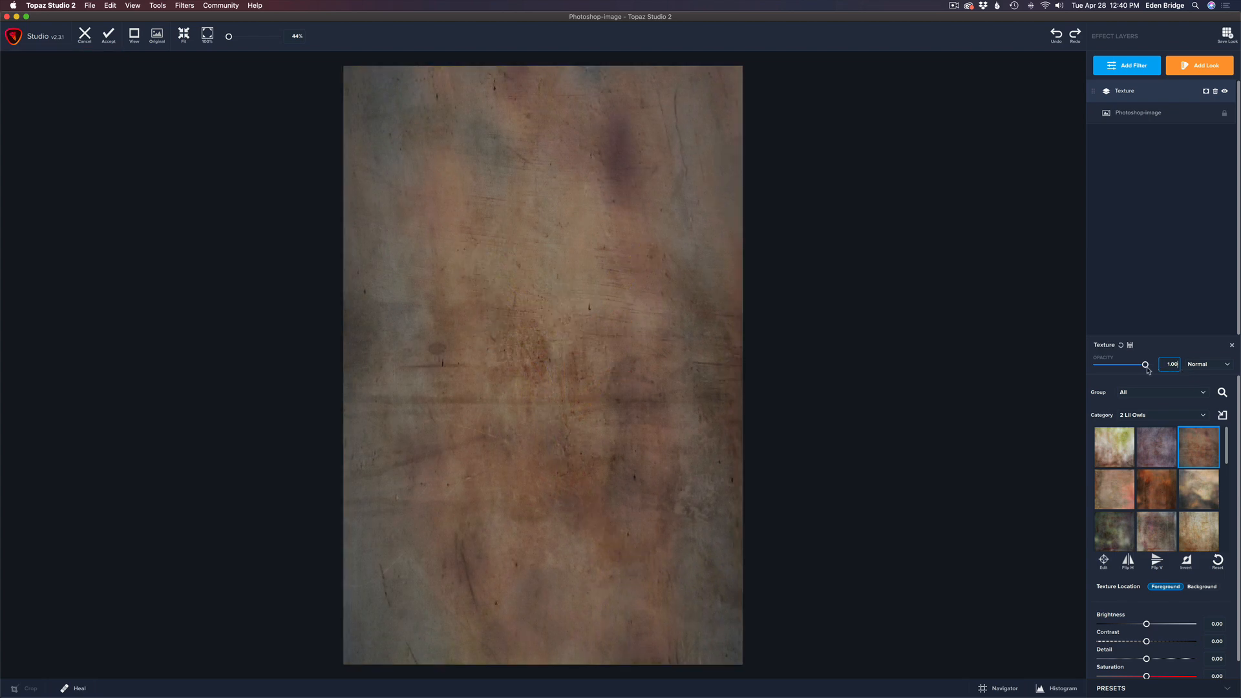
{"action": "left_click_drag", "start_coordinate": [1144, 364], "coordinate": [1123, 364]}
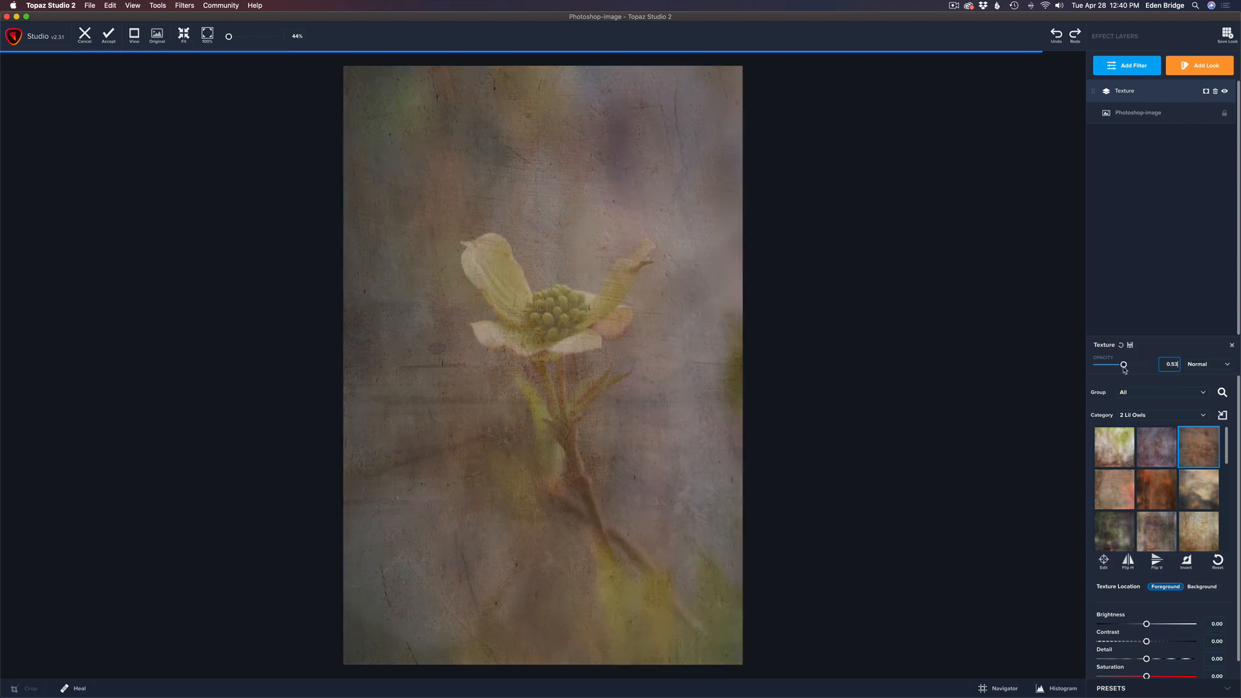
{"action": "left_click_drag", "start_coordinate": [1124, 364], "coordinate": [1120, 364]}
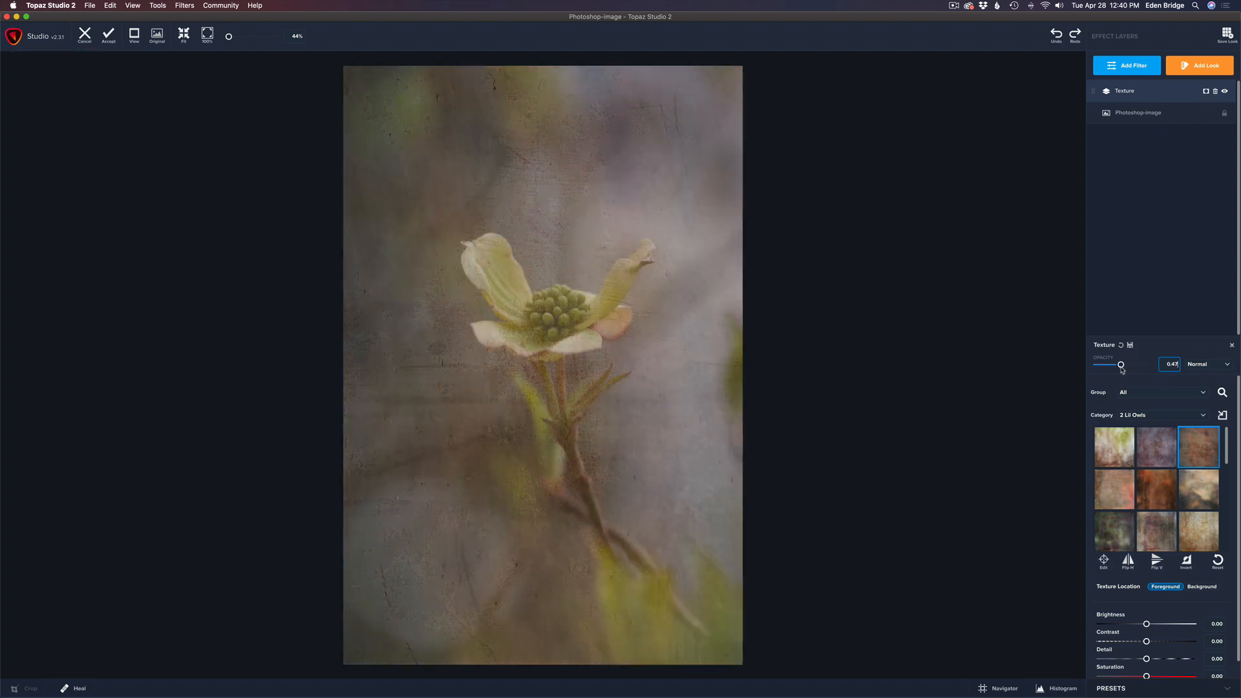
{"action": "left_click_drag", "start_coordinate": [1120, 365], "coordinate": [1113, 364]}
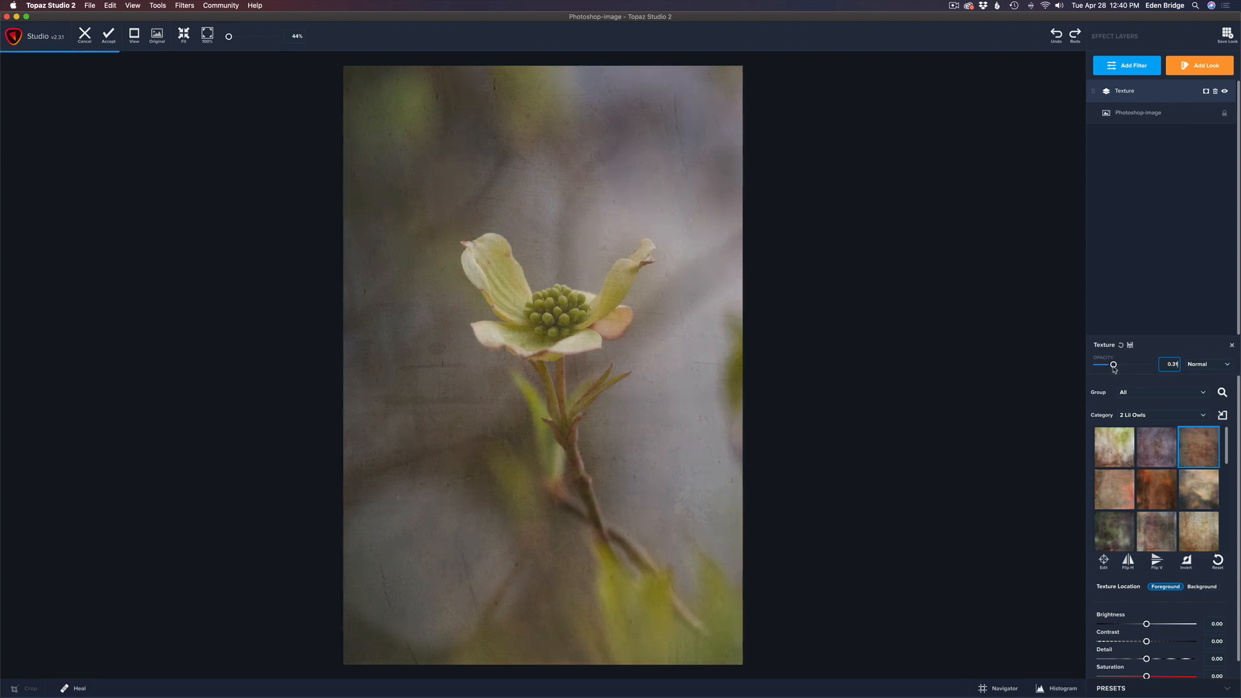
{"action": "left_click_drag", "start_coordinate": [1113, 364], "coordinate": [1117, 365]}
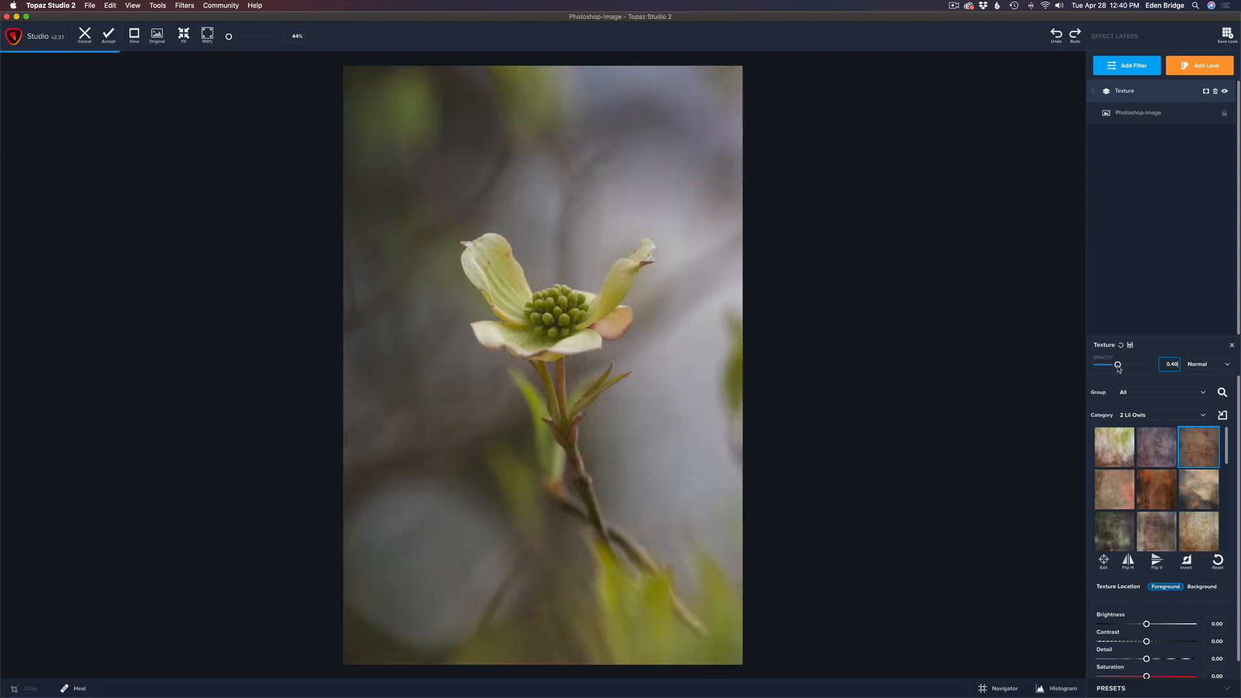
{"action": "left_click_drag", "start_coordinate": [1117, 364], "coordinate": [1122, 365]}
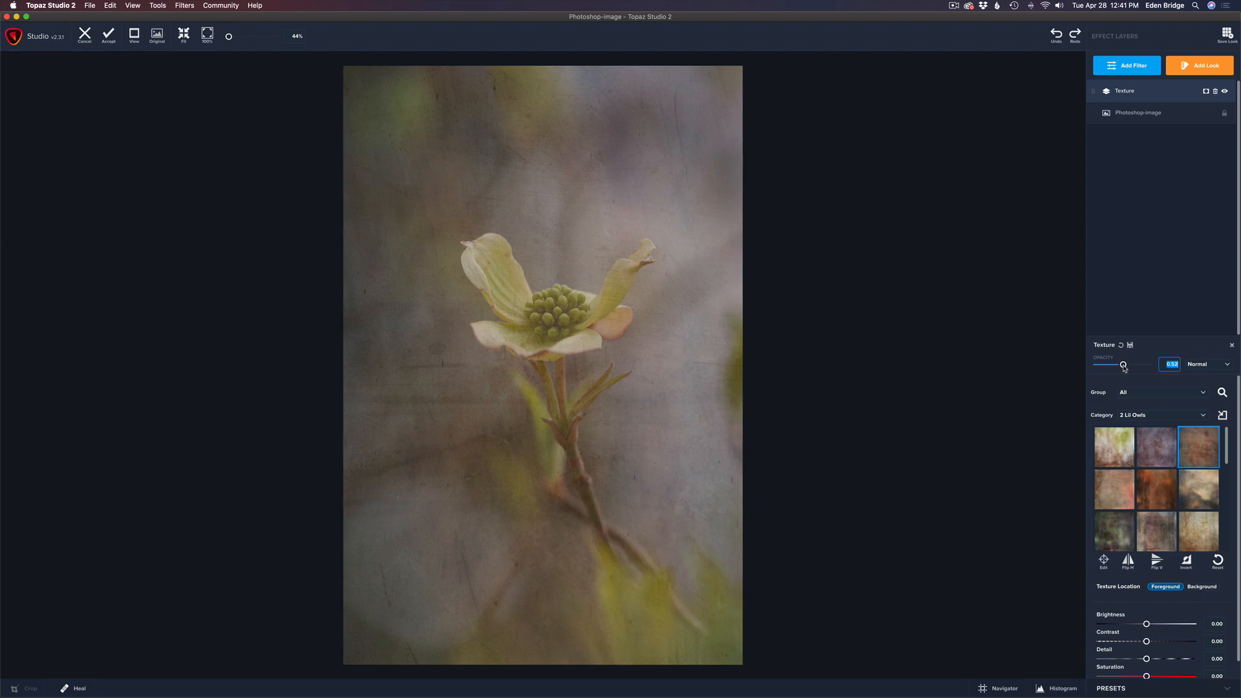
{"action": "left_click_drag", "start_coordinate": [1122, 364], "coordinate": [1144, 364]}
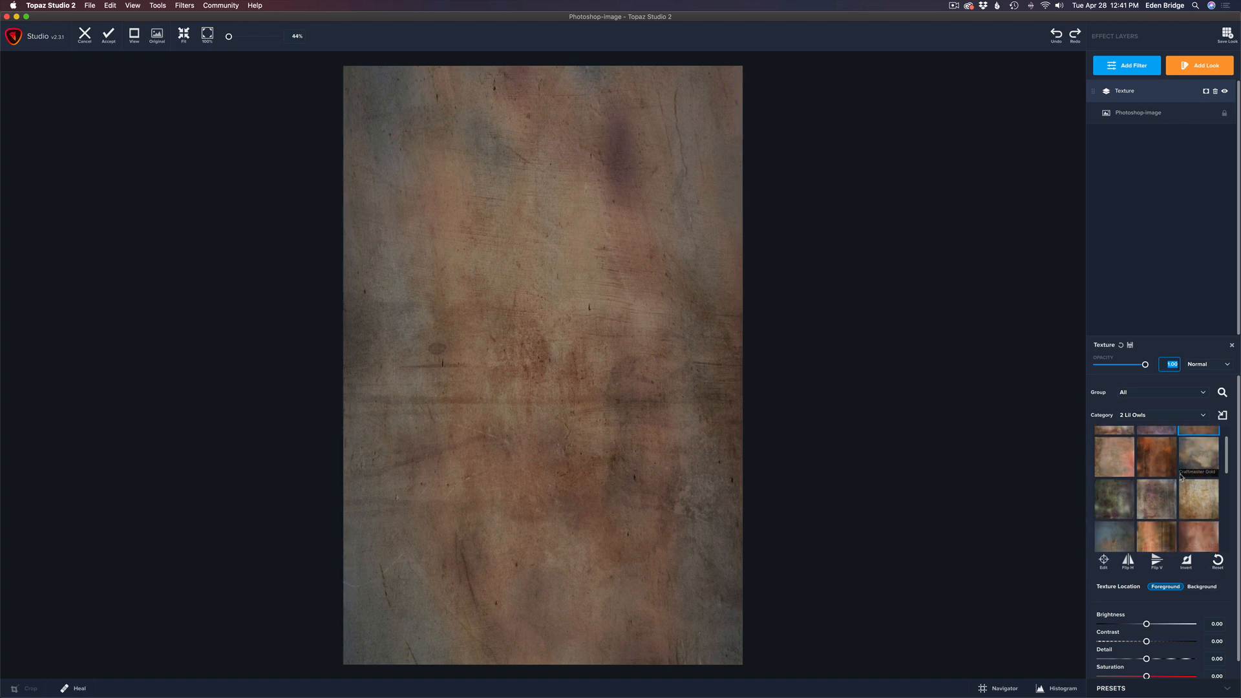
{"action": "mouse_move", "coordinate": [1199, 460]}
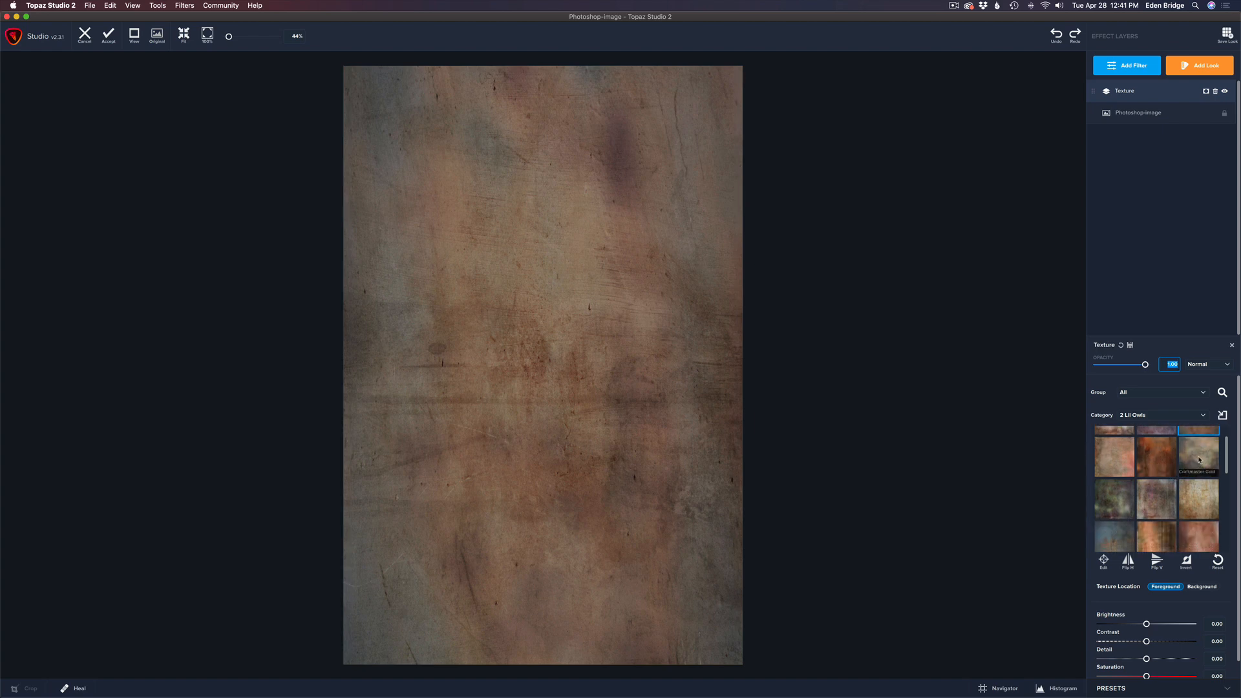
Cycle through beige, rusty orange and dark green textures, settling on the bluish-grey mottled one
{"action": "left_click", "coordinate": [1198, 456]}
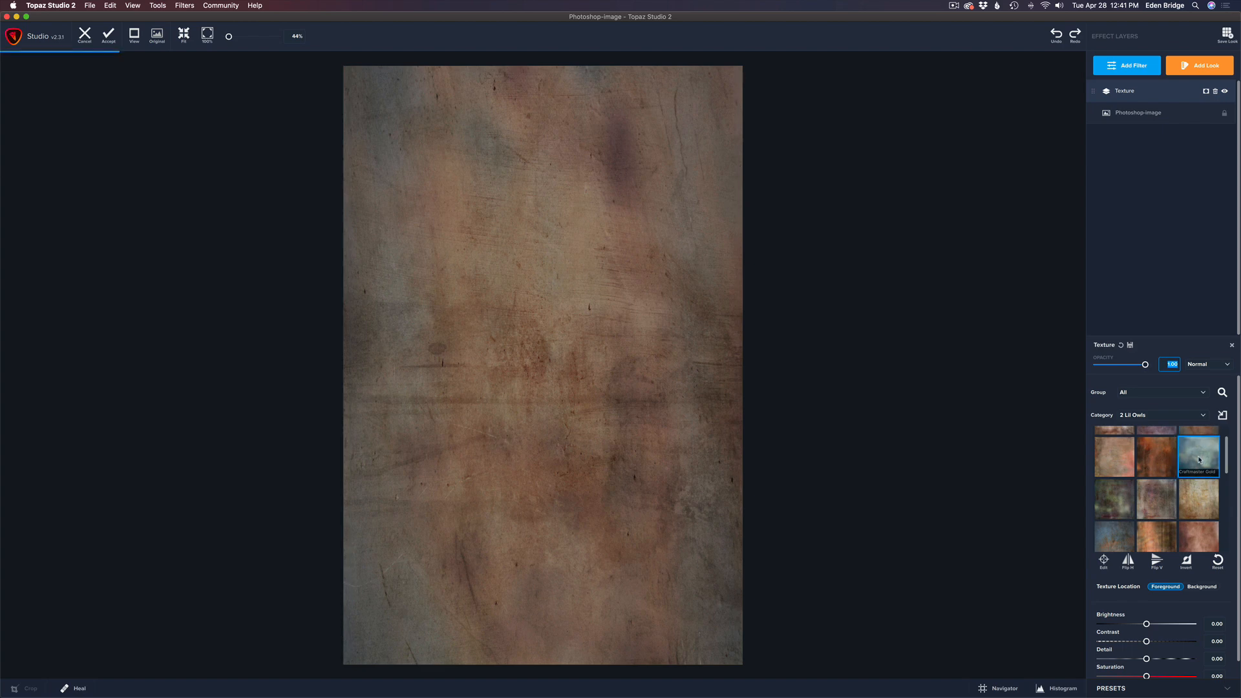
{"action": "left_click", "coordinate": [1198, 451]}
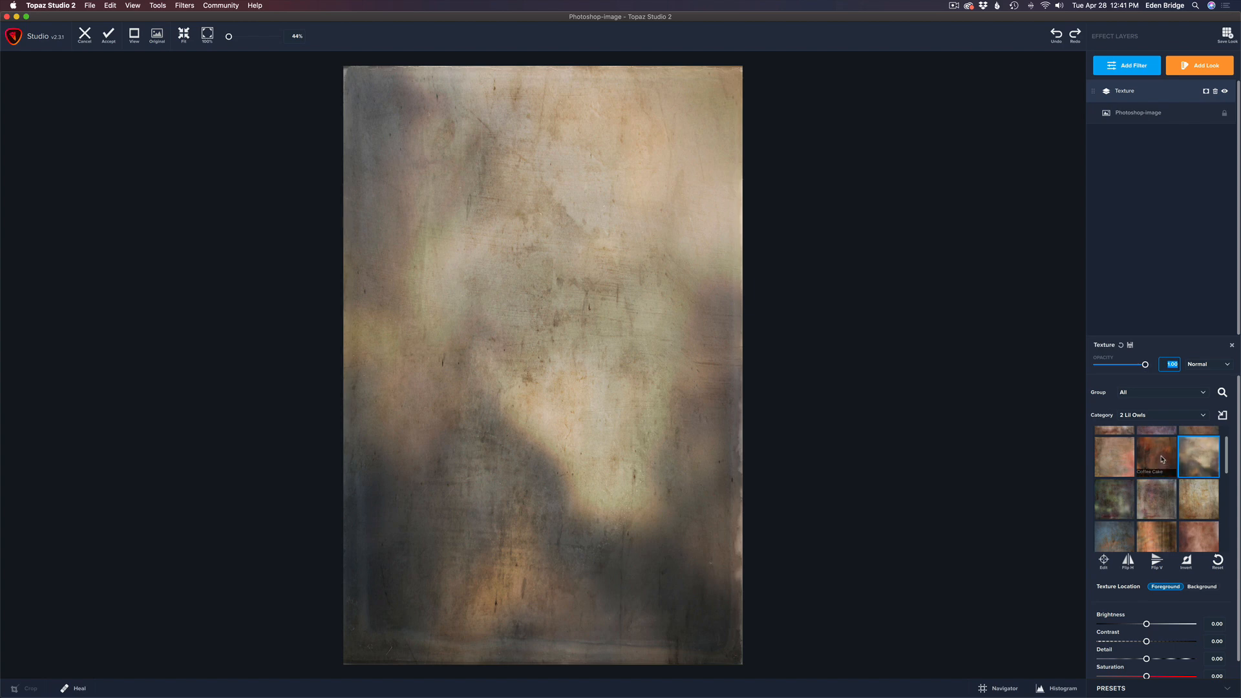
{"action": "left_click", "coordinate": [1156, 455]}
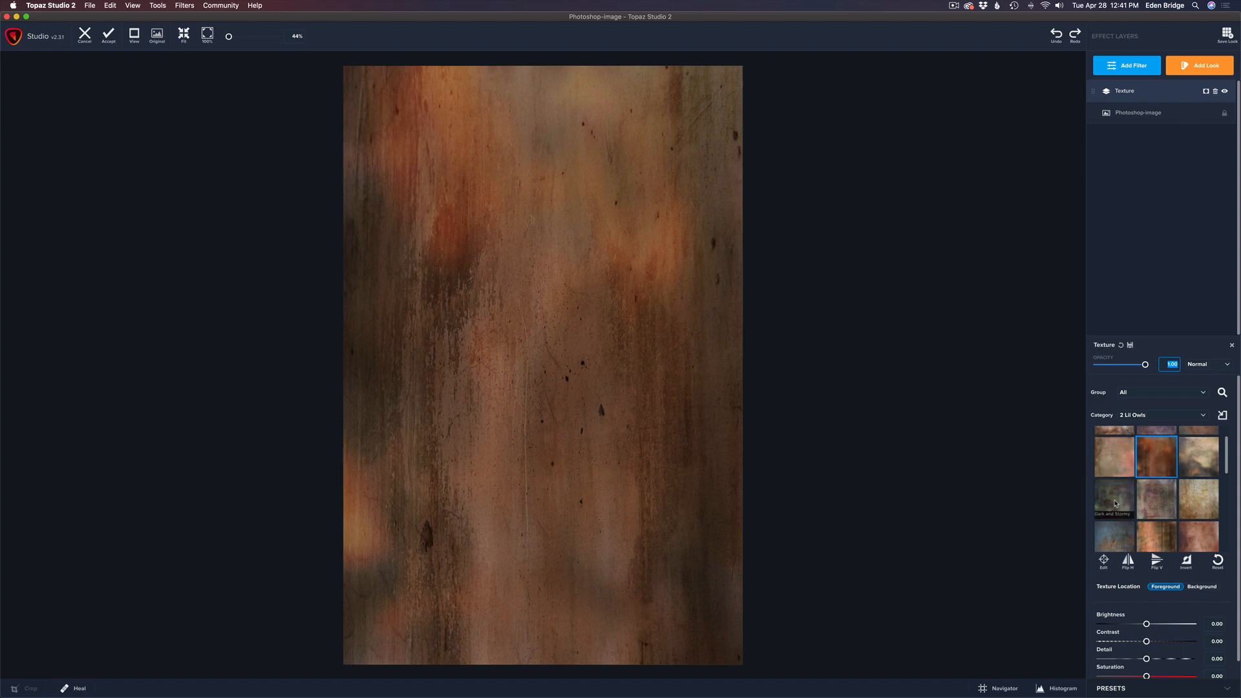
{"action": "left_click", "coordinate": [1114, 498]}
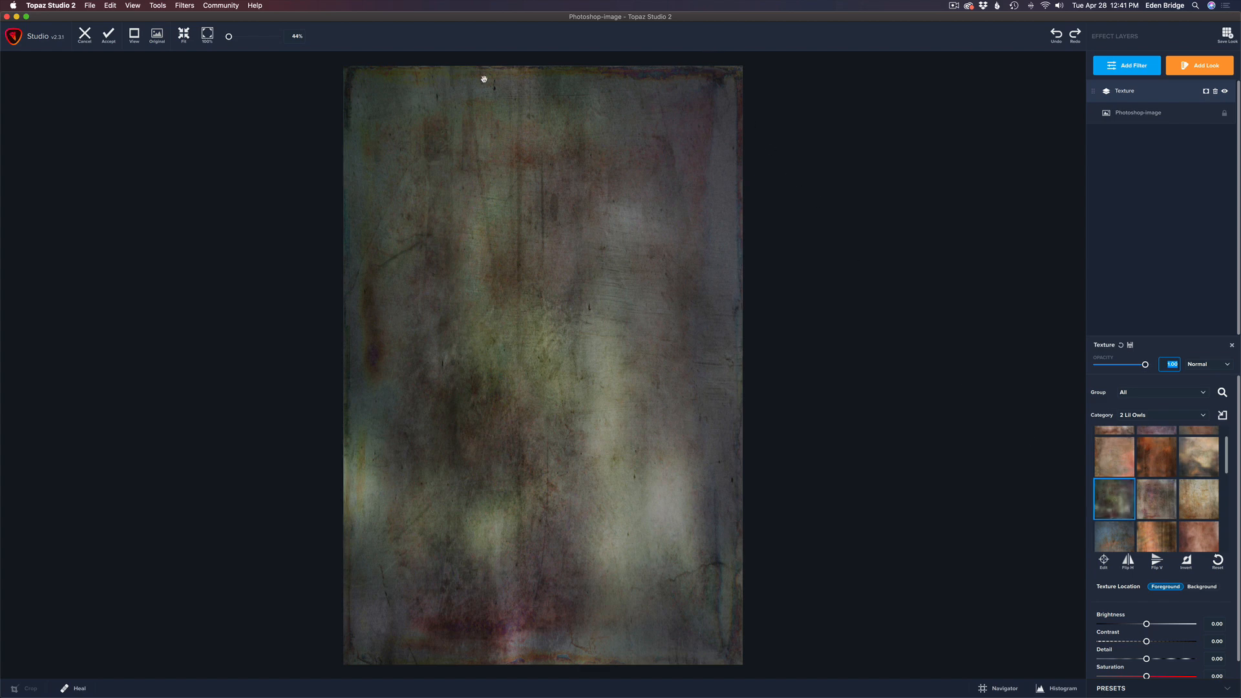
{"action": "mouse_move", "coordinate": [1156, 505]}
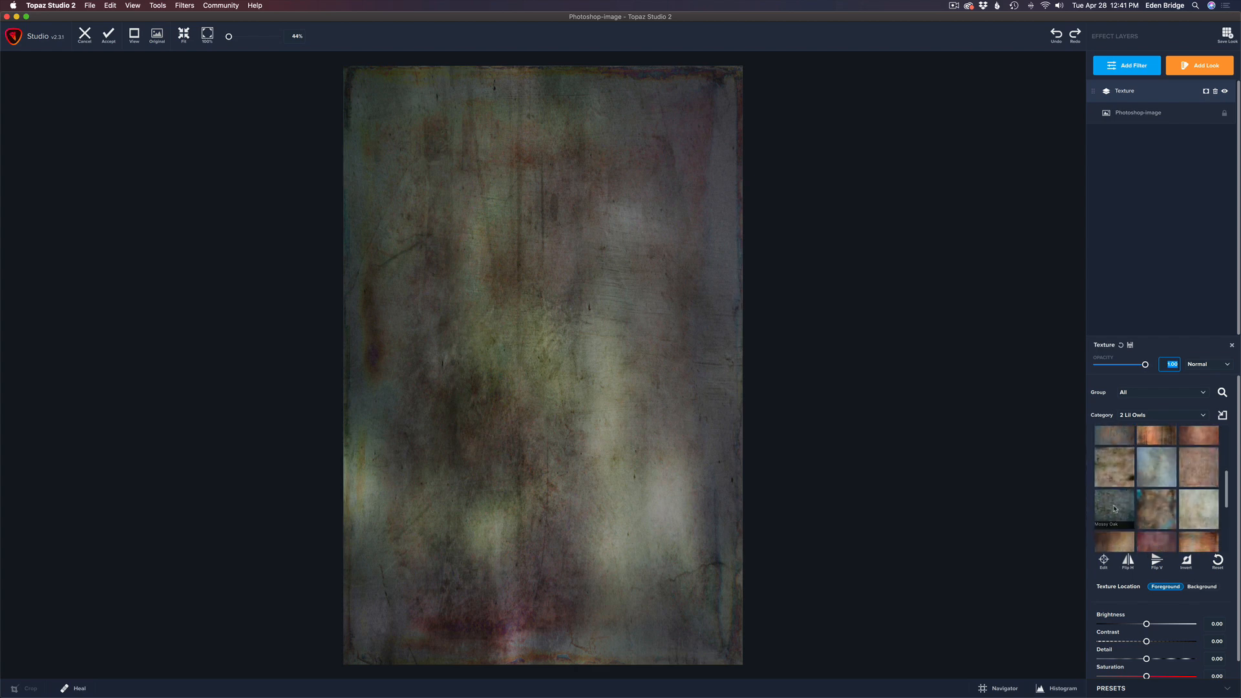
{"action": "left_click", "coordinate": [1114, 509]}
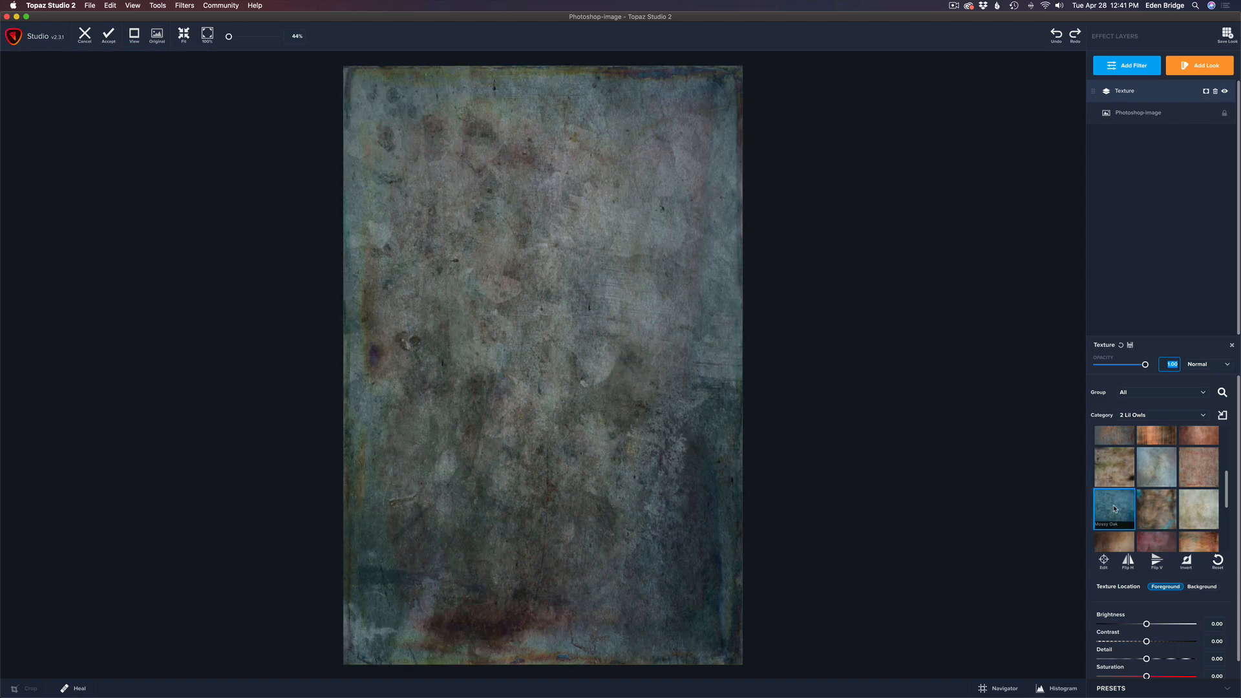
{"action": "mouse_move", "coordinate": [1189, 508]}
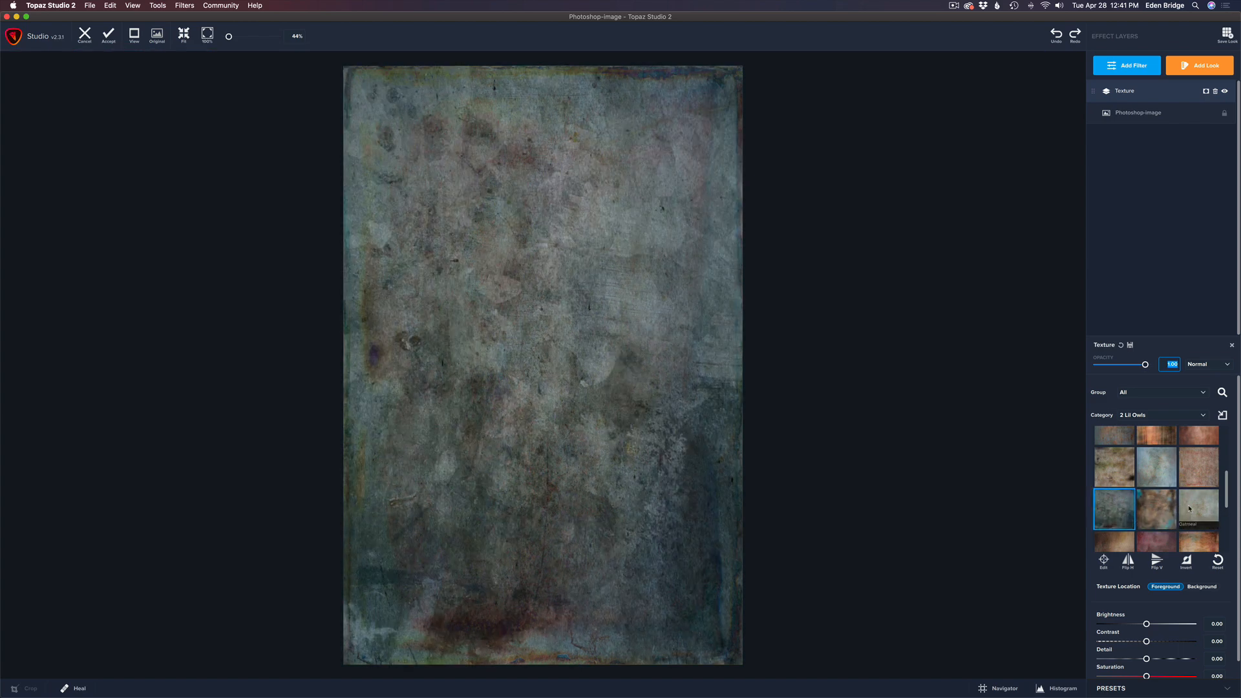
{"action": "left_click", "coordinate": [1156, 561]}
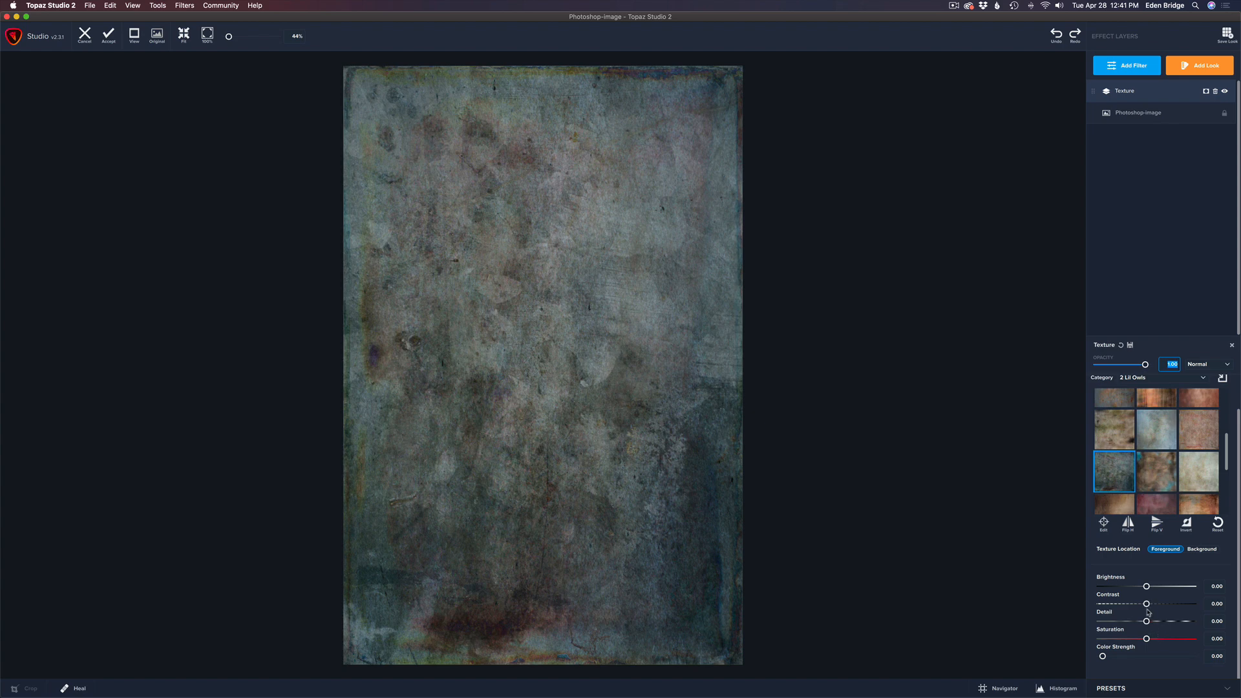
{"action": "mouse_move", "coordinate": [1153, 651]}
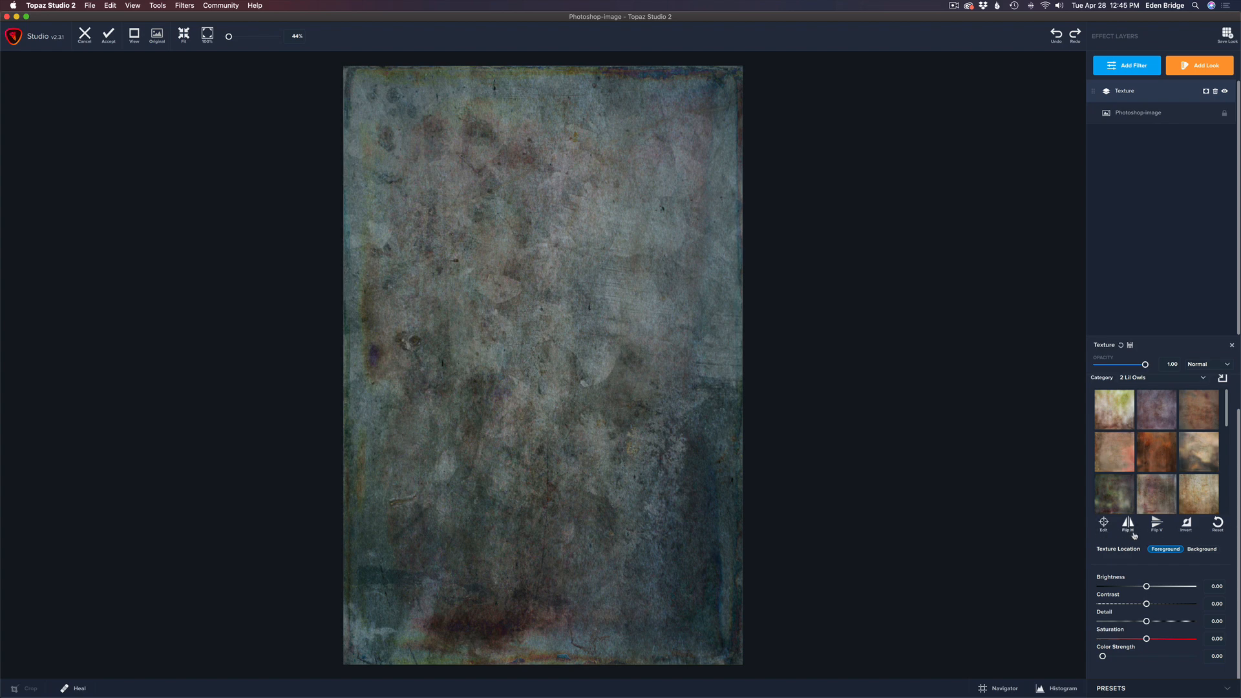
{"action": "mouse_move", "coordinate": [1128, 526]}
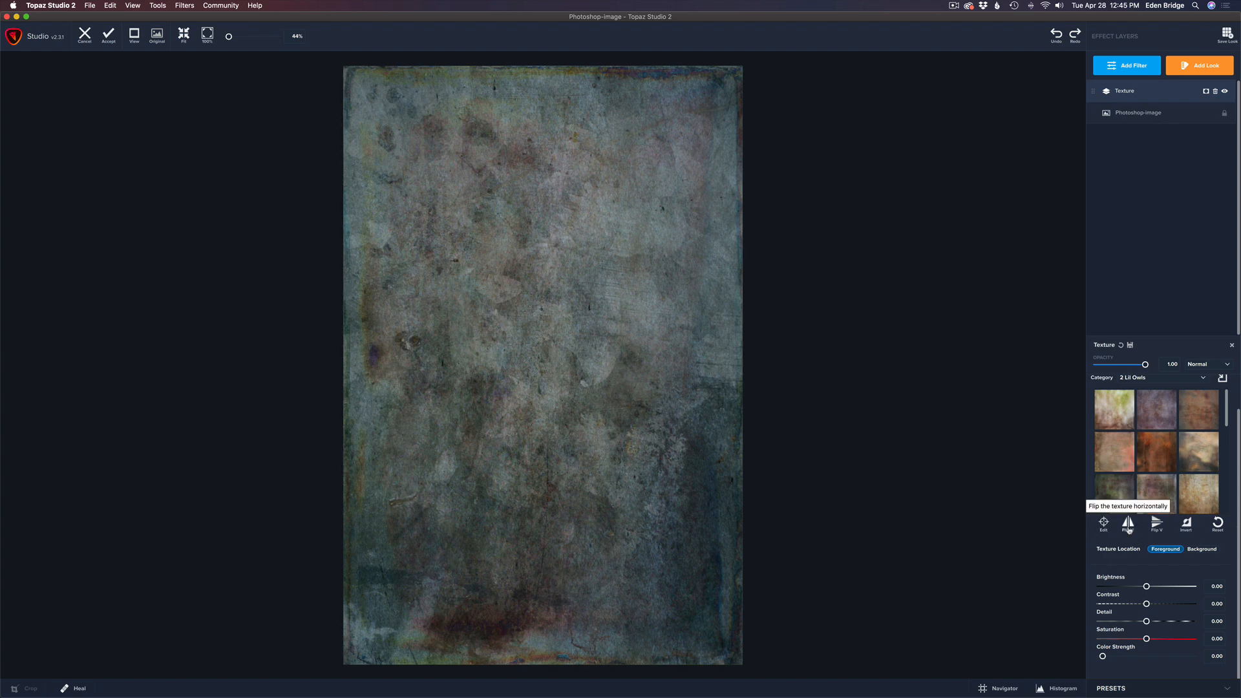
{"action": "left_click", "coordinate": [1126, 525]}
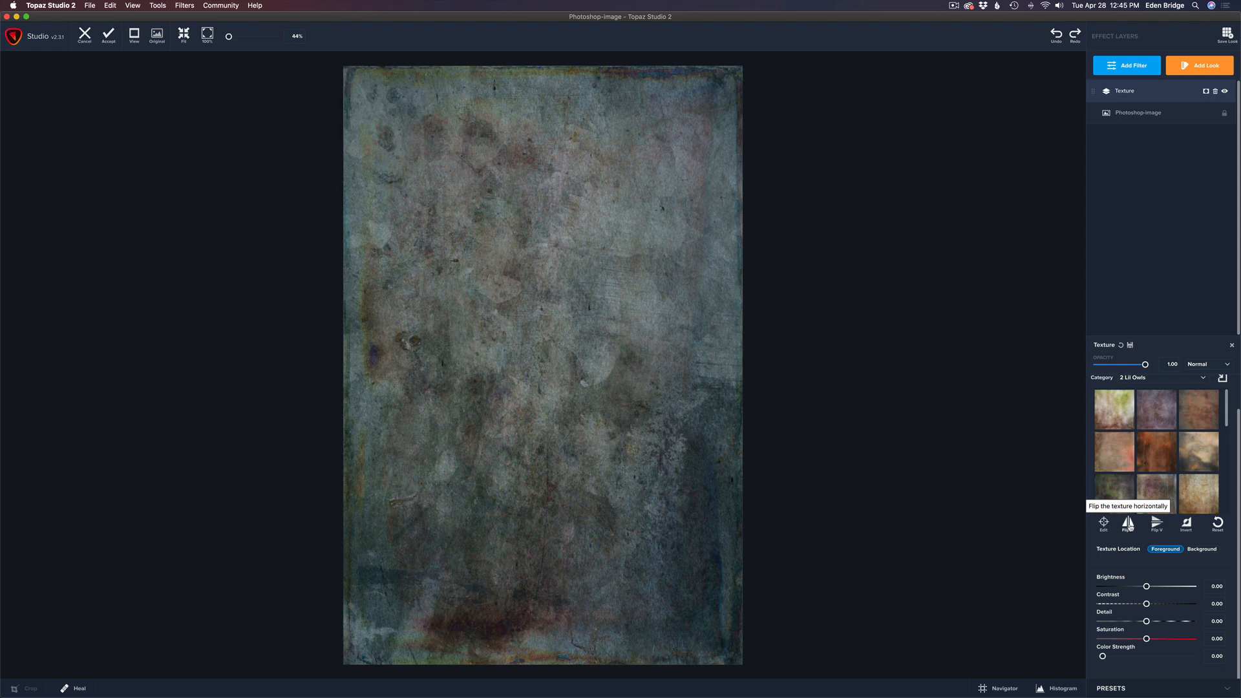
{"action": "left_click", "coordinate": [1127, 524]}
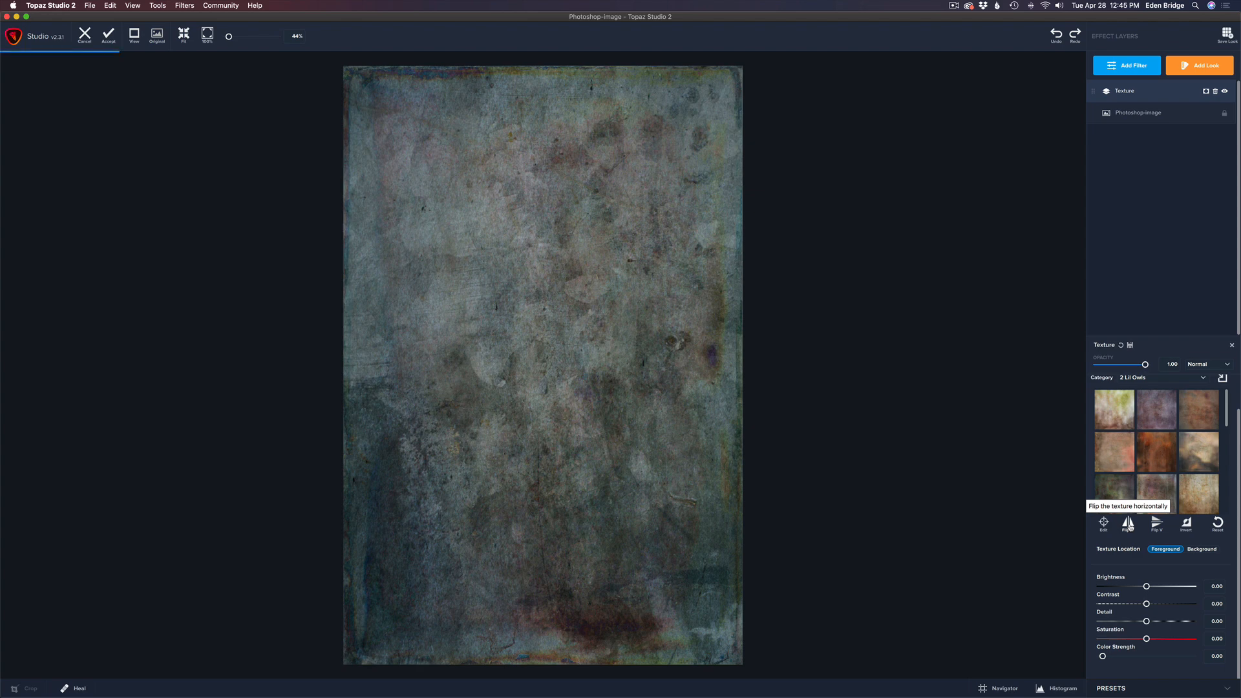
{"action": "left_click", "coordinate": [1128, 523]}
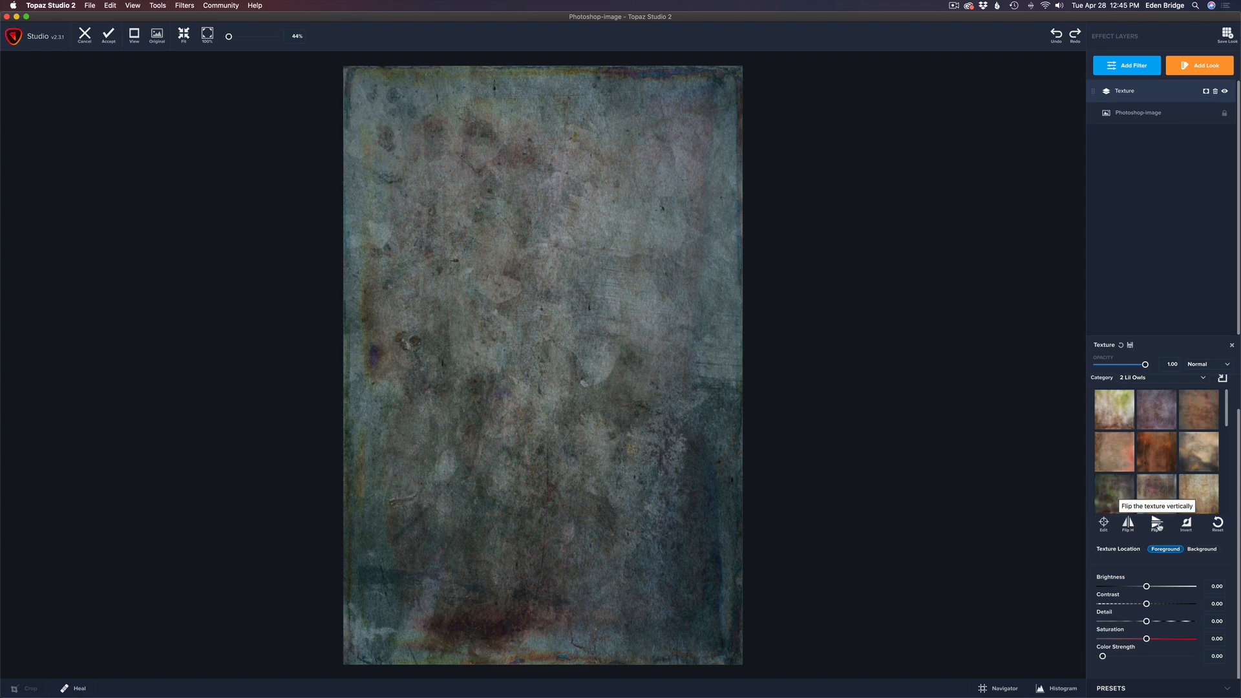
{"action": "left_click", "coordinate": [1156, 524]}
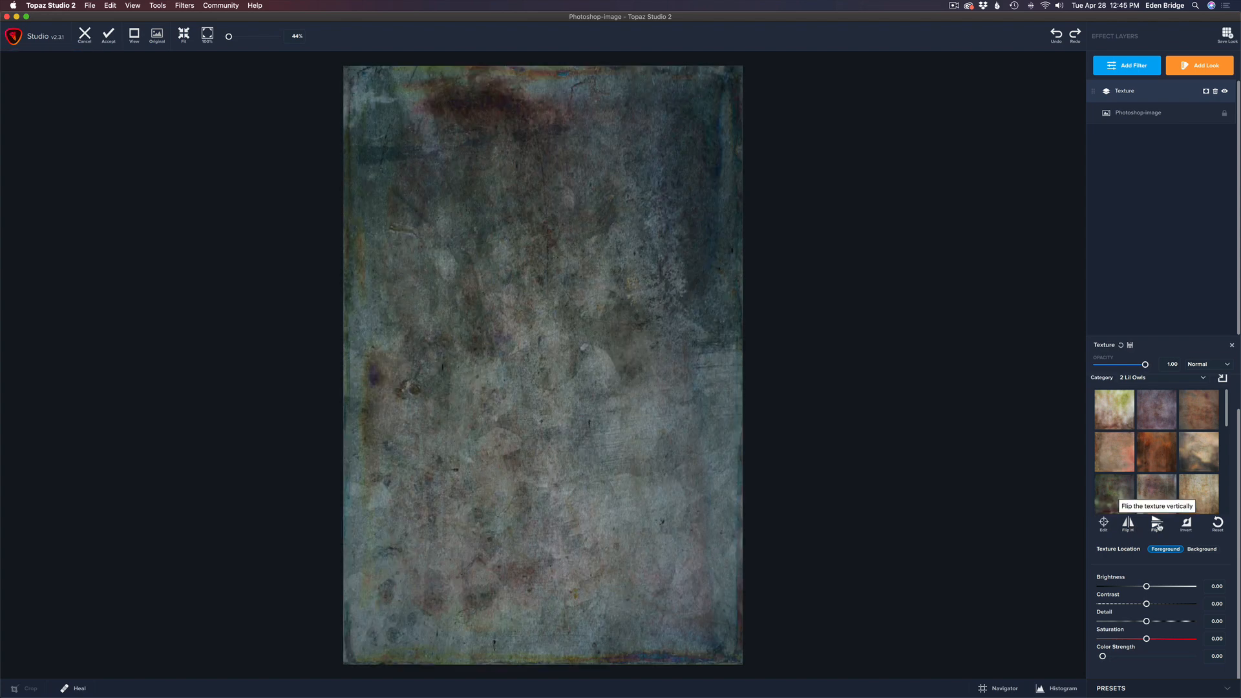
{"action": "left_click", "coordinate": [1157, 523]}
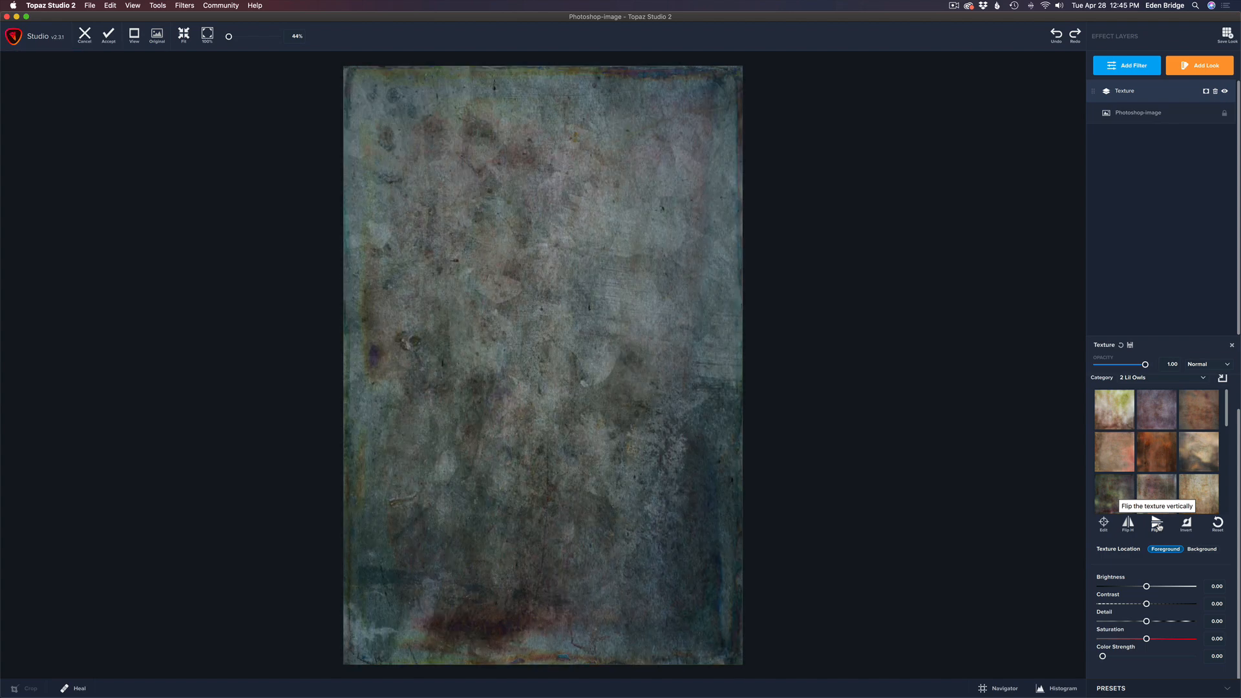
{"action": "mouse_move", "coordinate": [1183, 524]}
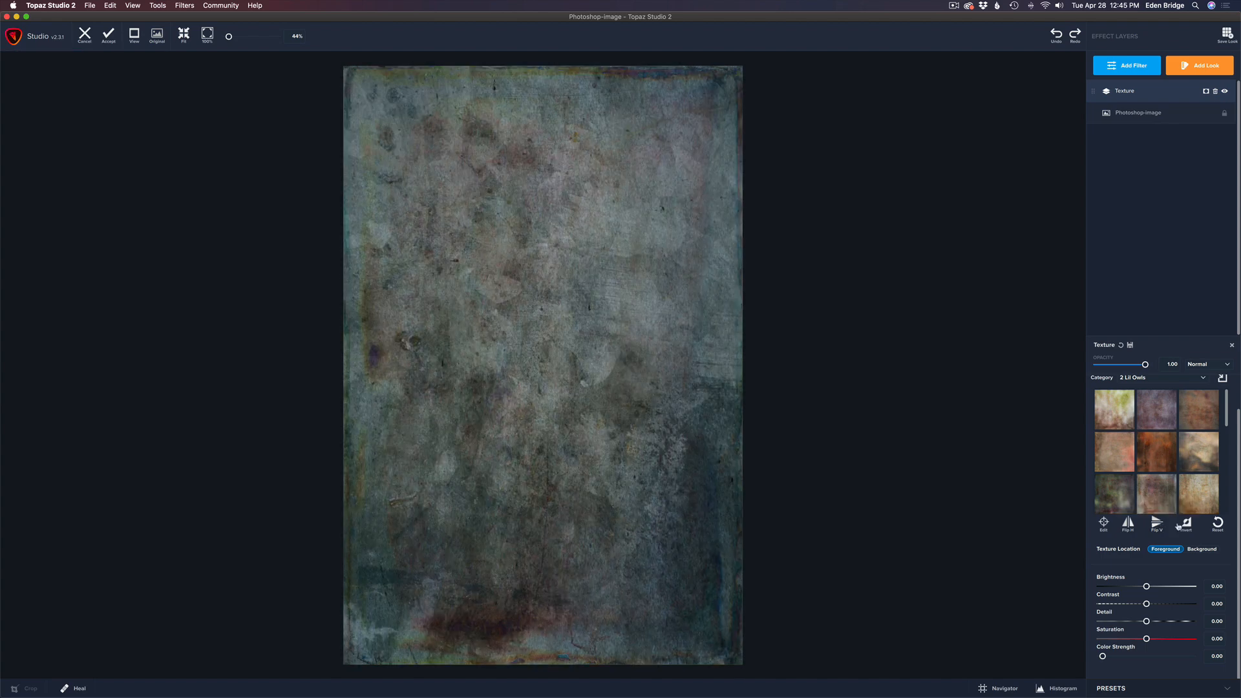
{"action": "left_click", "coordinate": [1183, 523]}
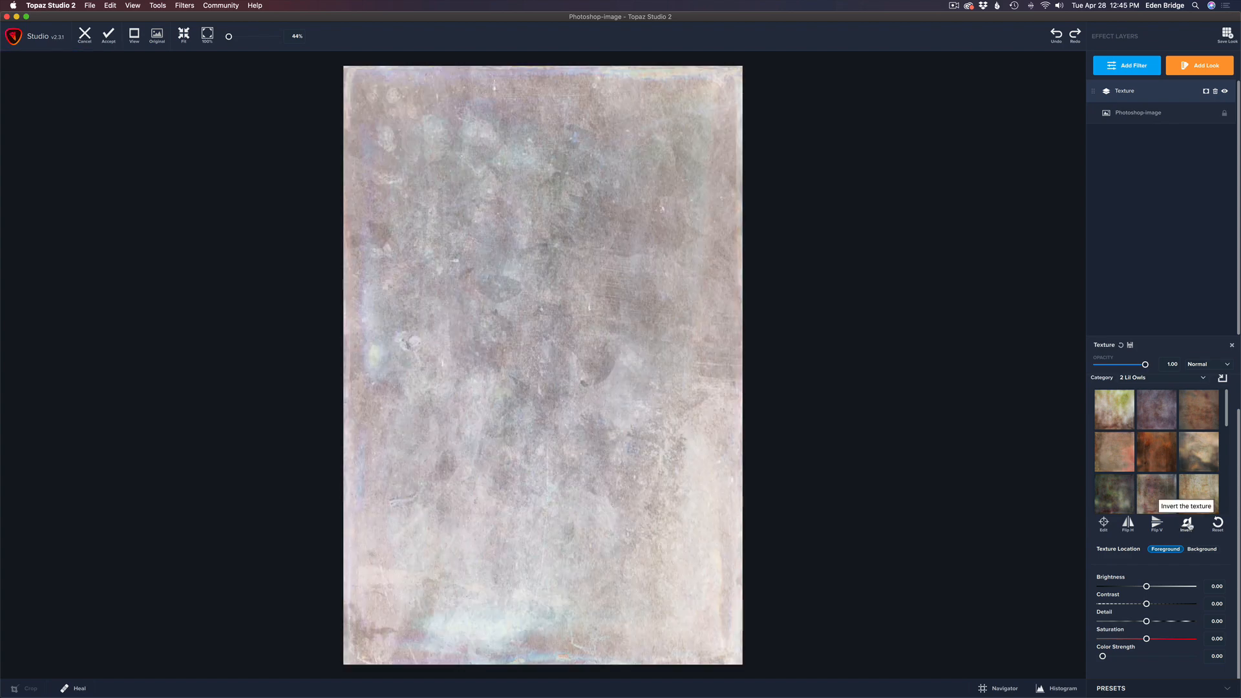
{"action": "left_click", "coordinate": [1185, 523]}
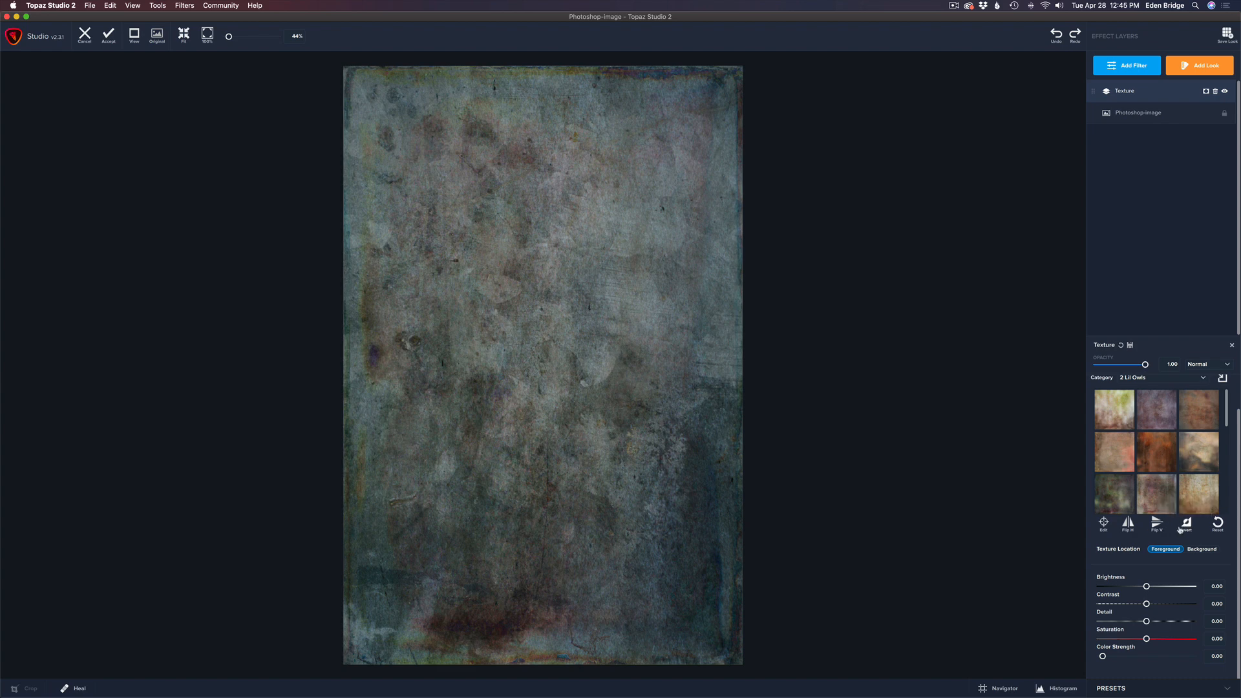
{"action": "left_click", "coordinate": [1183, 524]}
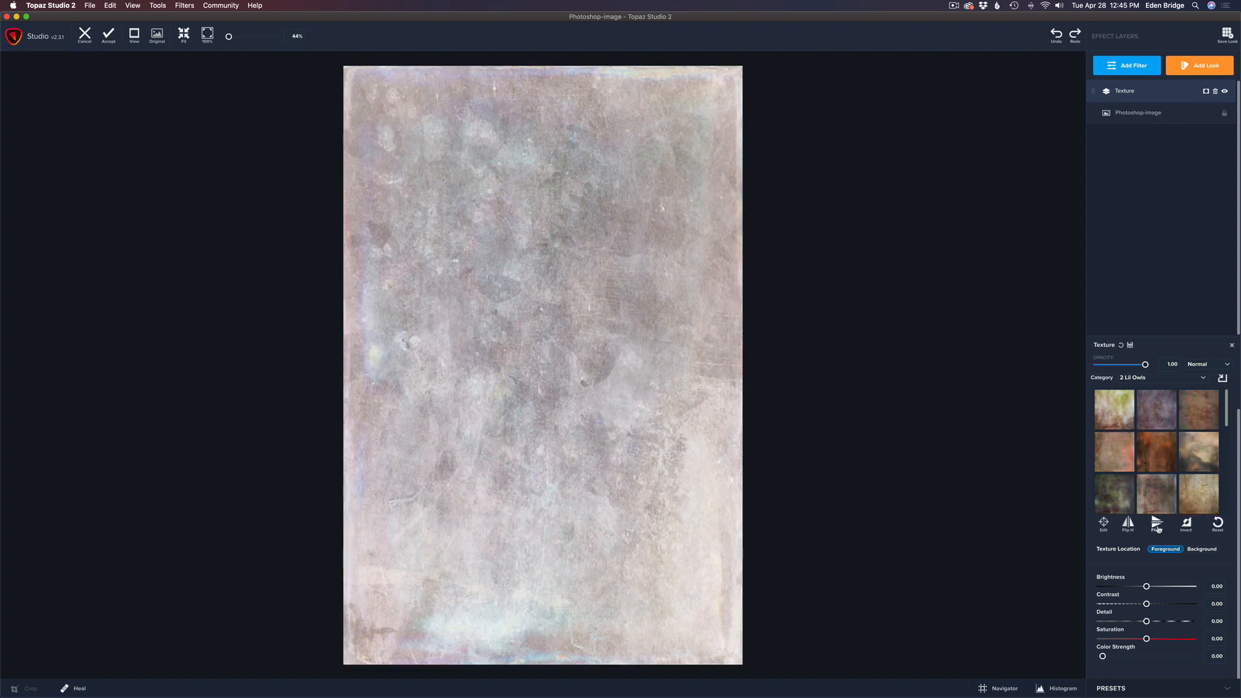
{"action": "left_click", "coordinate": [1155, 524]}
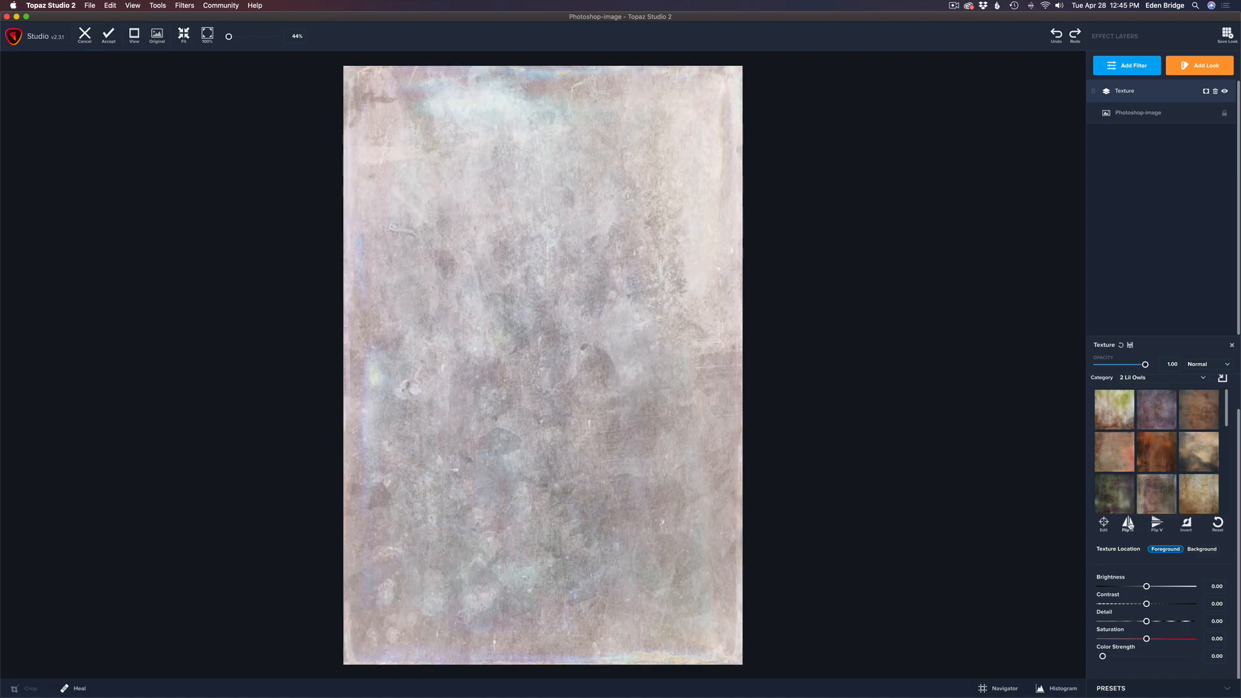
{"action": "left_click", "coordinate": [1127, 524]}
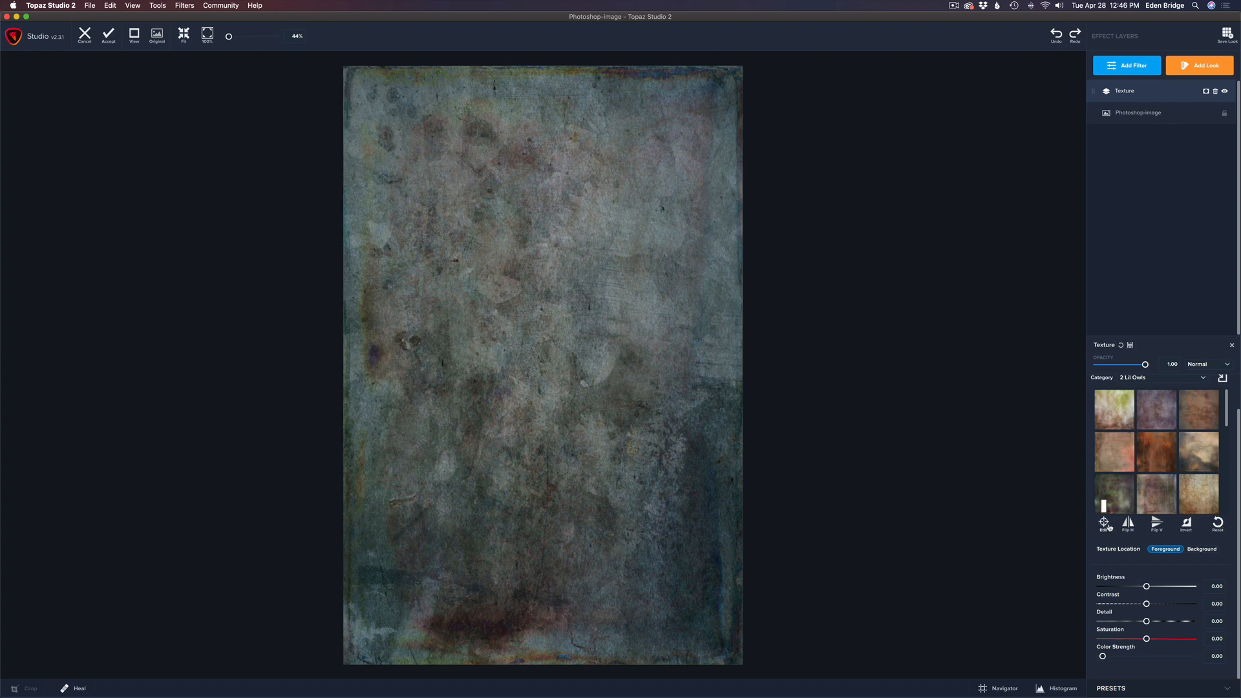
{"action": "left_click", "coordinate": [1102, 522]}
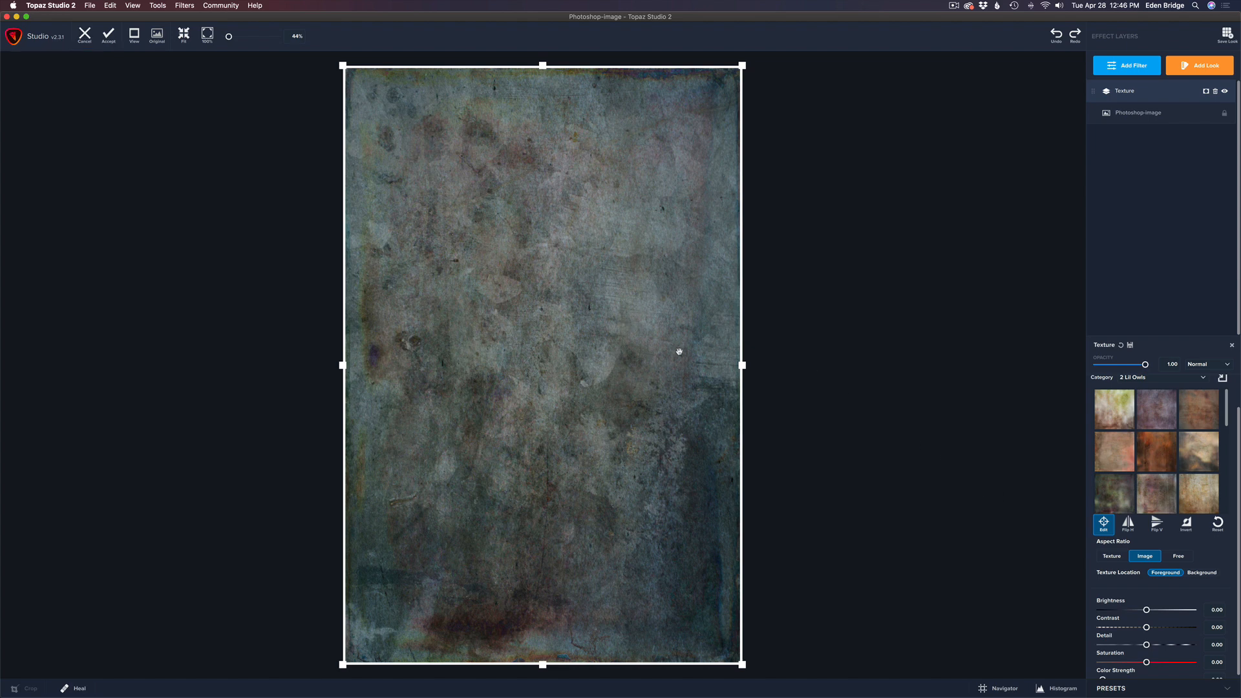
{"action": "mouse_move", "coordinate": [654, 463]}
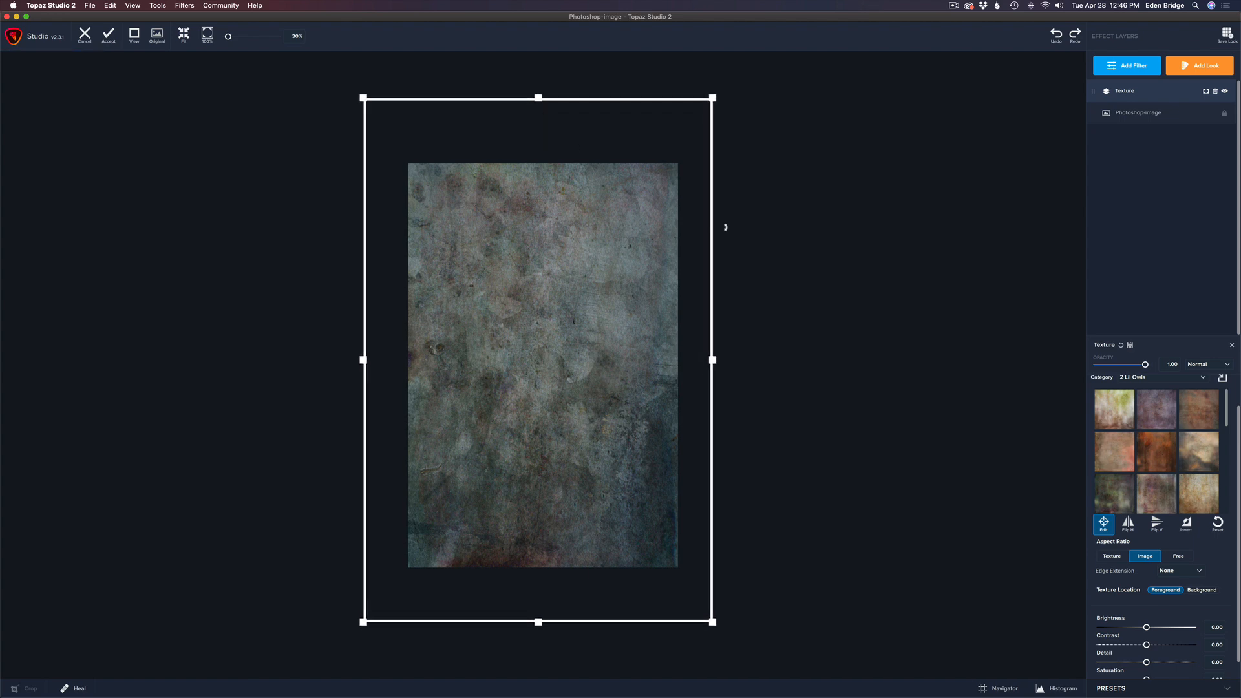
{"action": "mouse_move", "coordinate": [790, 268]}
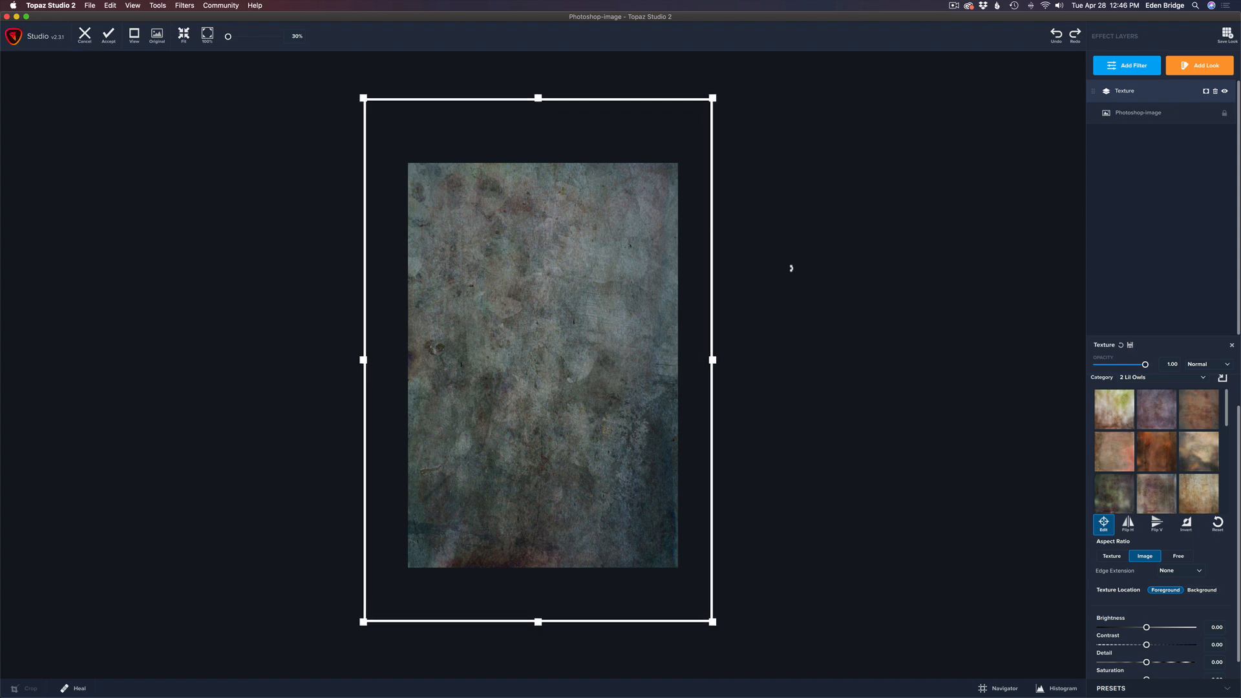
{"action": "mouse_move", "coordinate": [1217, 524]}
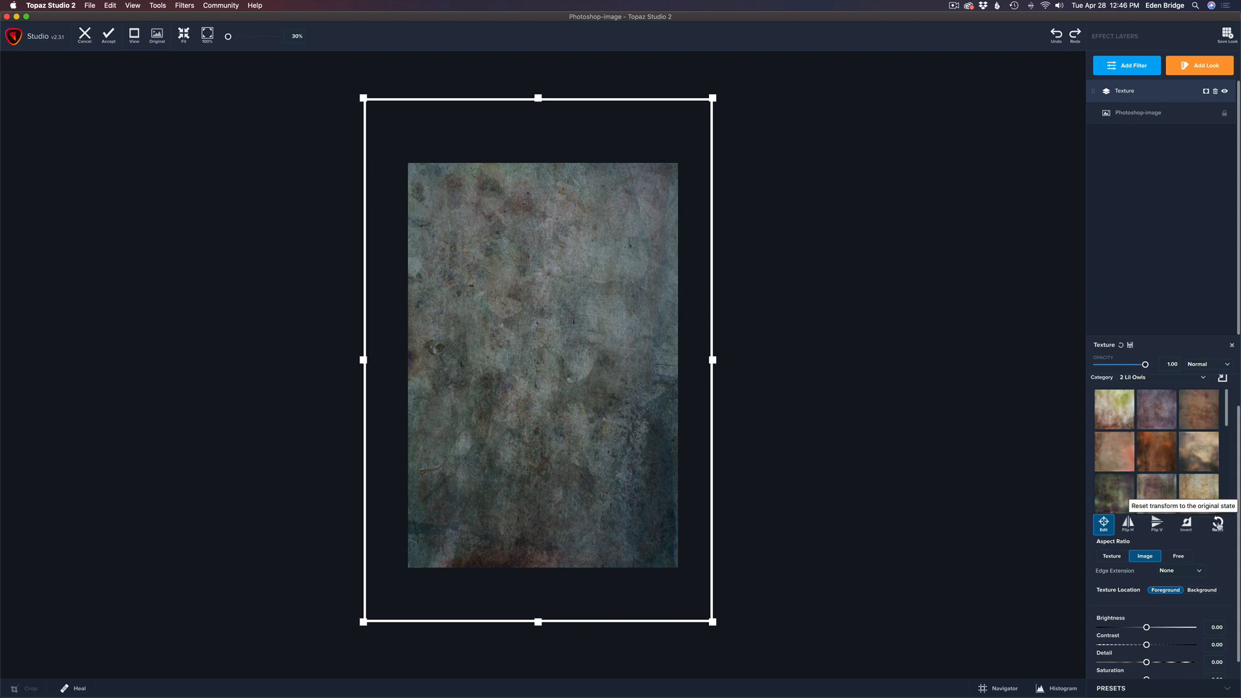
{"action": "left_click", "coordinate": [1216, 525]}
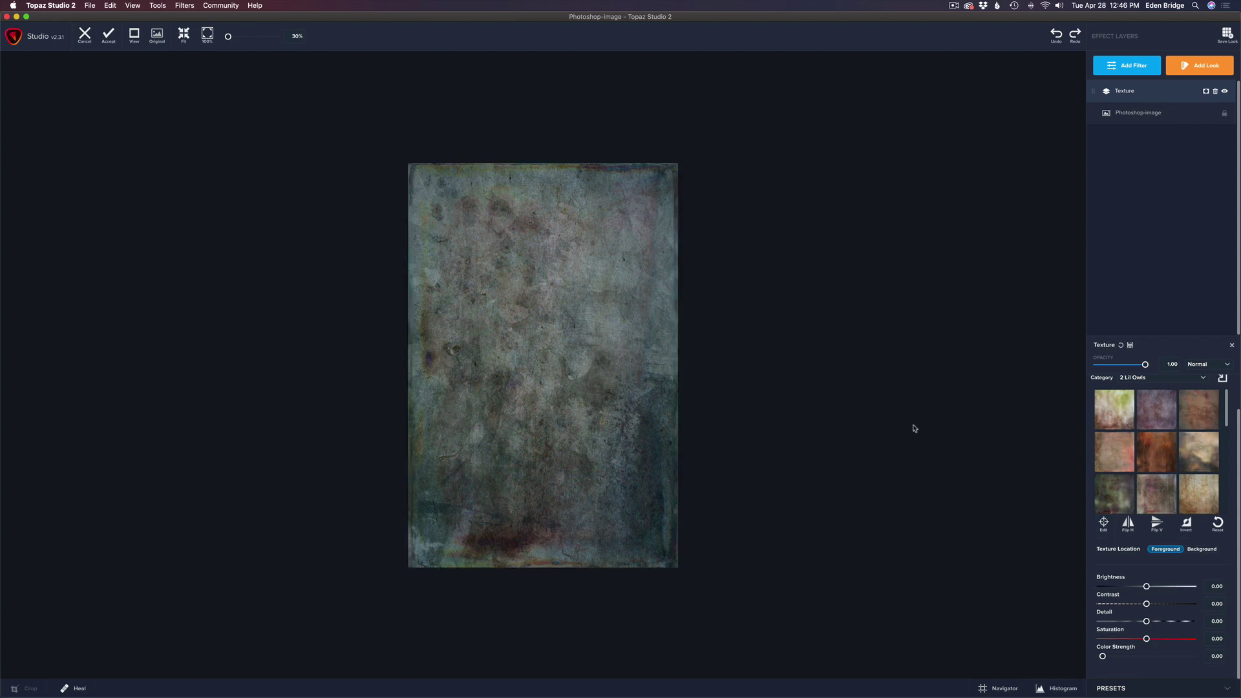
{"action": "mouse_move", "coordinate": [1141, 558]}
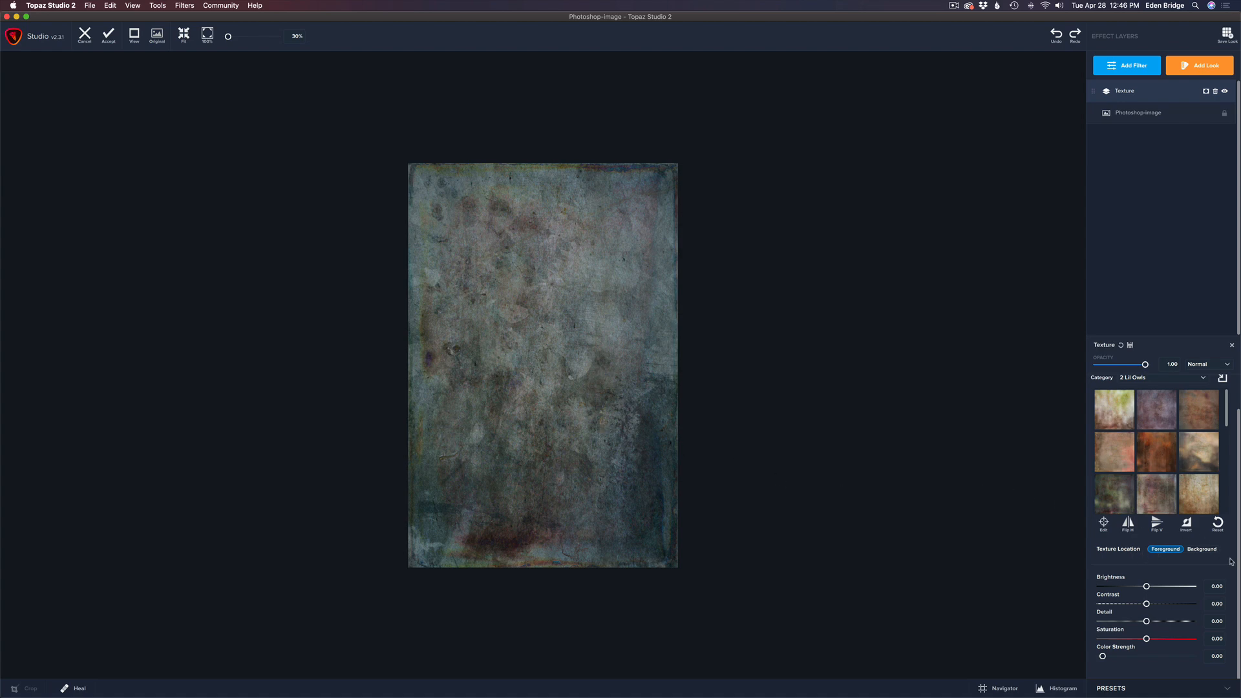
{"action": "left_click", "coordinate": [1202, 550]}
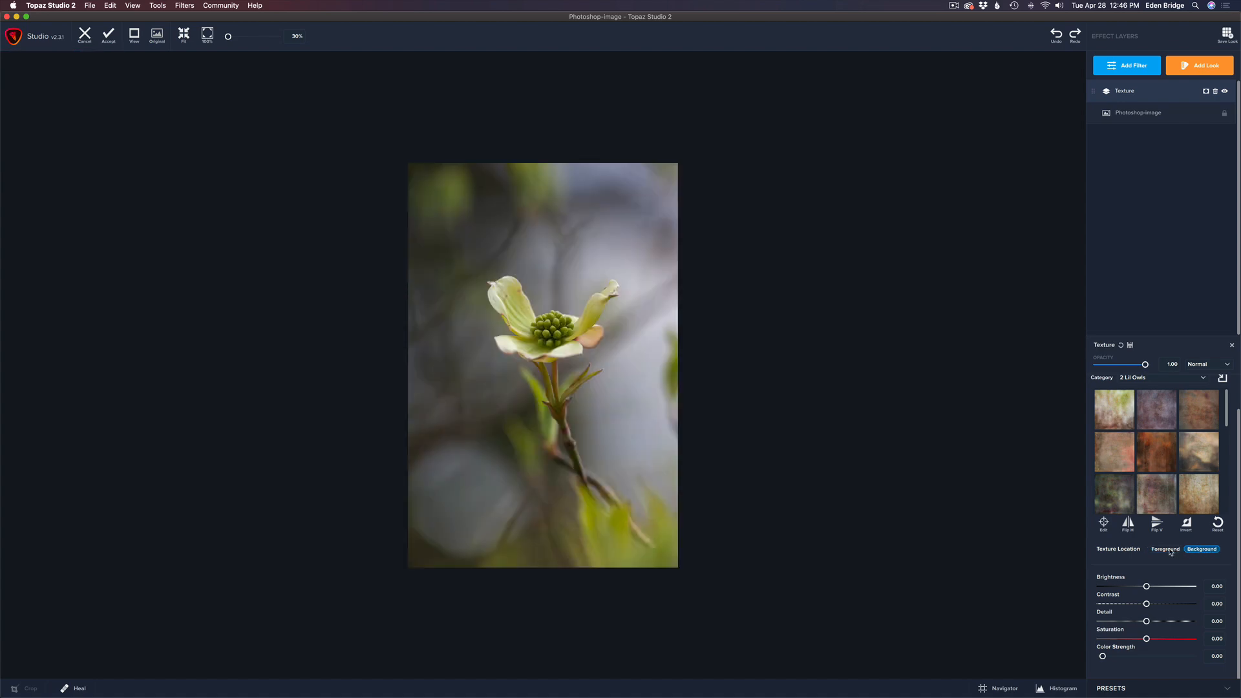
{"action": "left_click", "coordinate": [1165, 549]}
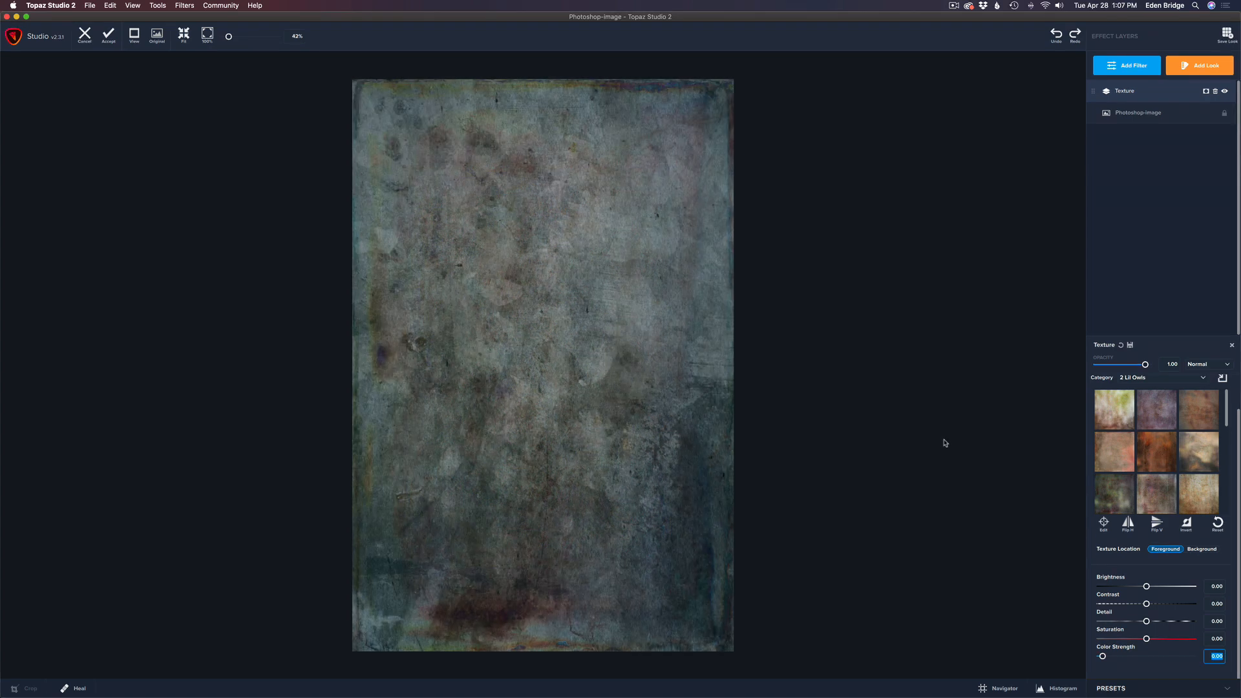
{"action": "mouse_move", "coordinate": [1160, 590]}
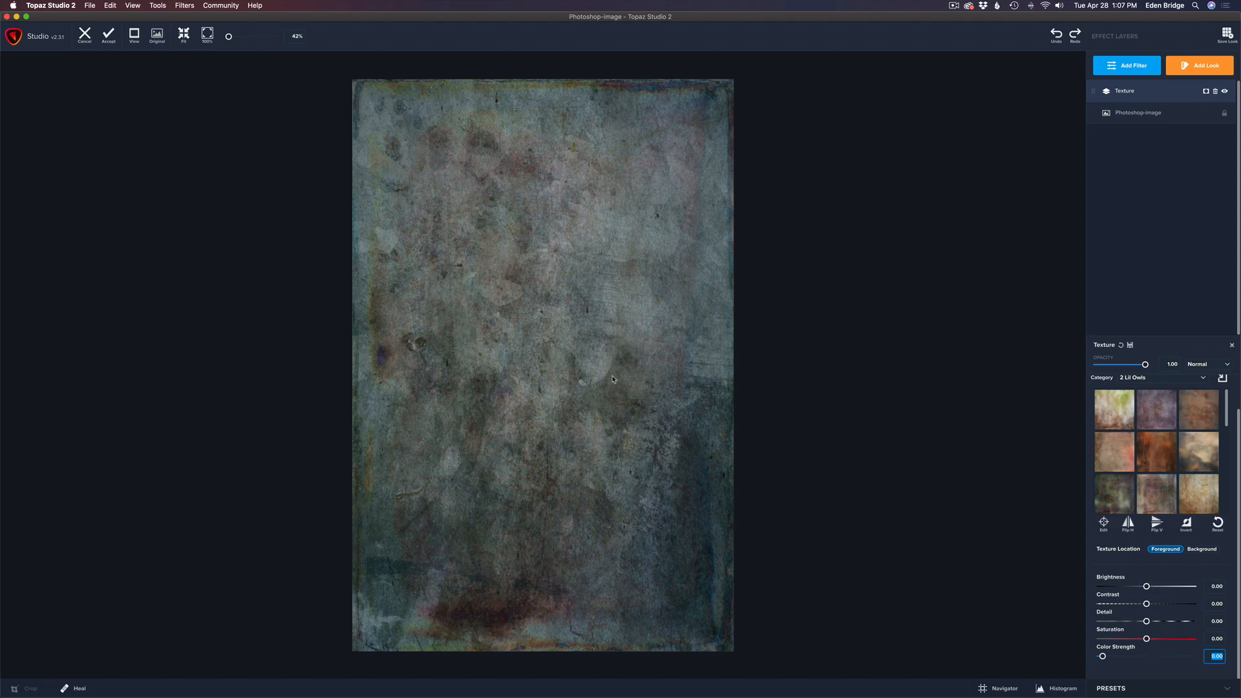
{"action": "mouse_move", "coordinate": [1155, 587]}
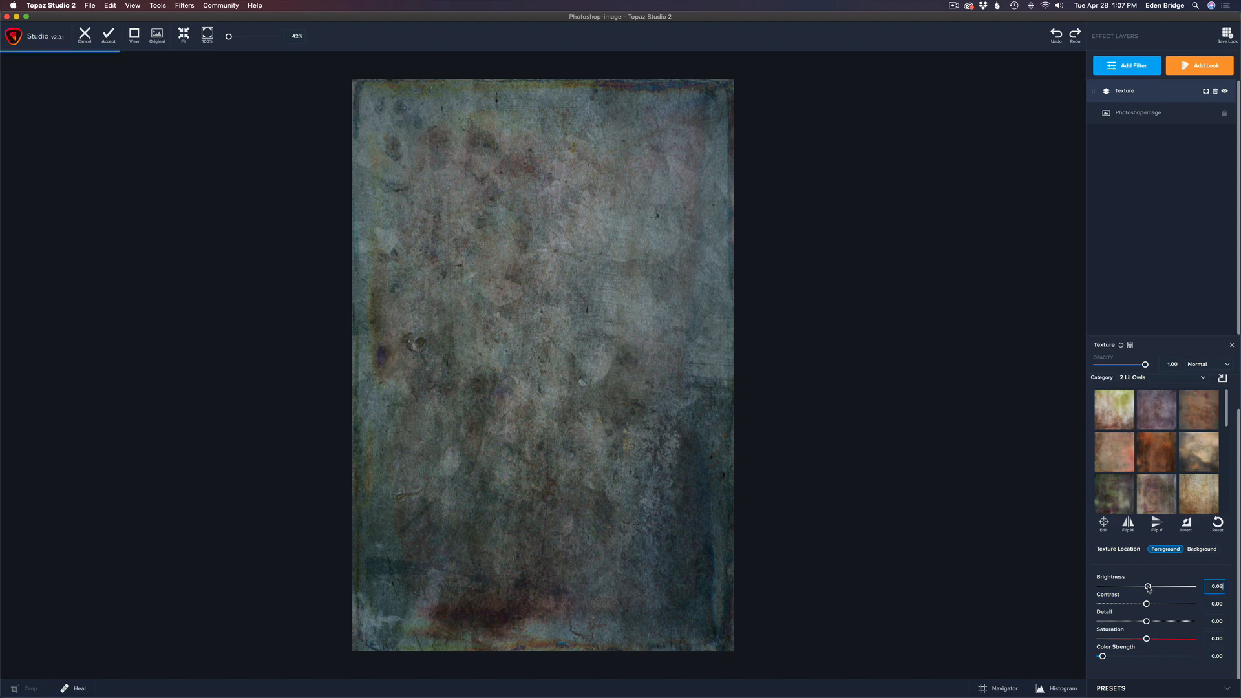
{"action": "left_click_drag", "start_coordinate": [1146, 586], "coordinate": [1152, 586]}
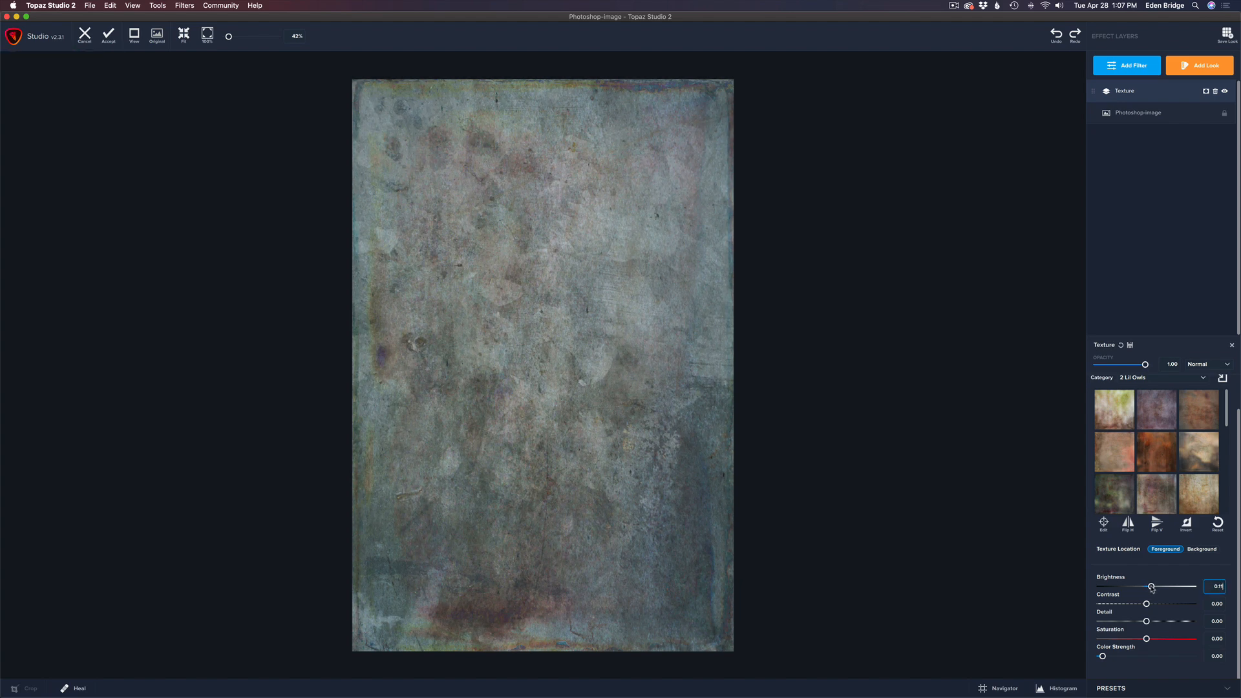
{"action": "left_click_drag", "start_coordinate": [1150, 586], "coordinate": [1153, 586]}
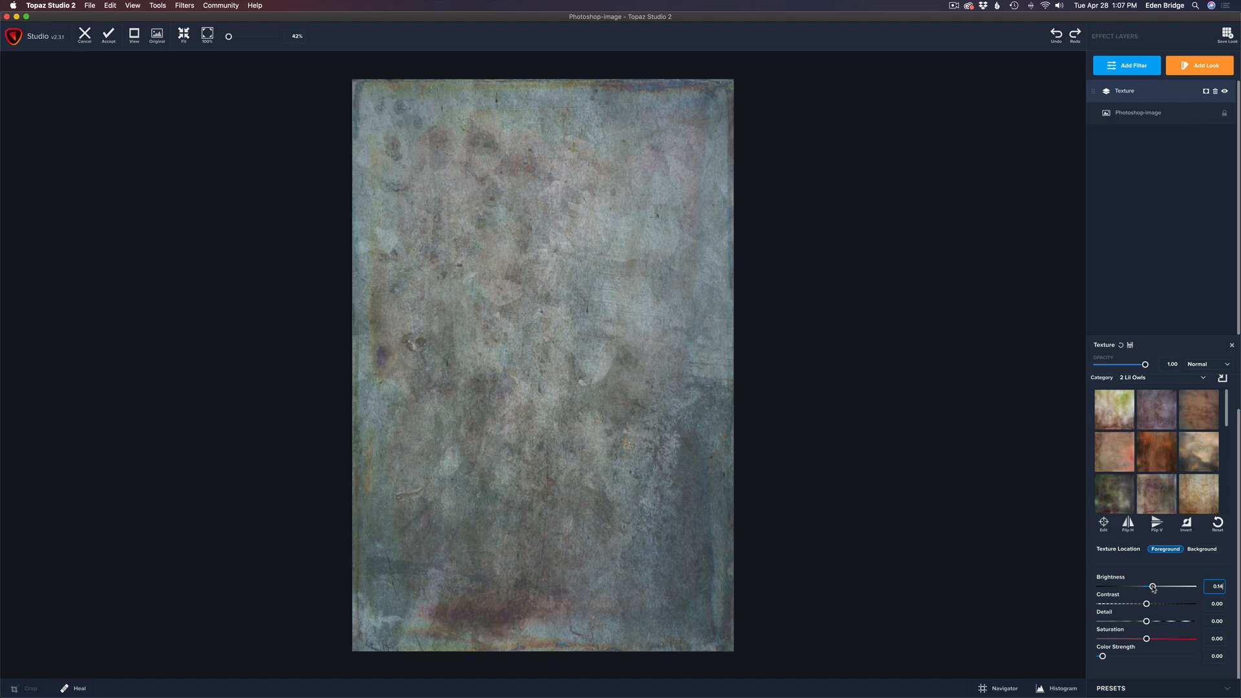
{"action": "left_click_drag", "start_coordinate": [1152, 585], "coordinate": [1140, 586]}
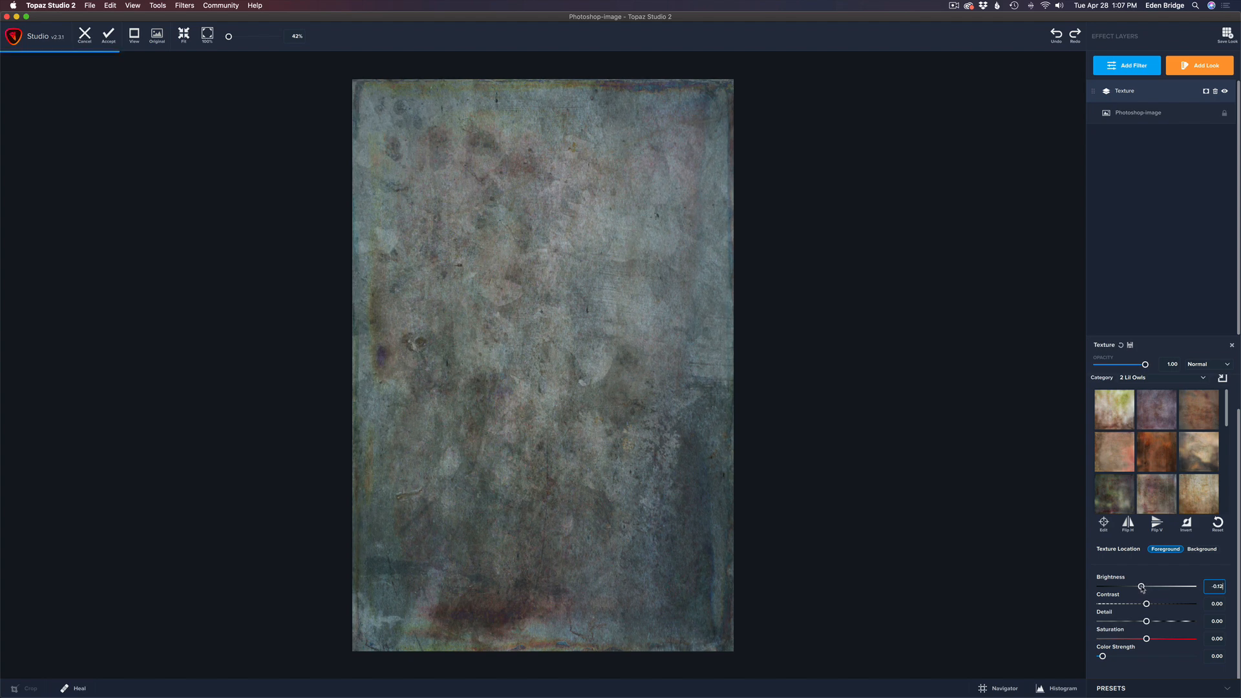
{"action": "left_click_drag", "start_coordinate": [1142, 586], "coordinate": [1132, 586]}
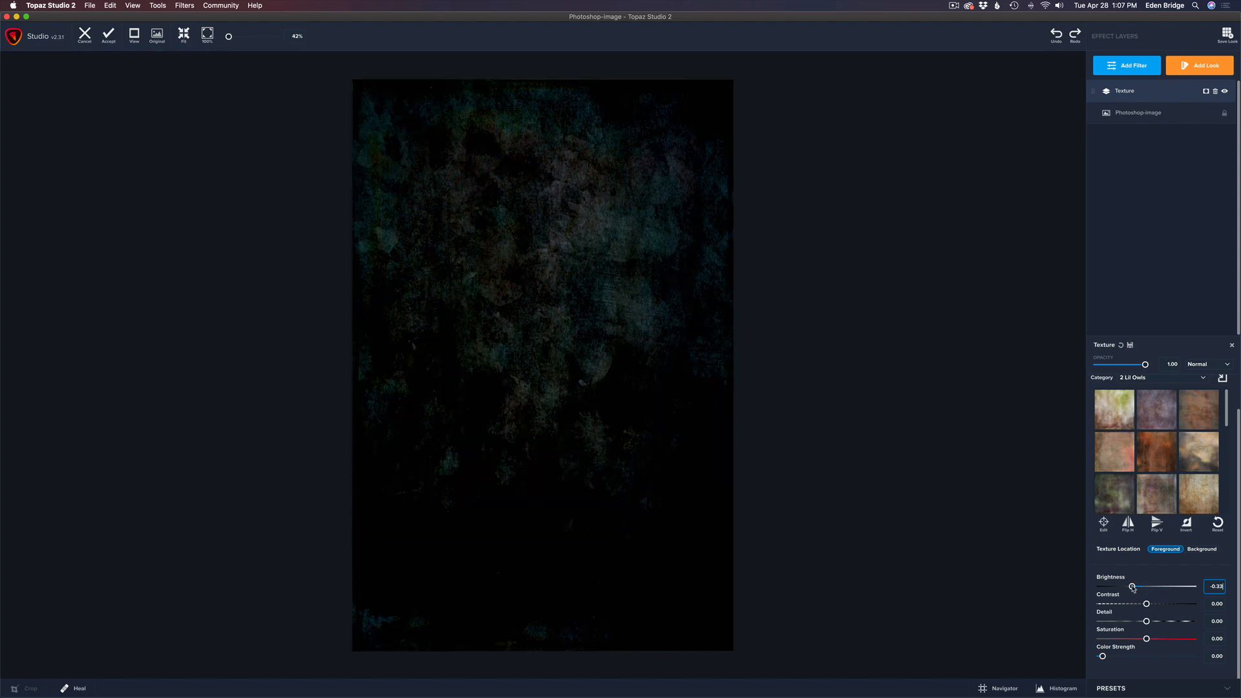
{"action": "left_click_drag", "start_coordinate": [1132, 586], "coordinate": [1135, 586]}
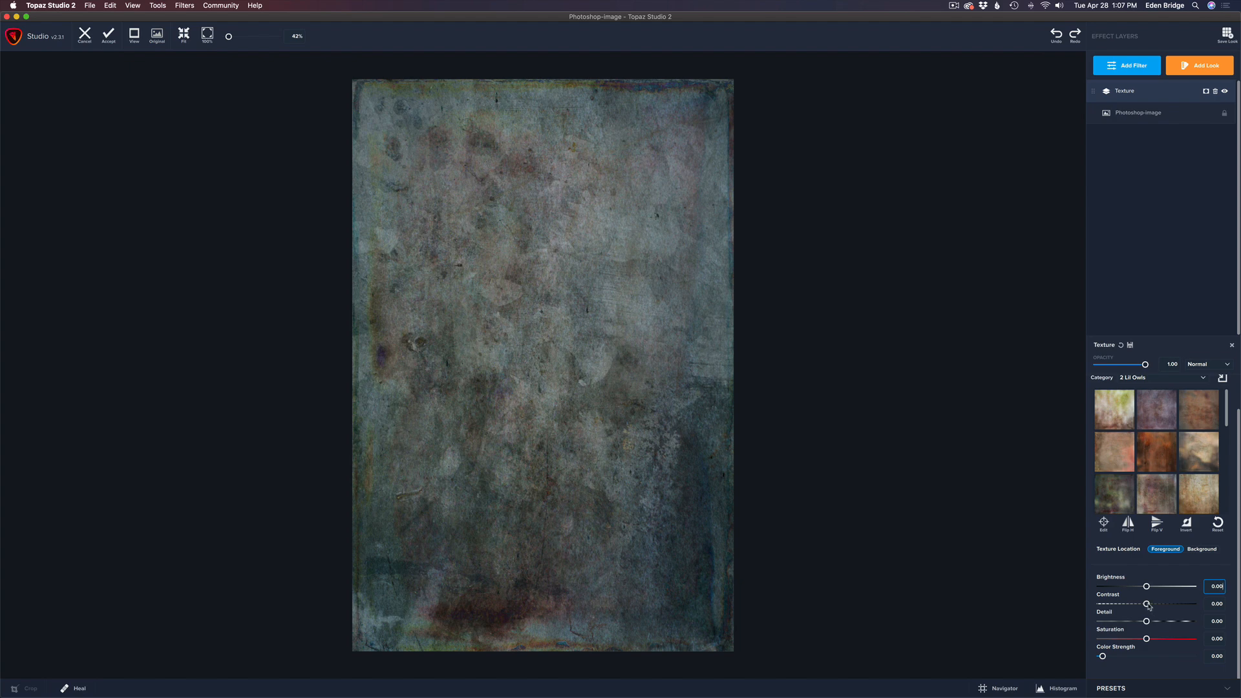
{"action": "left_click_drag", "start_coordinate": [1146, 604], "coordinate": [1153, 604]}
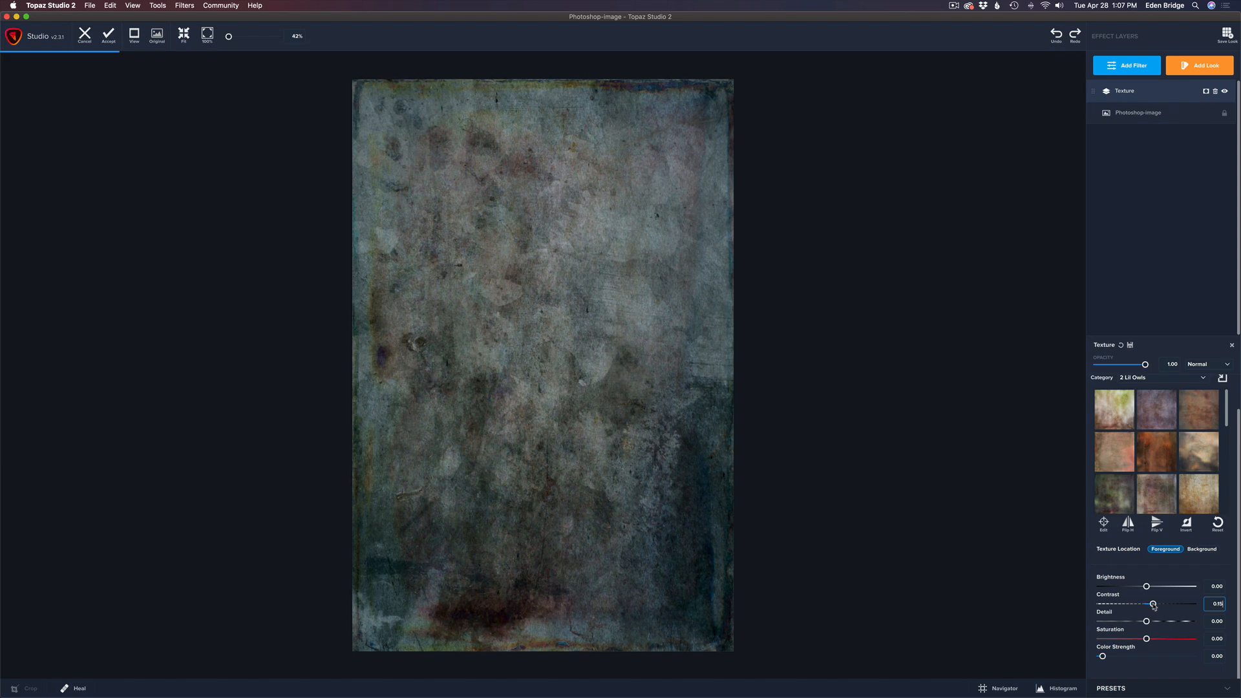
{"action": "left_click_drag", "start_coordinate": [1152, 604], "coordinate": [1156, 604]}
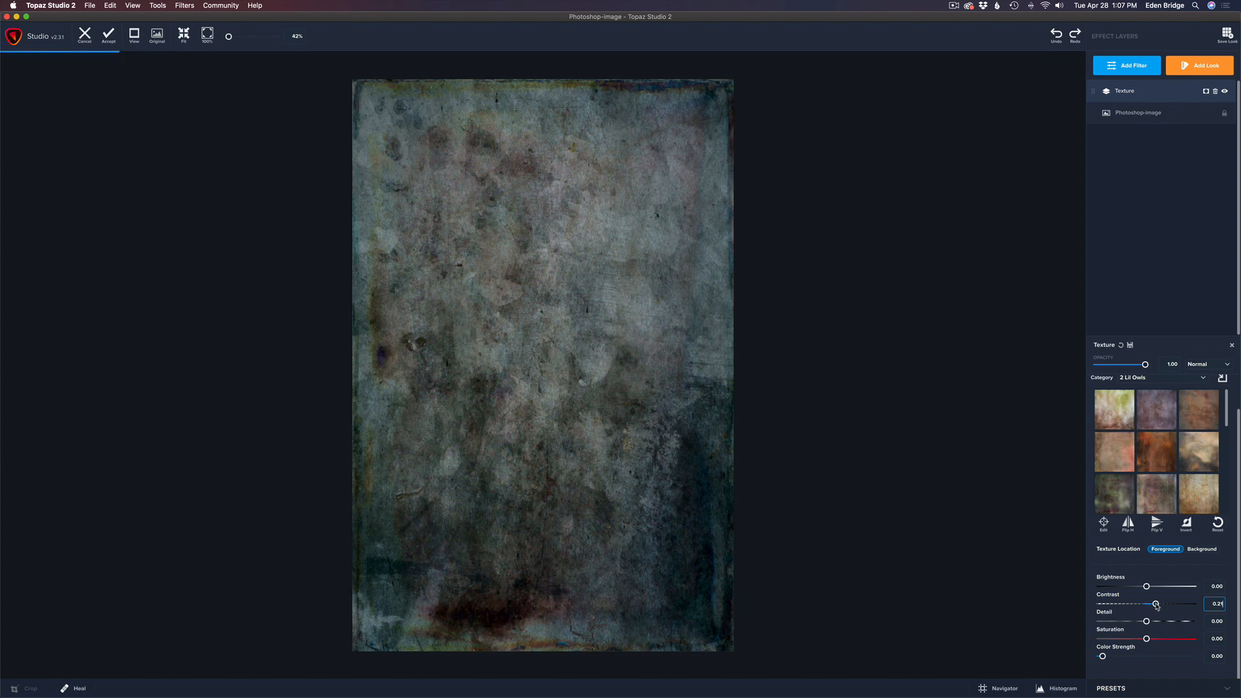
{"action": "left_click_drag", "start_coordinate": [1155, 604], "coordinate": [1156, 604]}
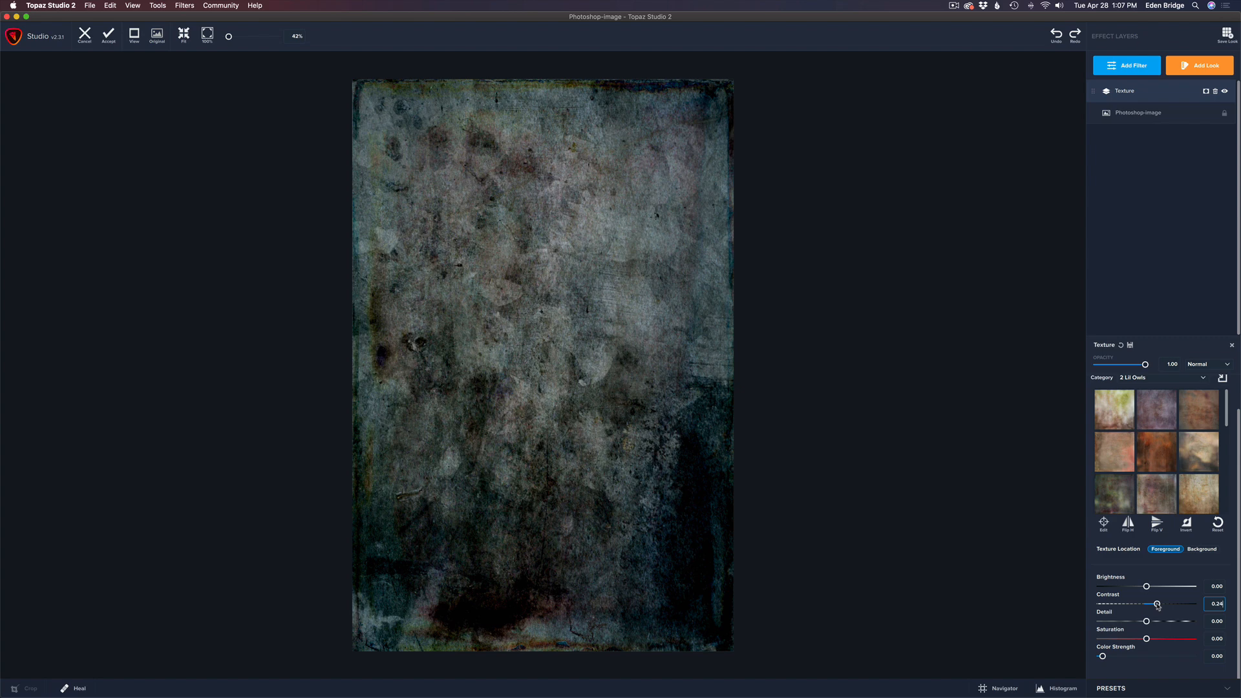
{"action": "left_click_drag", "start_coordinate": [1156, 604], "coordinate": [1140, 604]}
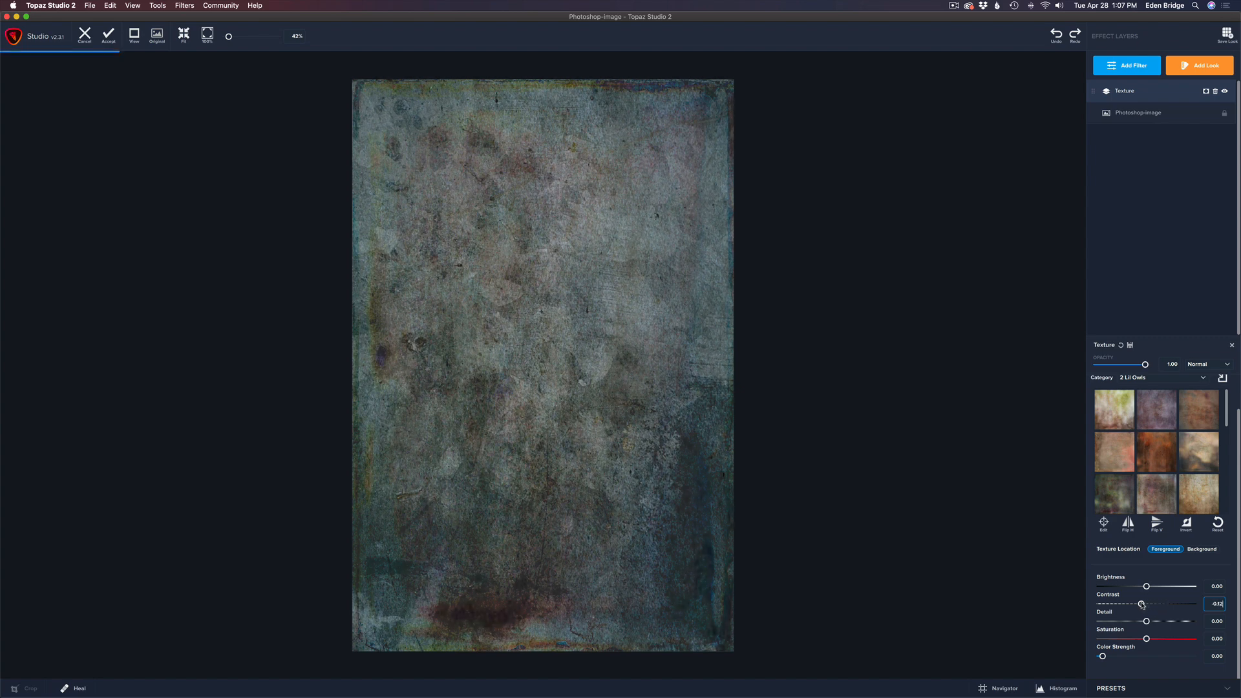
{"action": "left_click_drag", "start_coordinate": [1140, 604], "coordinate": [1137, 603]}
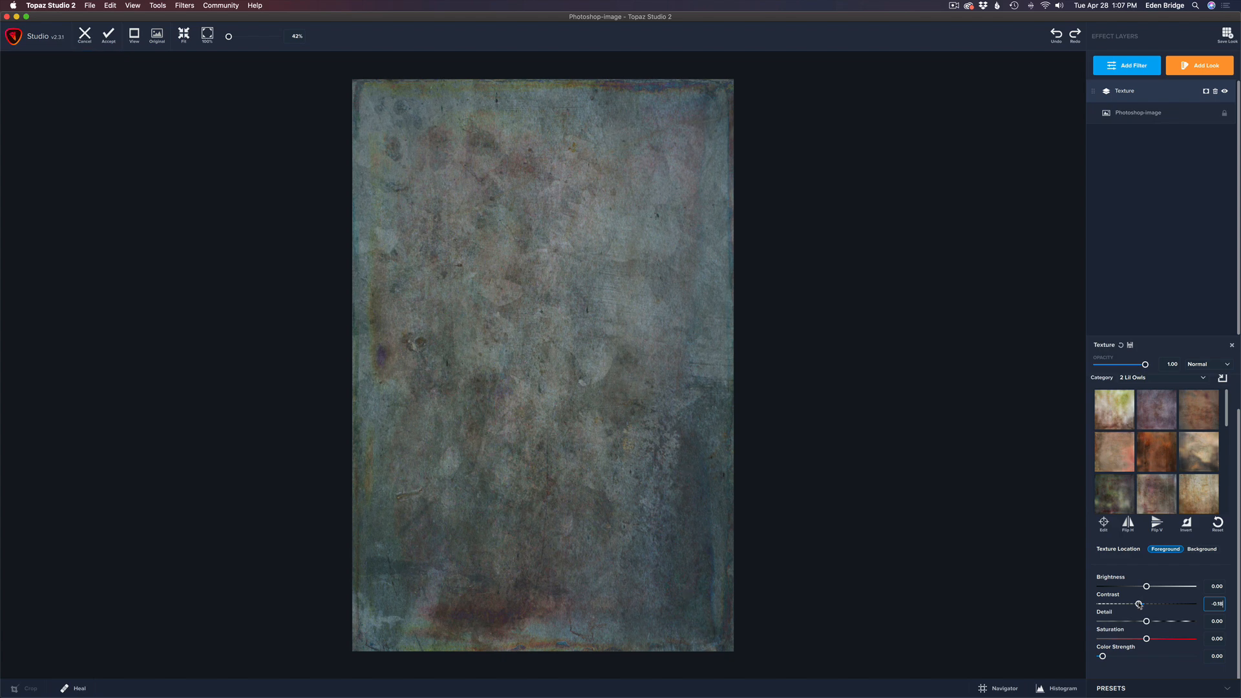
{"action": "left_click_drag", "start_coordinate": [1141, 604], "coordinate": [1136, 604]}
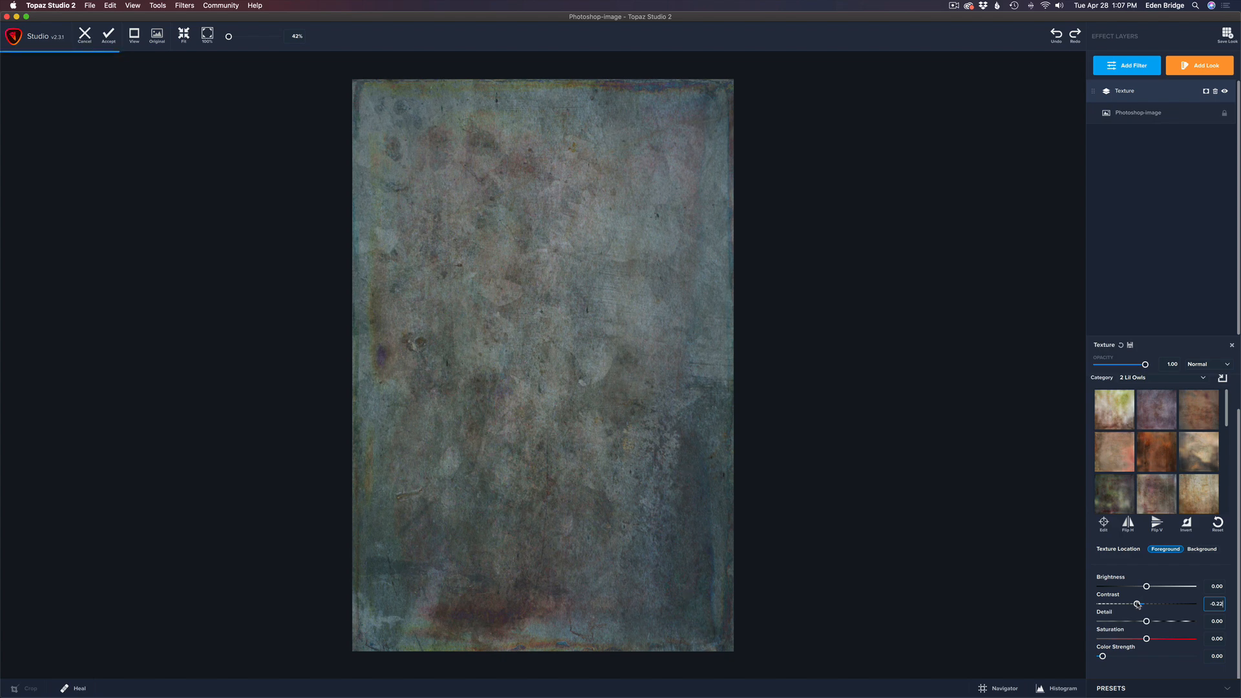
{"action": "left_click_drag", "start_coordinate": [1138, 604], "coordinate": [1133, 604]}
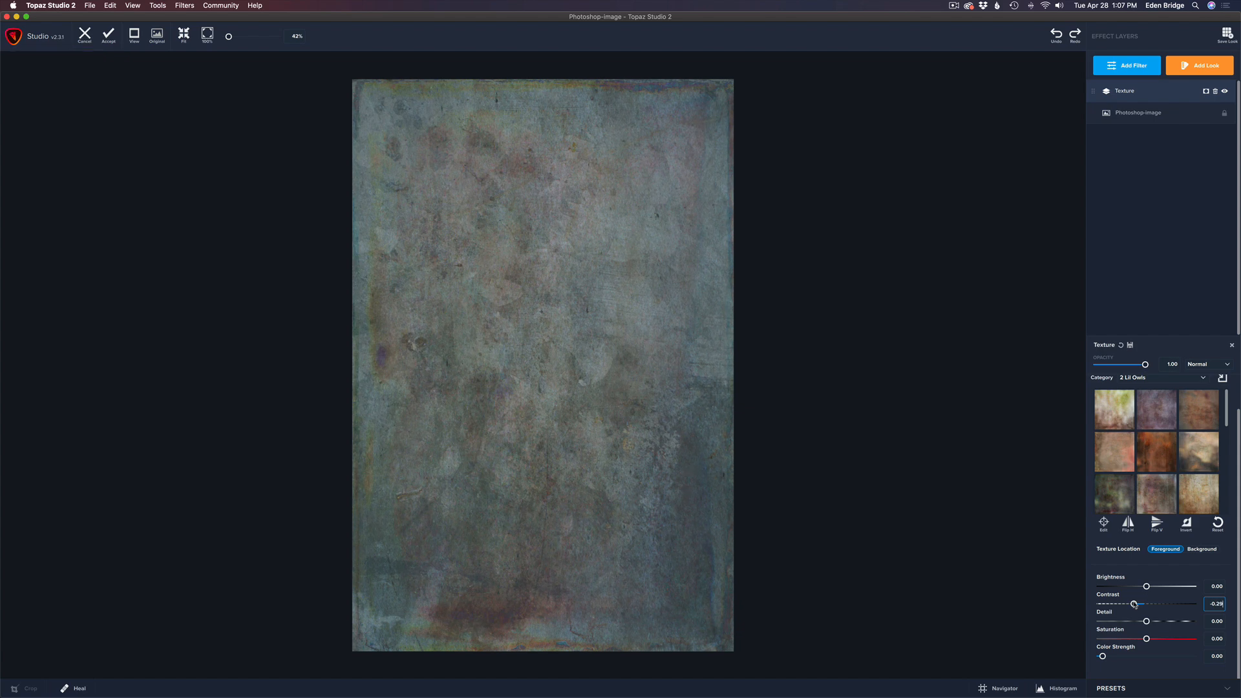
{"action": "left_click", "coordinate": [1215, 603]}
{"action": "type", "text": "0"}
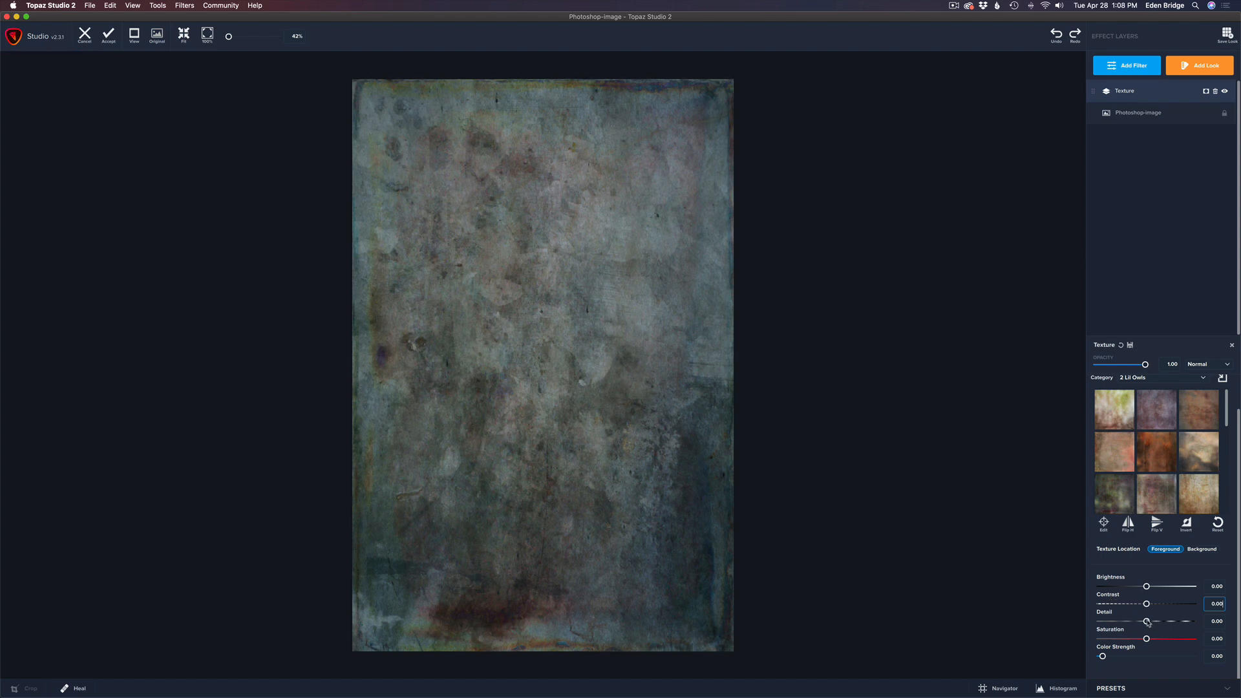
Swing the texture Detail slider up and down, ending at its minimum of -1.00
{"action": "left_click_drag", "start_coordinate": [1145, 621], "coordinate": [1152, 621]}
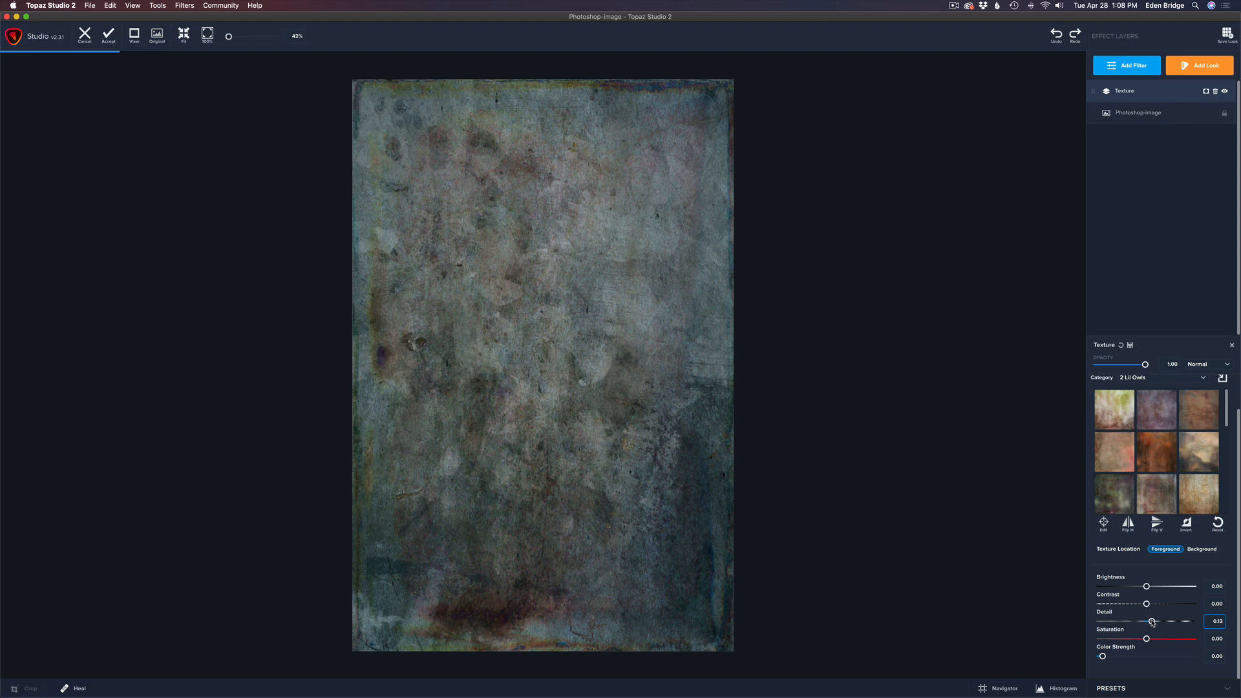
{"action": "left_click_drag", "start_coordinate": [1152, 621], "coordinate": [1160, 621]}
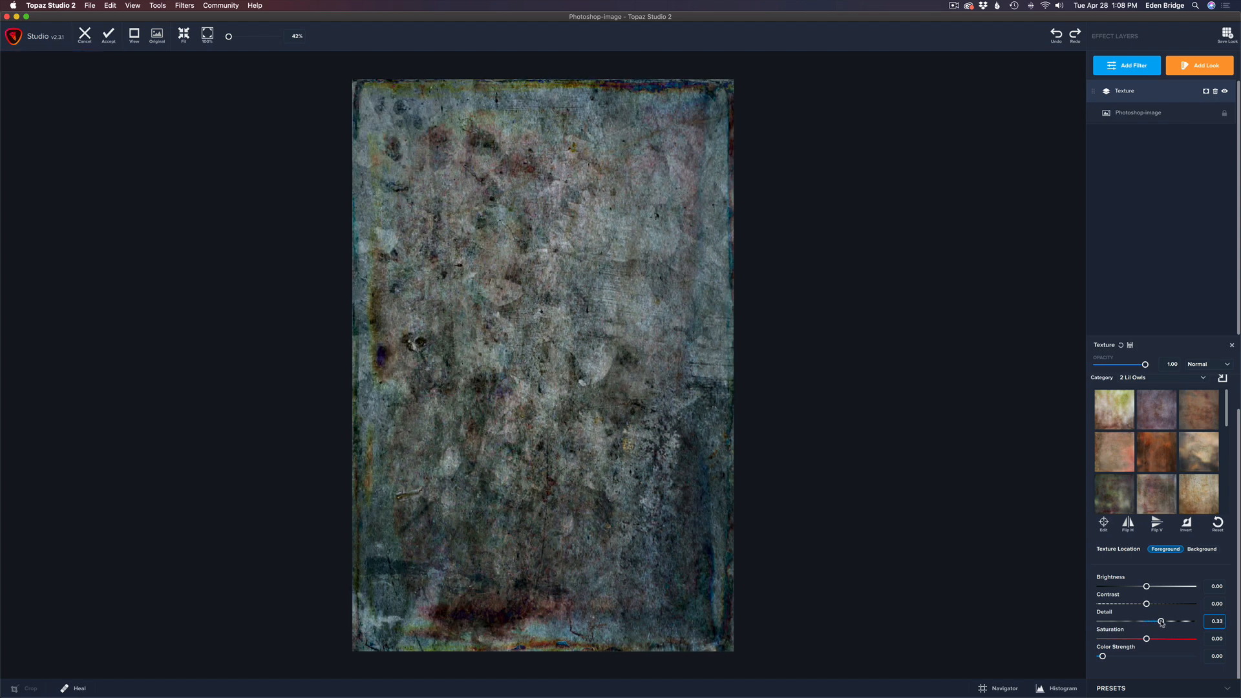
{"action": "left_click_drag", "start_coordinate": [1161, 621], "coordinate": [1146, 620]}
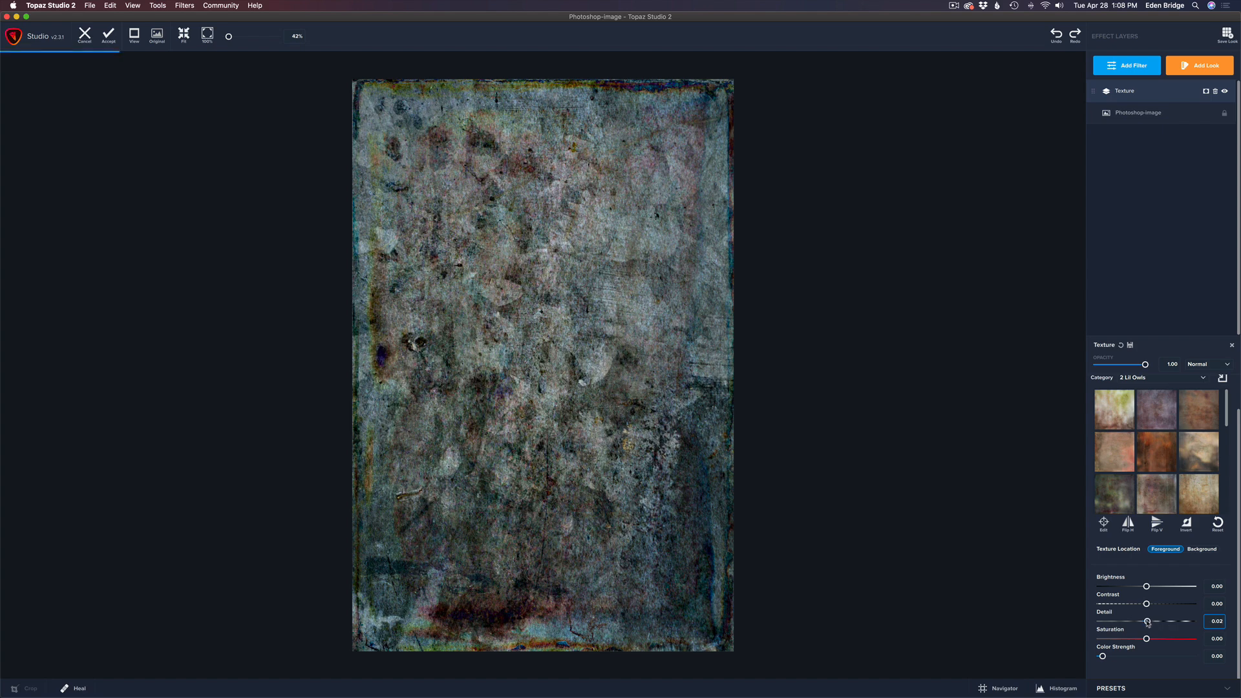
{"action": "left_click_drag", "start_coordinate": [1146, 622], "coordinate": [1131, 621]}
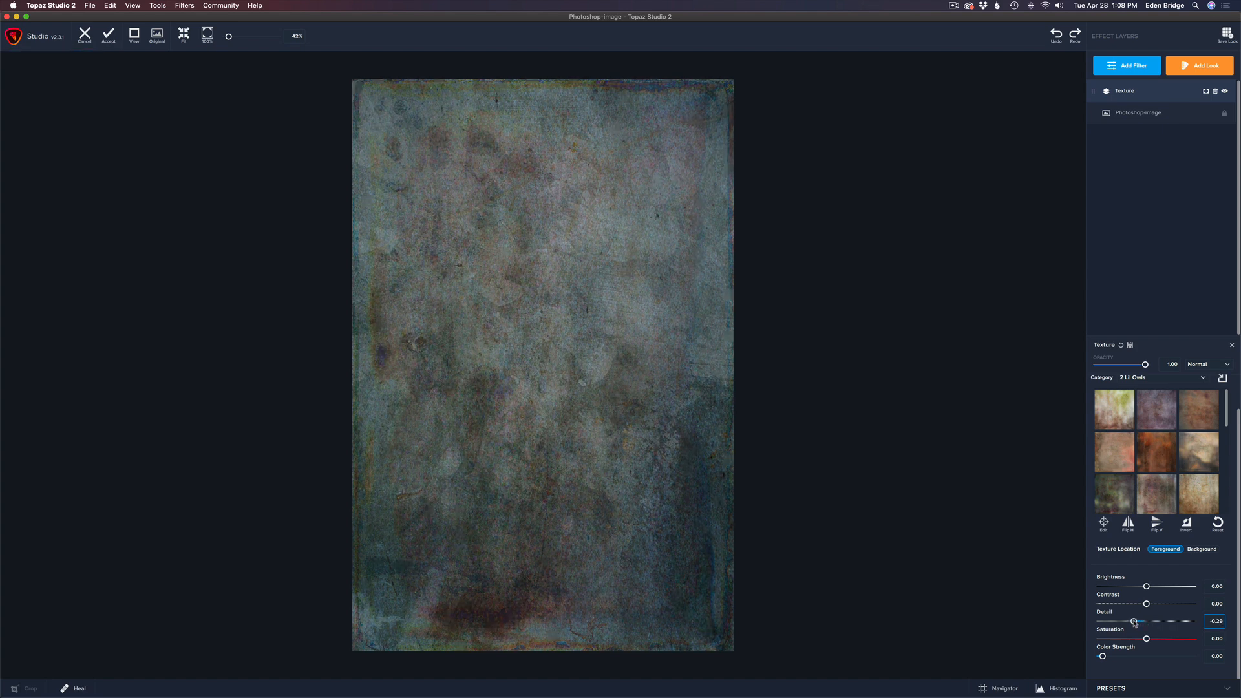
{"action": "left_click_drag", "start_coordinate": [1131, 621], "coordinate": [1130, 621]}
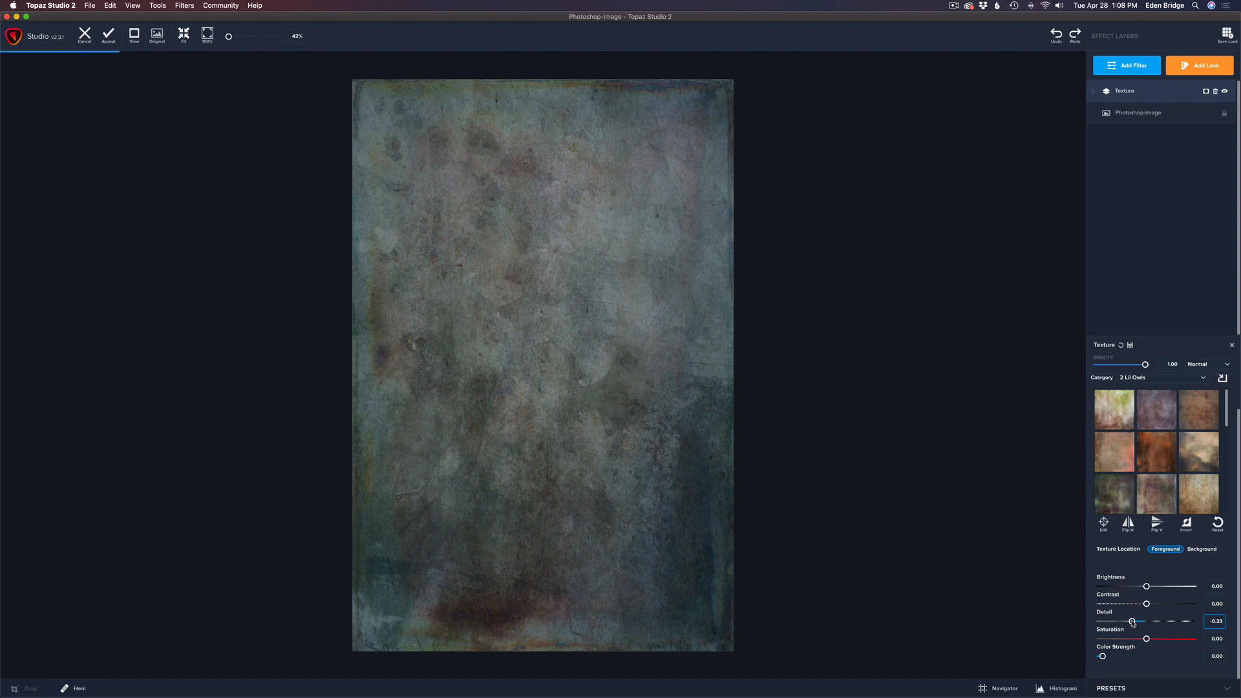
{"action": "left_click_drag", "start_coordinate": [1132, 621], "coordinate": [1125, 621]}
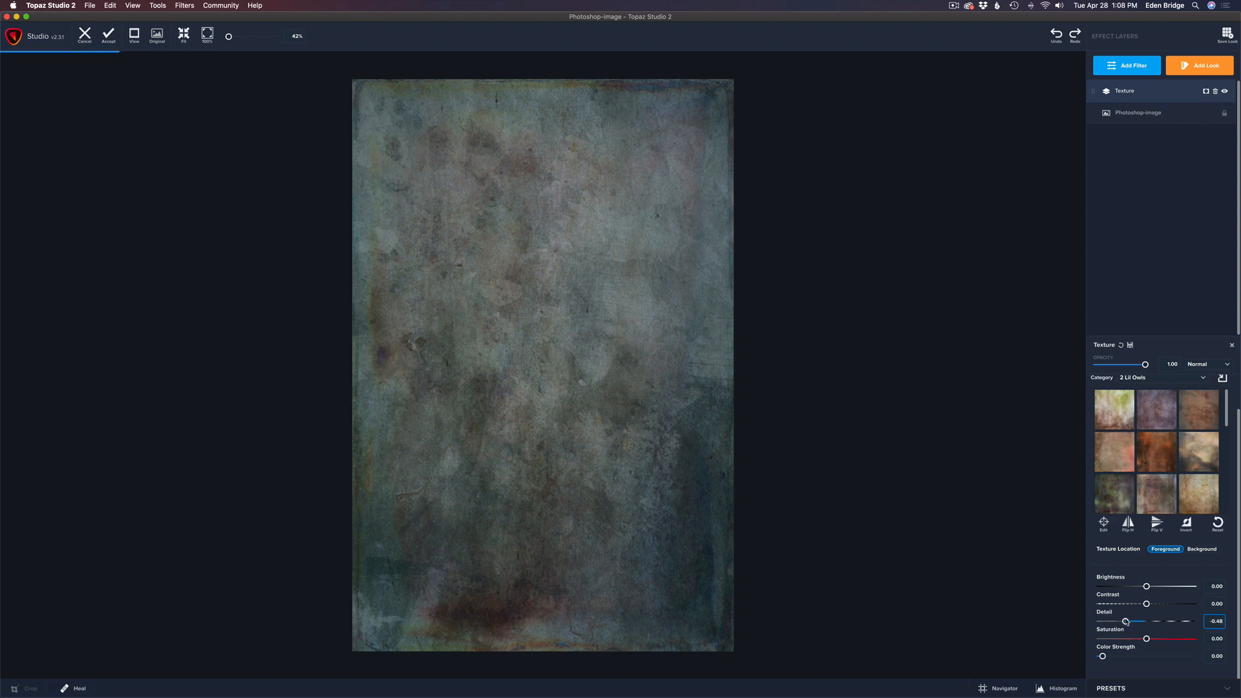
{"action": "left_click_drag", "start_coordinate": [1124, 620], "coordinate": [1101, 621]}
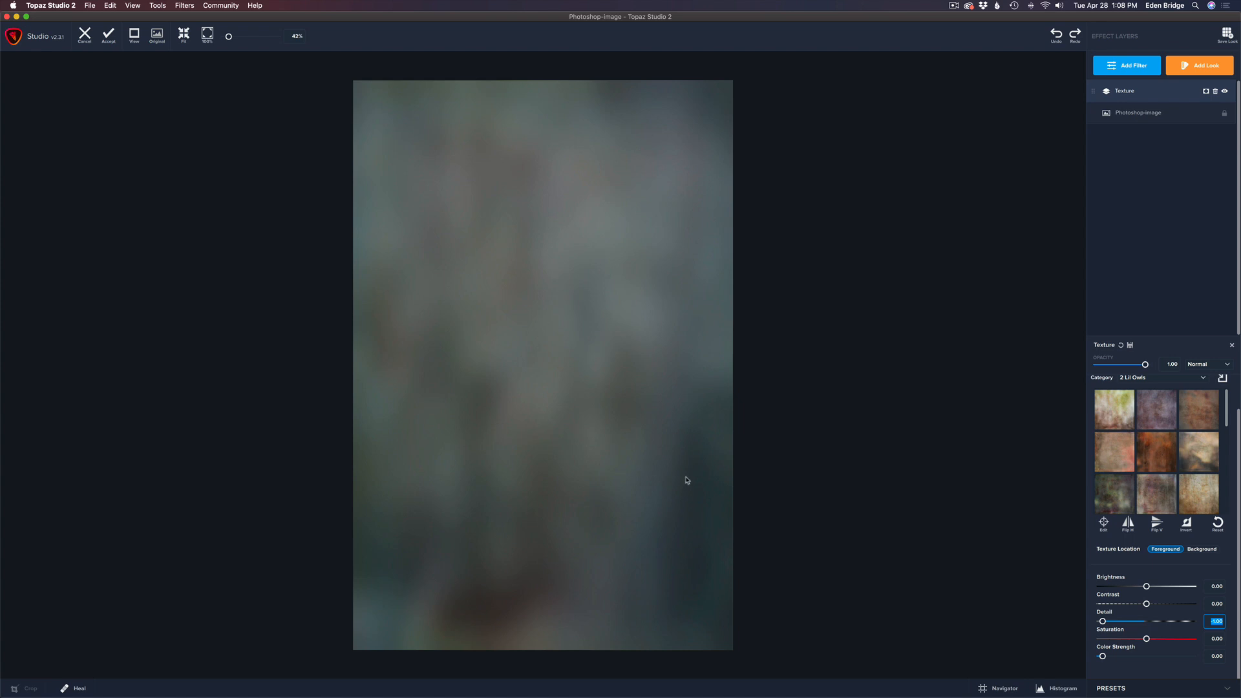
{"action": "mouse_move", "coordinate": [643, 414]}
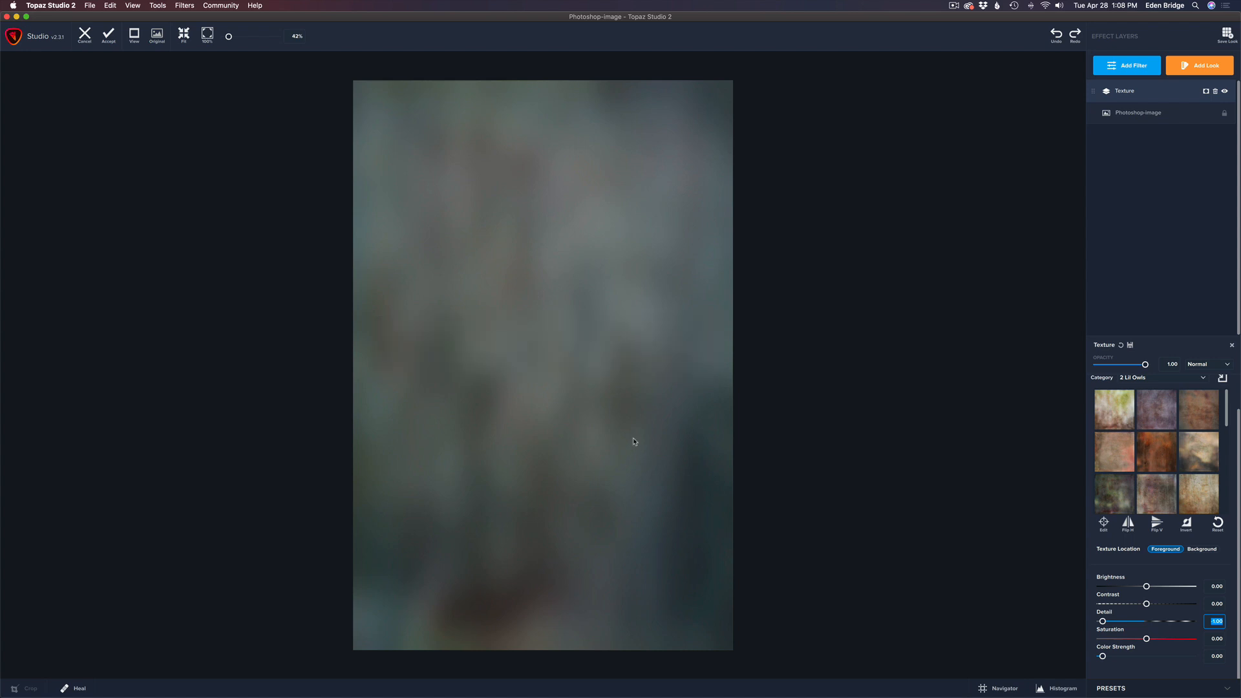
{"action": "mouse_move", "coordinate": [1108, 611]}
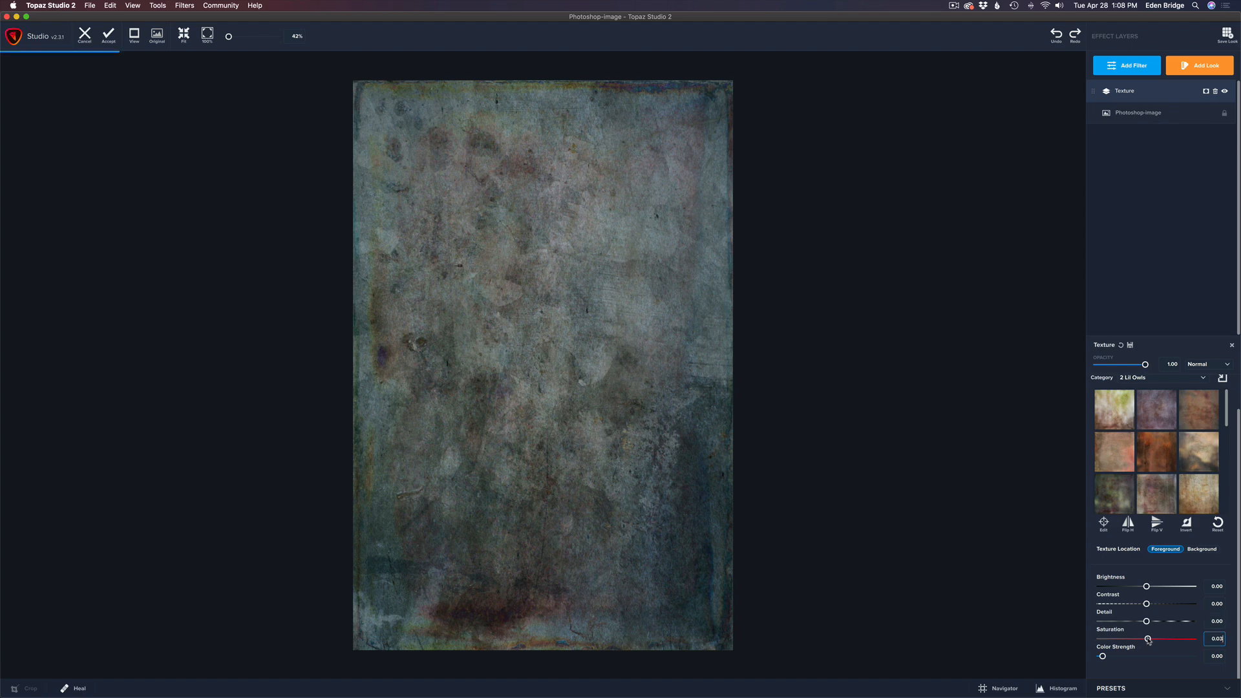
Preview higher texture saturation, then drop Saturation to -1.00 for a grey texture
{"action": "left_click_drag", "start_coordinate": [1148, 639], "coordinate": [1160, 638]}
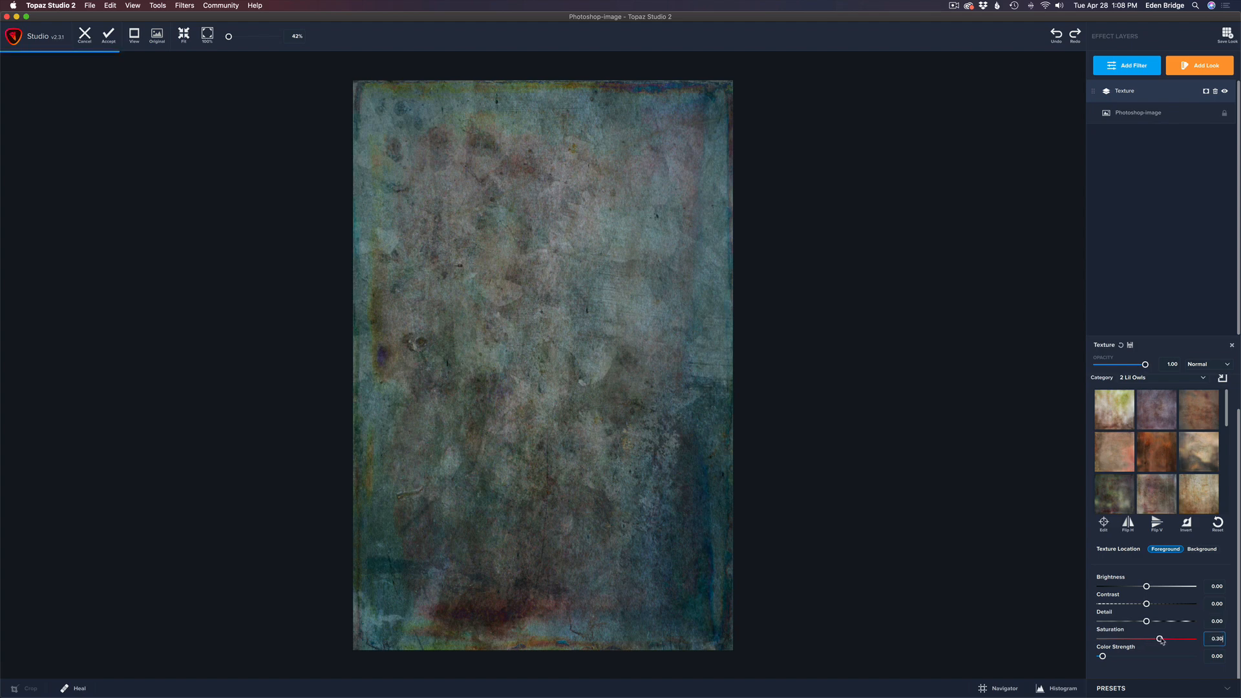
{"action": "left_click_drag", "start_coordinate": [1160, 638], "coordinate": [1180, 638]}
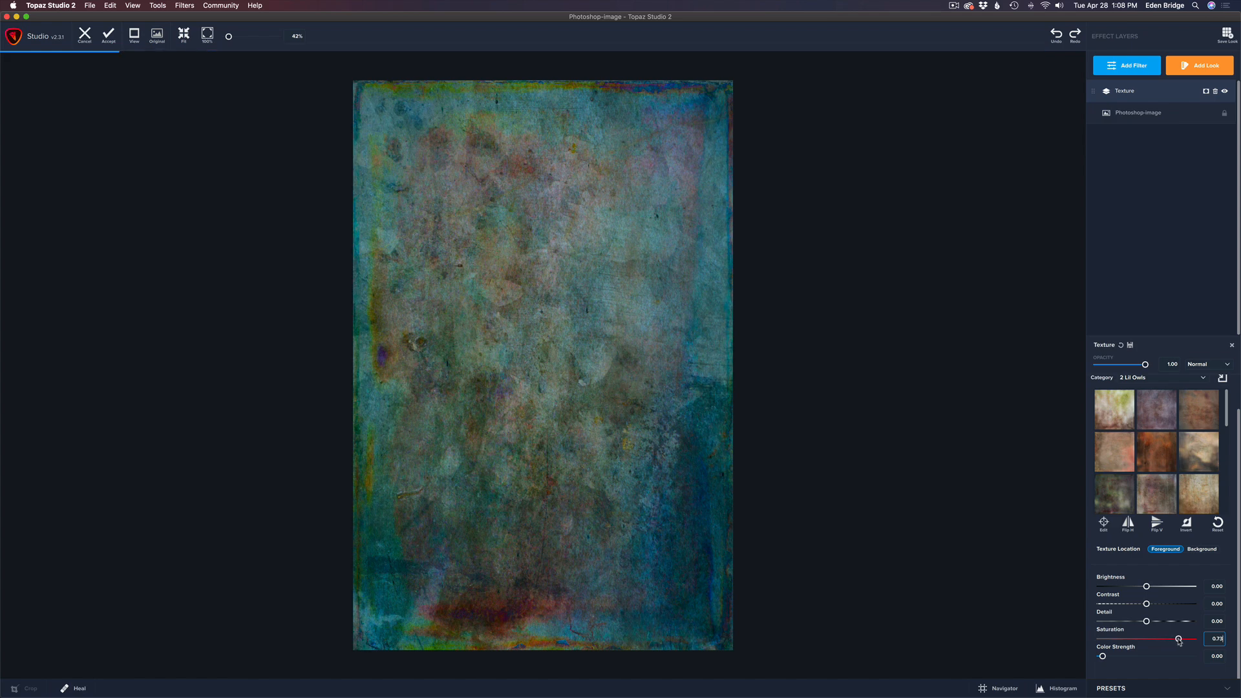
{"action": "left_click_drag", "start_coordinate": [1179, 638], "coordinate": [1139, 638]}
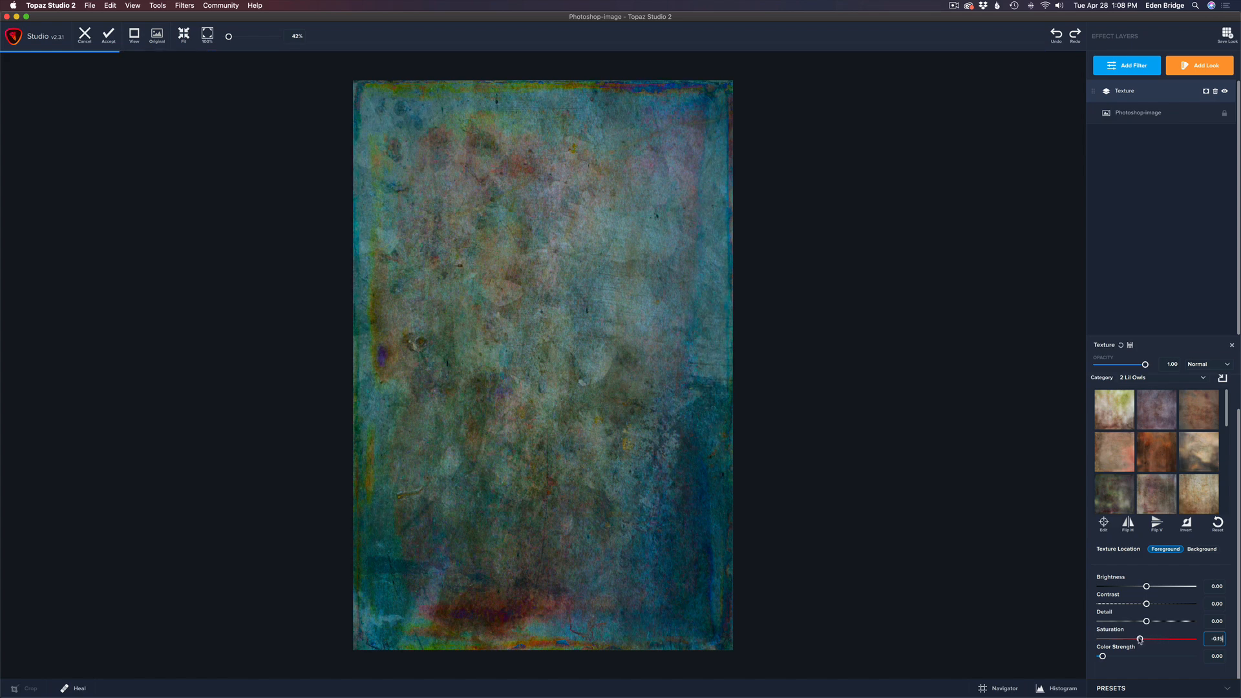
{"action": "left_click_drag", "start_coordinate": [1139, 638], "coordinate": [1131, 639]}
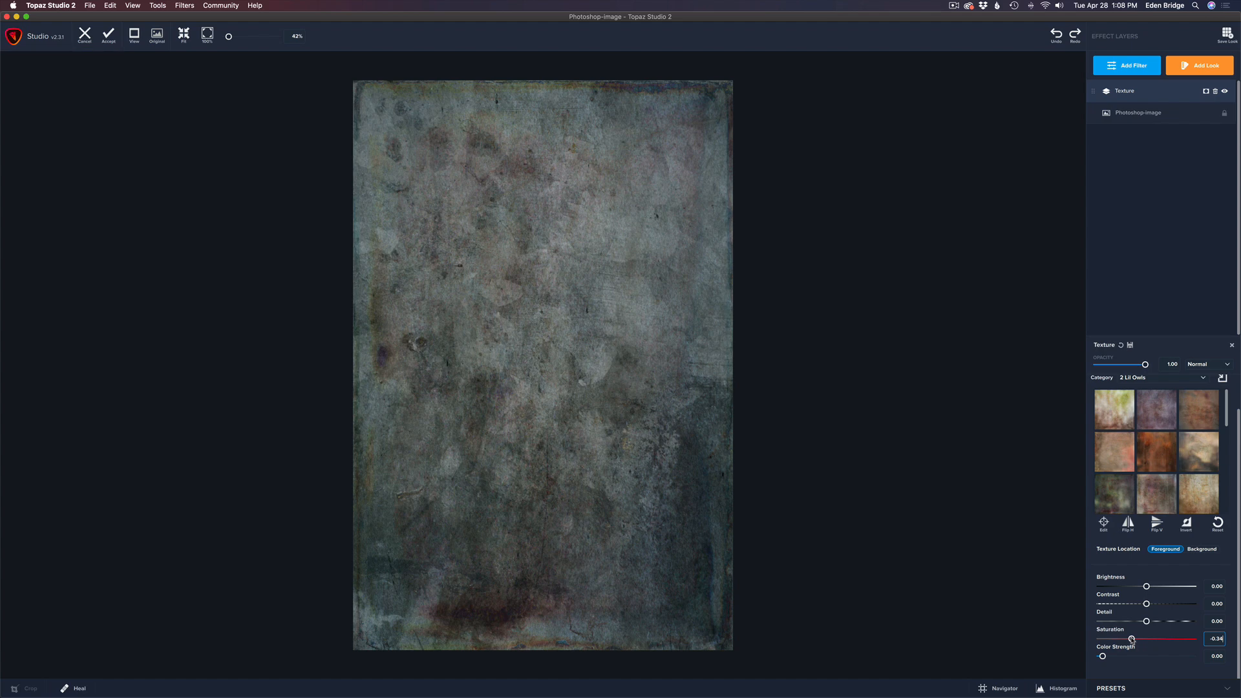
{"action": "left_click_drag", "start_coordinate": [1132, 639], "coordinate": [1099, 638]}
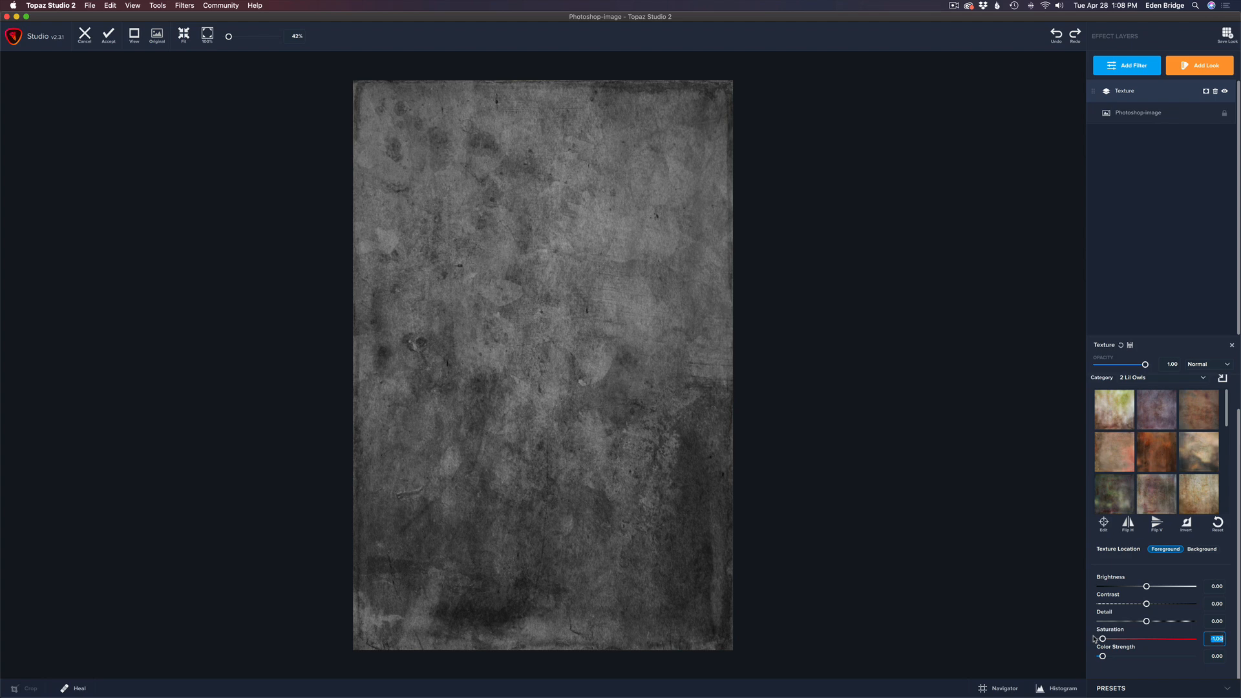
{"action": "mouse_move", "coordinate": [1107, 658]}
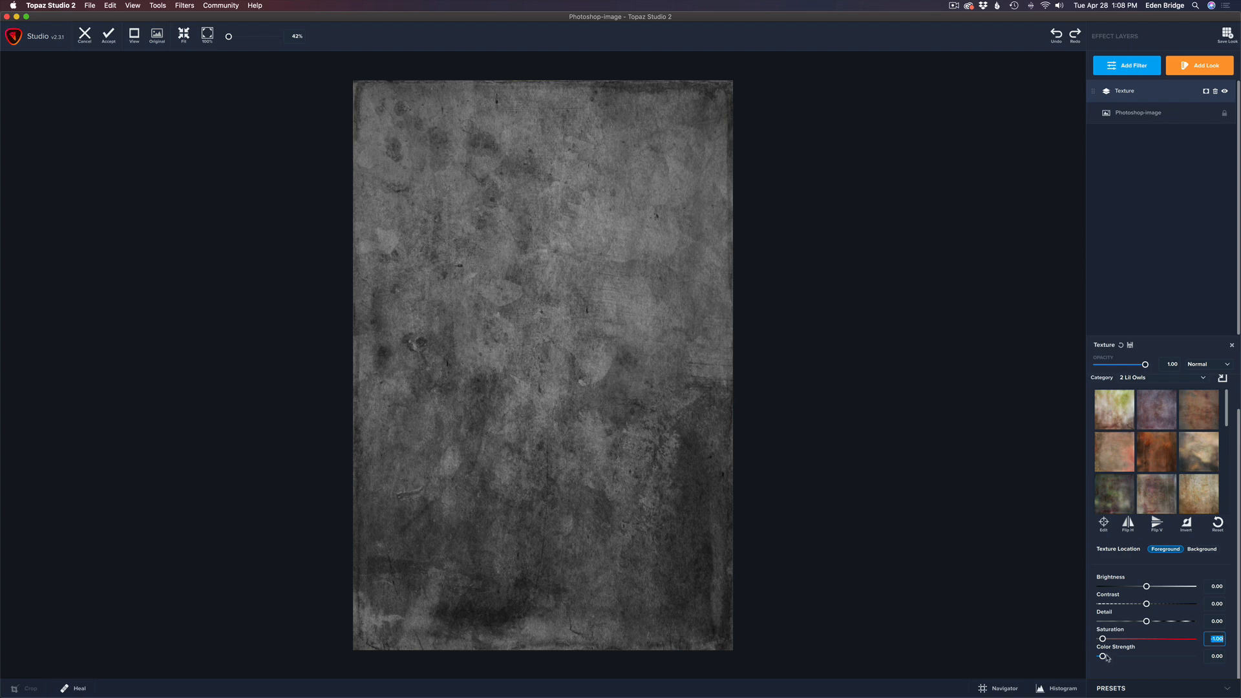
{"action": "mouse_move", "coordinate": [1110, 669]}
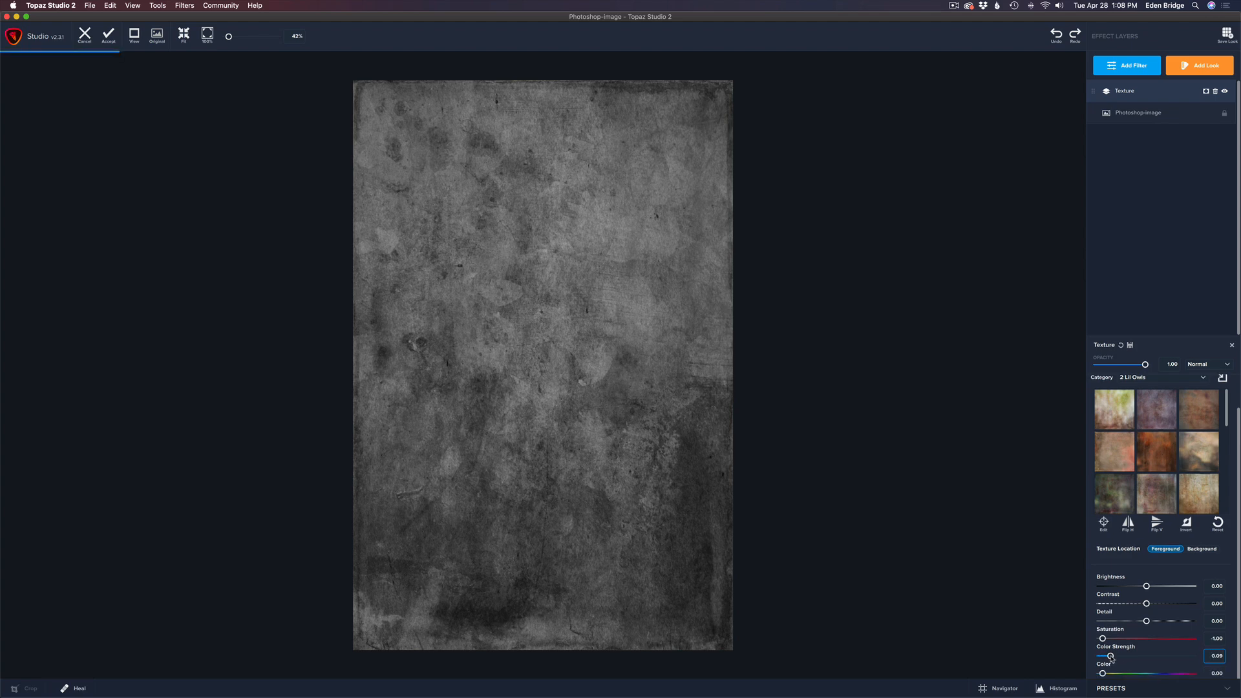
Raise the texture's colour tint strength until it shows a deep red
{"action": "left_click_drag", "start_coordinate": [1107, 656], "coordinate": [1128, 656]}
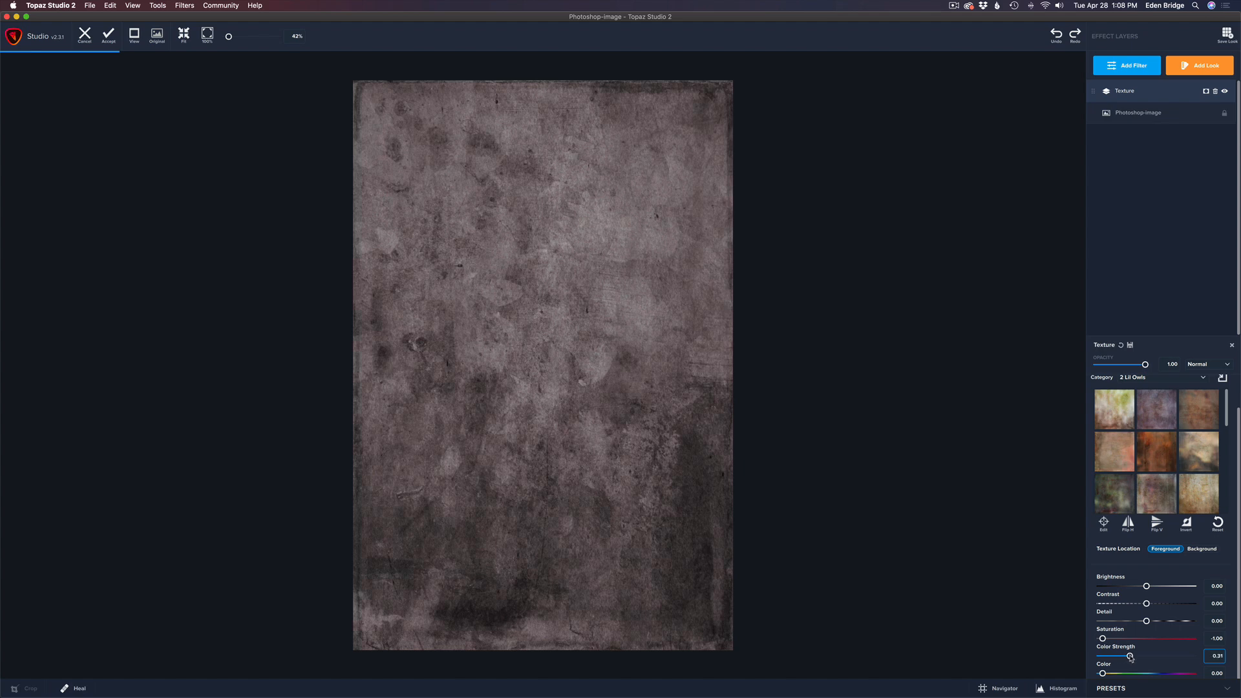
{"action": "left_click_drag", "start_coordinate": [1129, 656], "coordinate": [1140, 656]}
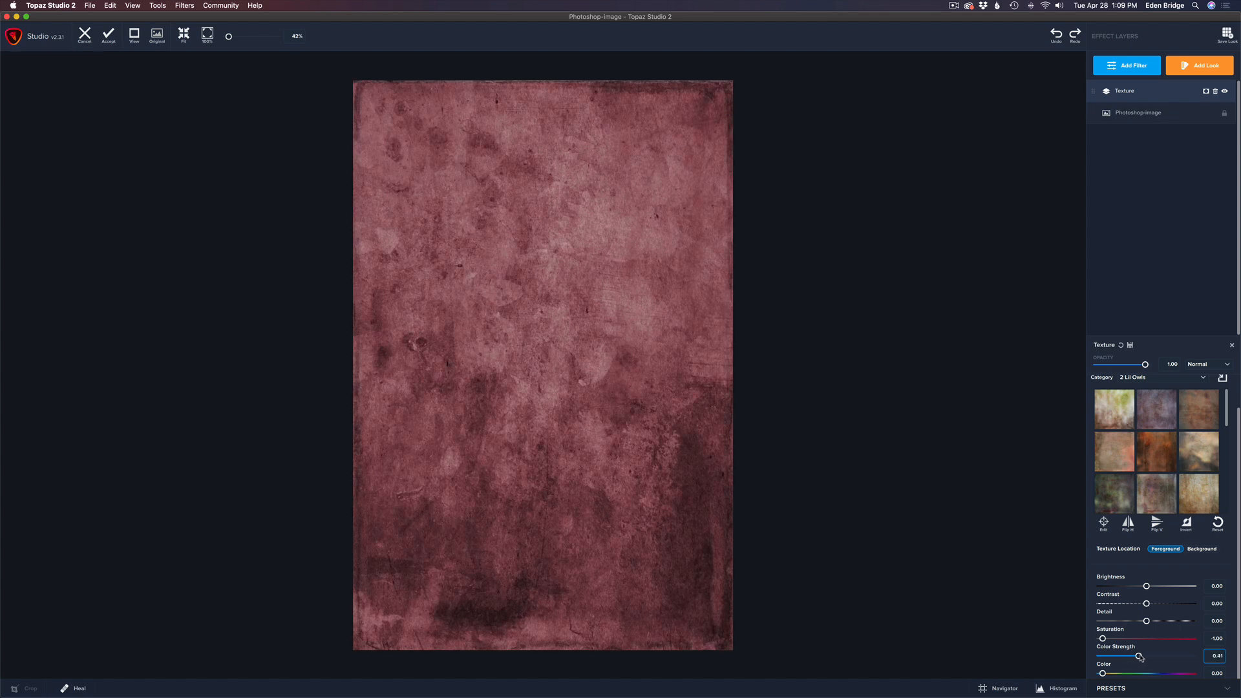
{"action": "left_click_drag", "start_coordinate": [1138, 656], "coordinate": [1149, 656]}
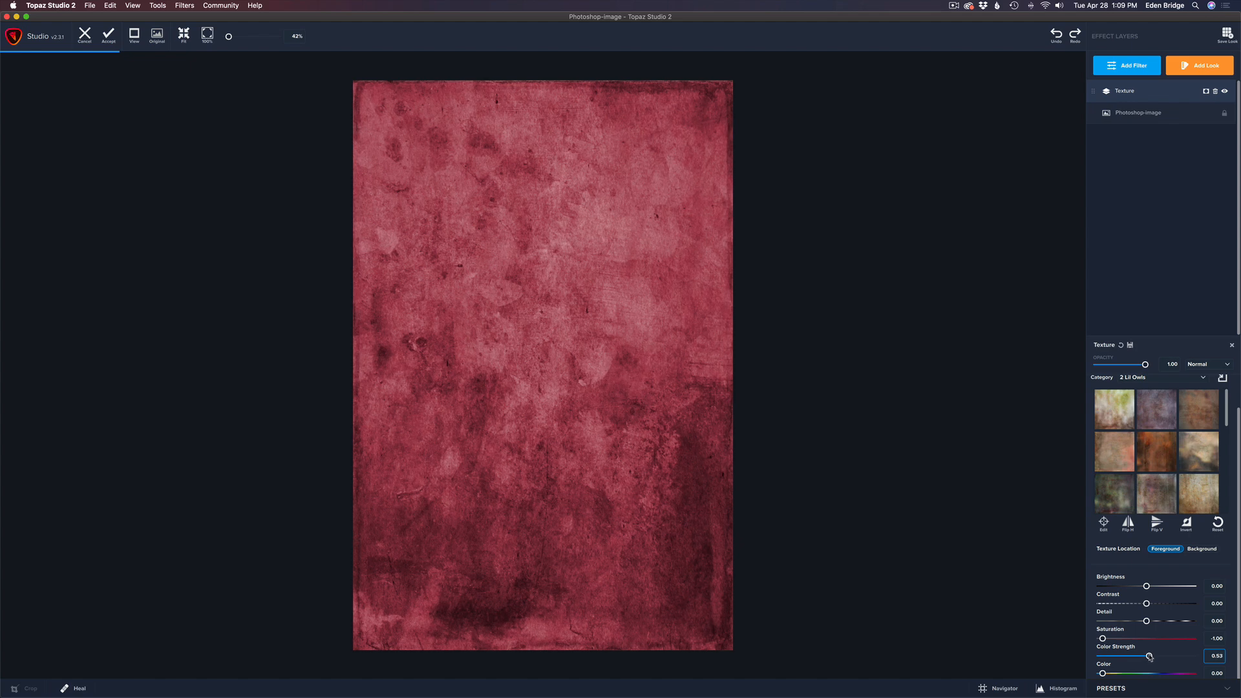
{"action": "left_click_drag", "start_coordinate": [1150, 655], "coordinate": [1154, 655]}
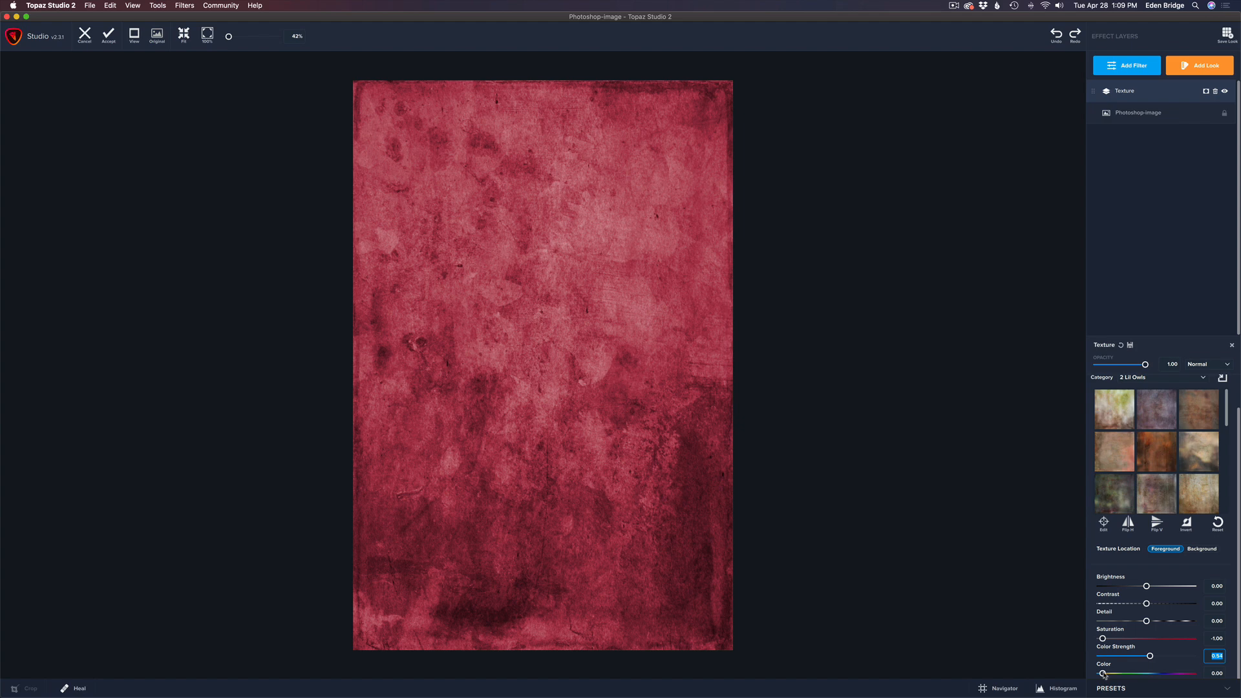
Sweep the tint Color through brown, olive, green, blue and red, then reset it
{"action": "left_click_drag", "start_coordinate": [1103, 674], "coordinate": [1116, 674]}
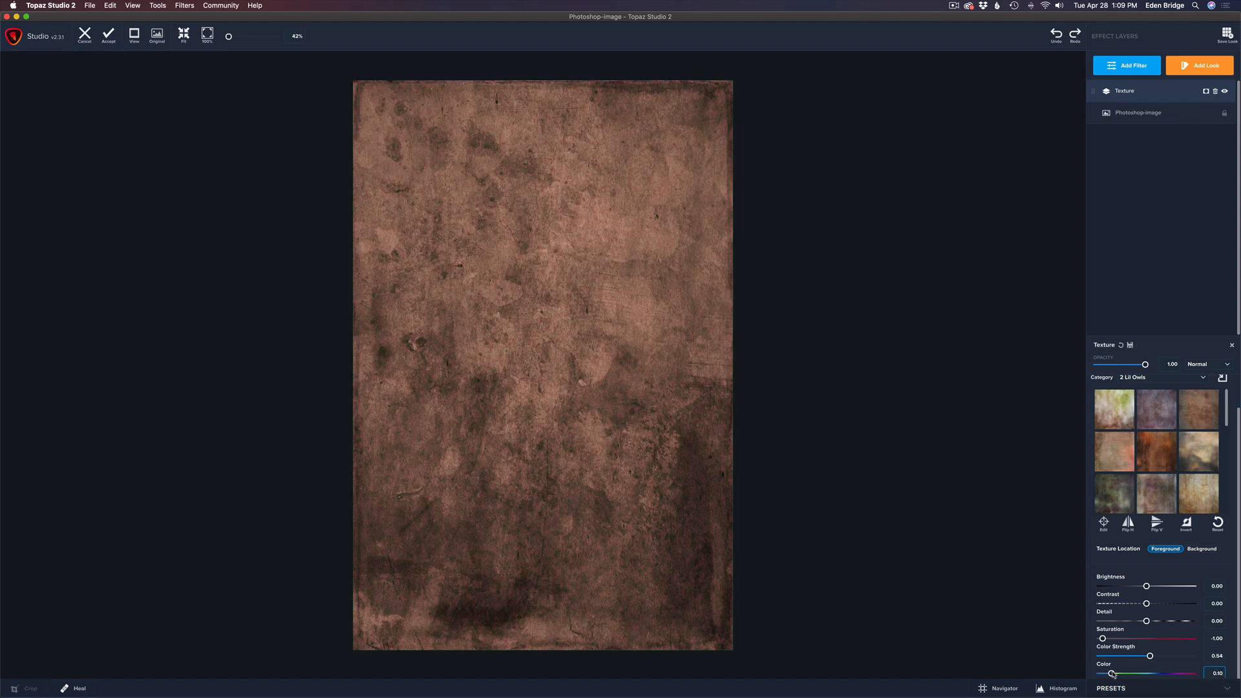
{"action": "left_click_drag", "start_coordinate": [1113, 674], "coordinate": [1125, 673]}
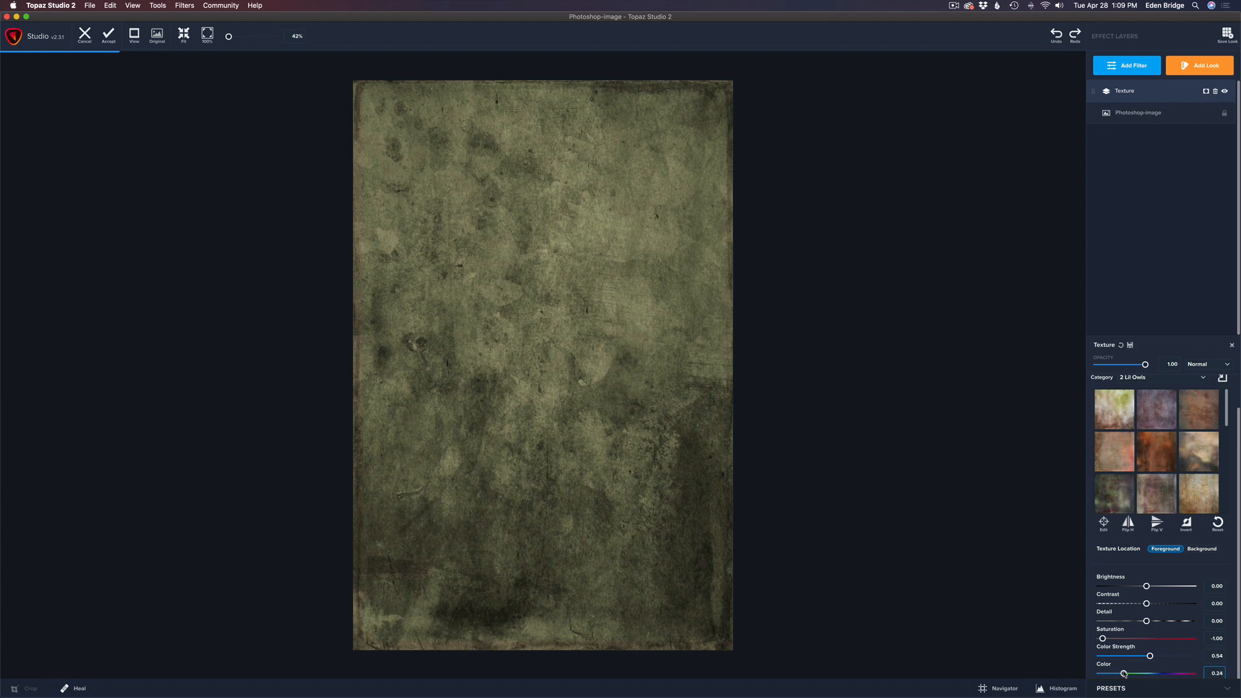
{"action": "left_click_drag", "start_coordinate": [1124, 673], "coordinate": [1148, 672]}
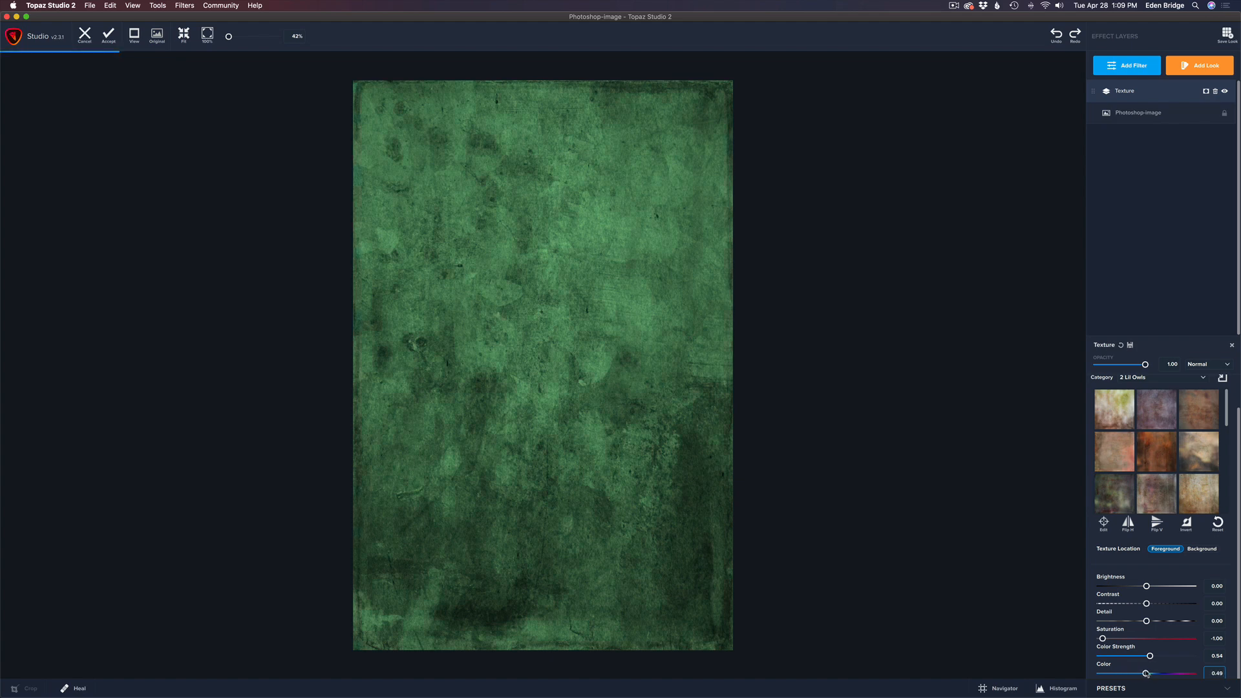
{"action": "left_click_drag", "start_coordinate": [1149, 673], "coordinate": [1178, 674]}
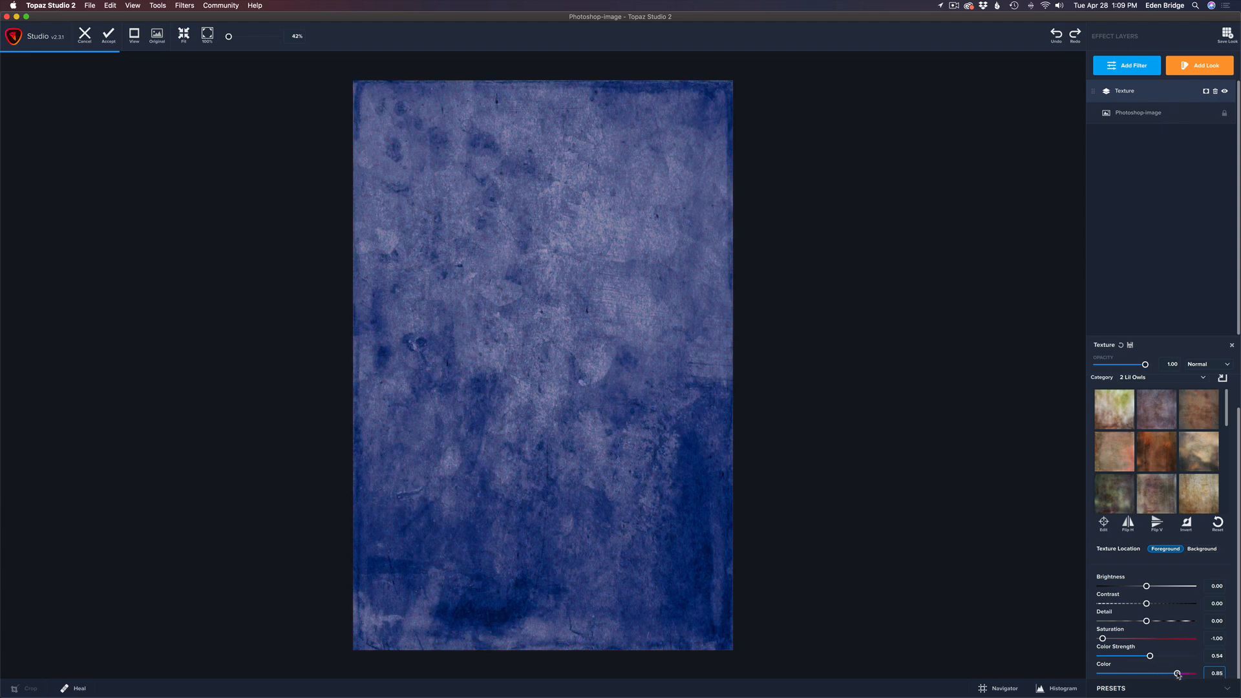
{"action": "left_click_drag", "start_coordinate": [1178, 673], "coordinate": [1188, 673]}
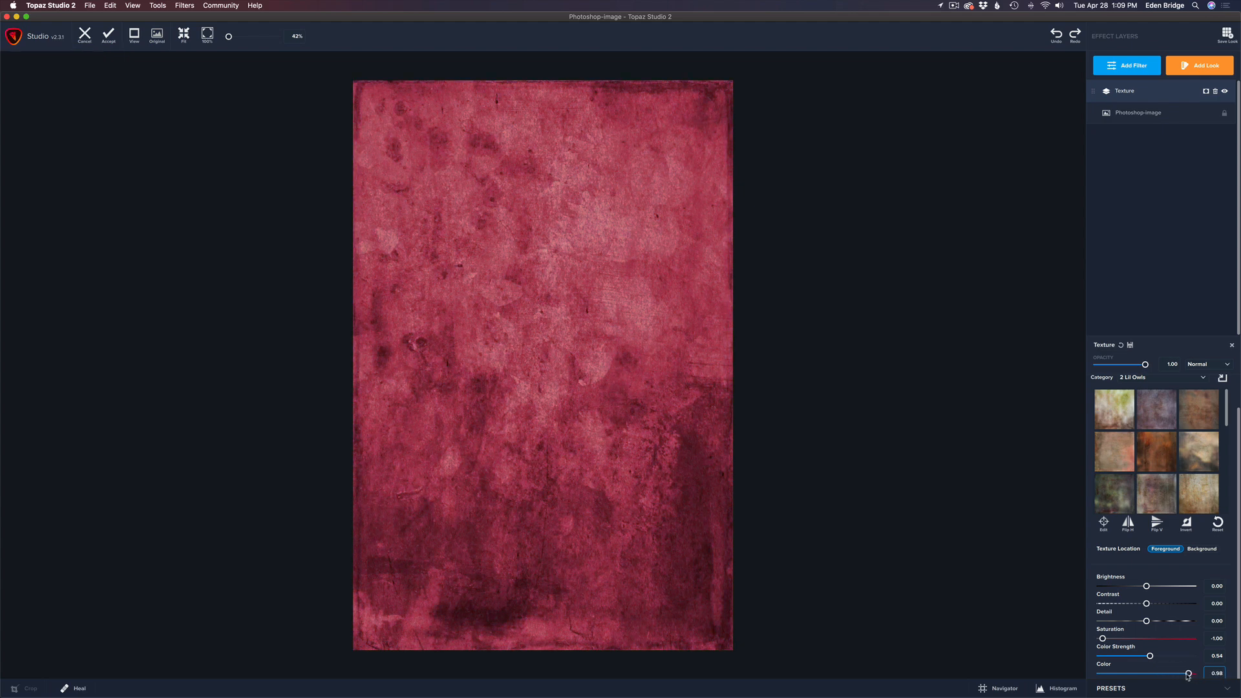
{"action": "left_click_drag", "start_coordinate": [1187, 674], "coordinate": [1100, 674]}
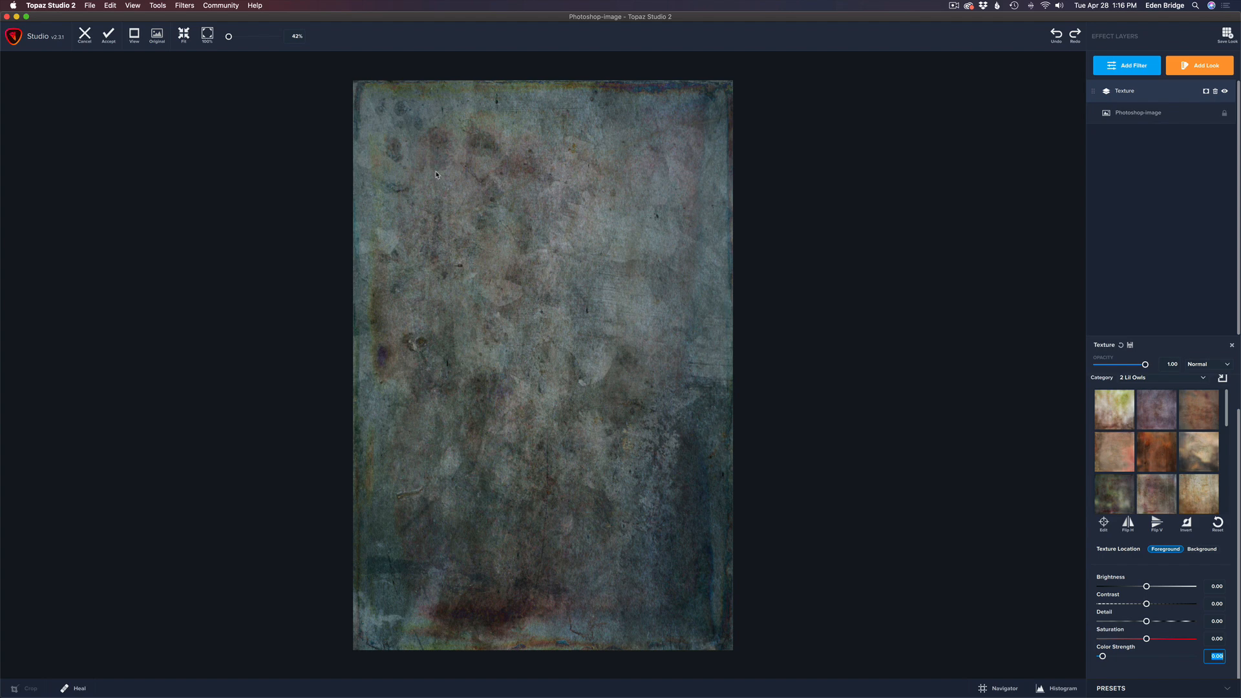
{"action": "mouse_move", "coordinate": [1230, 331]}
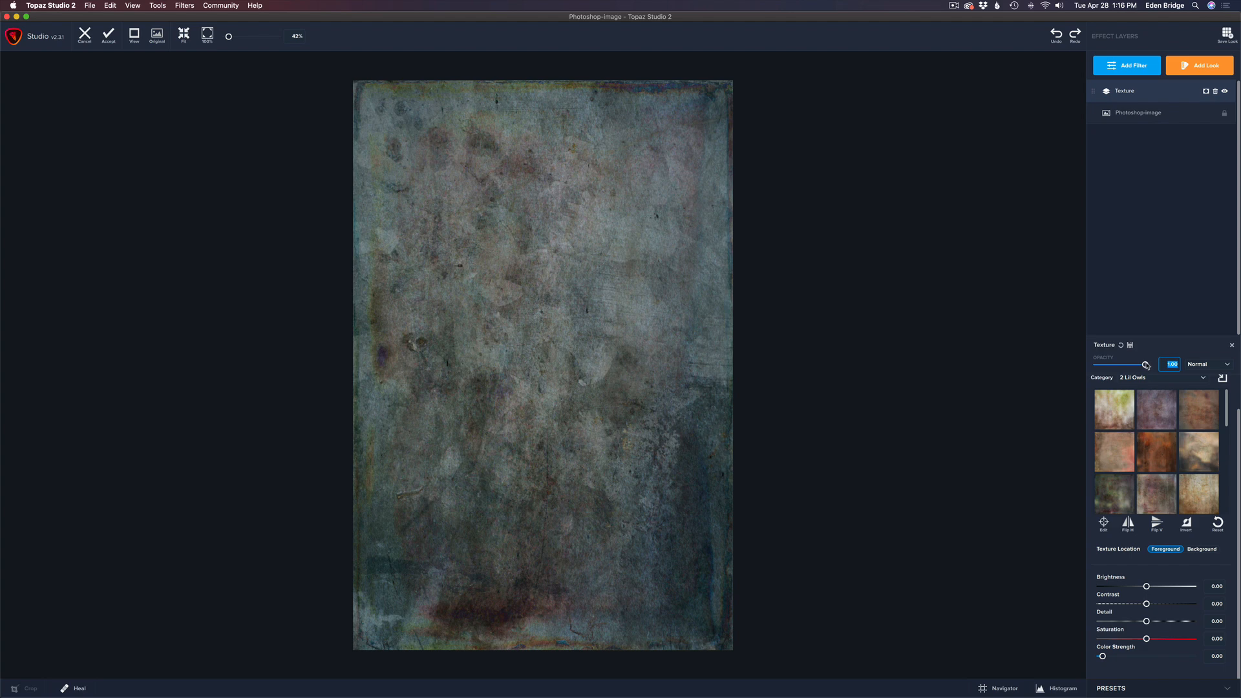
Lower the texture opacity to about 0.39 so the flower shows through
{"action": "left_click_drag", "start_coordinate": [1145, 364], "coordinate": [1098, 364]}
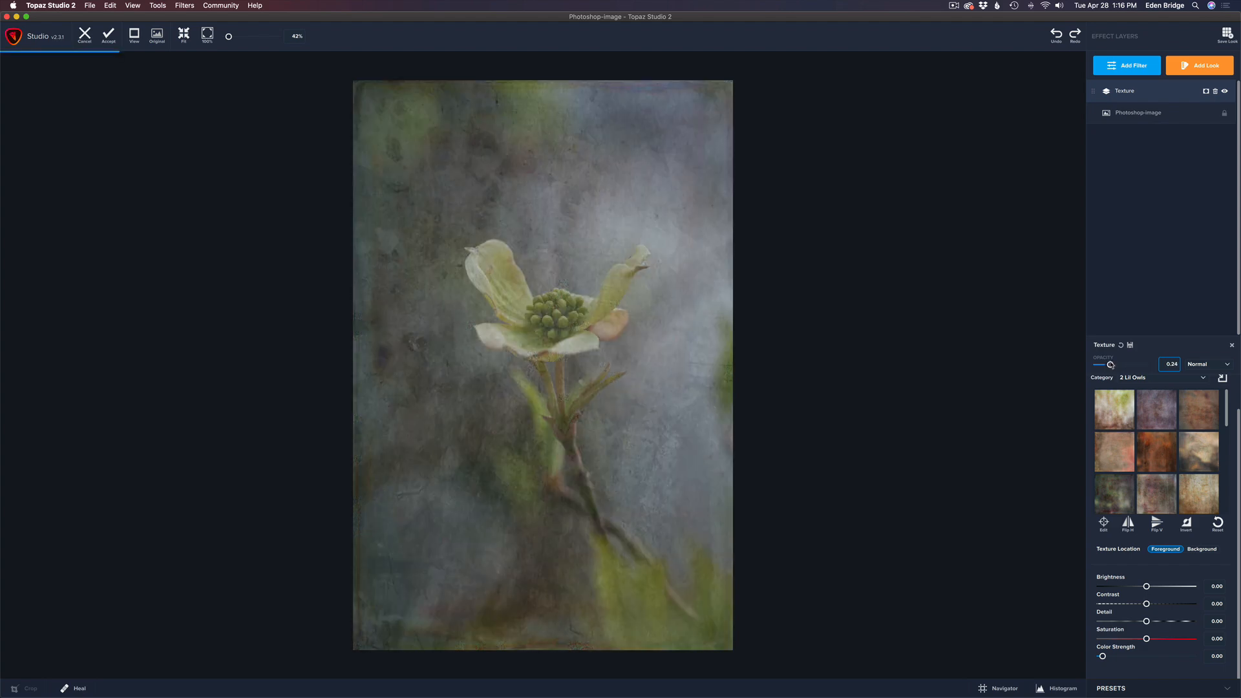
{"action": "left_click_drag", "start_coordinate": [1100, 365], "coordinate": [1108, 365]}
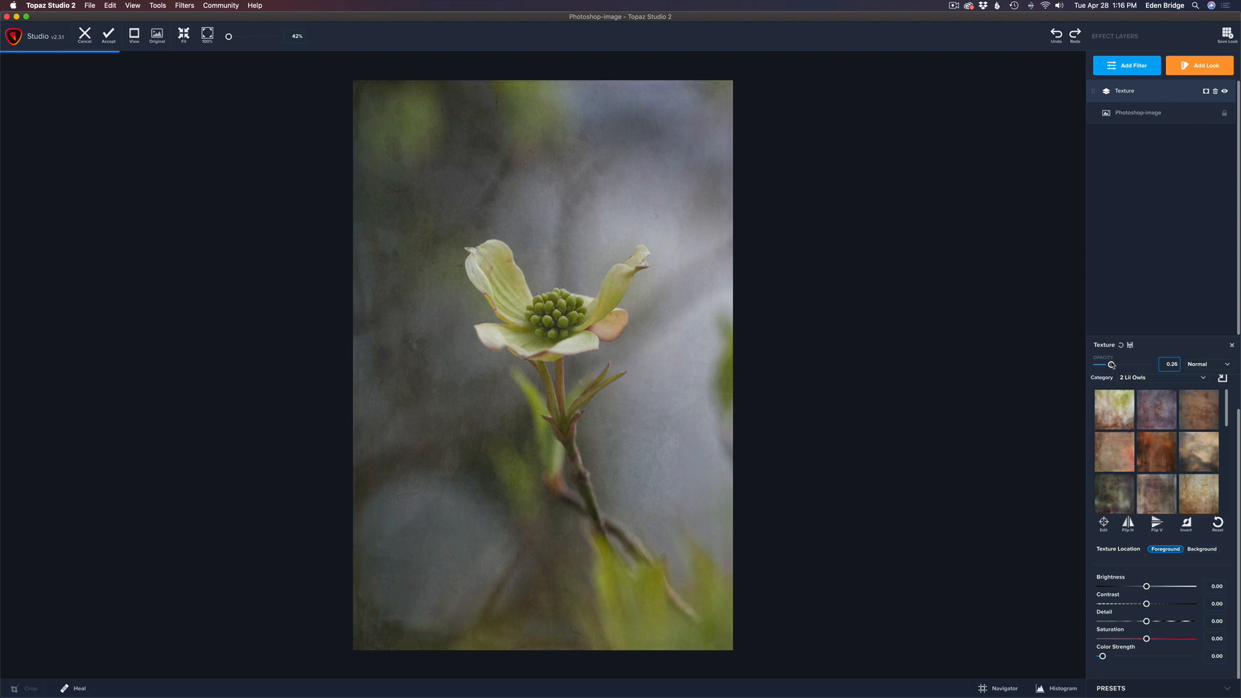
{"action": "left_click_drag", "start_coordinate": [1110, 363], "coordinate": [1116, 364]}
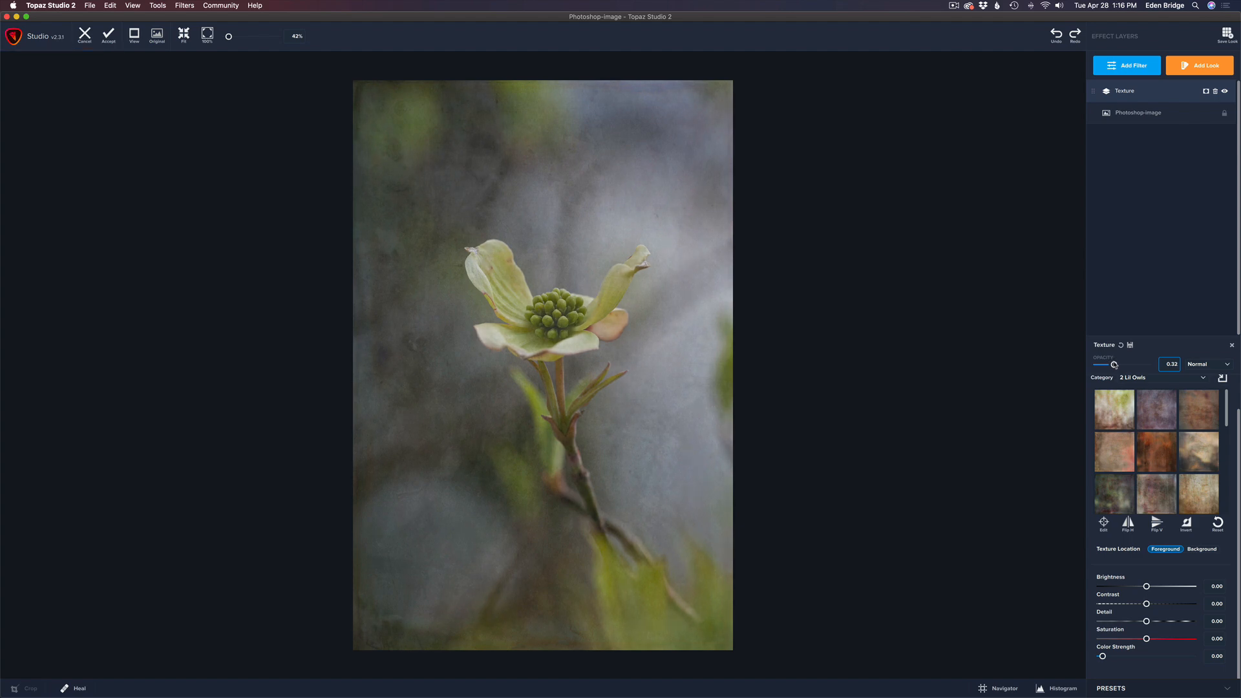
{"action": "left_click_drag", "start_coordinate": [1111, 364], "coordinate": [1117, 365]}
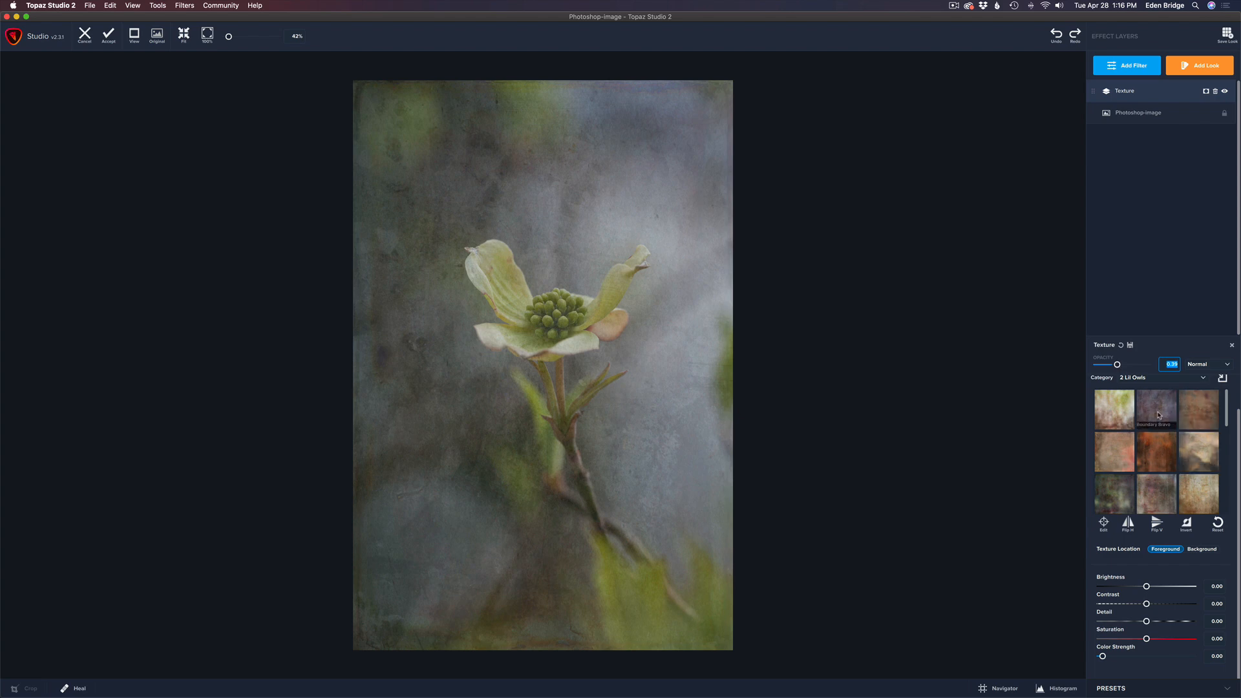
{"action": "mouse_move", "coordinate": [1166, 437]}
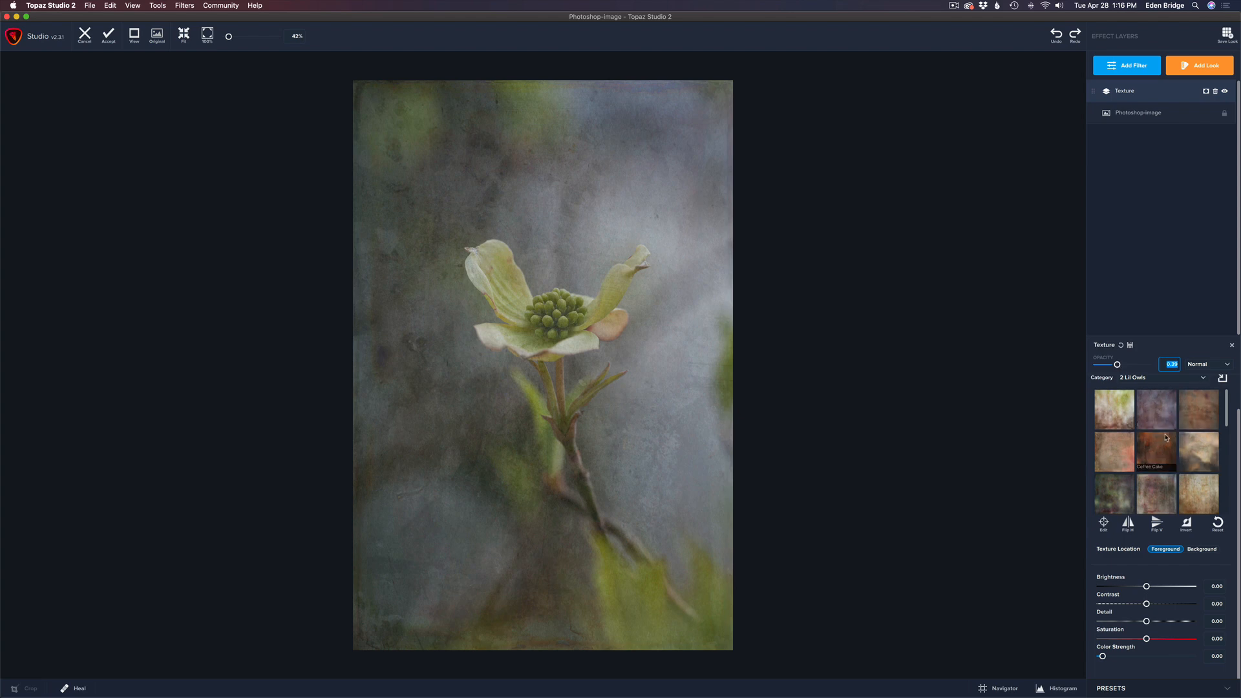
Try the first 2 Lil Owls texture, then switch to the grayer second texture
{"action": "left_click", "coordinate": [1115, 409]}
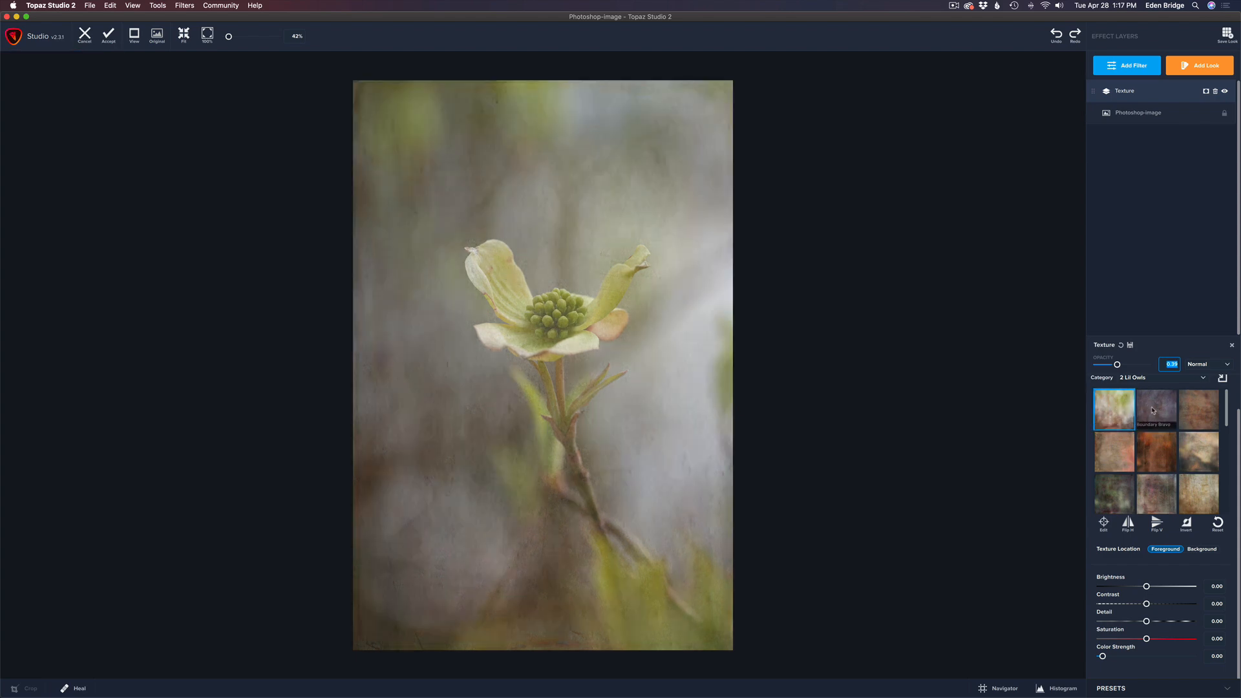
{"action": "left_click", "coordinate": [1156, 409]}
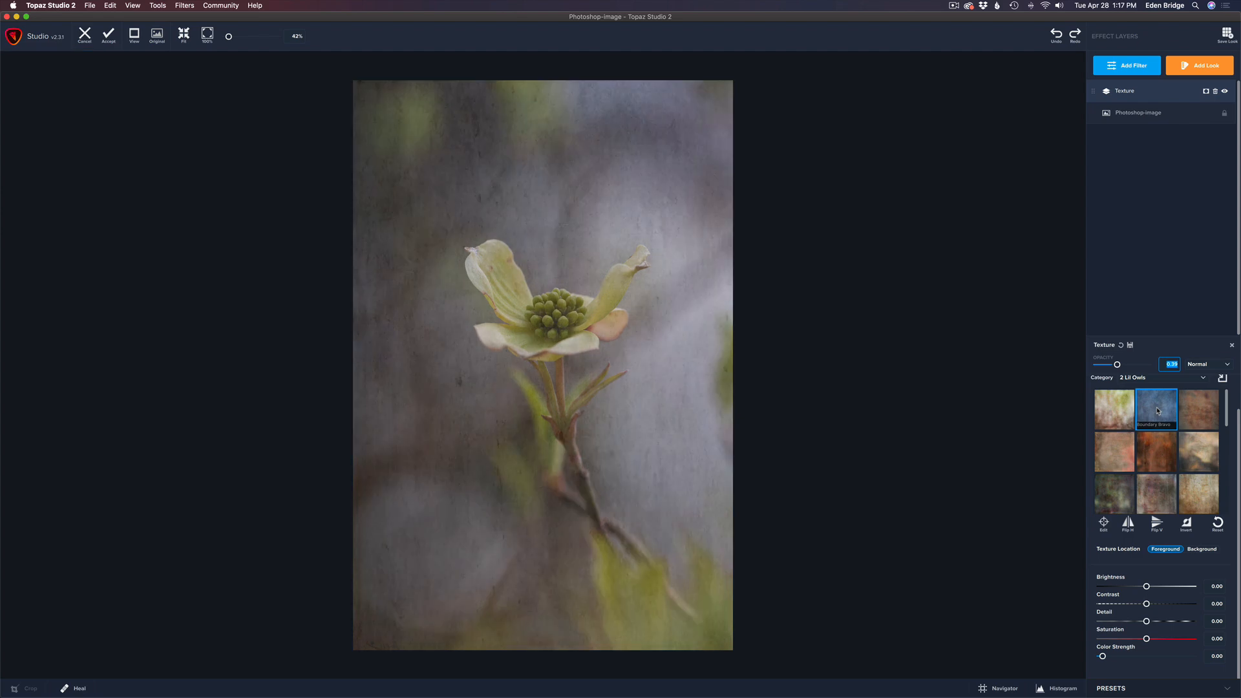
{"action": "left_click", "coordinate": [1156, 409]}
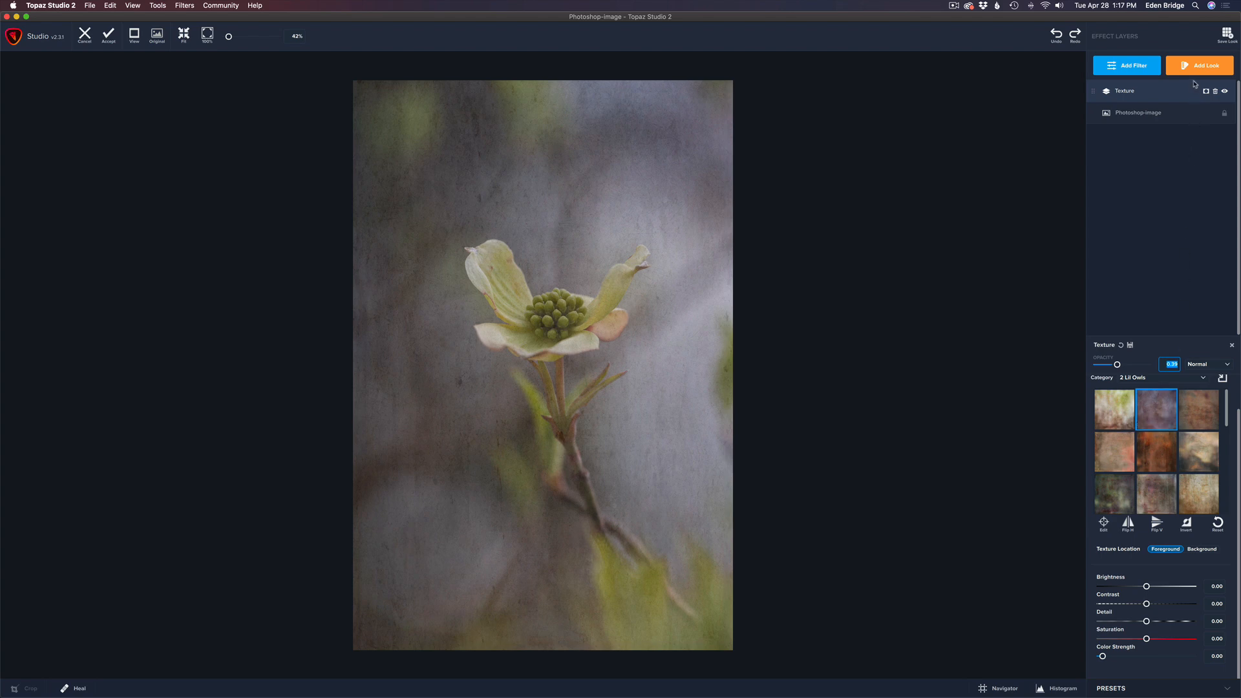
{"action": "mouse_move", "coordinate": [1205, 91]}
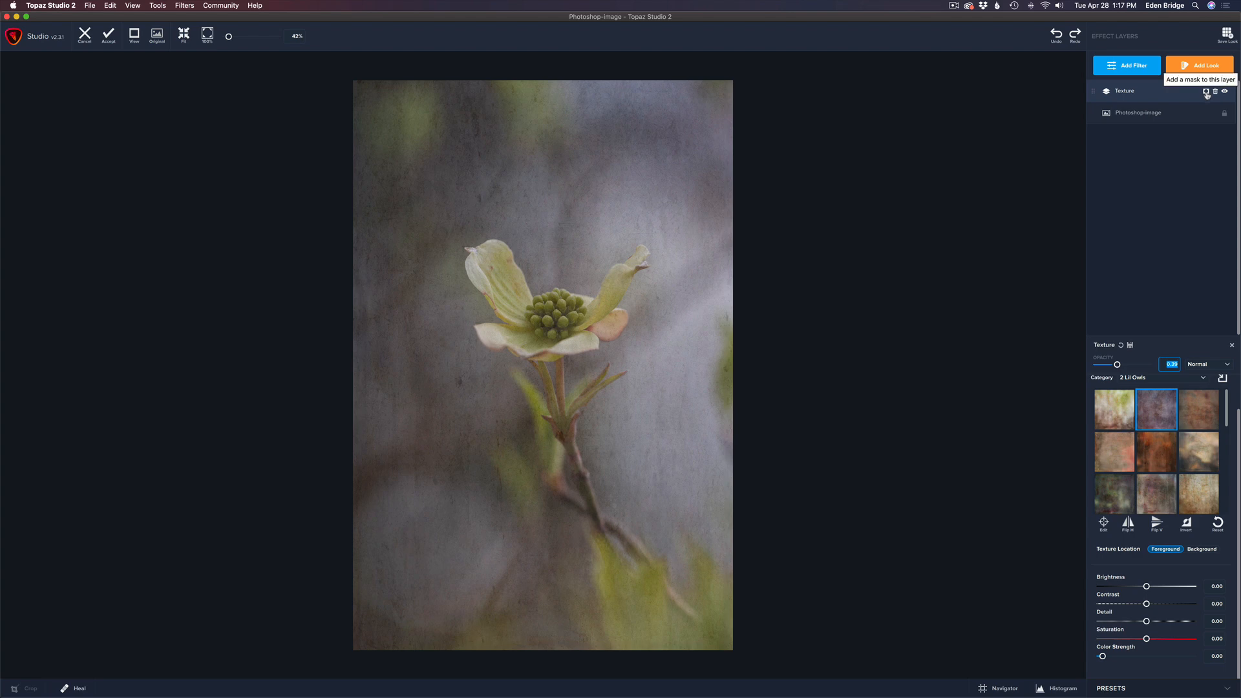
Add a brush mask to the Texture layer with brush transparency 0.33
{"action": "left_click", "coordinate": [1206, 92]}
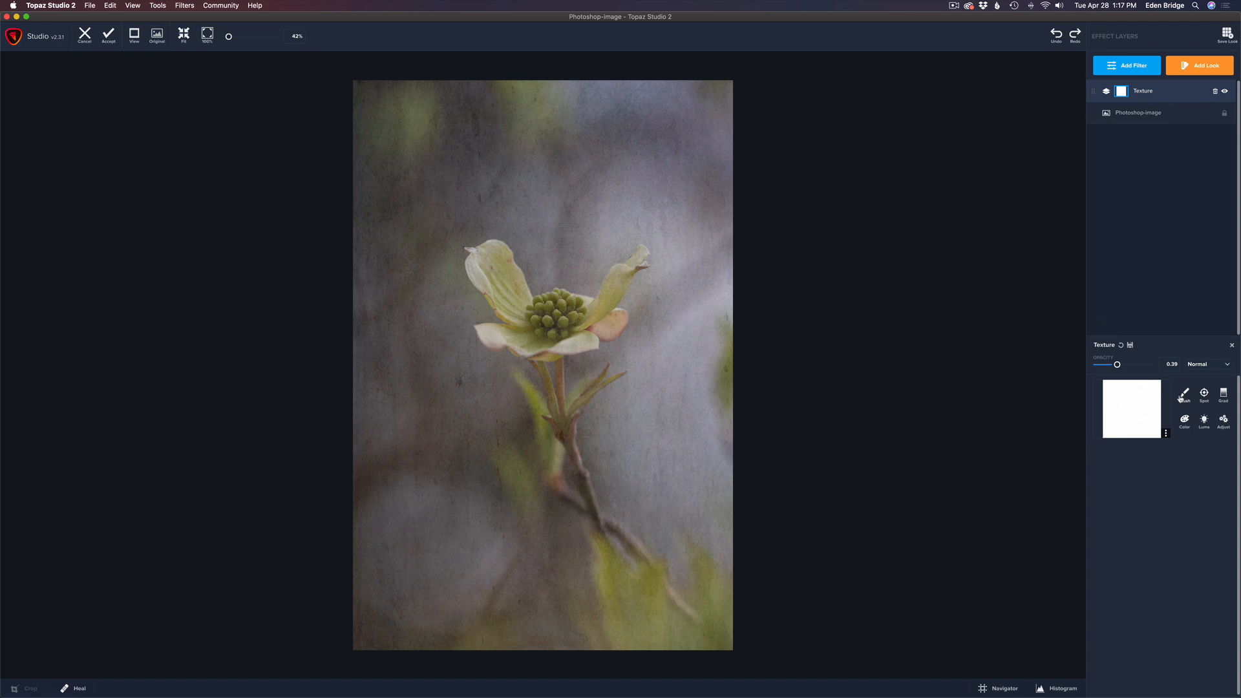
{"action": "left_click", "coordinate": [1184, 393]}
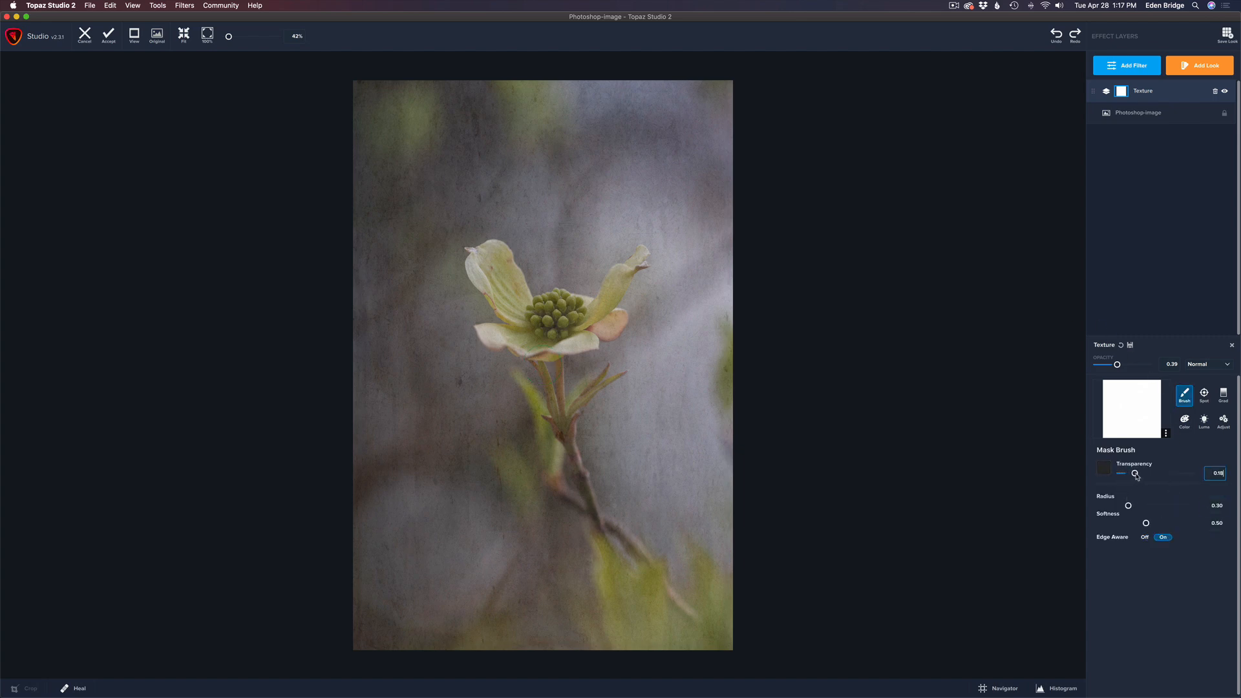
{"action": "left_click_drag", "start_coordinate": [1135, 473], "coordinate": [1148, 473]}
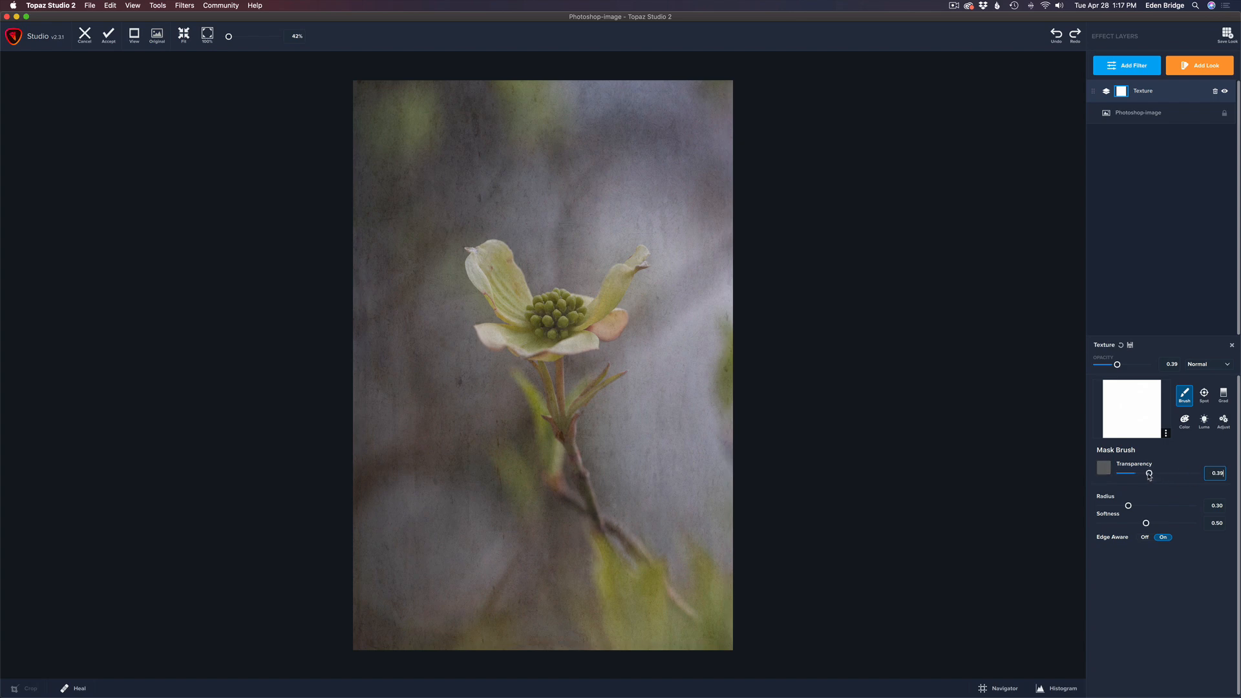
{"action": "left_click_drag", "start_coordinate": [1148, 472], "coordinate": [1145, 472]}
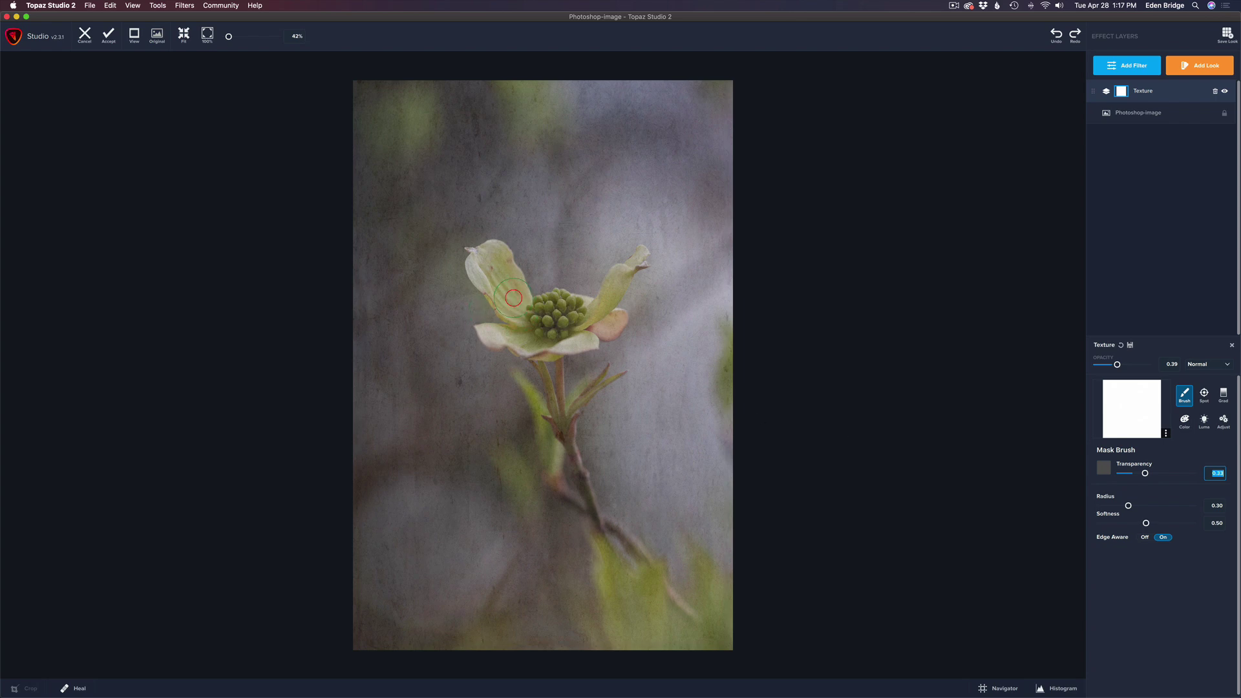
Paint the texture off the left petal, centre and right petal, ending with transparency near 0.58
{"action": "left_click_drag", "start_coordinate": [510, 298], "coordinate": [501, 287]}
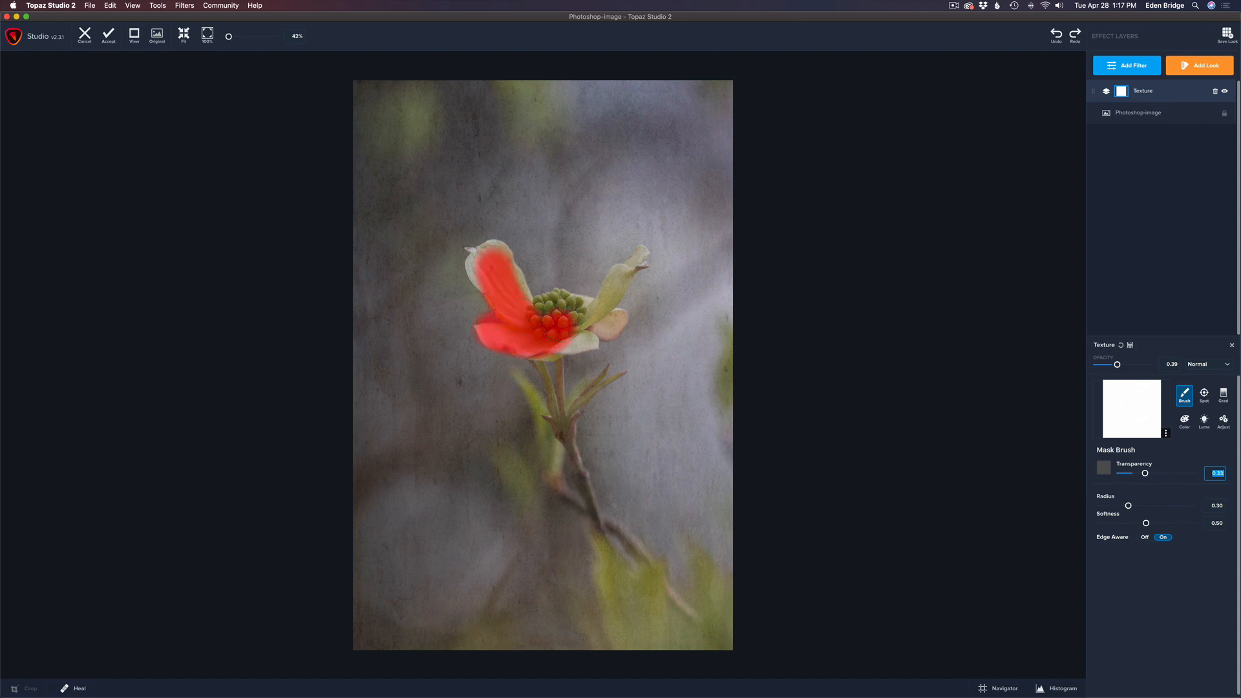
{"action": "left_click_drag", "start_coordinate": [554, 293], "coordinate": [554, 332]}
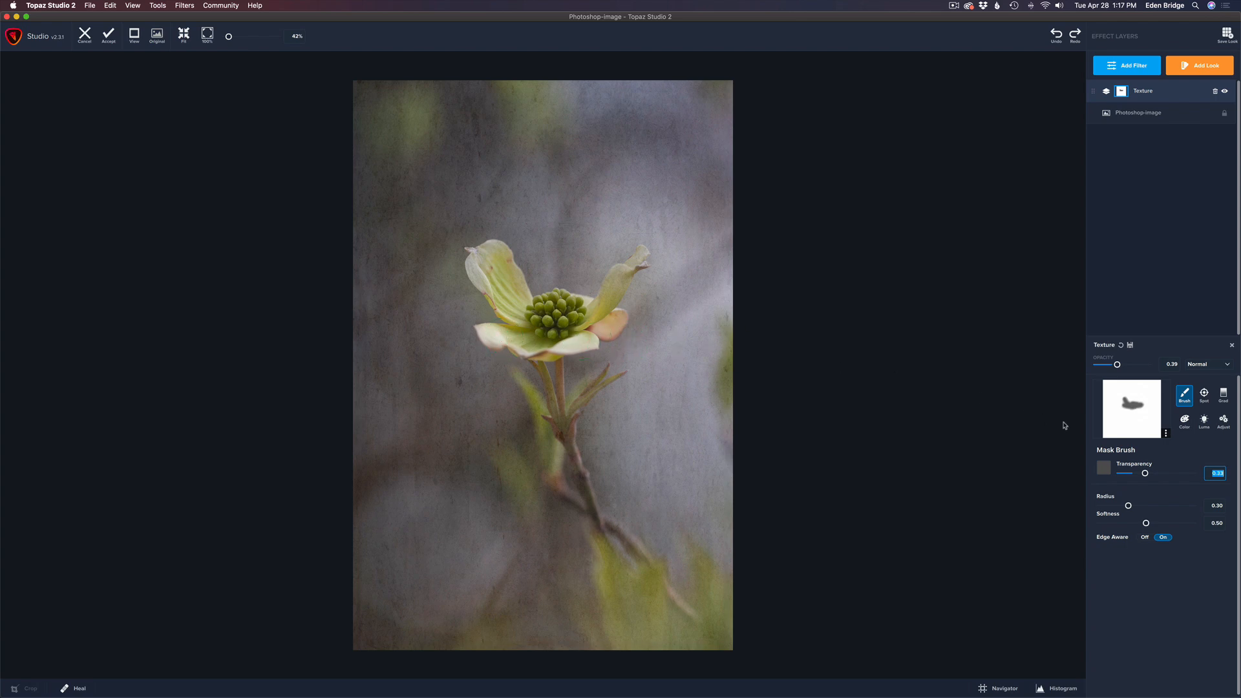
{"action": "left_click_drag", "start_coordinate": [1128, 505], "coordinate": [1114, 505]}
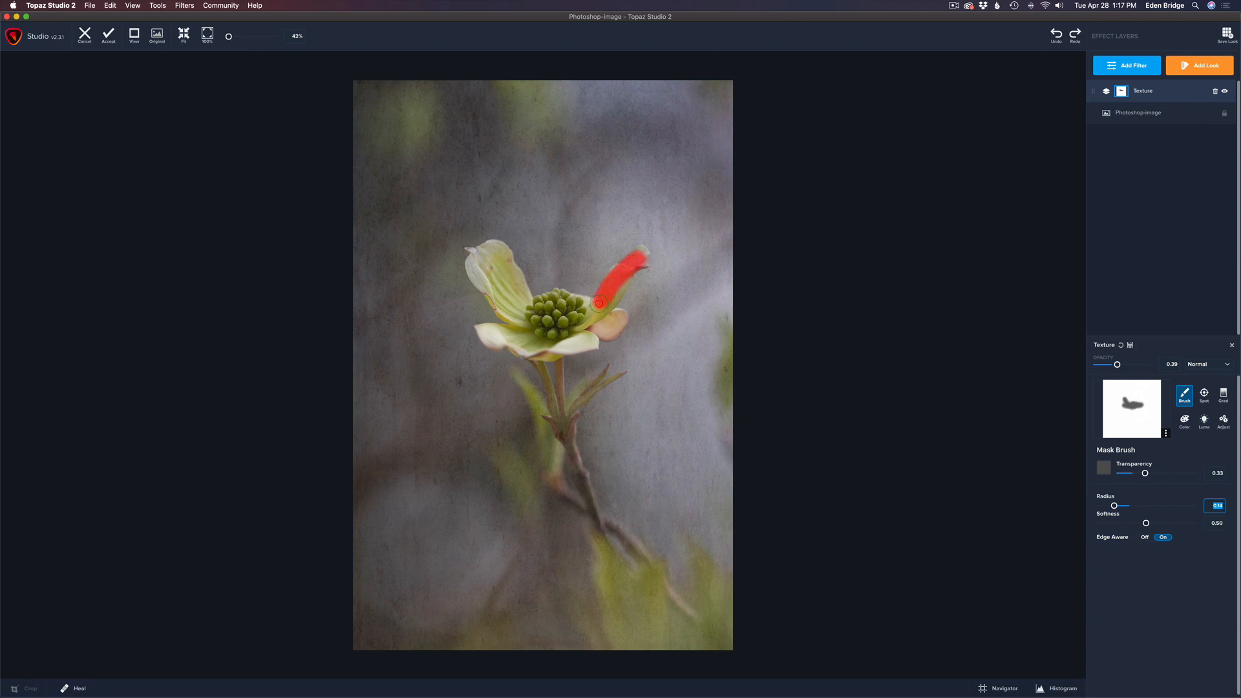
{"action": "left_click_drag", "start_coordinate": [599, 303], "coordinate": [610, 316]}
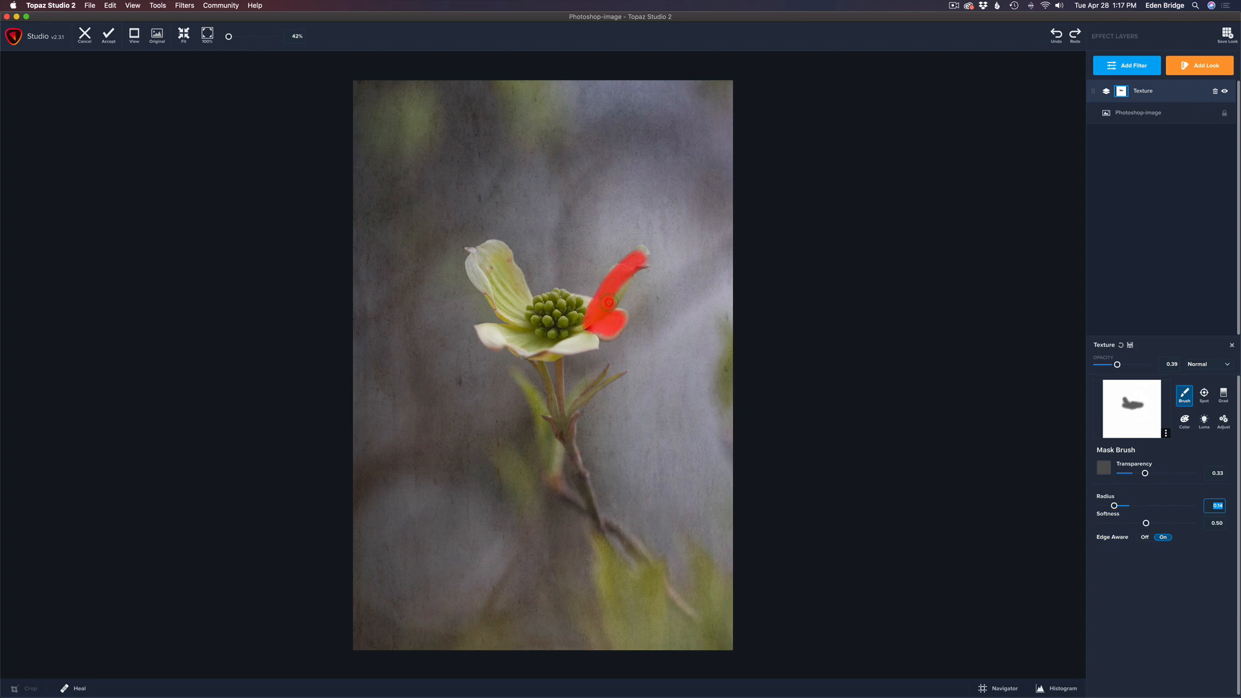
{"action": "left_click_drag", "start_coordinate": [608, 303], "coordinate": [538, 371]}
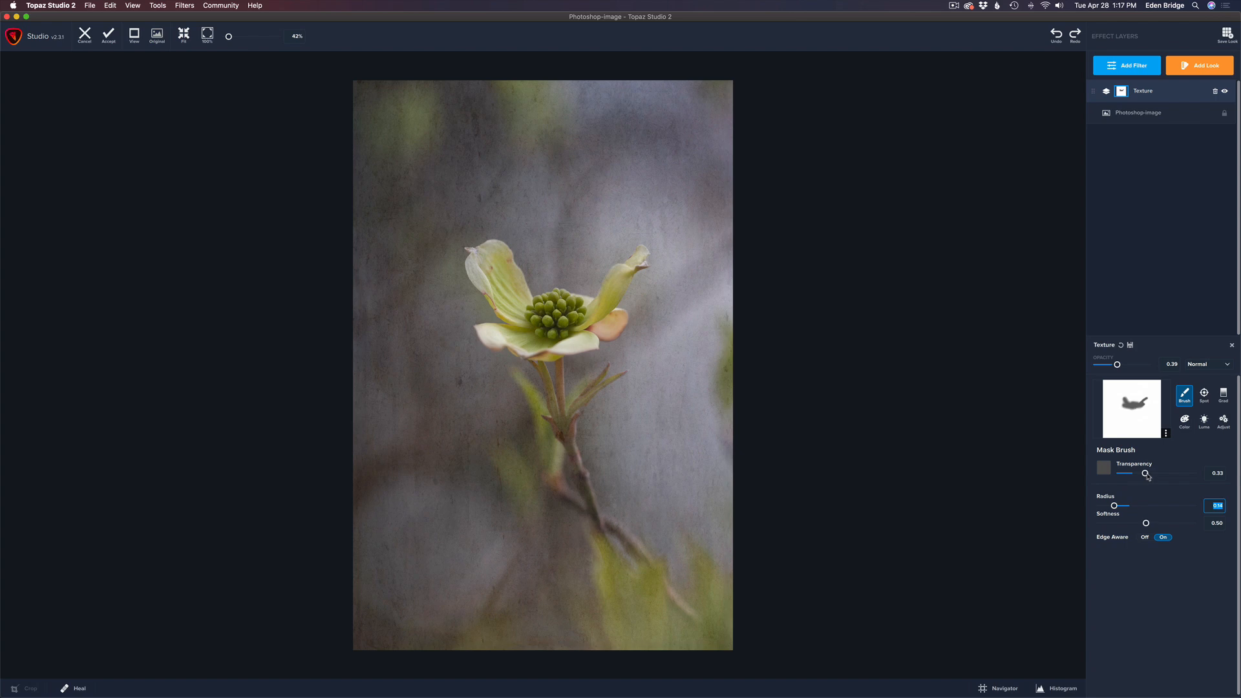
{"action": "left_click_drag", "start_coordinate": [1146, 473], "coordinate": [1157, 473]}
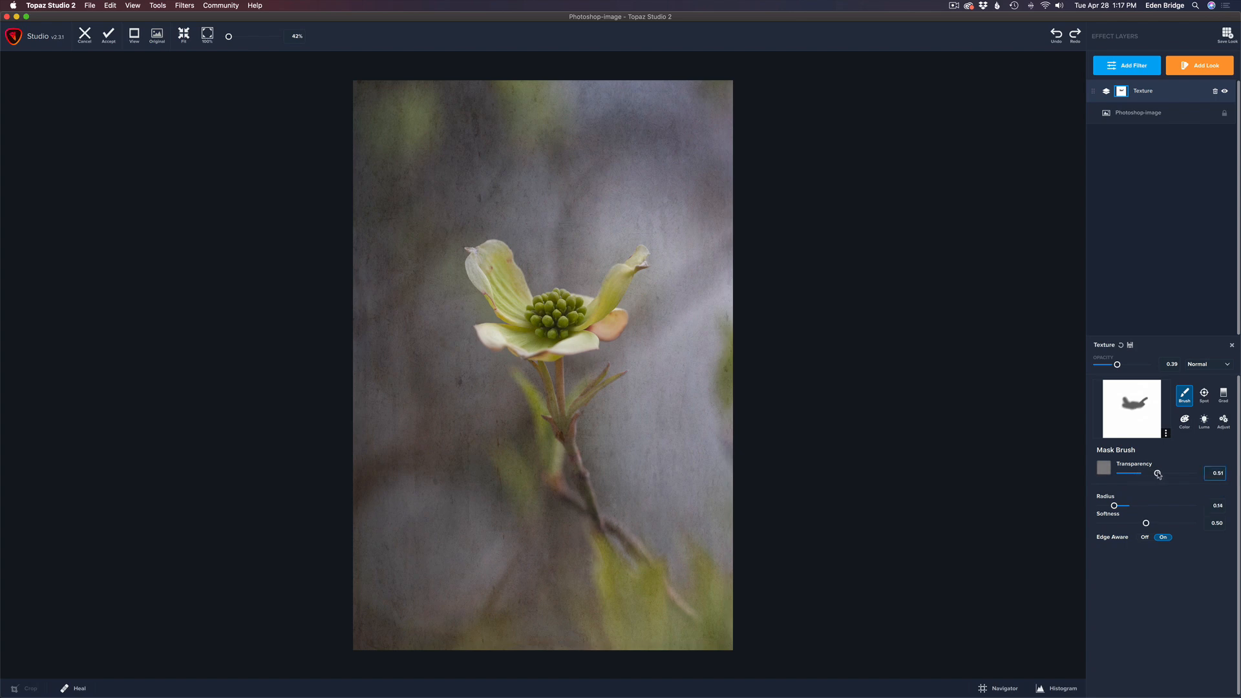
{"action": "left_click_drag", "start_coordinate": [1145, 472], "coordinate": [1159, 472]}
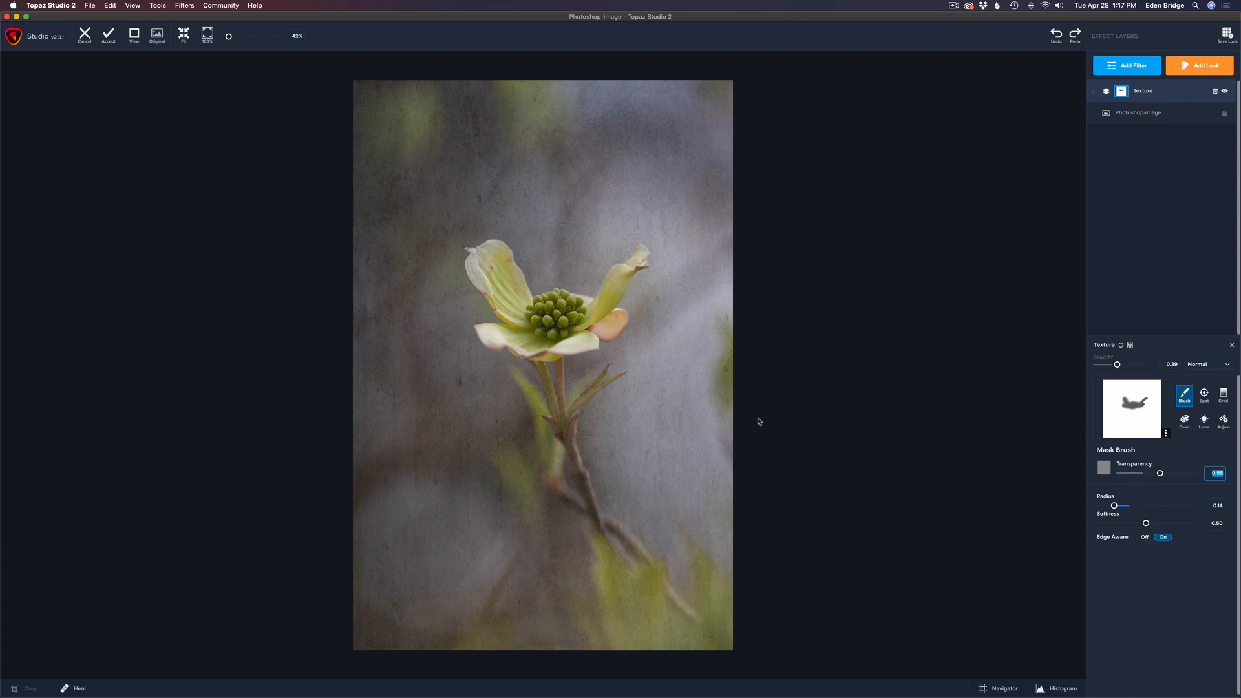
{"action": "left_click", "coordinate": [543, 373]}
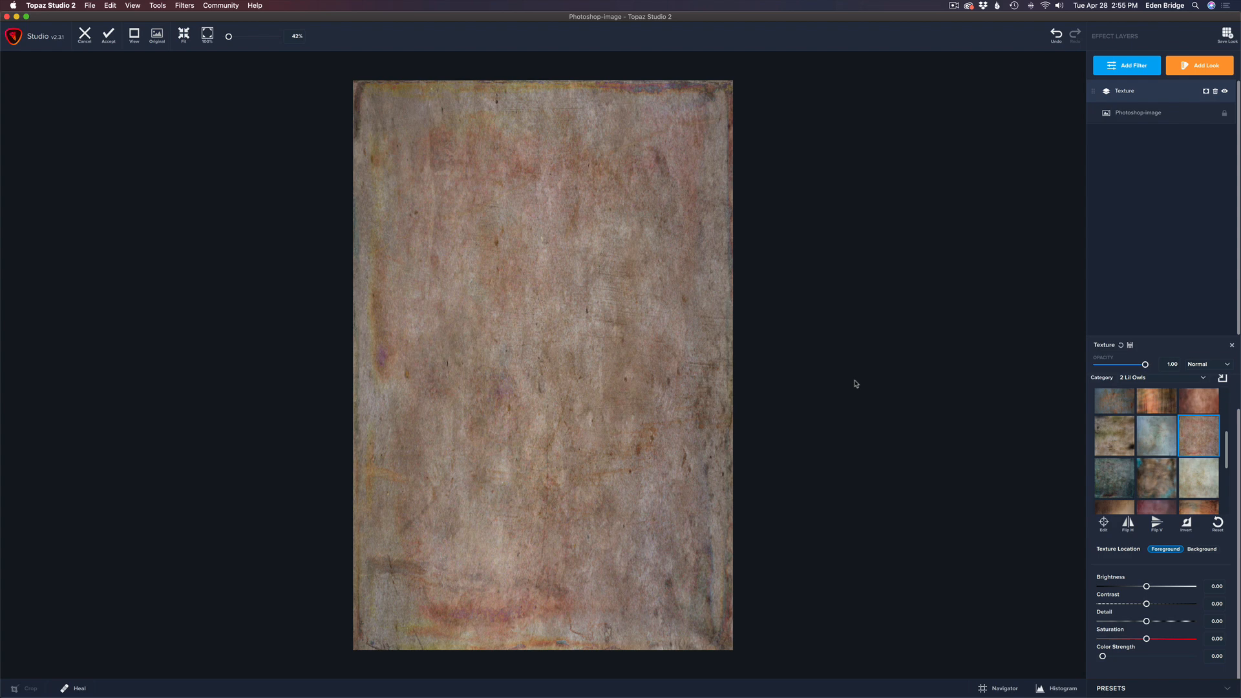
{"action": "mouse_move", "coordinate": [1151, 367]}
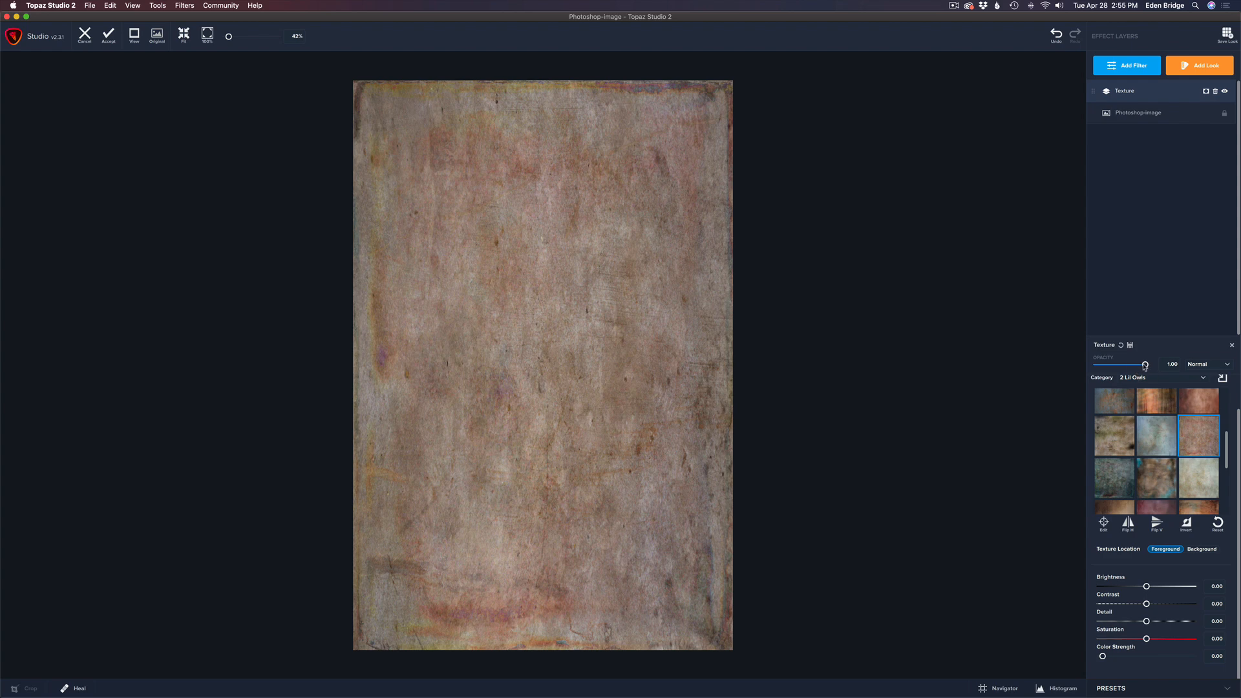
Drag texture opacity down toward 0.59, then back up to full strength
{"action": "left_click_drag", "start_coordinate": [1145, 364], "coordinate": [1125, 365]}
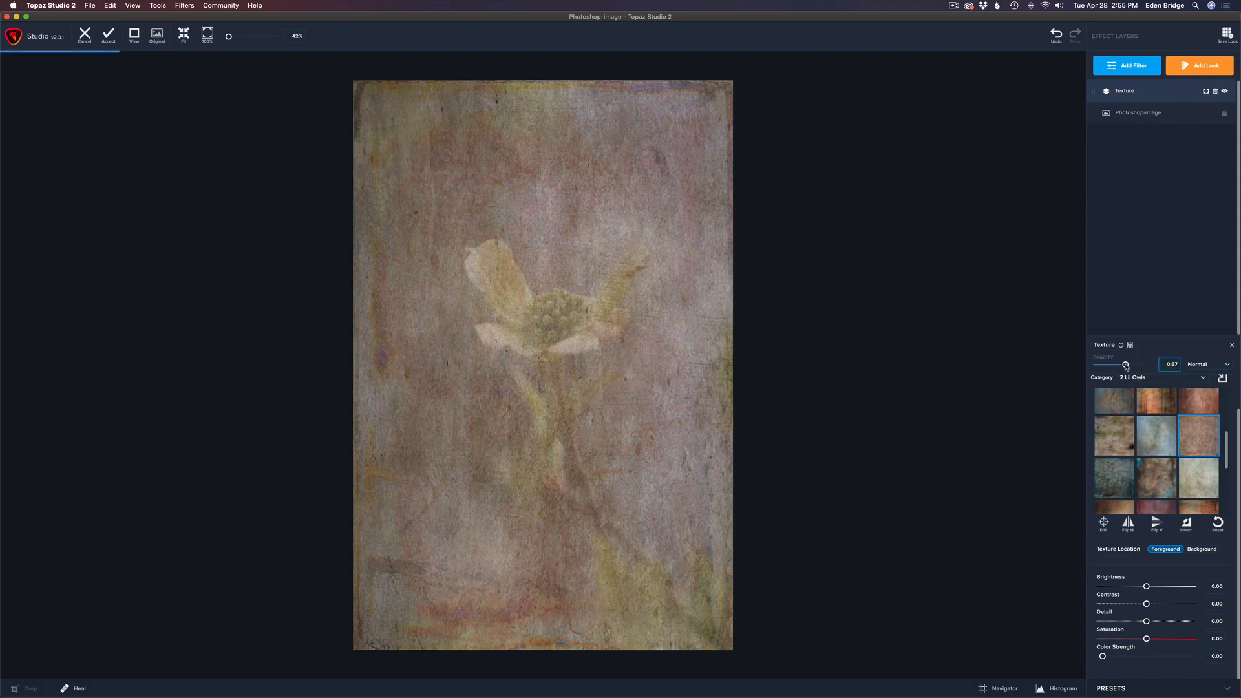
{"action": "left_click_drag", "start_coordinate": [1125, 364], "coordinate": [1121, 364]}
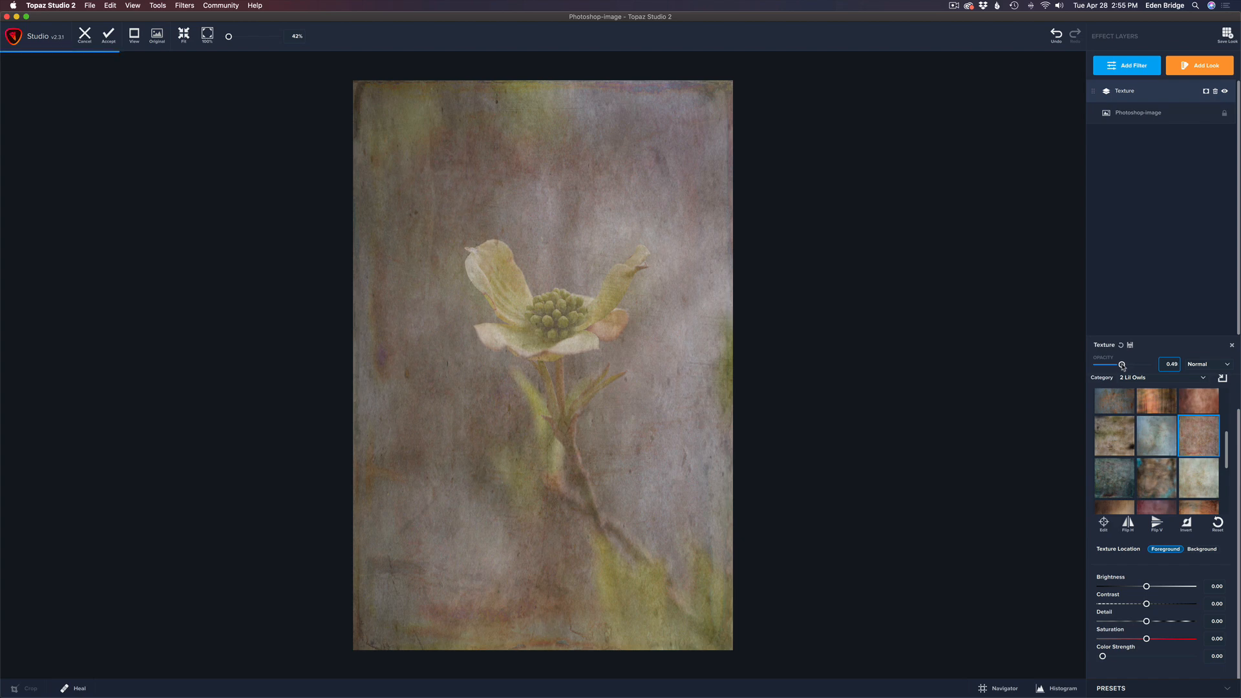
{"action": "left_click_drag", "start_coordinate": [1120, 364], "coordinate": [1126, 364]}
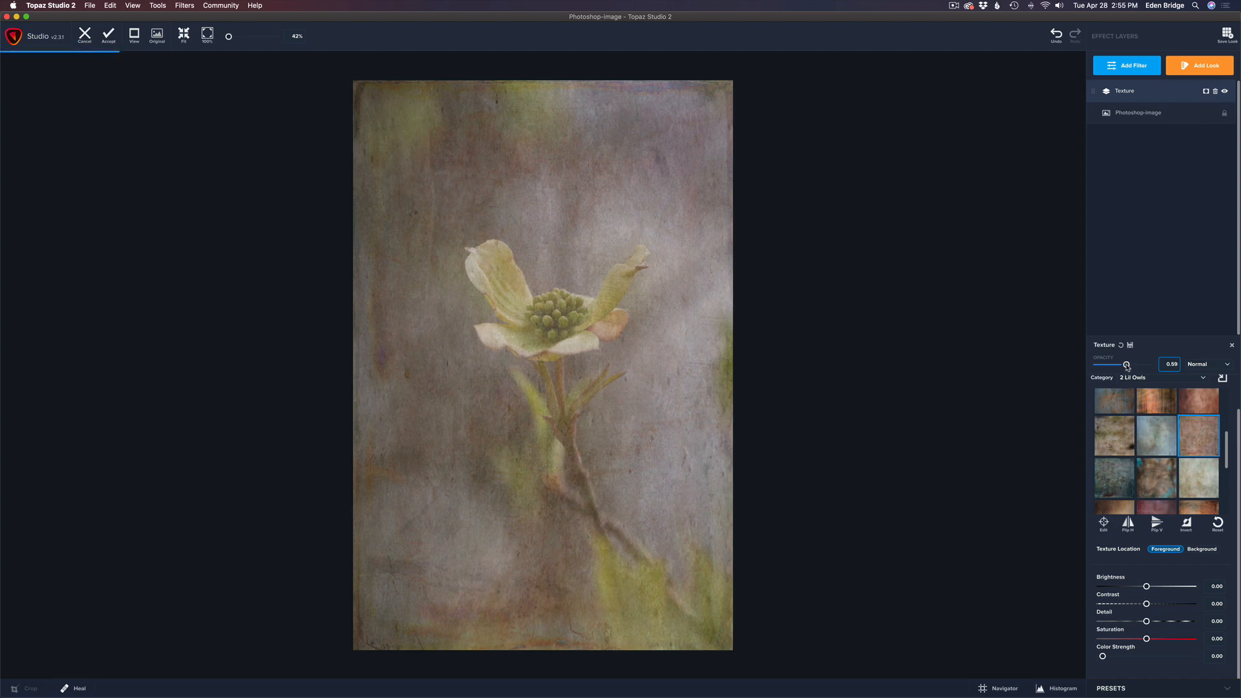
{"action": "left_click_drag", "start_coordinate": [1126, 364], "coordinate": [1144, 364]}
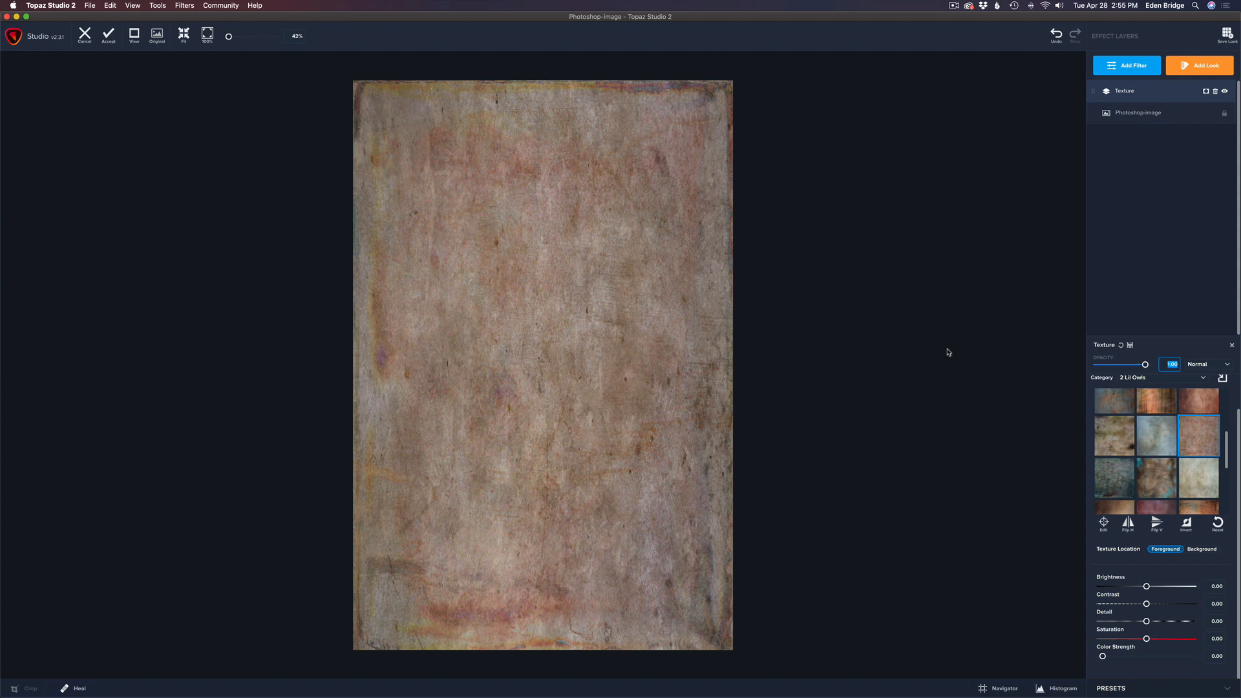
{"action": "mouse_move", "coordinate": [1164, 610]}
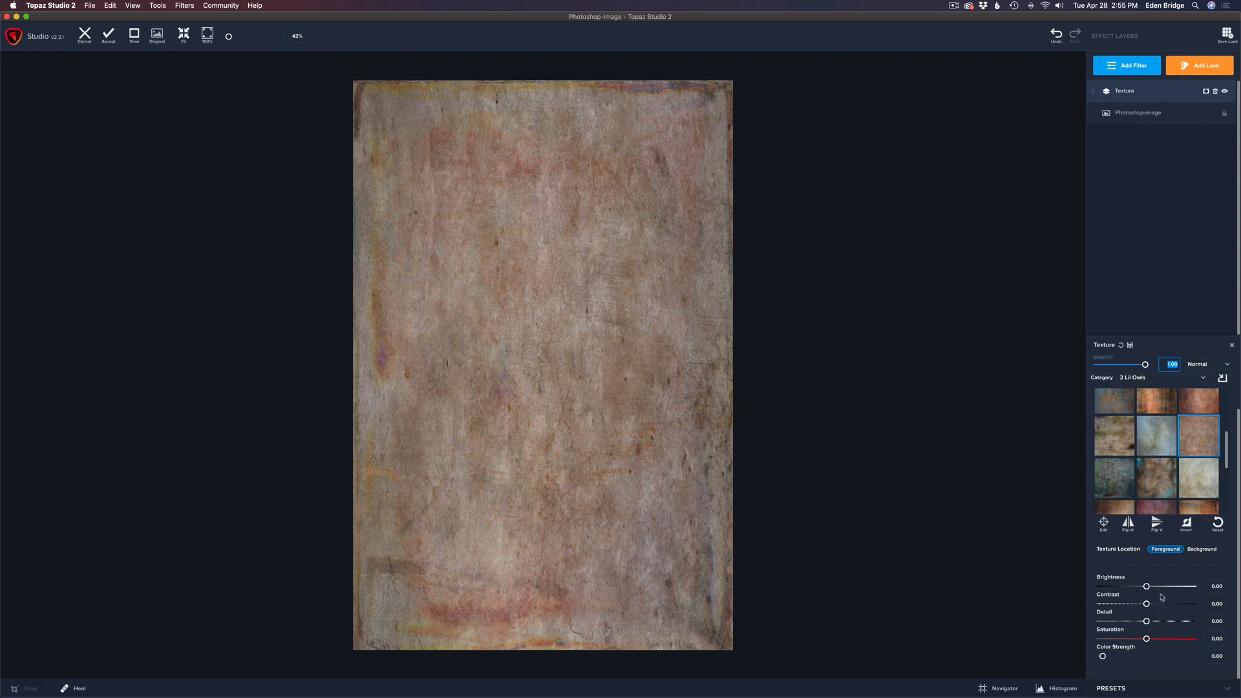
{"action": "mouse_move", "coordinate": [1173, 614]}
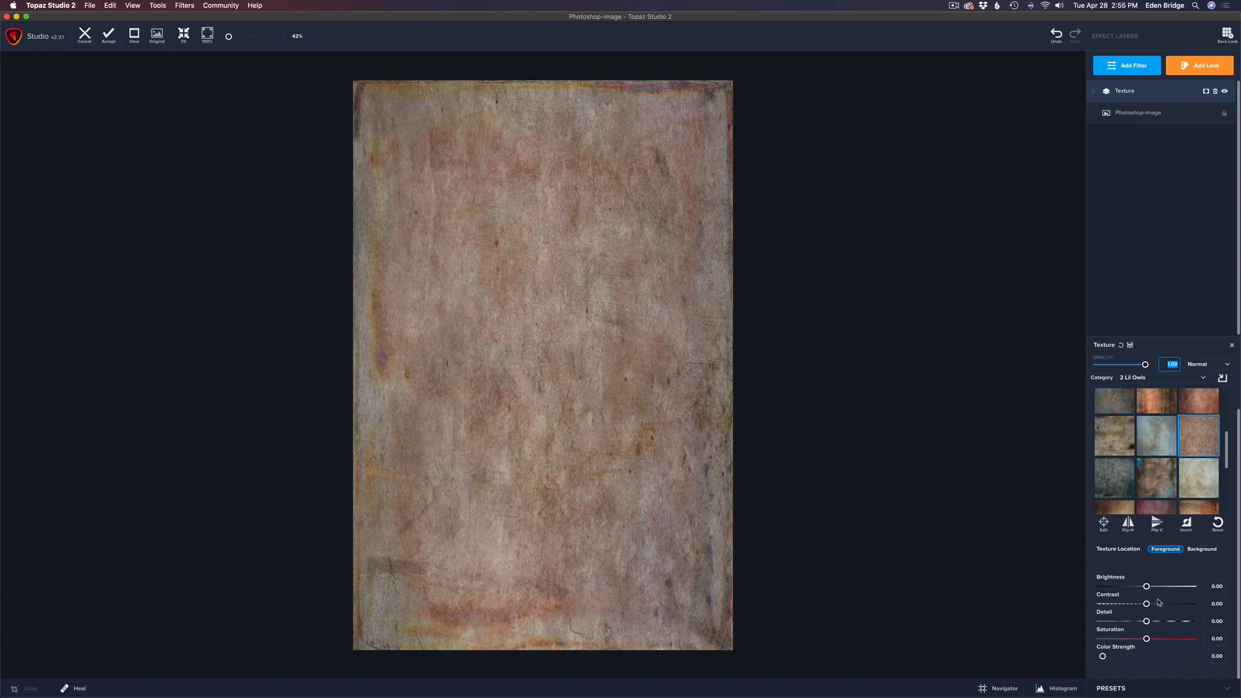
{"action": "mouse_move", "coordinate": [1152, 623]}
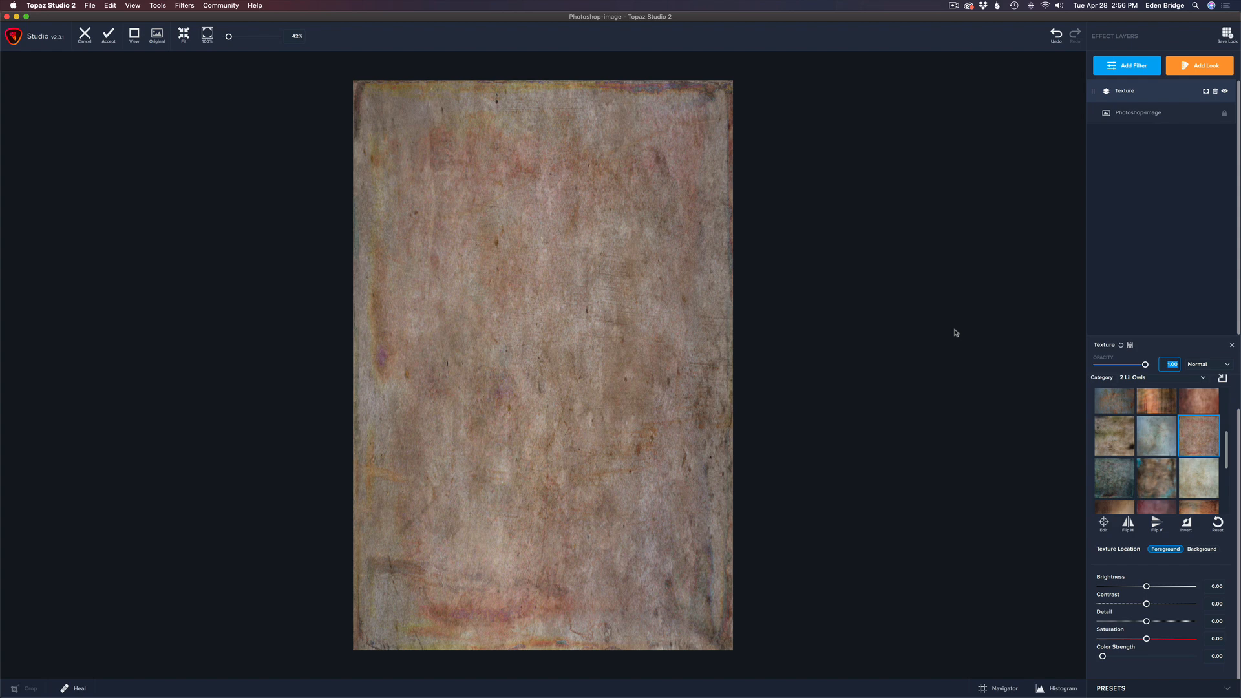
{"action": "mouse_move", "coordinate": [1189, 330]}
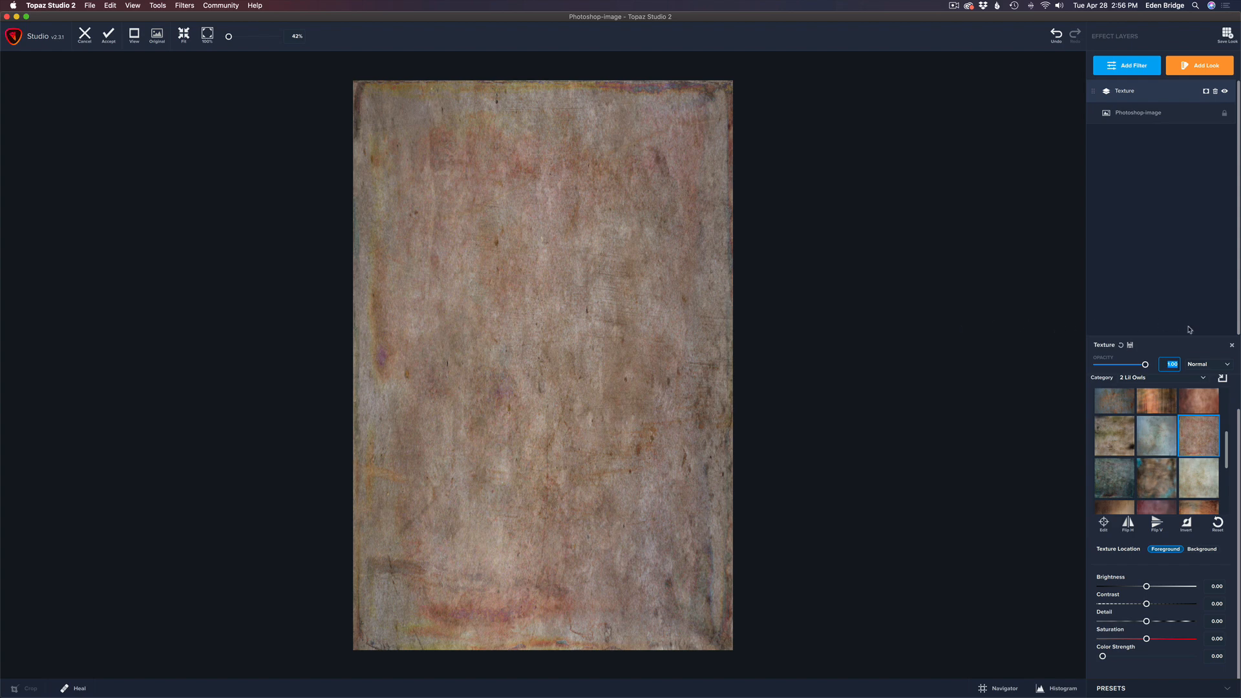
Preview the texture in Multiply, Darker Color, a lightening mode, Overlay, Hard Light and Pin Light
{"action": "left_click", "coordinate": [1227, 364]}
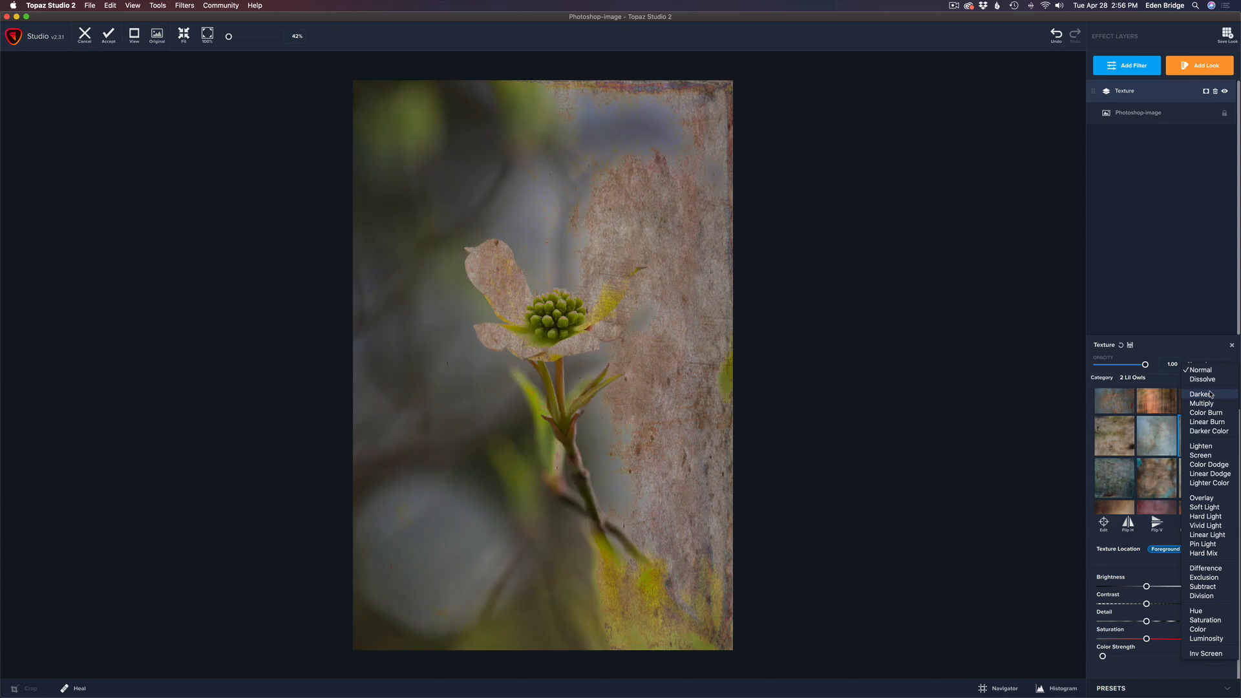
{"action": "left_click", "coordinate": [1201, 403]}
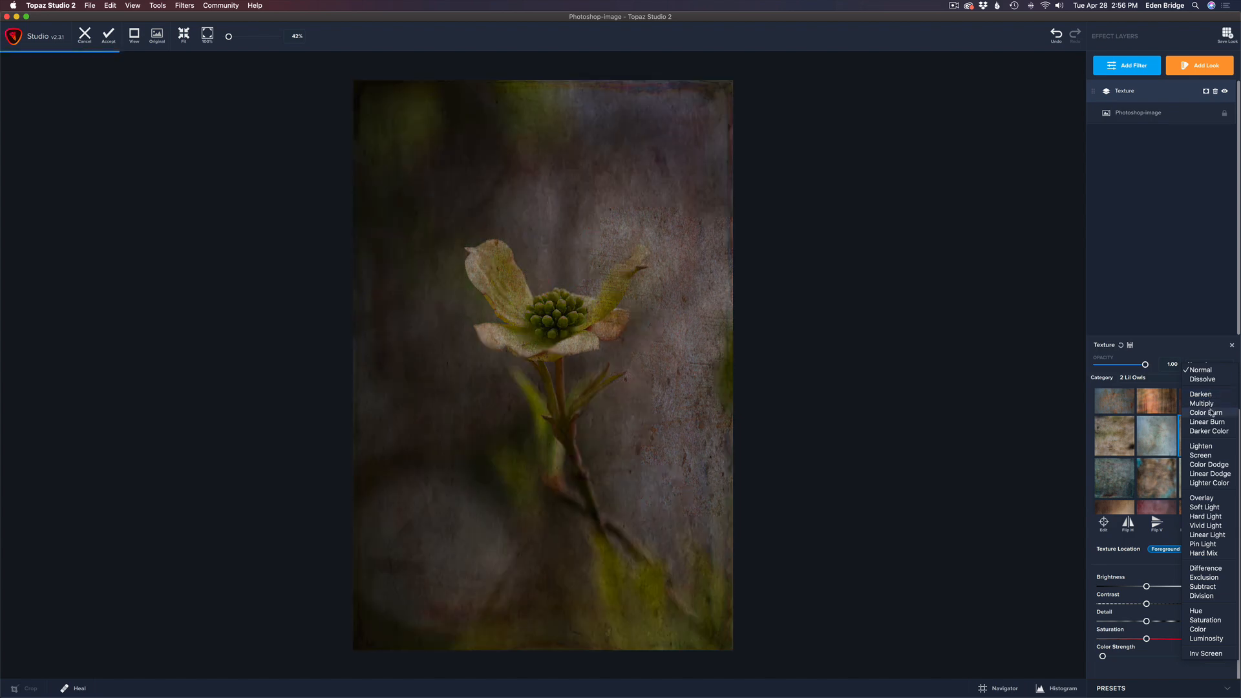
{"action": "left_click", "coordinate": [1206, 421]}
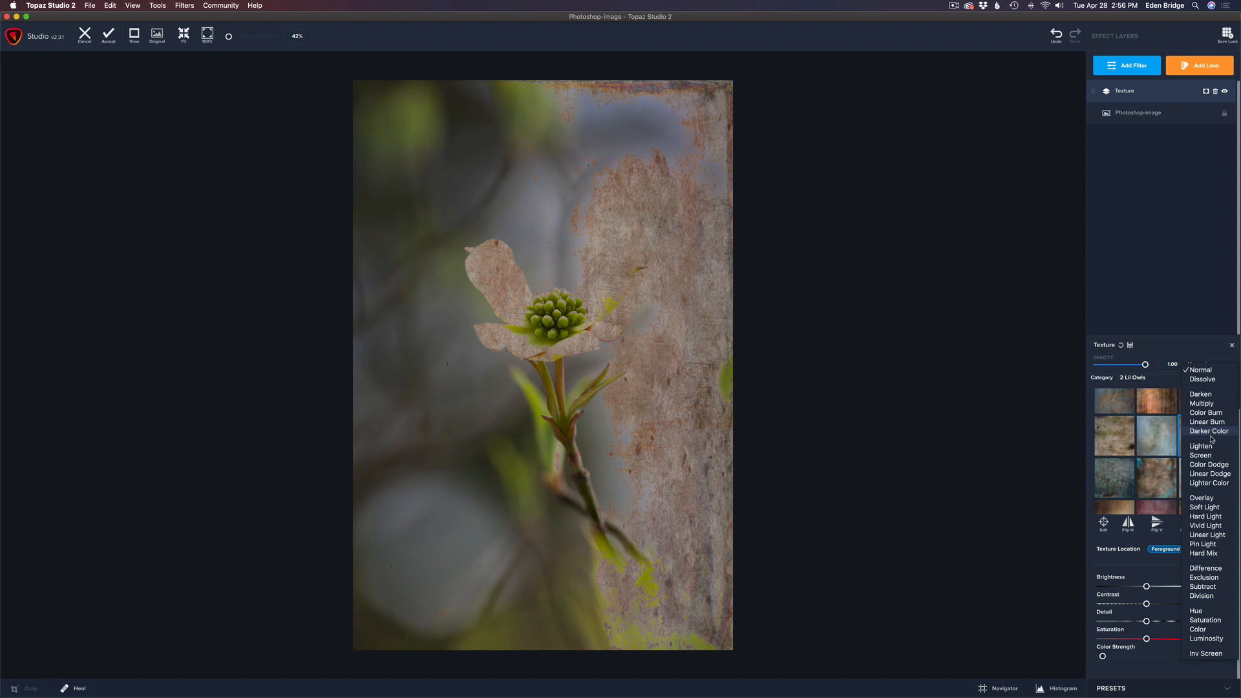
{"action": "left_click", "coordinate": [1200, 455]}
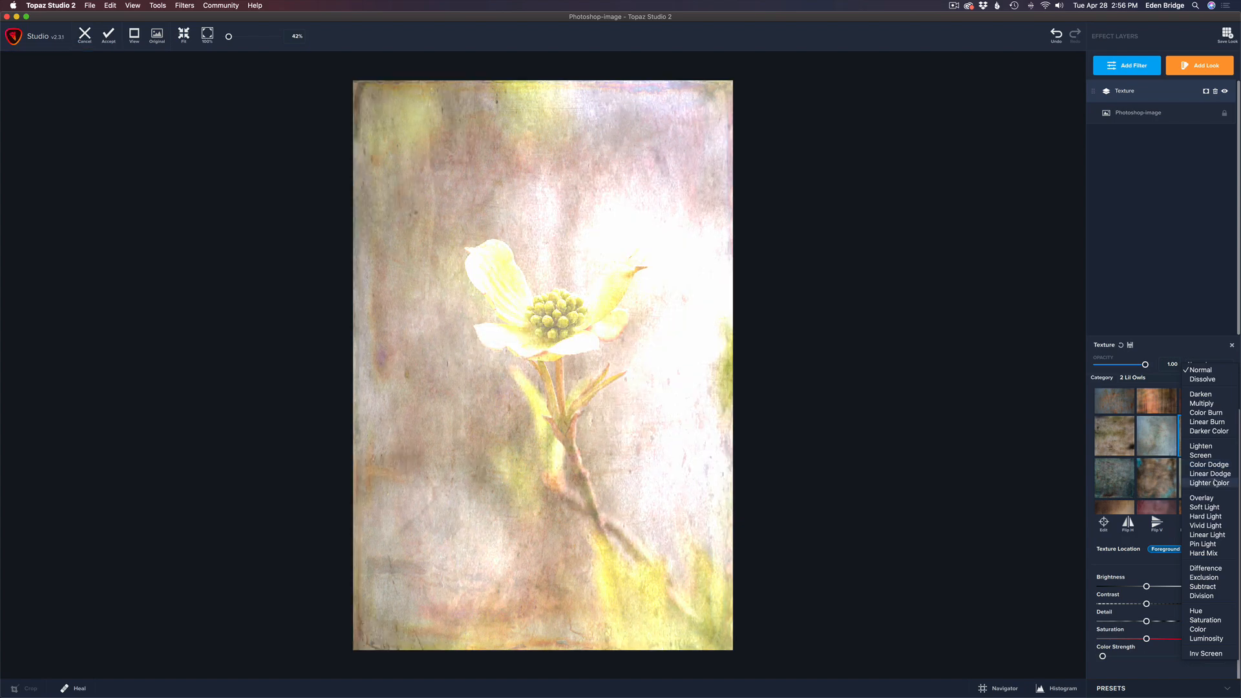
{"action": "left_click", "coordinate": [1202, 497]}
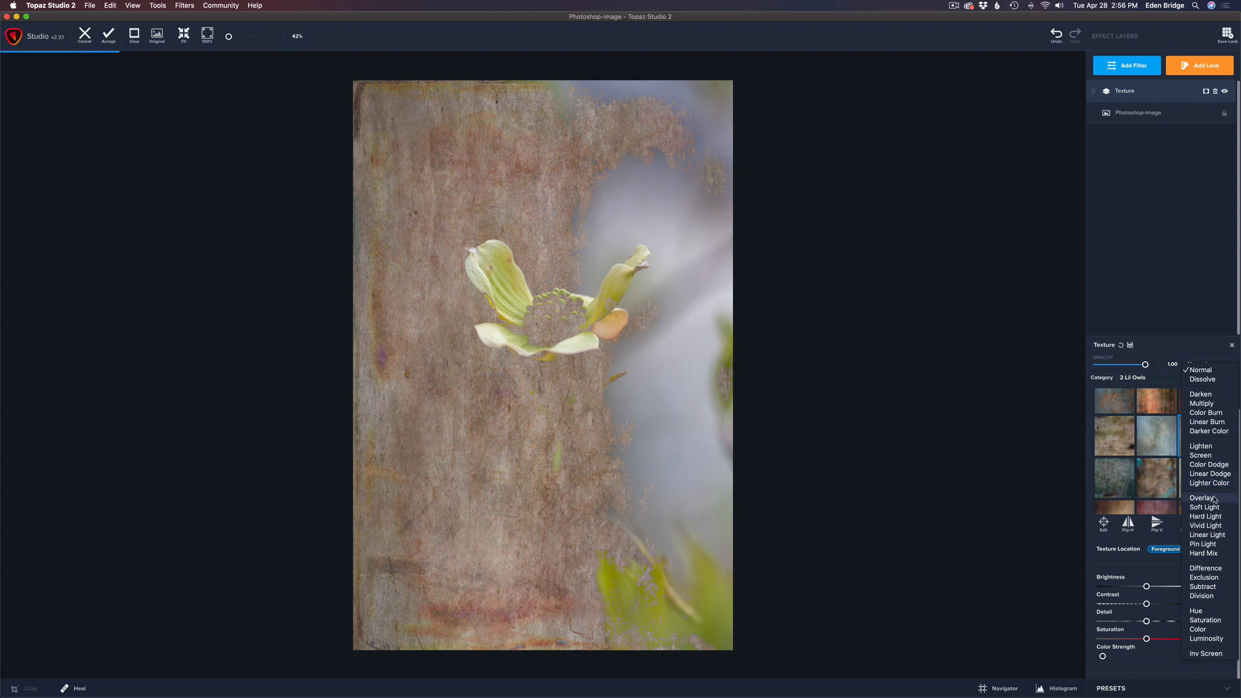
{"action": "left_click", "coordinate": [1203, 507]}
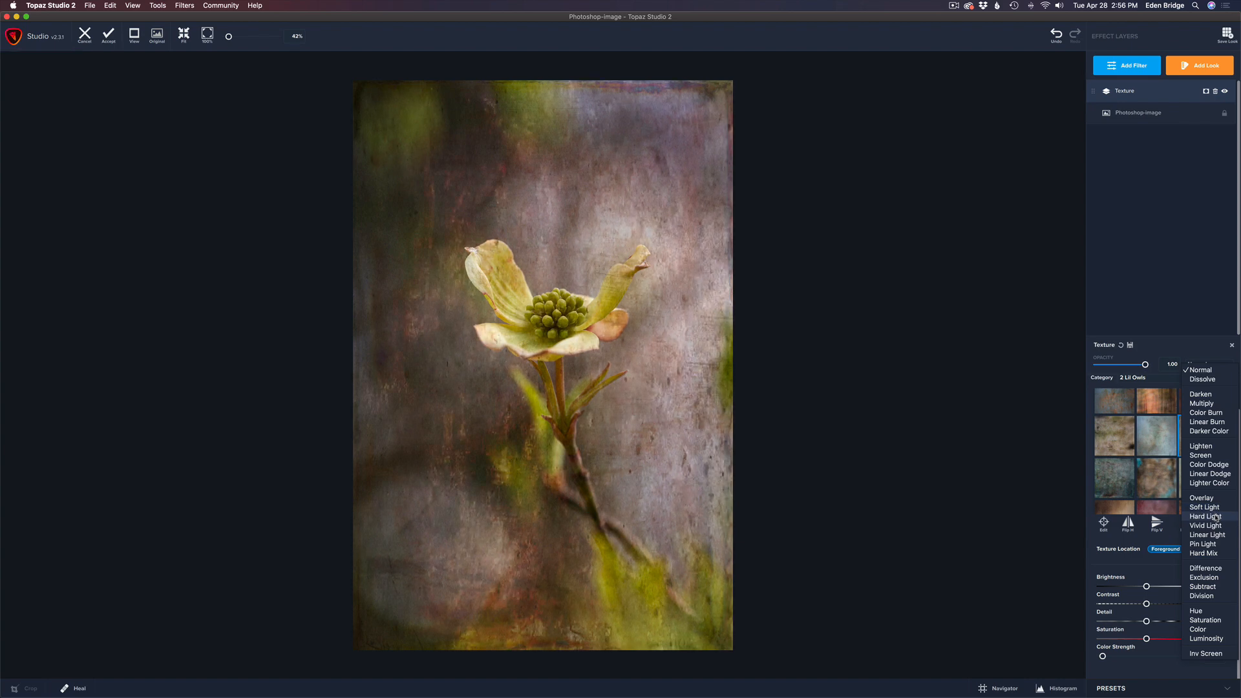
{"action": "left_click", "coordinate": [1204, 525]}
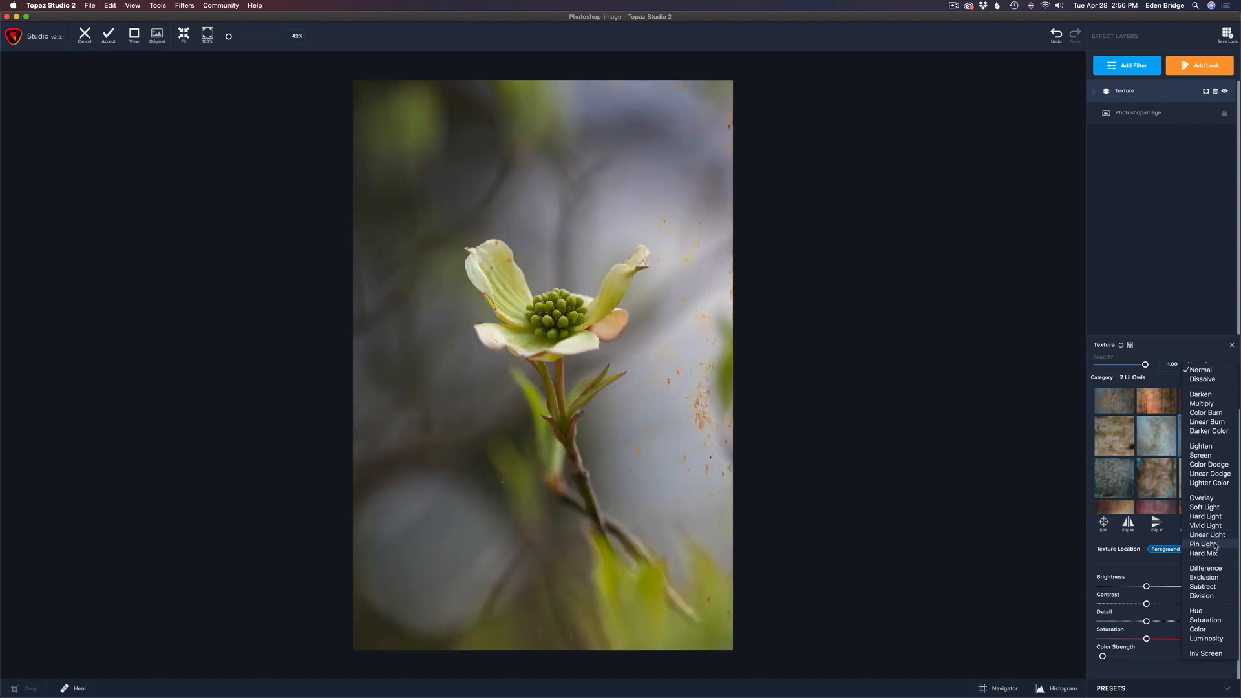
Preview the texture in Hard Mix, Exclusion, Subtract, Division, Hue and Luminosity
{"action": "left_click", "coordinate": [1204, 568]}
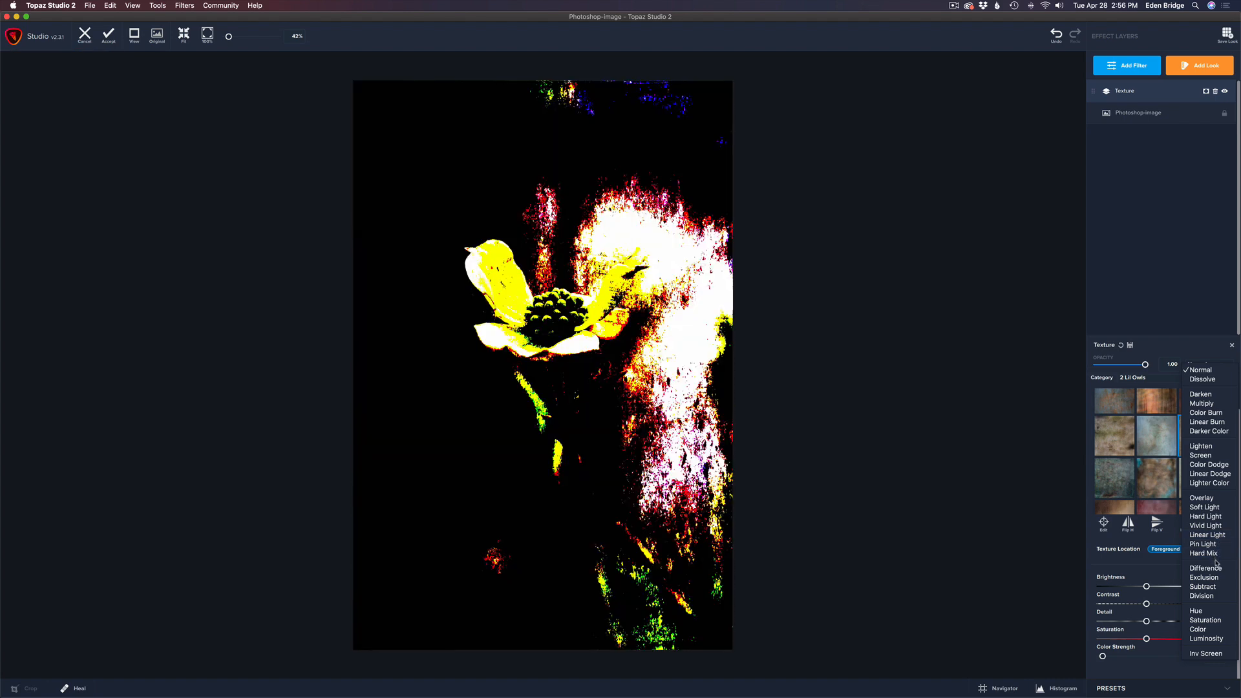
{"action": "left_click", "coordinate": [1204, 577]}
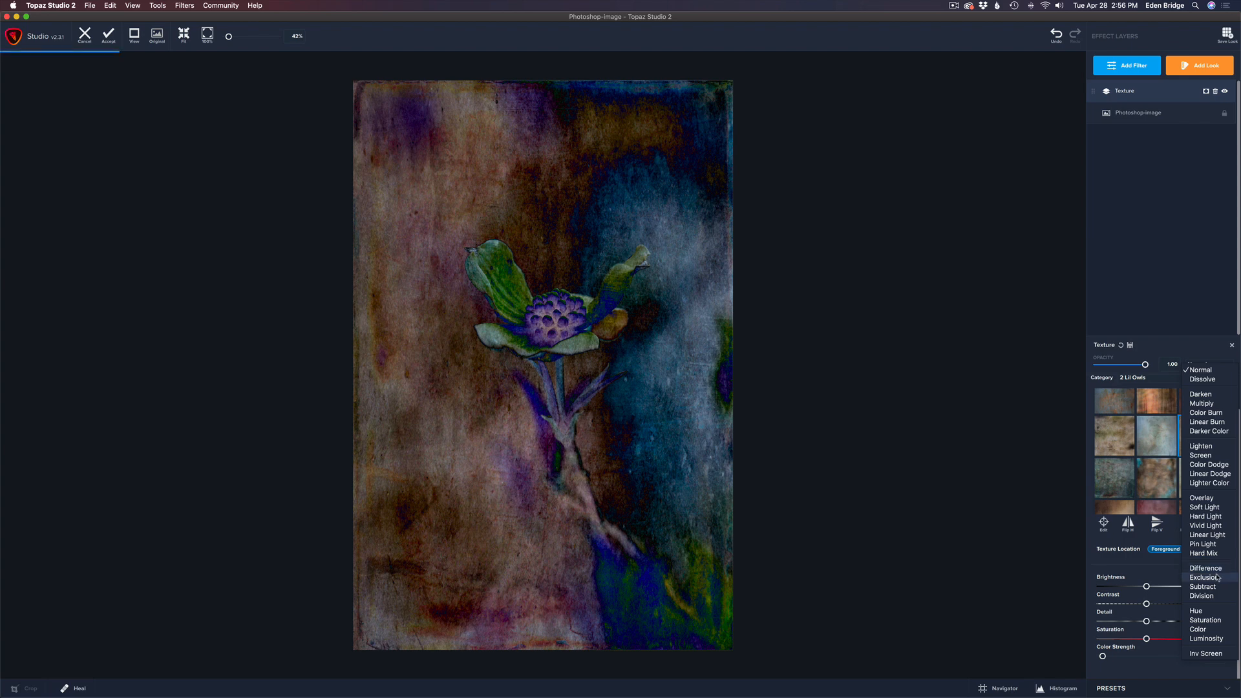
{"action": "left_click", "coordinate": [1202, 586]}
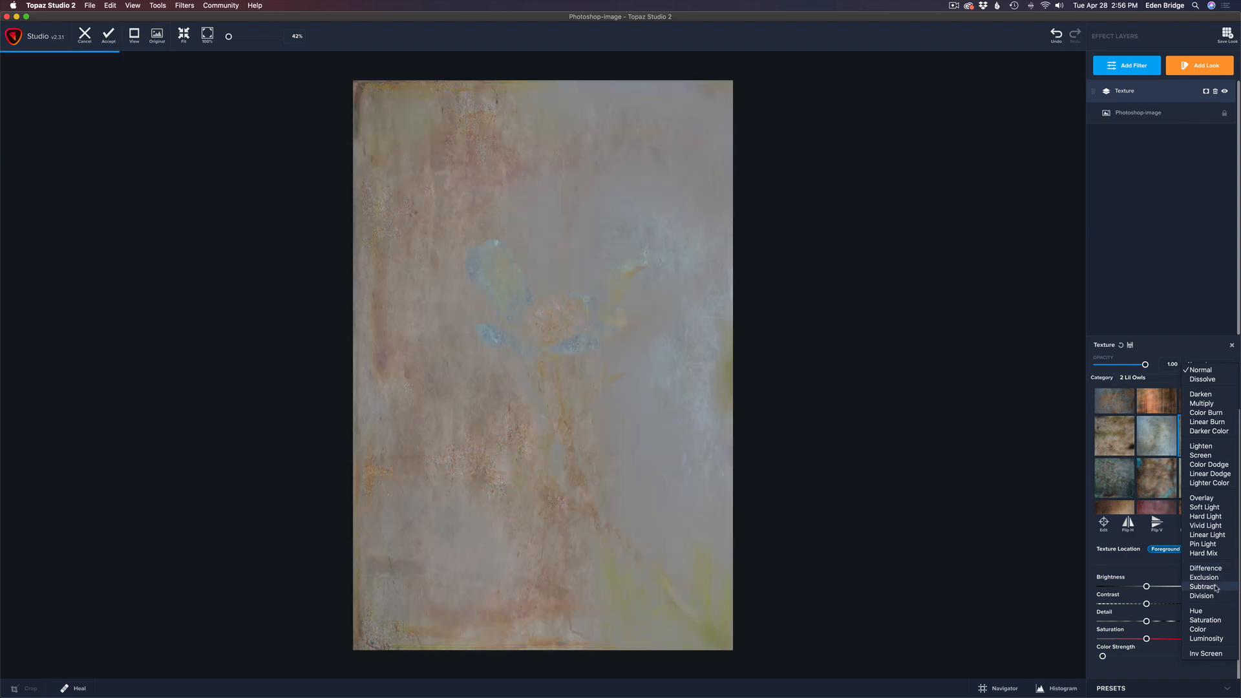
{"action": "left_click", "coordinate": [1204, 596]}
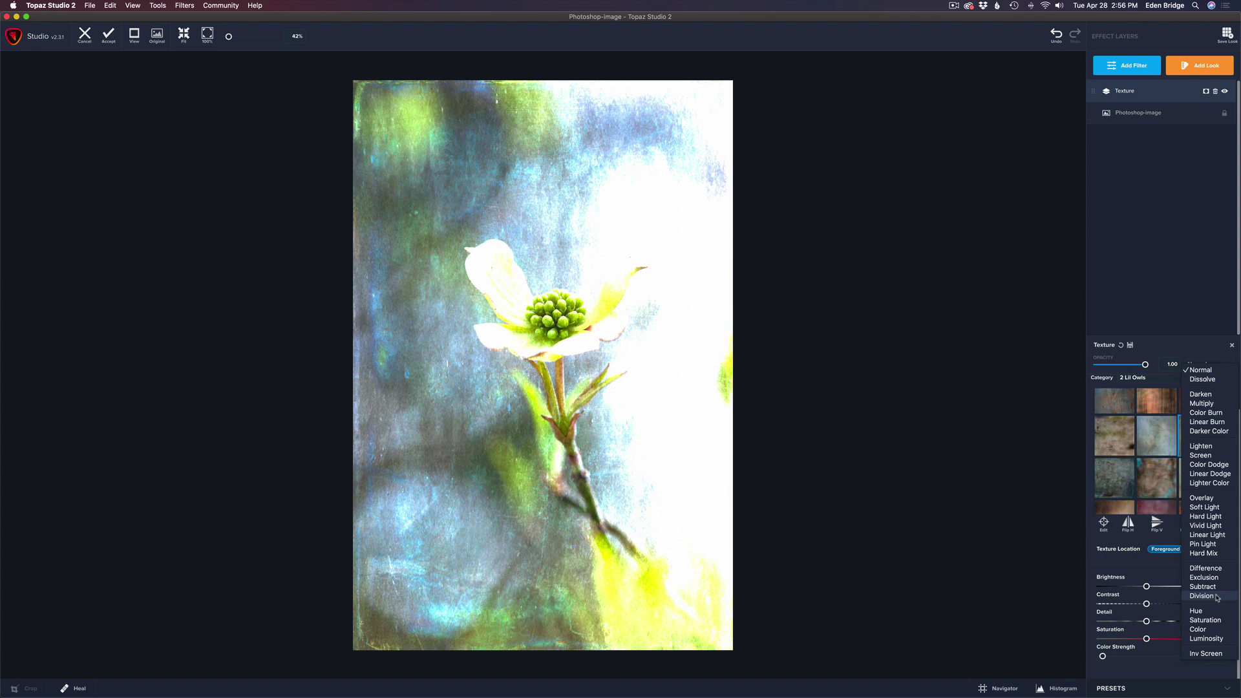
{"action": "left_click", "coordinate": [1198, 611]}
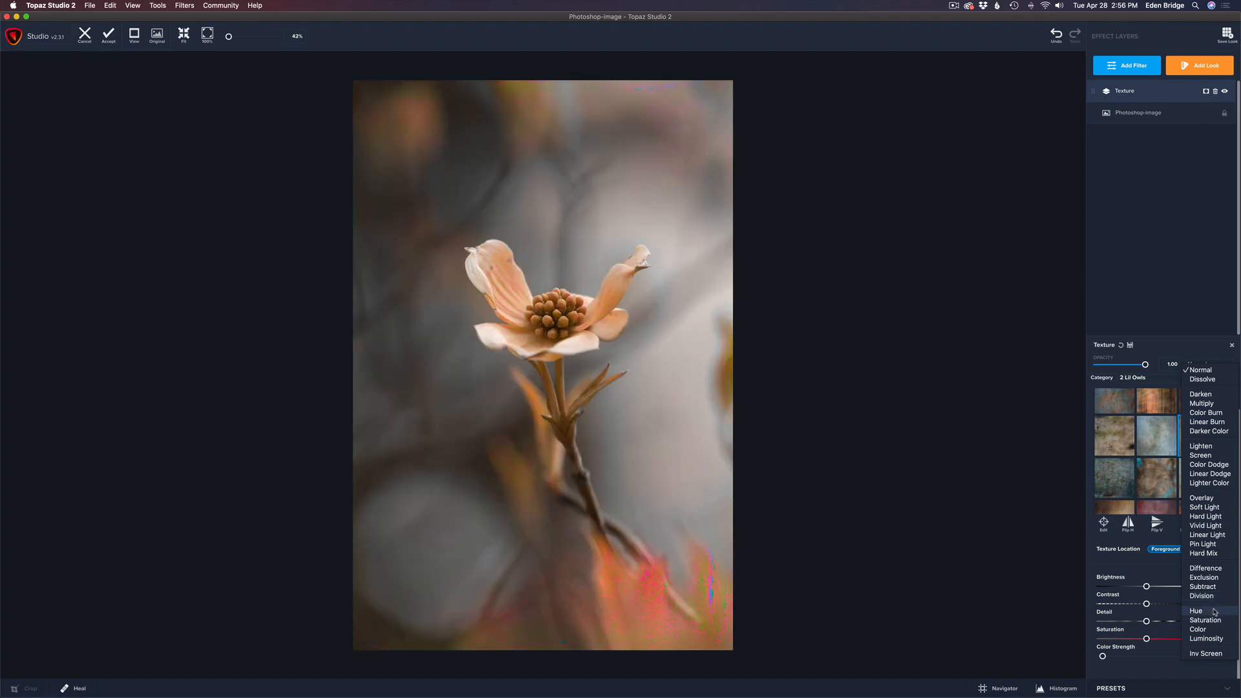
{"action": "left_click", "coordinate": [1201, 629]}
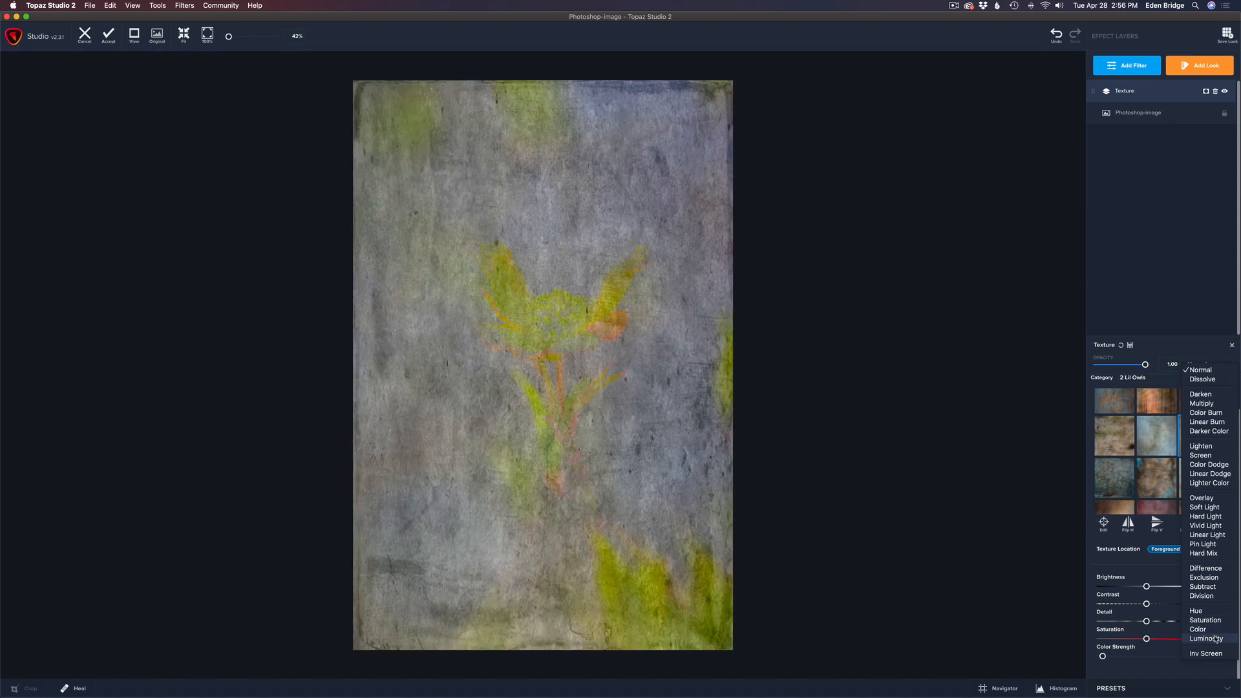
{"action": "left_click", "coordinate": [1207, 653]}
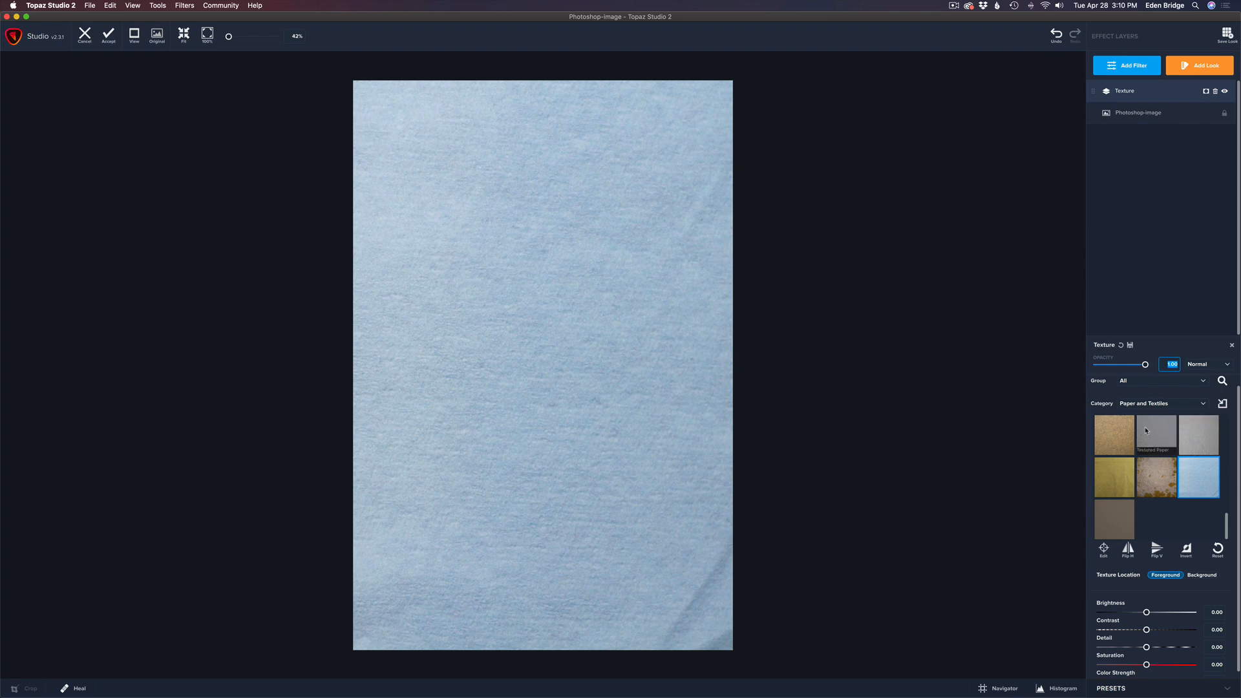
{"action": "mouse_move", "coordinate": [1158, 408]}
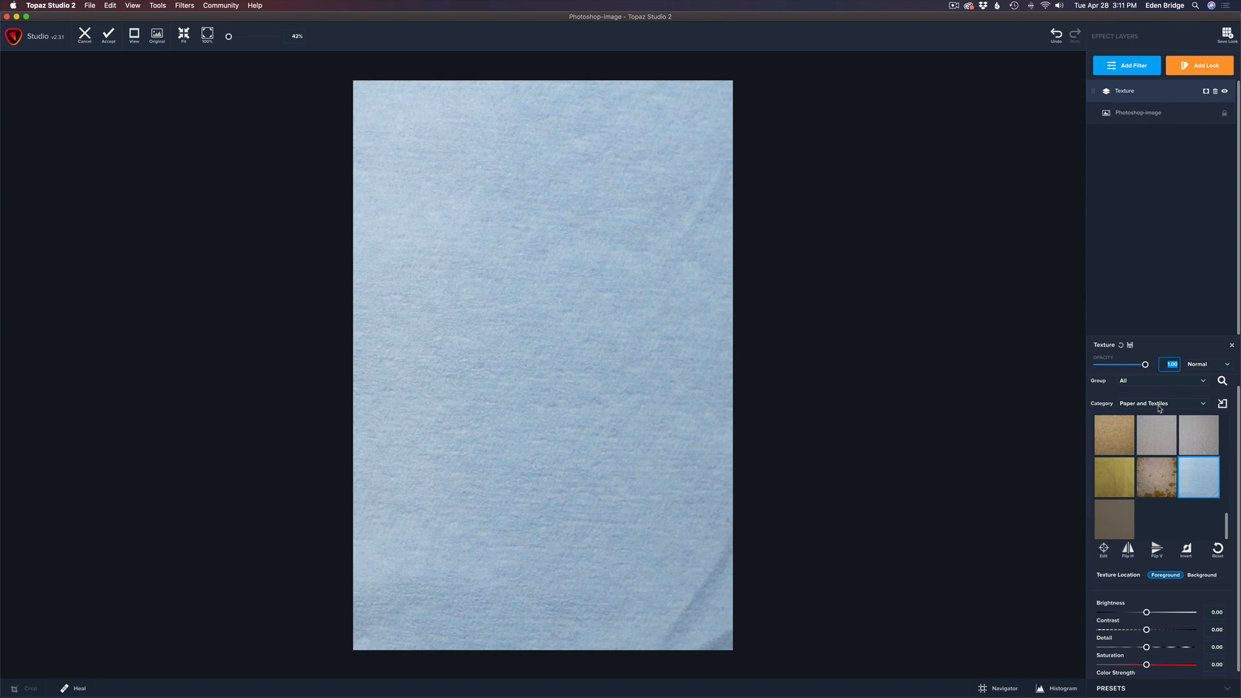
{"action": "mouse_move", "coordinate": [1174, 403]}
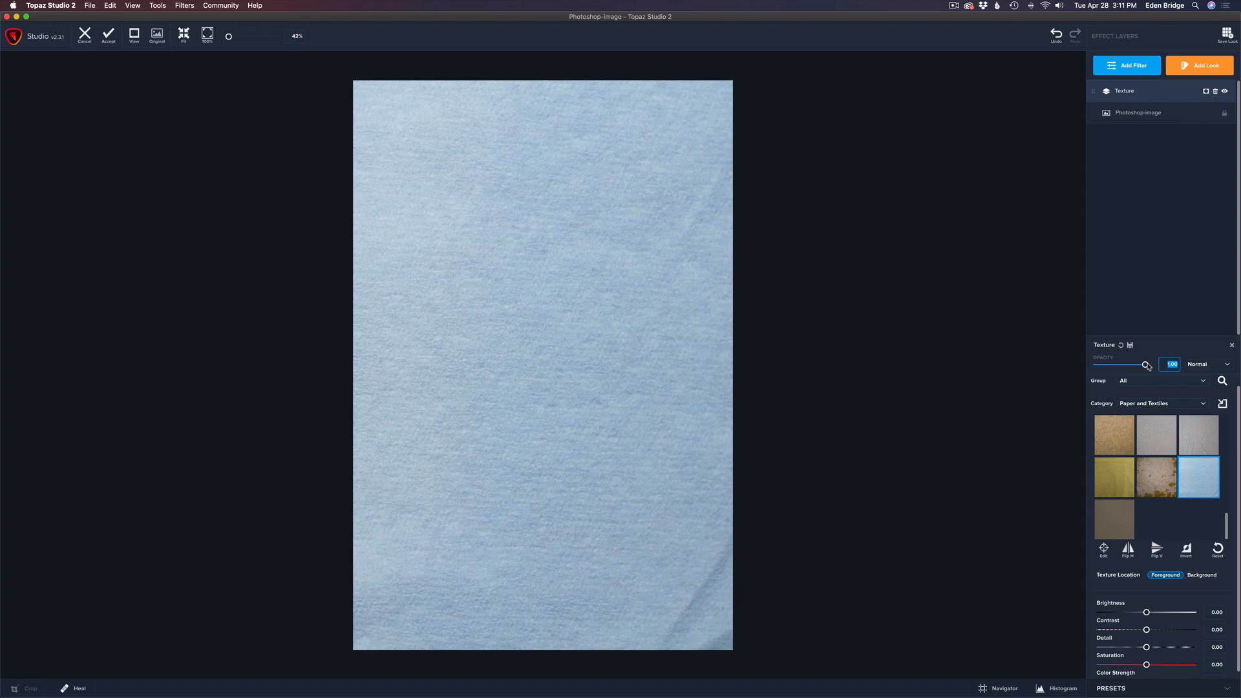
Lower the blue paper texture's opacity to reveal the flower, then restore it to 1.00
{"action": "left_click_drag", "start_coordinate": [1146, 364], "coordinate": [1131, 364]}
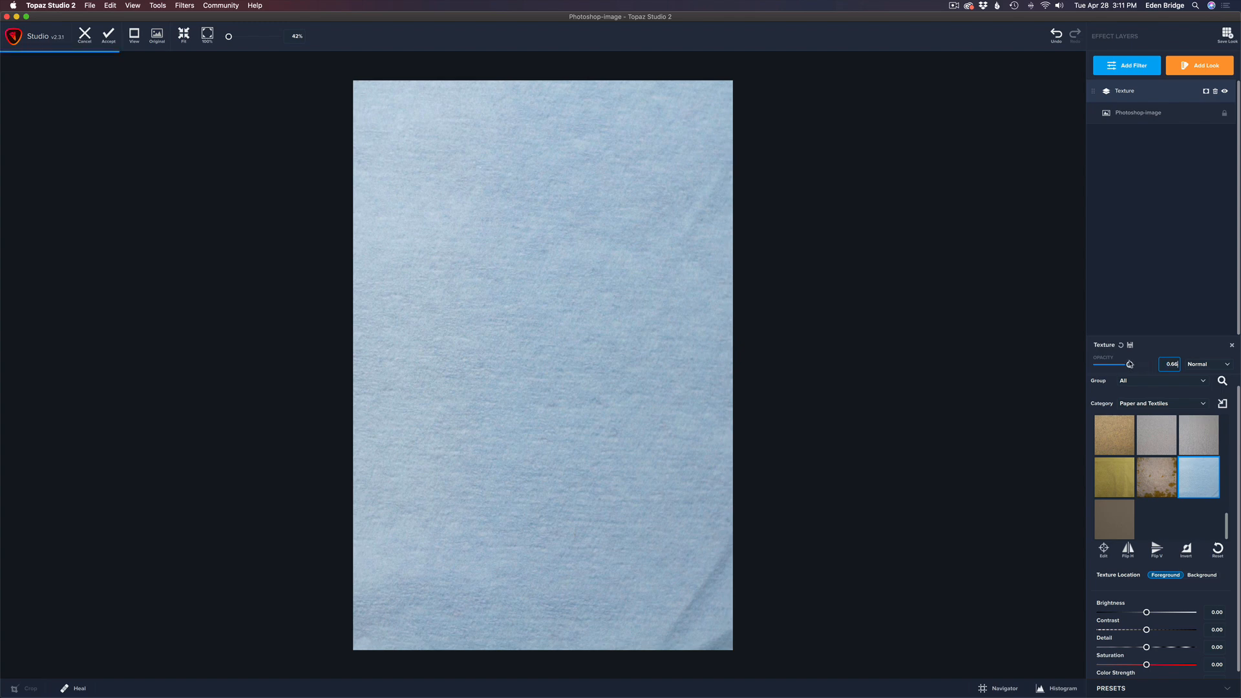
{"action": "left_click_drag", "start_coordinate": [1131, 364], "coordinate": [1117, 364]}
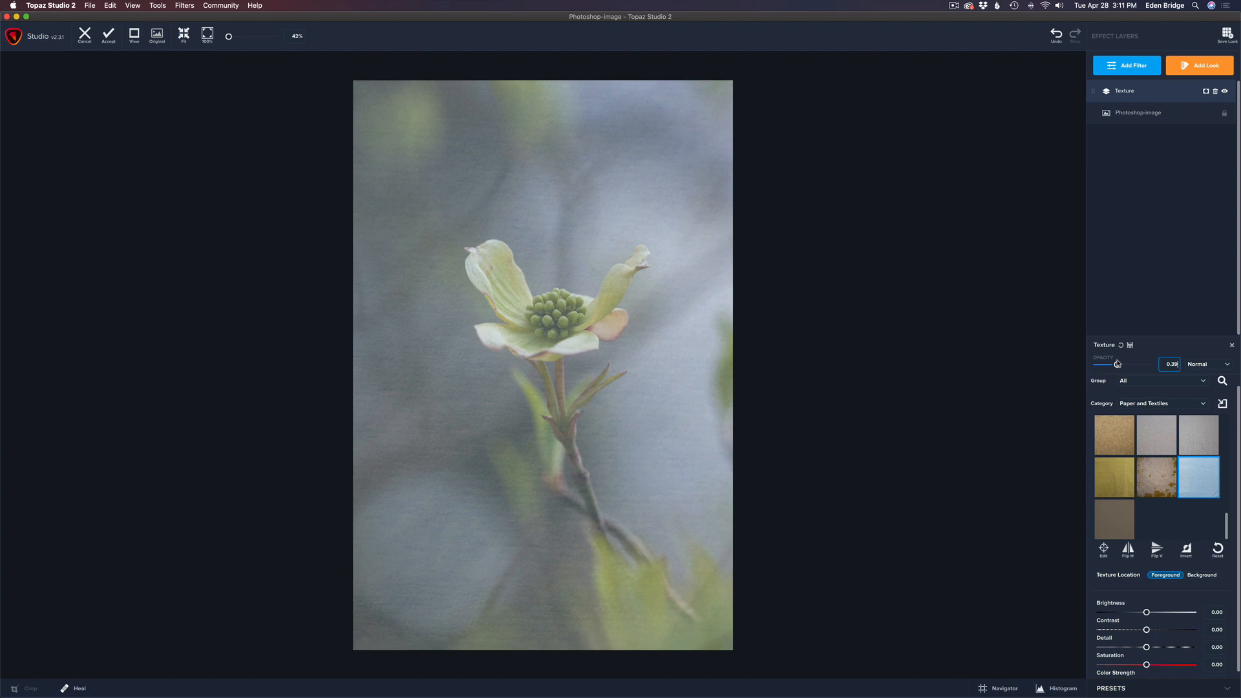
{"action": "left_click_drag", "start_coordinate": [1117, 363], "coordinate": [1121, 364]}
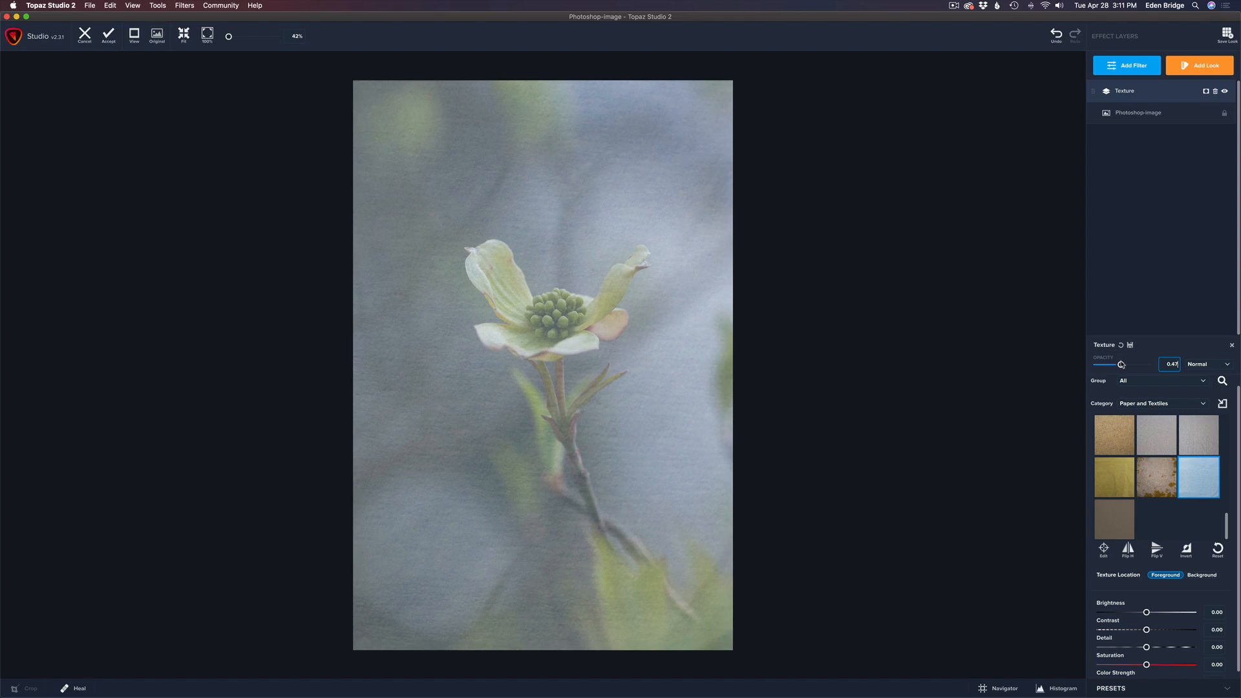
{"action": "left_click_drag", "start_coordinate": [1122, 363], "coordinate": [1147, 364]}
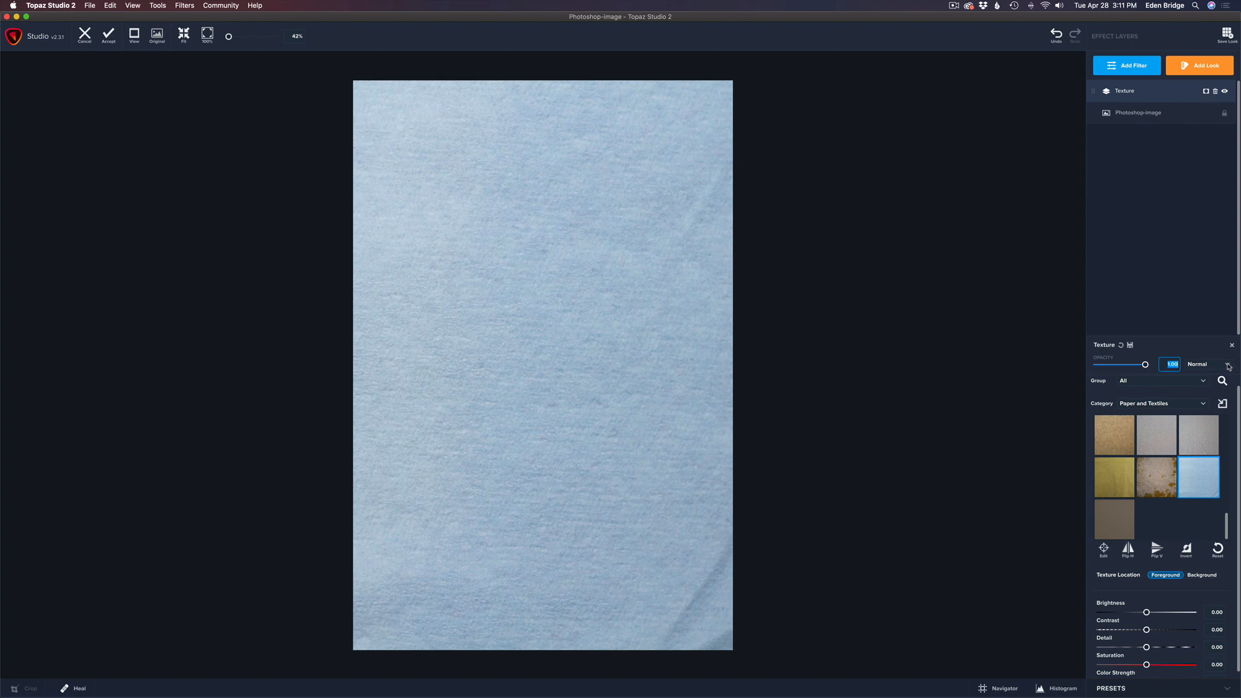
{"action": "left_click", "coordinate": [1228, 364]}
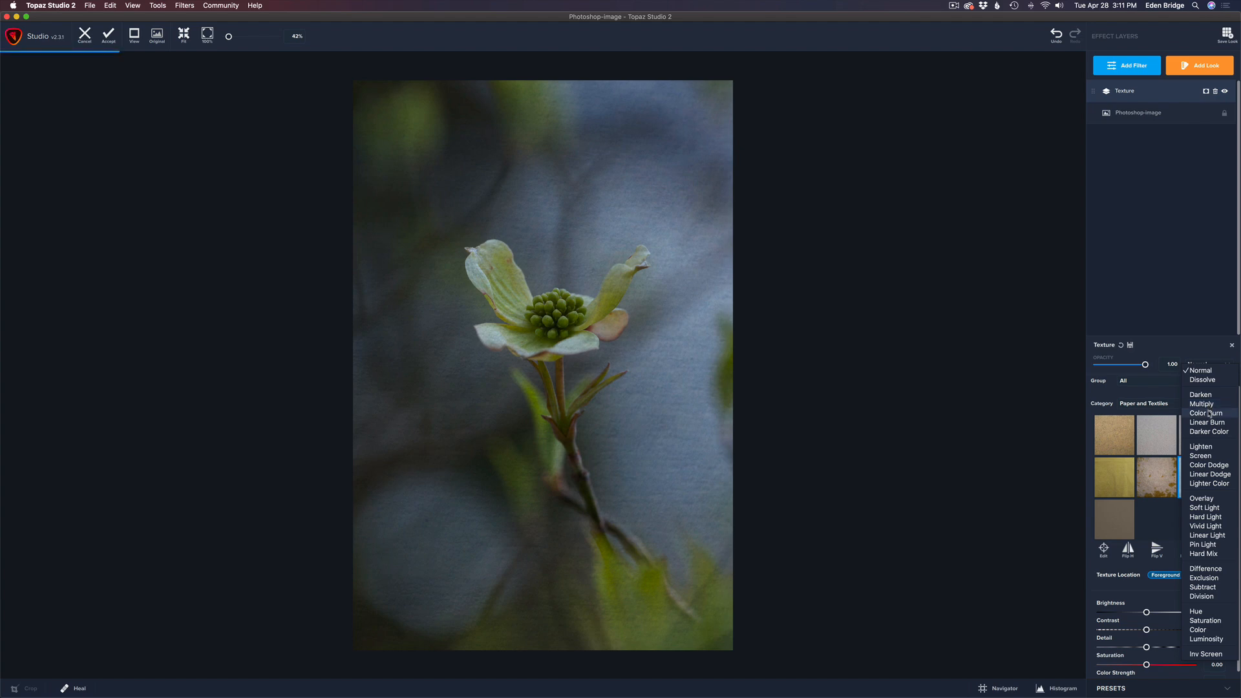
Preview Linear Burn, Lighten, Screen and Hard Light, then set the texture to Multiply
{"action": "left_click", "coordinate": [1206, 422]}
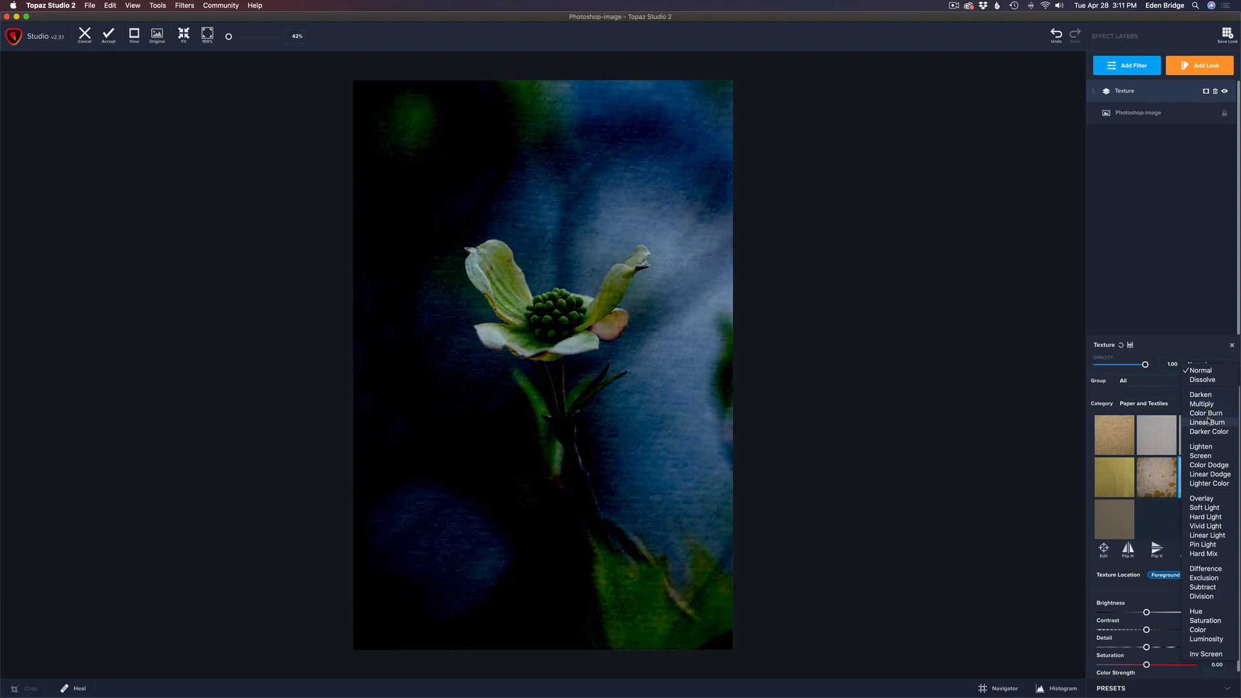
{"action": "left_click", "coordinate": [1201, 446]}
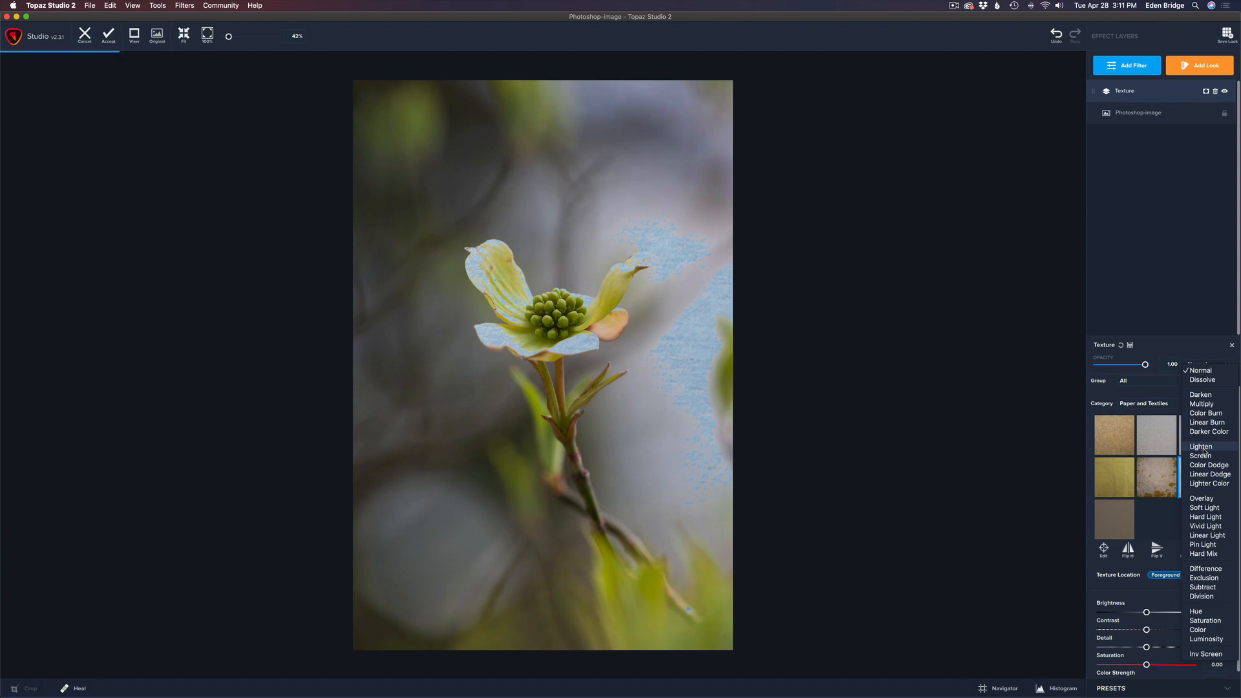
{"action": "left_click", "coordinate": [1200, 456]}
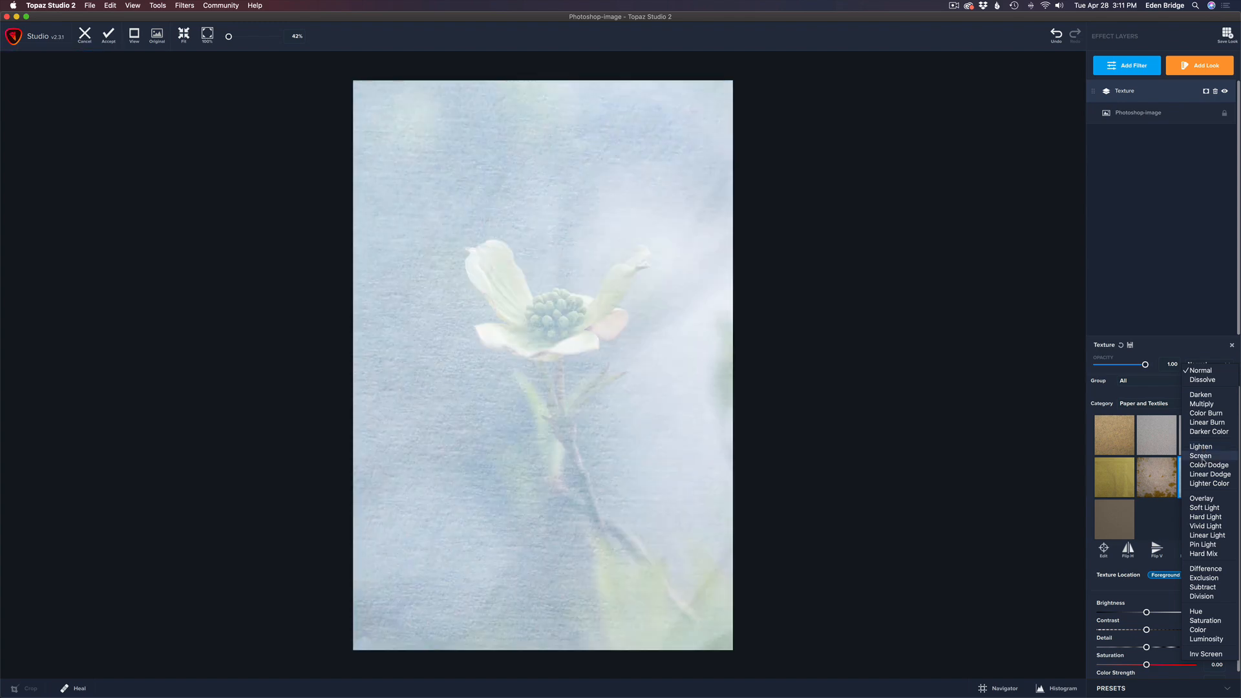
{"action": "left_click", "coordinate": [1209, 464]}
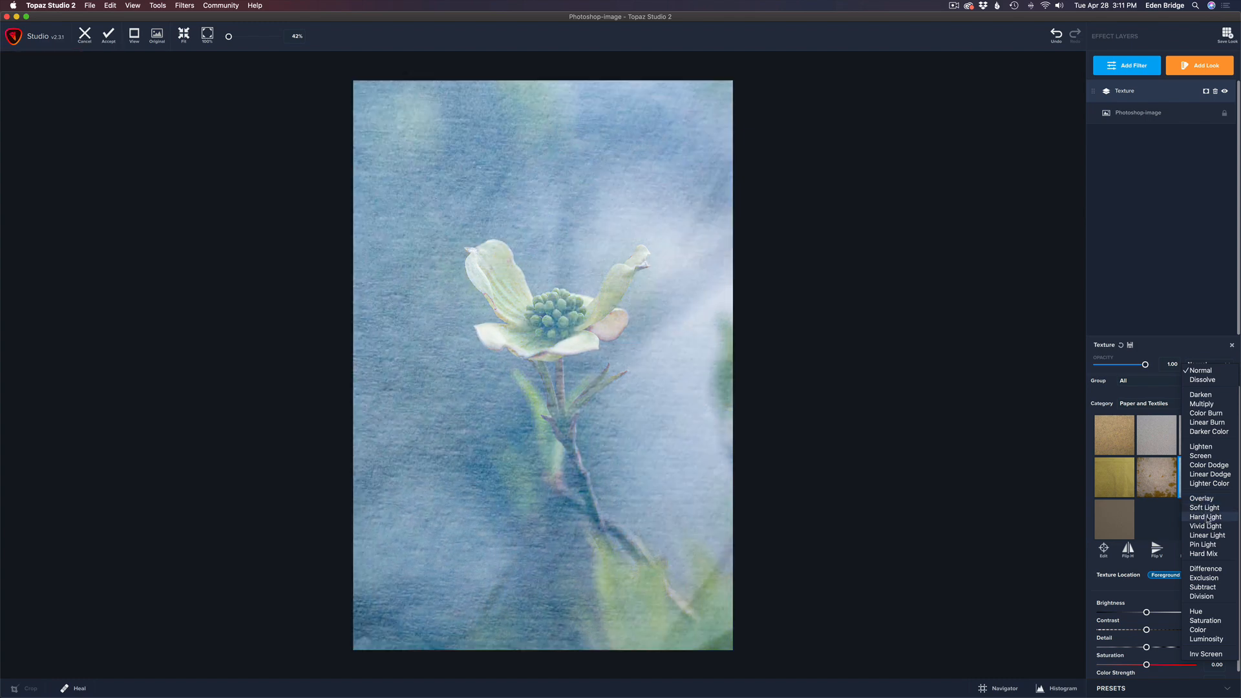
{"action": "left_click", "coordinate": [1203, 525]}
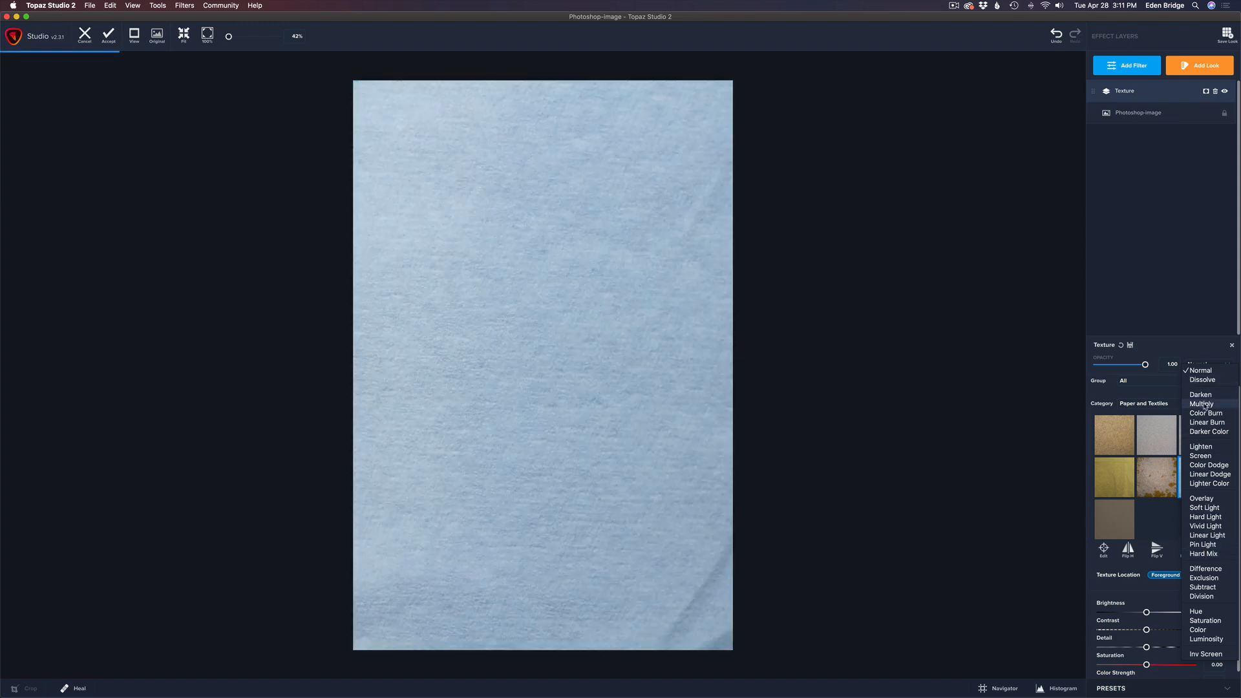
{"action": "left_click", "coordinate": [1201, 404]}
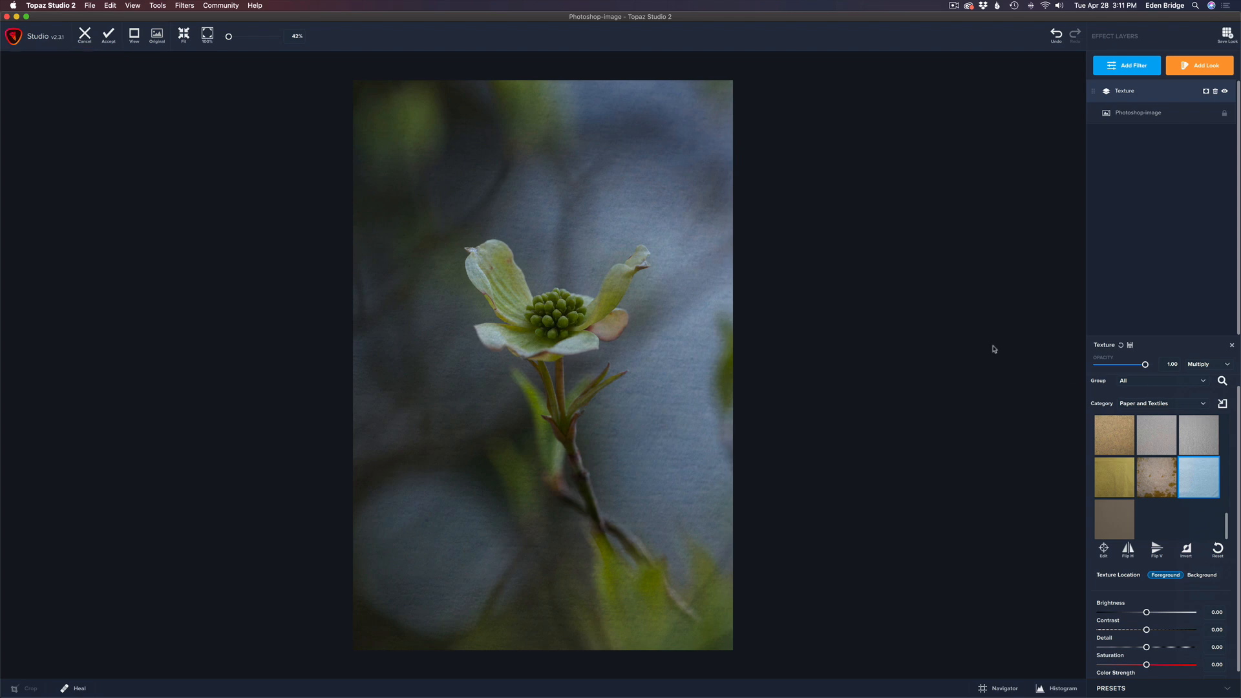
{"action": "mouse_move", "coordinate": [629, 326]}
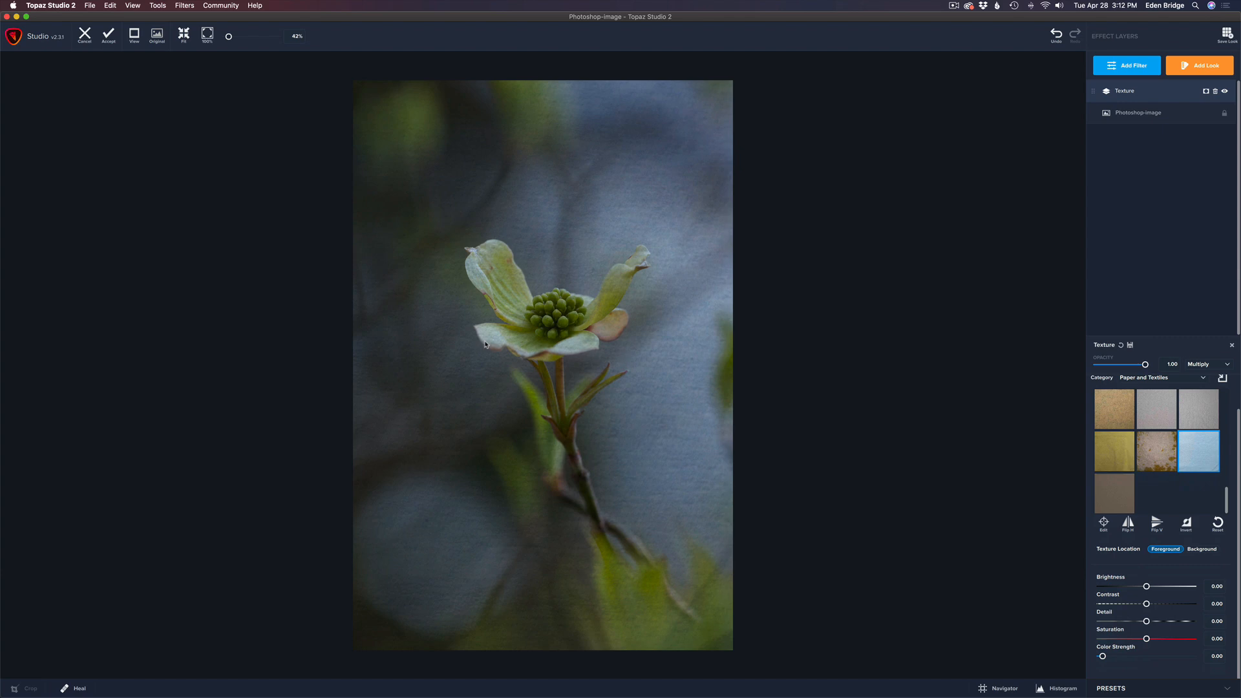
{"action": "mouse_move", "coordinate": [1161, 600]}
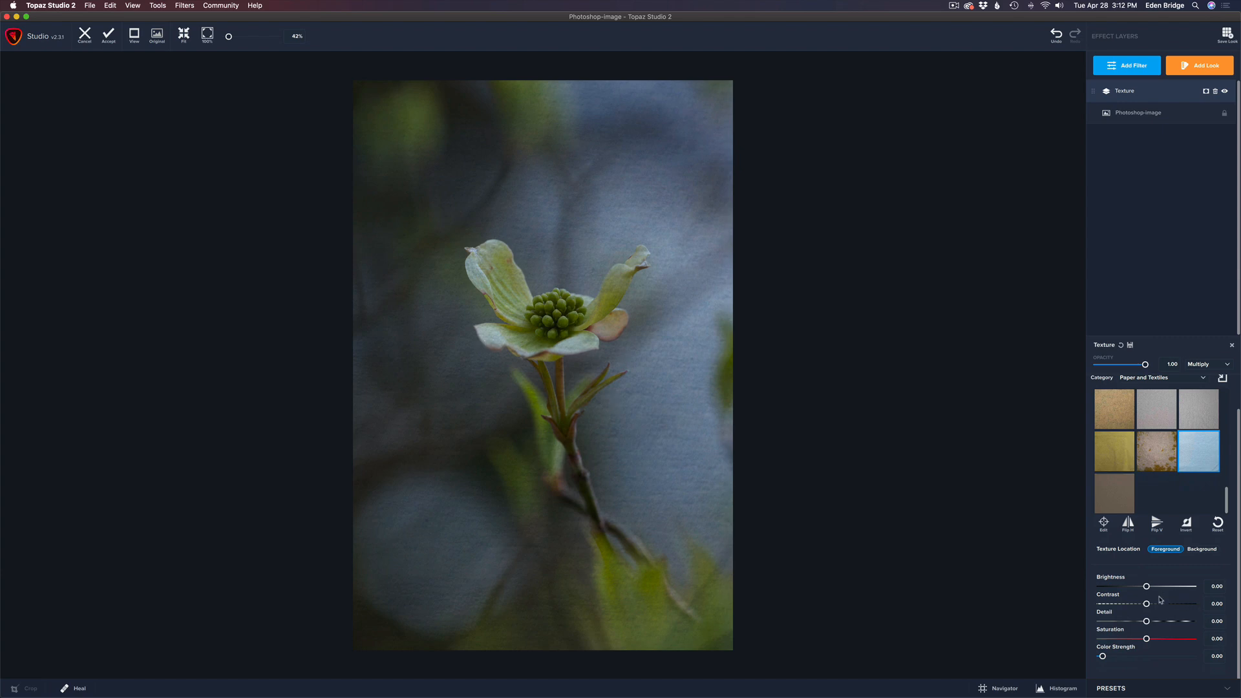
Test texture contrast up to about 0.51, then settle it back at 0.20
{"action": "left_click_drag", "start_coordinate": [1146, 603], "coordinate": [1155, 603]}
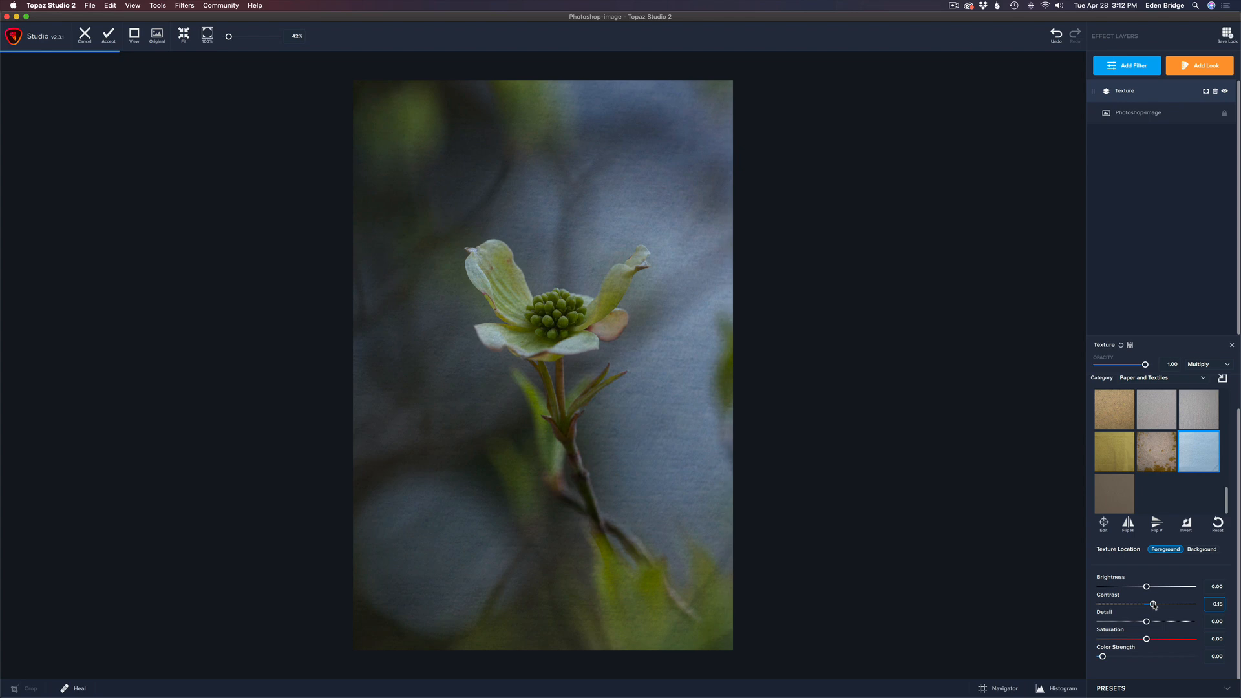
{"action": "left_click_drag", "start_coordinate": [1153, 604], "coordinate": [1161, 604]}
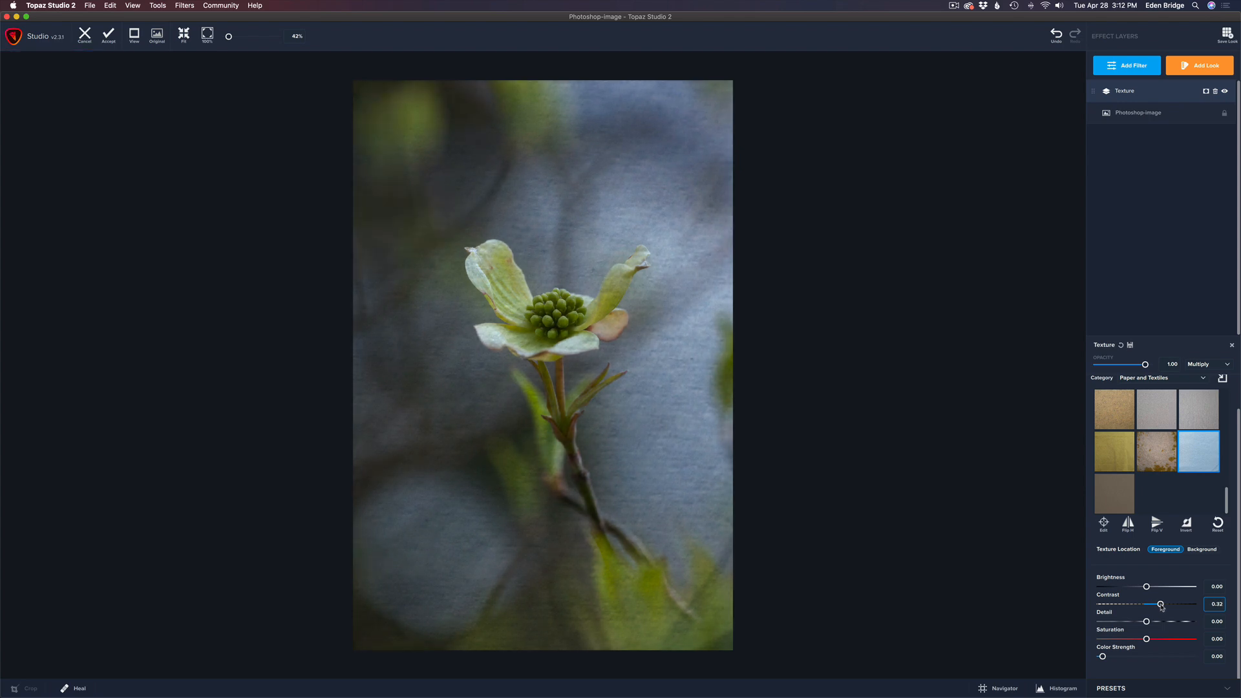
{"action": "left_click_drag", "start_coordinate": [1161, 605], "coordinate": [1157, 605]}
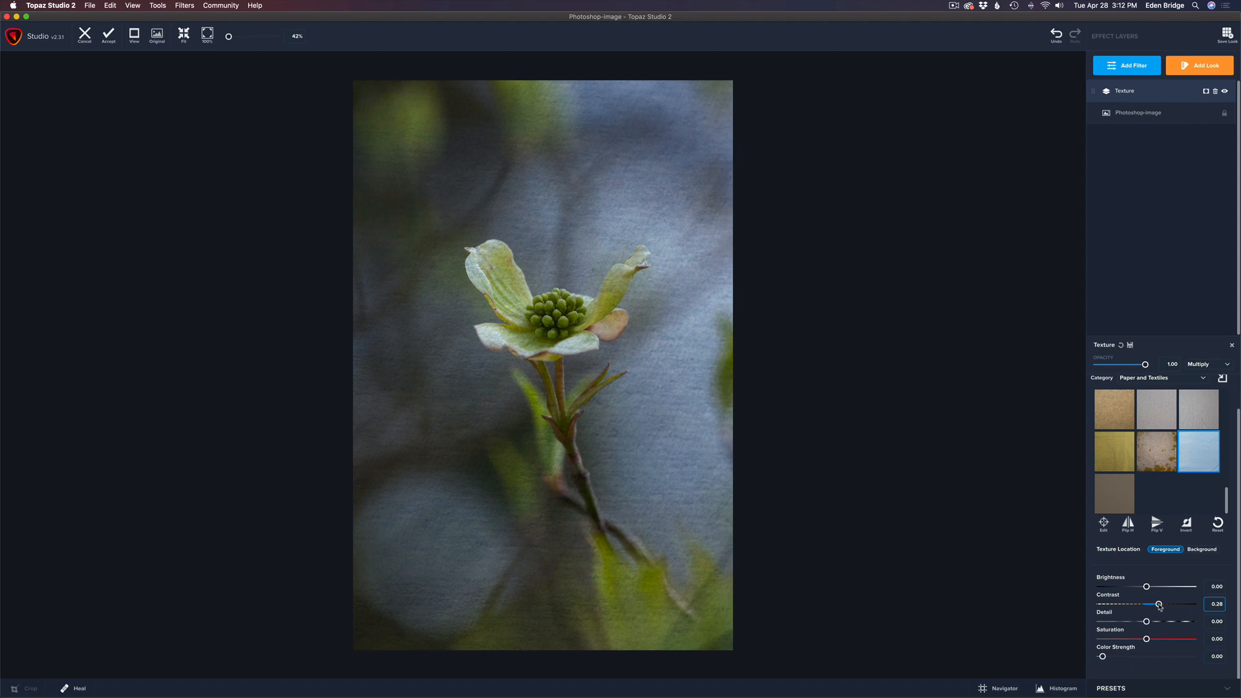
{"action": "left_click_drag", "start_coordinate": [1158, 605], "coordinate": [1169, 605]}
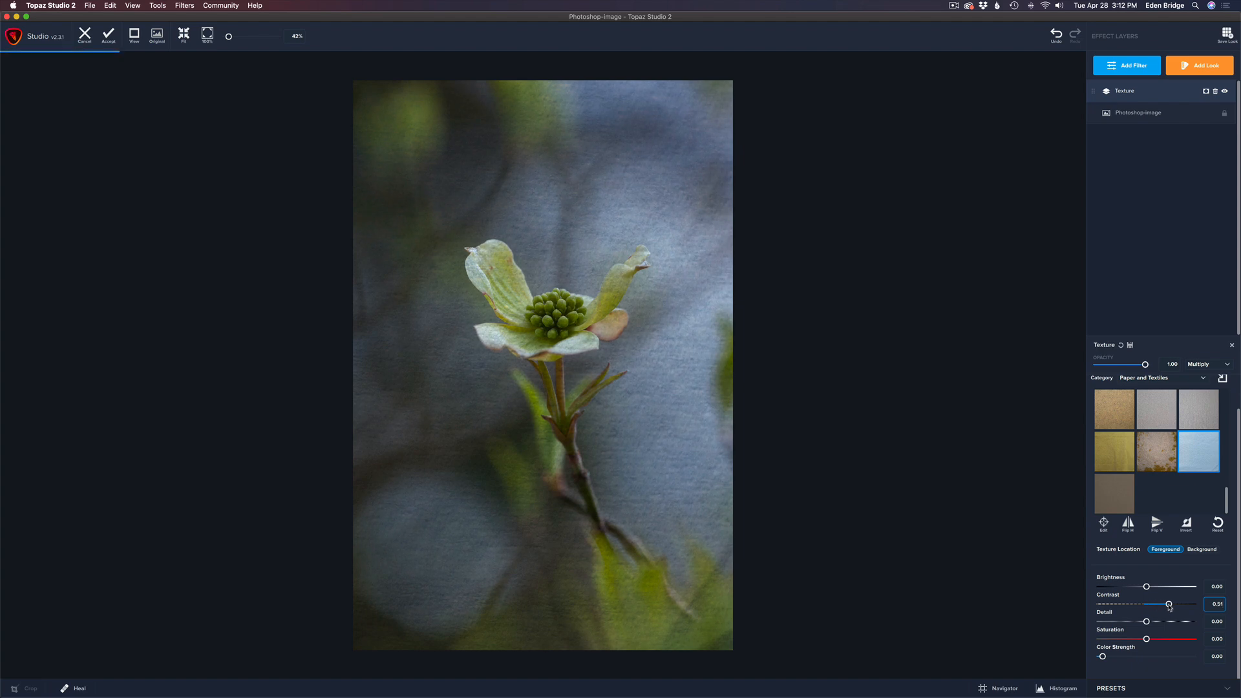
{"action": "left_click_drag", "start_coordinate": [1168, 606], "coordinate": [1163, 605]}
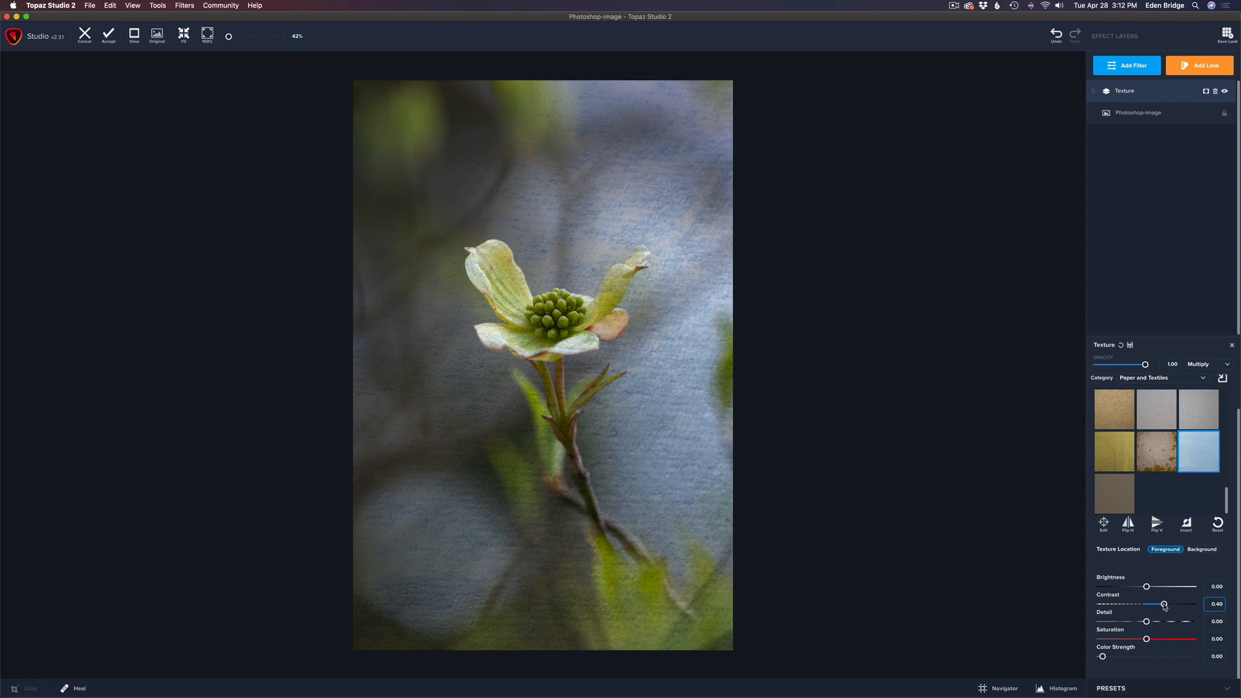
{"action": "left_click_drag", "start_coordinate": [1164, 604], "coordinate": [1160, 604]}
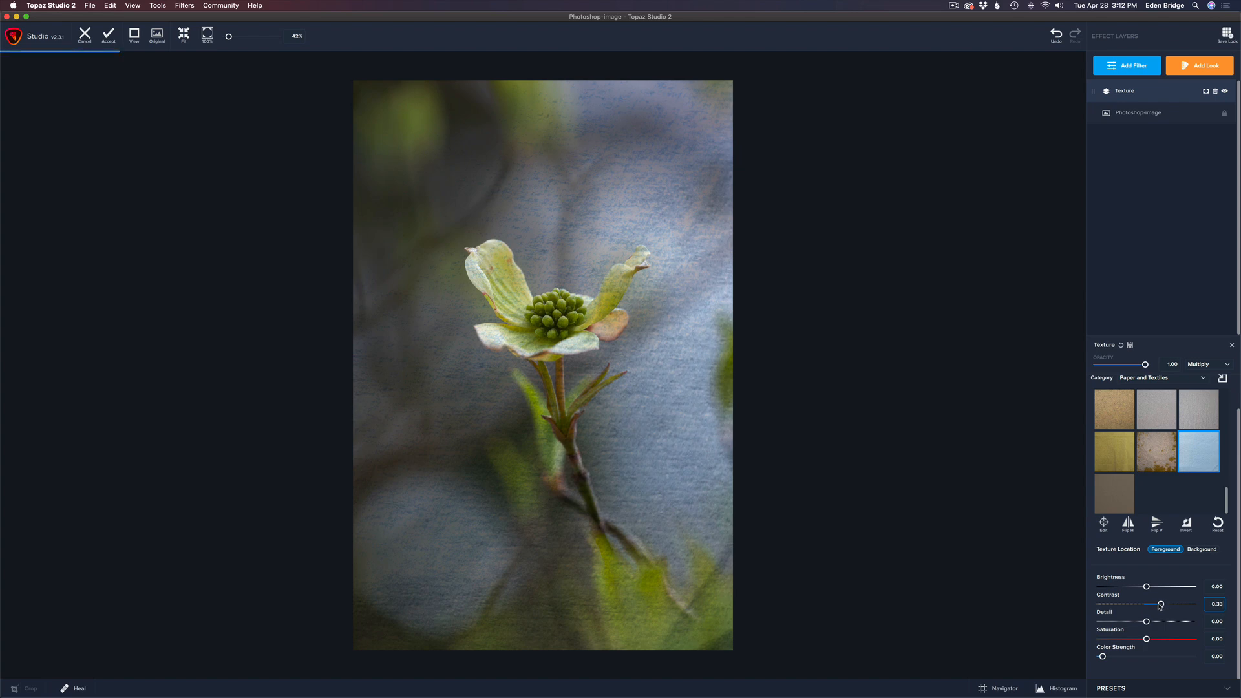
{"action": "left_click_drag", "start_coordinate": [1161, 605], "coordinate": [1157, 605]}
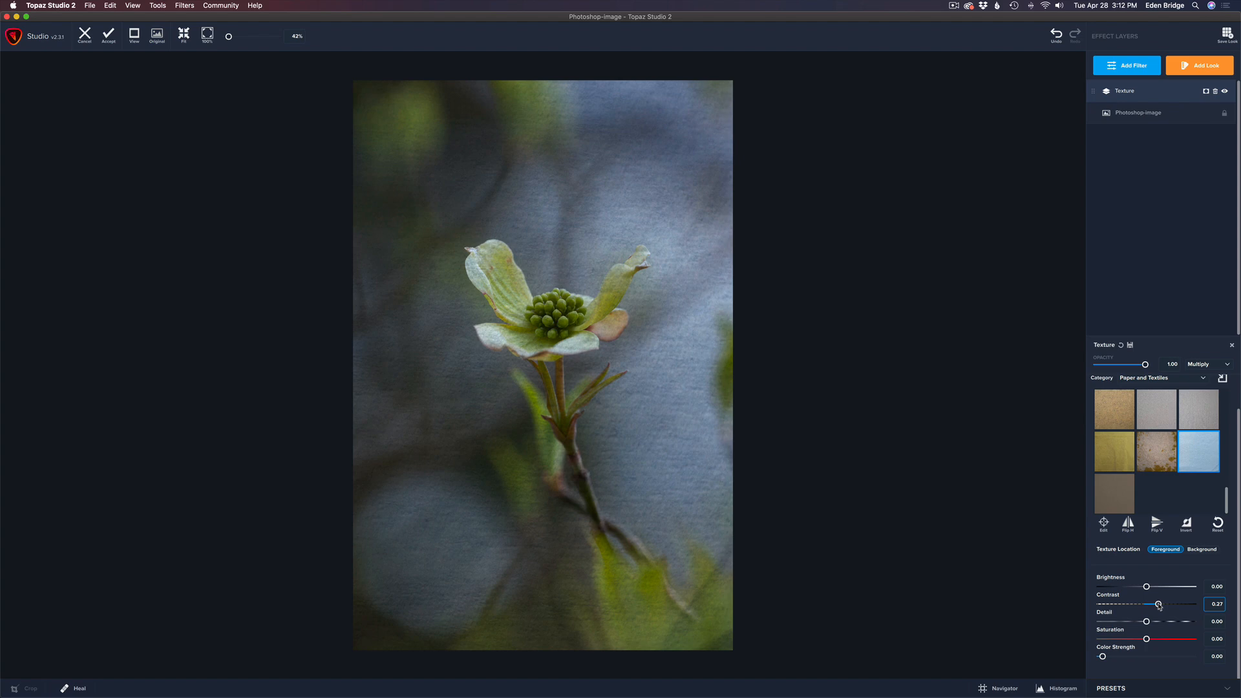
{"action": "left_click_drag", "start_coordinate": [1157, 603], "coordinate": [1155, 604]}
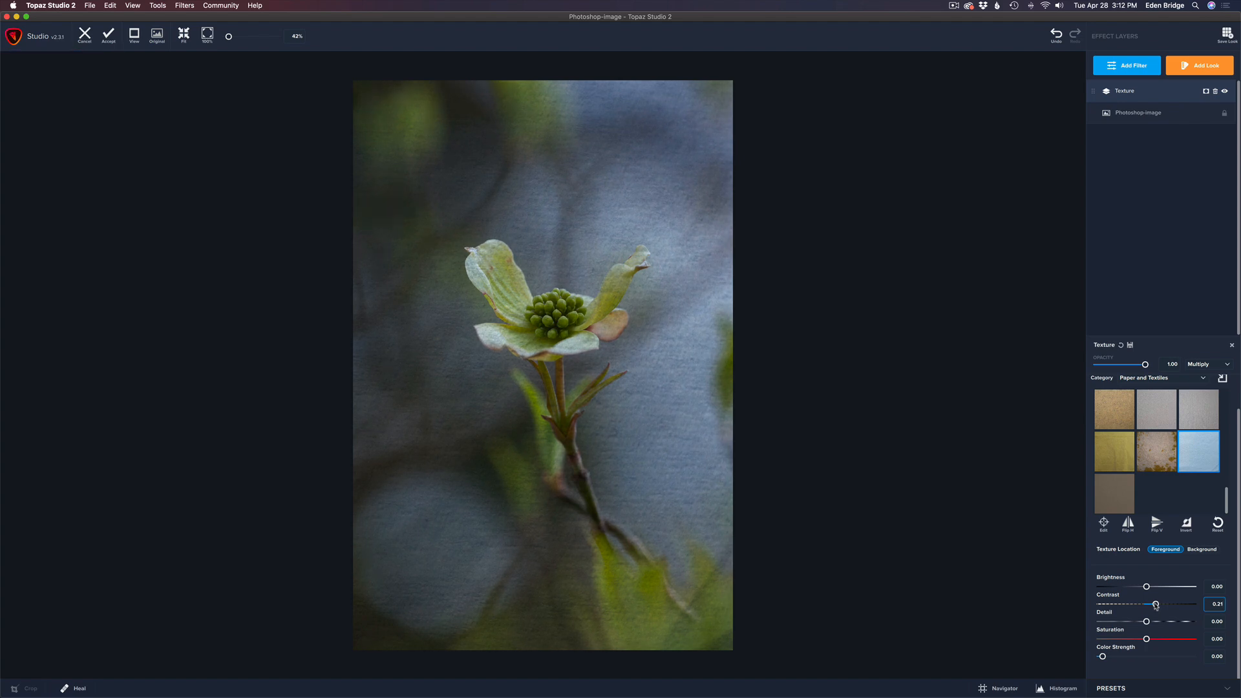
{"action": "left_click_drag", "start_coordinate": [1158, 604], "coordinate": [1155, 604]}
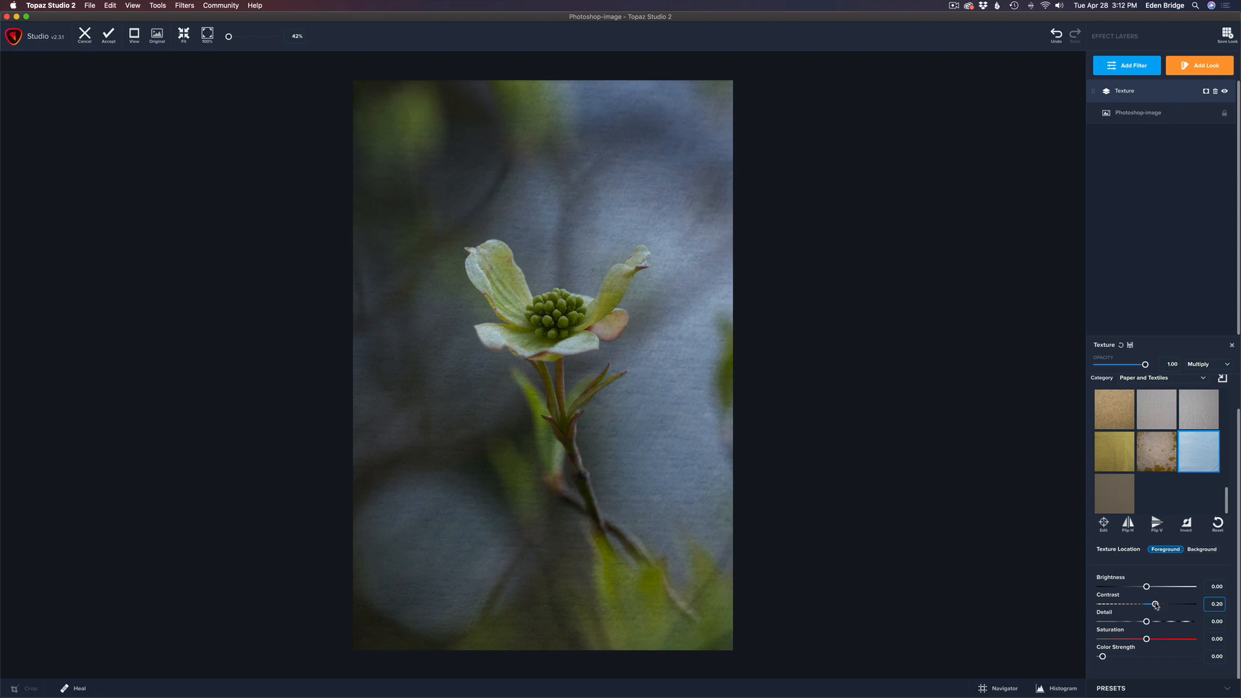
{"action": "left_click_drag", "start_coordinate": [1145, 621], "coordinate": [1156, 621]}
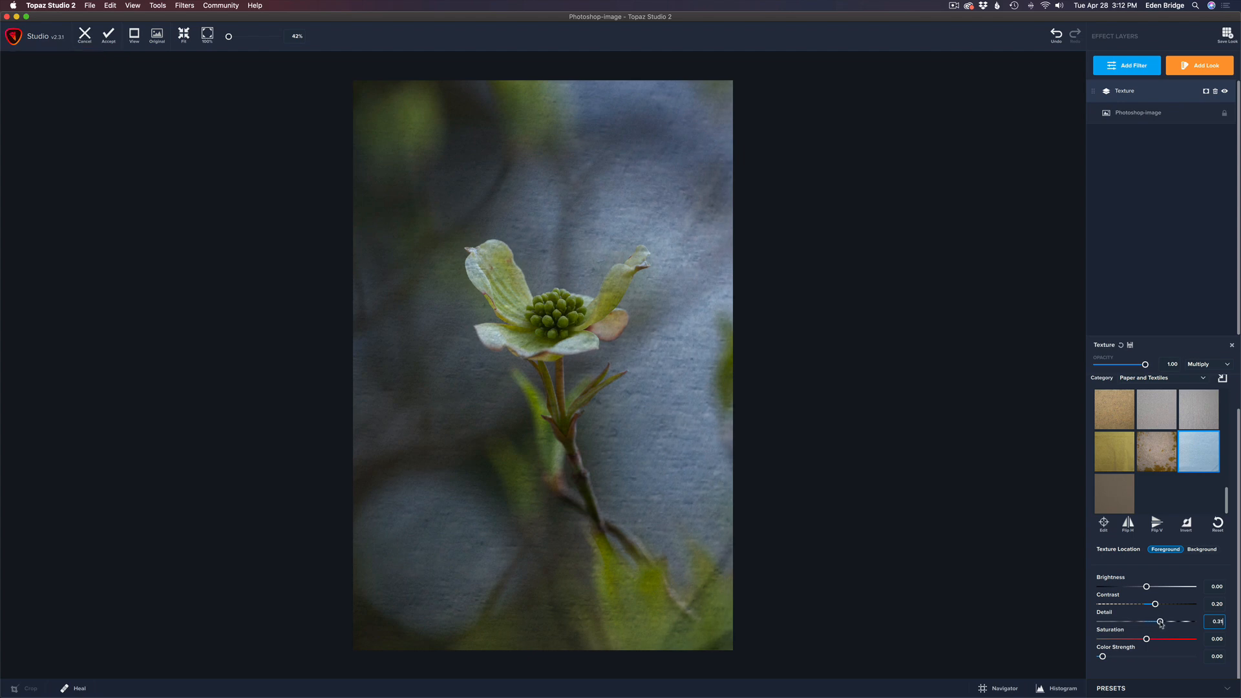
Set texture detail to about 0.29 and fully desaturate the texture
{"action": "left_click_drag", "start_coordinate": [1159, 621], "coordinate": [1162, 621]}
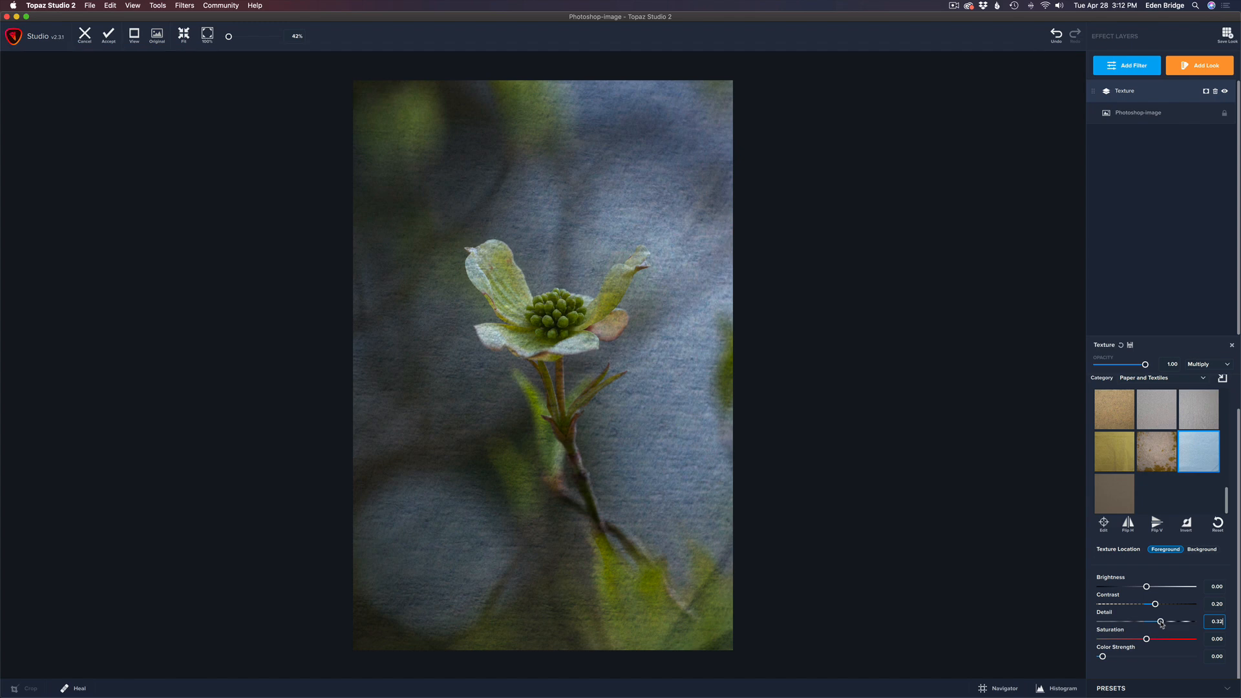
{"action": "left_click_drag", "start_coordinate": [1161, 621], "coordinate": [1146, 621]}
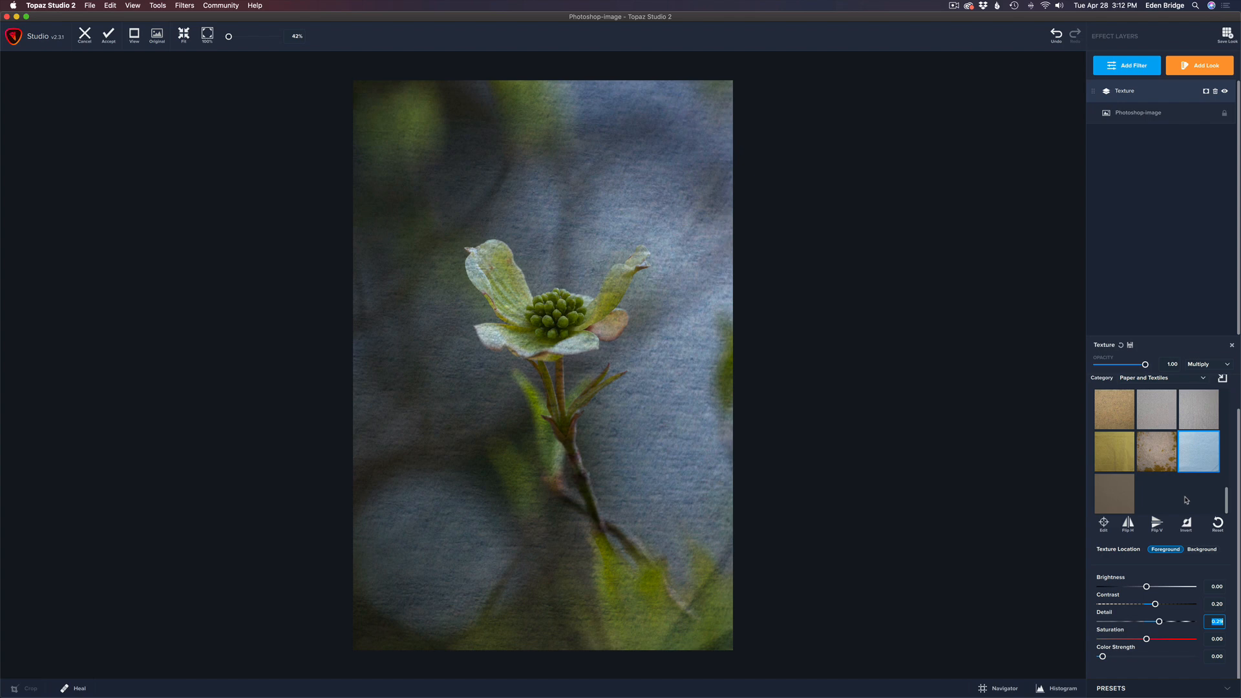
{"action": "mouse_move", "coordinate": [782, 421]}
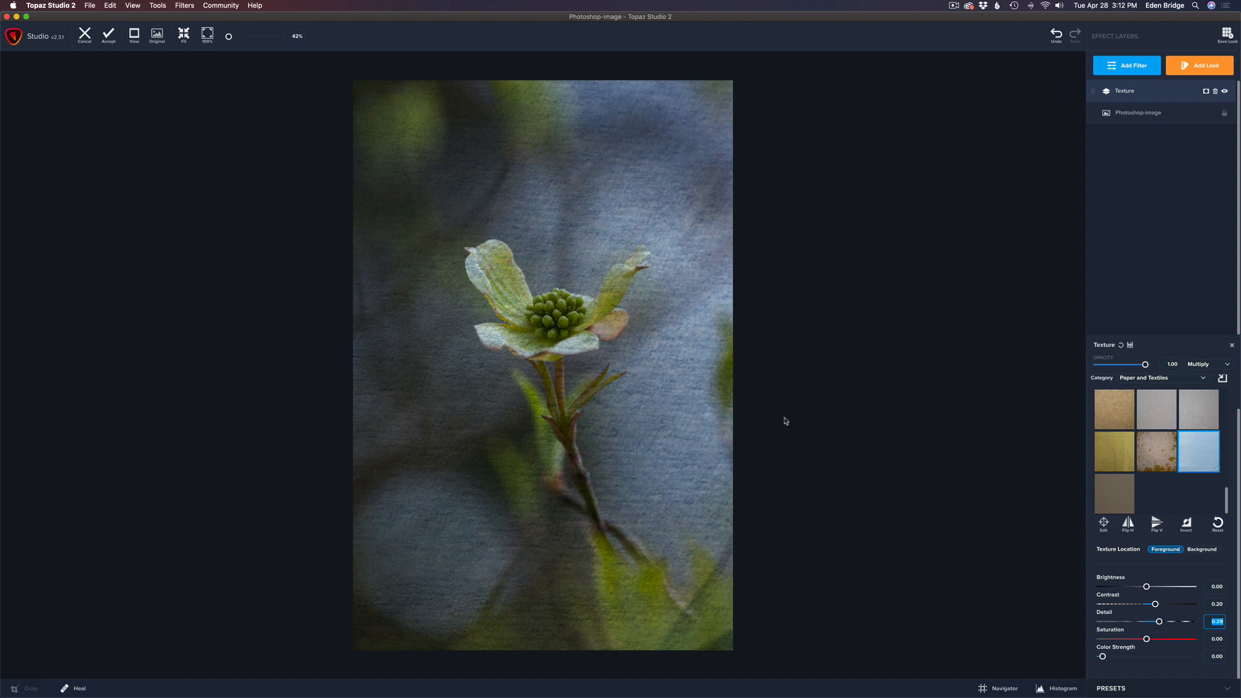
{"action": "mouse_move", "coordinate": [1149, 638]}
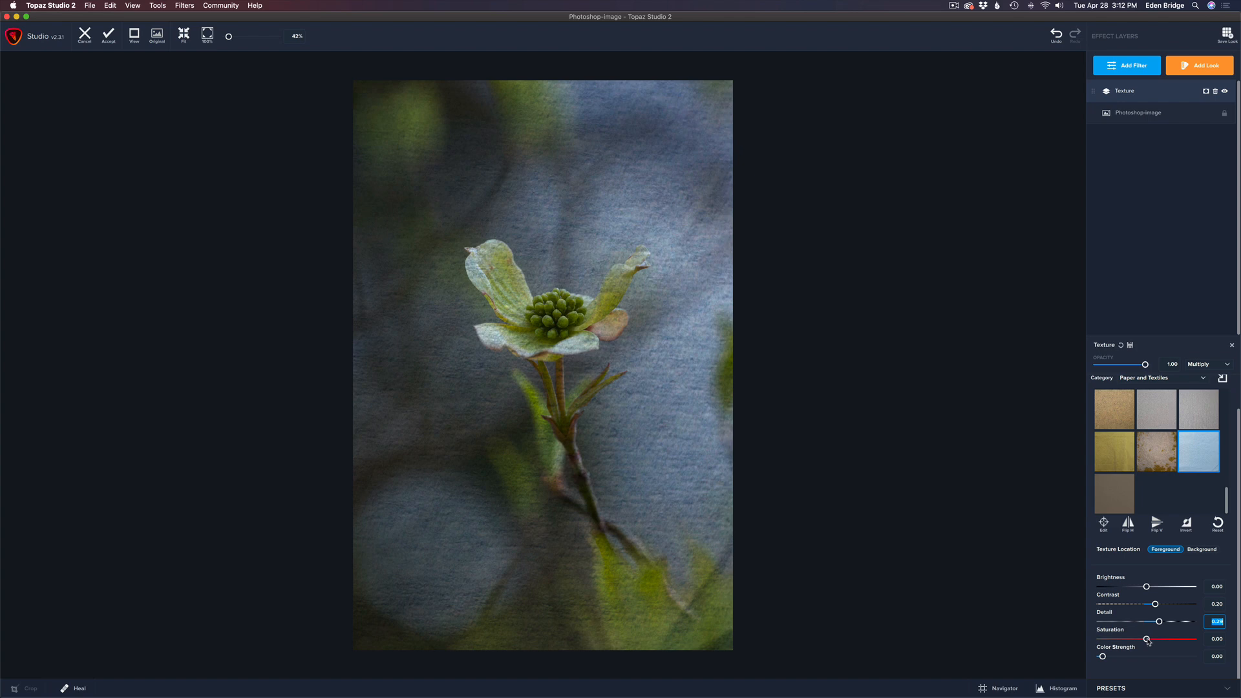
{"action": "left_click_drag", "start_coordinate": [1147, 638], "coordinate": [1101, 638]}
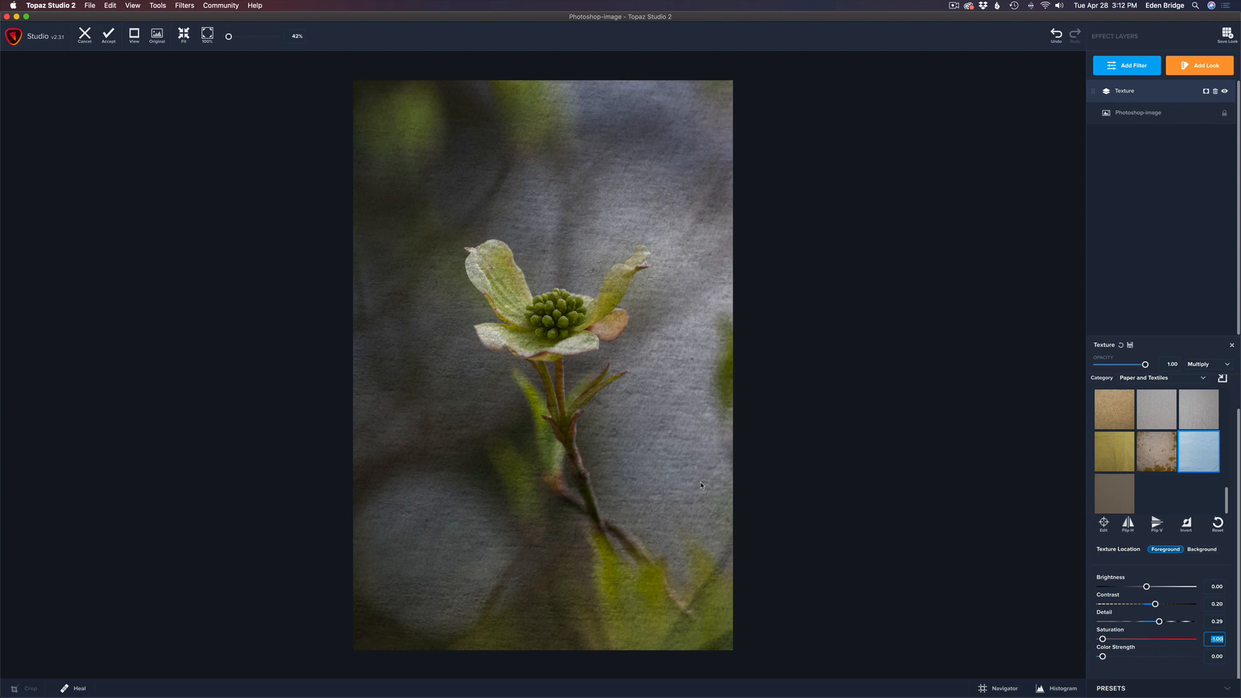
{"action": "mouse_move", "coordinate": [1183, 623]}
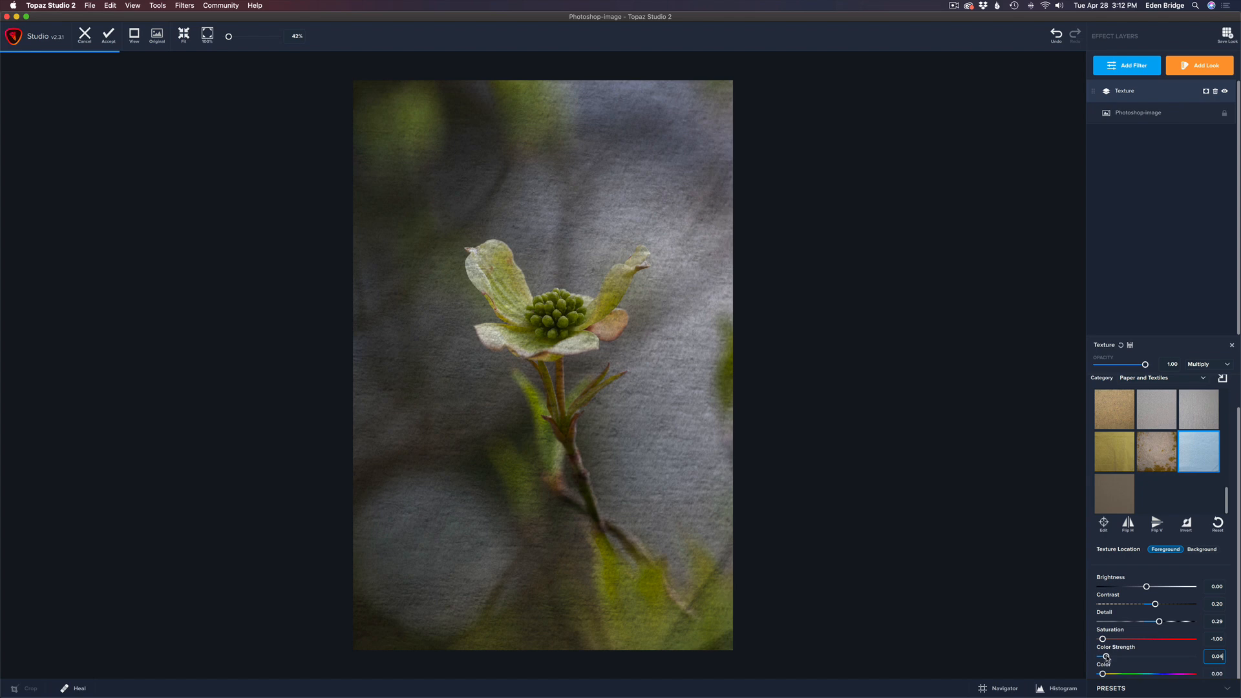
Tint the texture warm, settling the tint hue at 0.10 and lowering tint strength
{"action": "left_click_drag", "start_coordinate": [1105, 657], "coordinate": [1124, 656]}
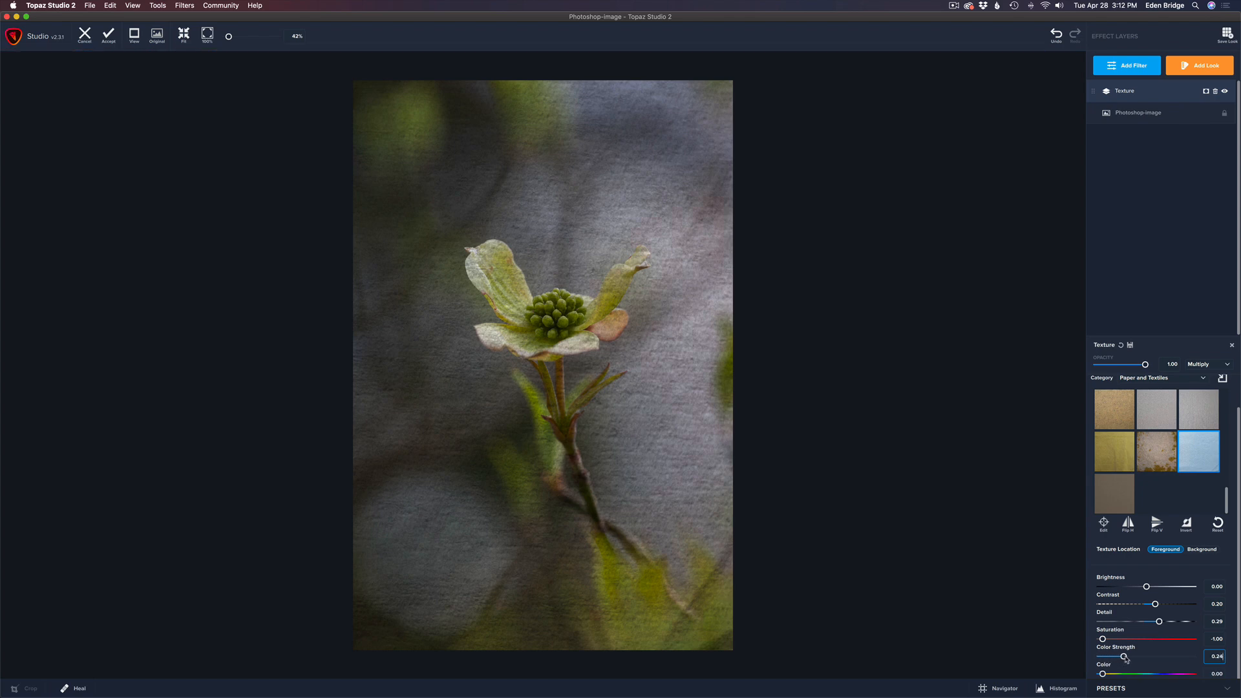
{"action": "left_click_drag", "start_coordinate": [1124, 656], "coordinate": [1153, 656]}
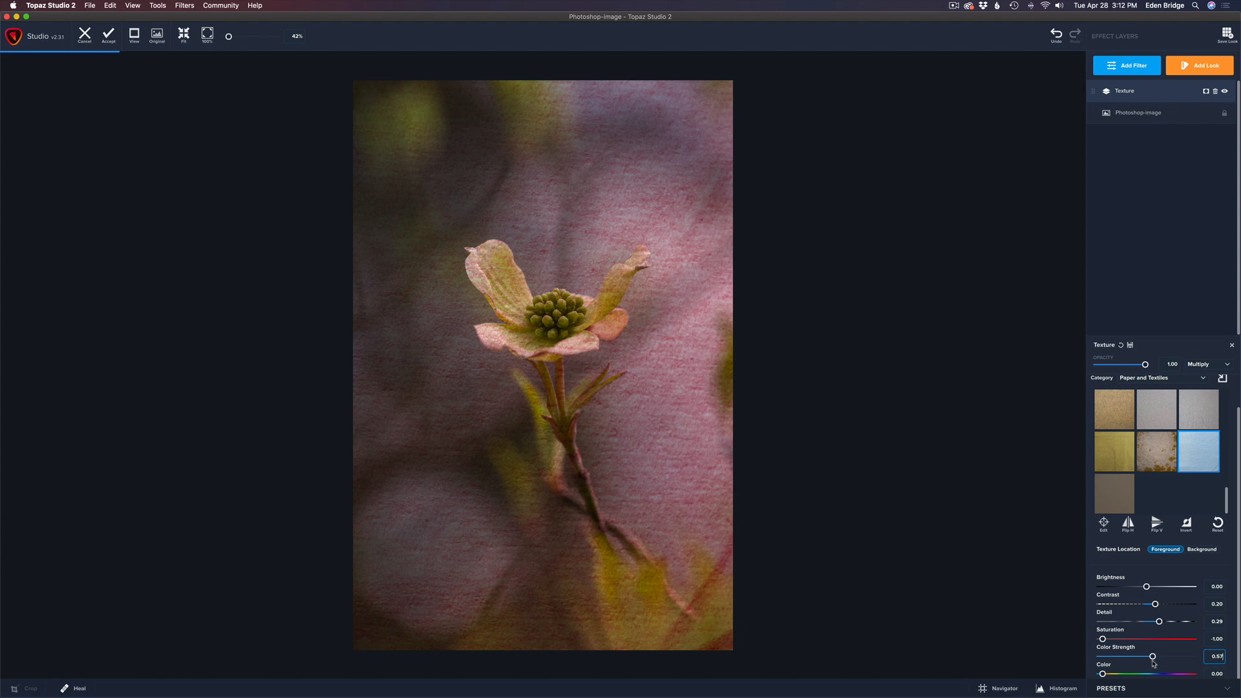
{"action": "left_click_drag", "start_coordinate": [1152, 656], "coordinate": [1138, 656]}
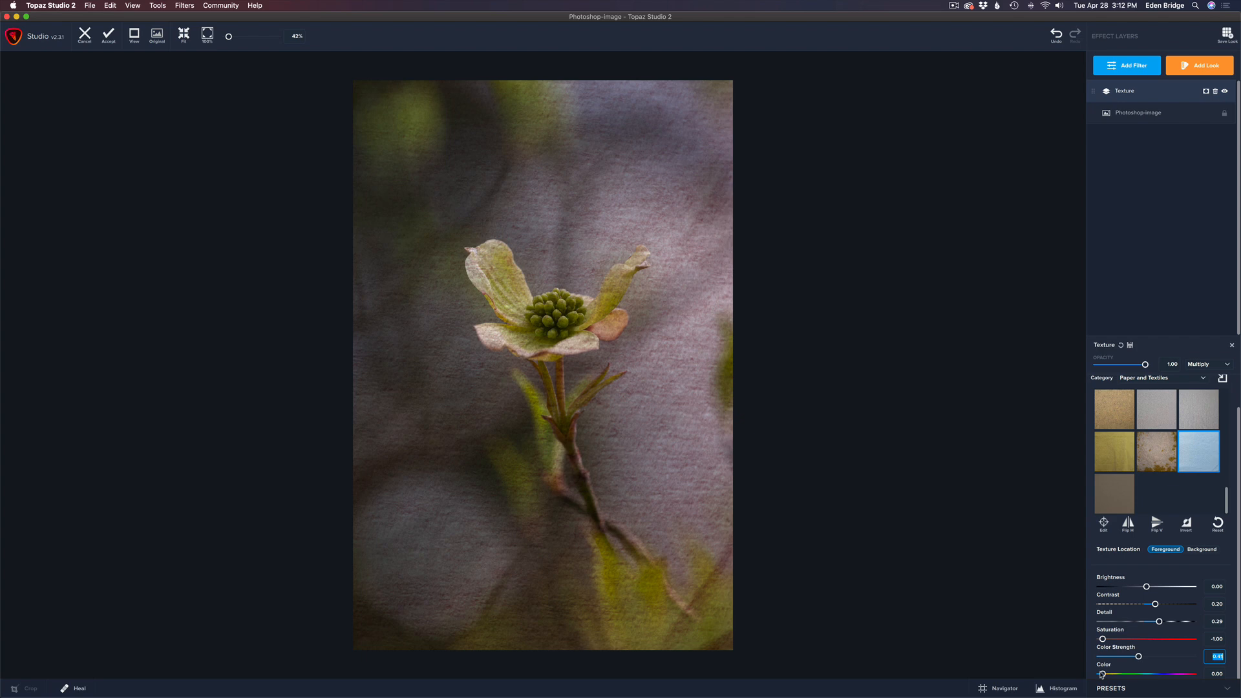
{"action": "left_click_drag", "start_coordinate": [1100, 674], "coordinate": [1107, 673]}
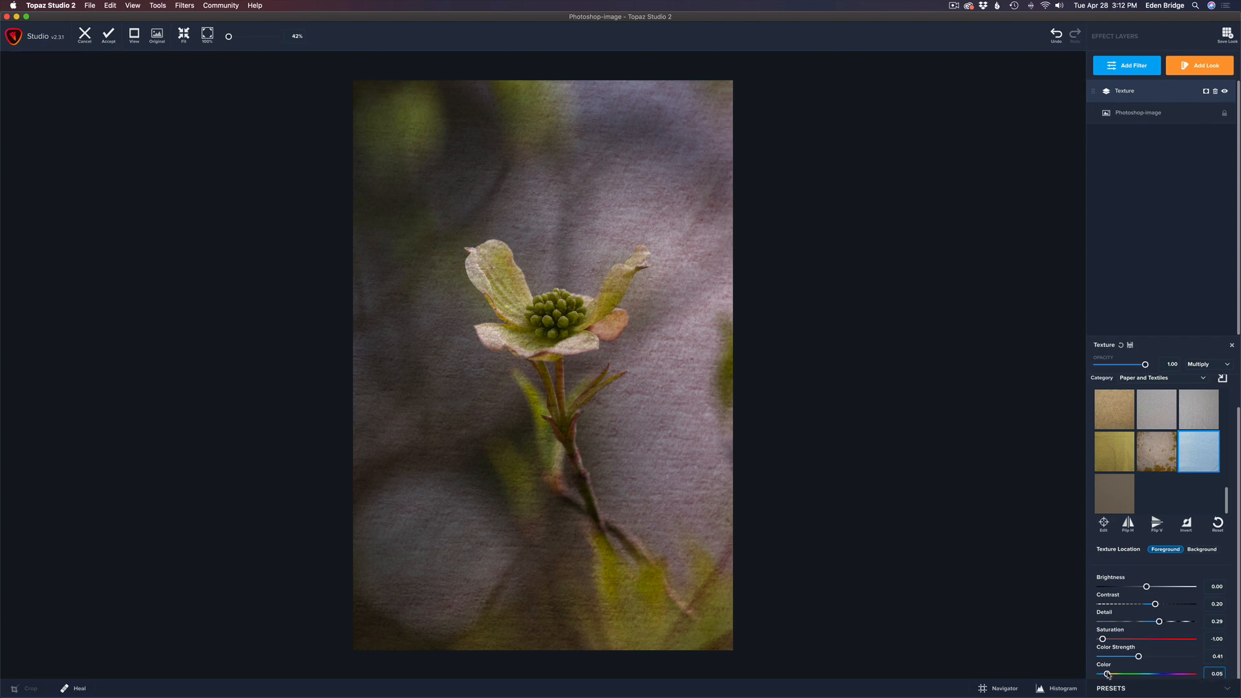
{"action": "left_click_drag", "start_coordinate": [1107, 673], "coordinate": [1118, 673]}
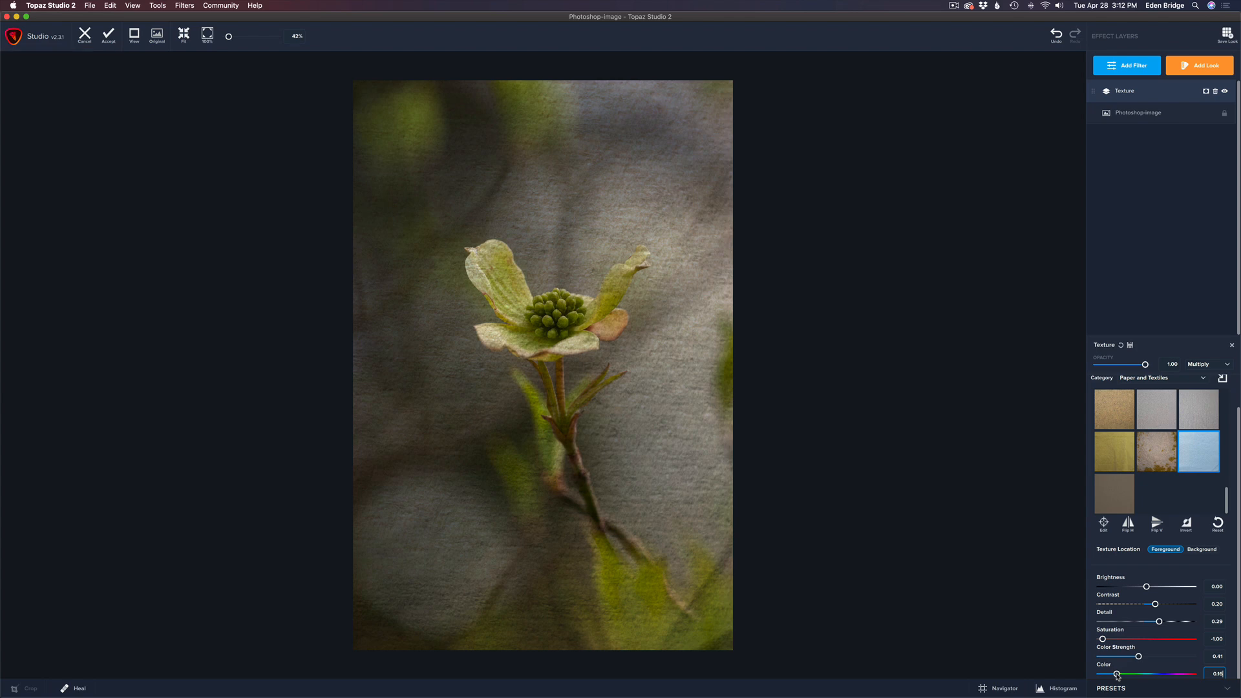
{"action": "left_click_drag", "start_coordinate": [1119, 674], "coordinate": [1114, 673]}
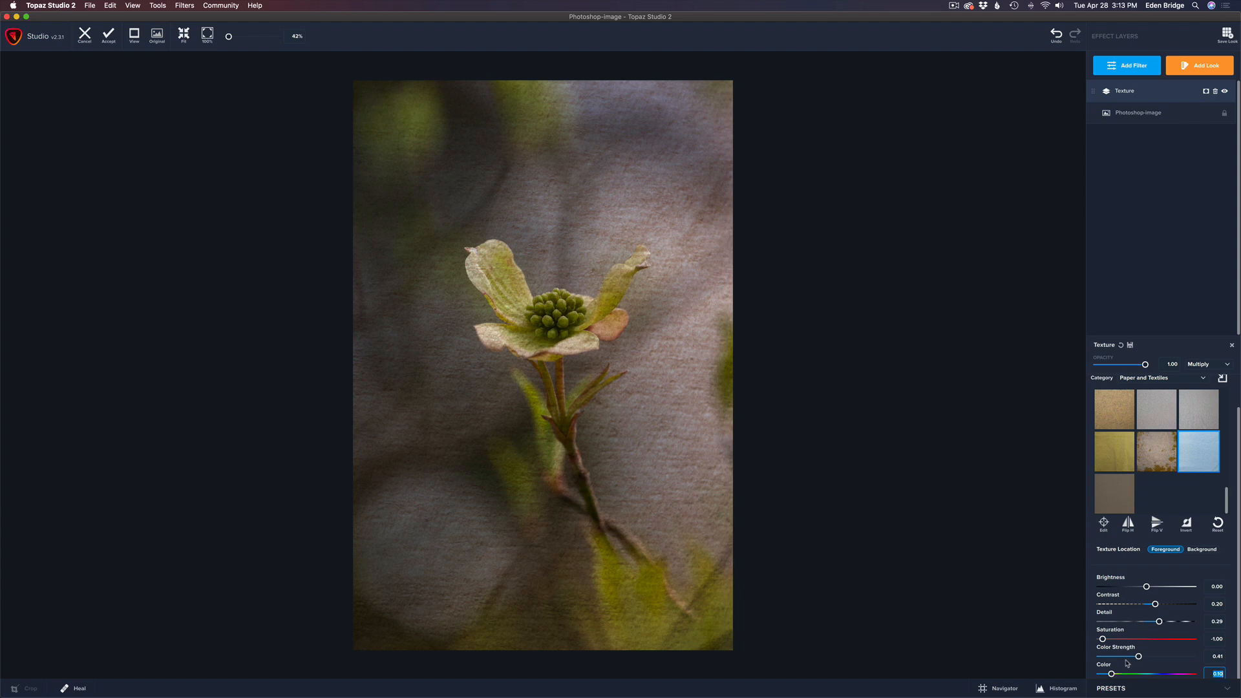
{"action": "left_click_drag", "start_coordinate": [1139, 656], "coordinate": [1128, 656]}
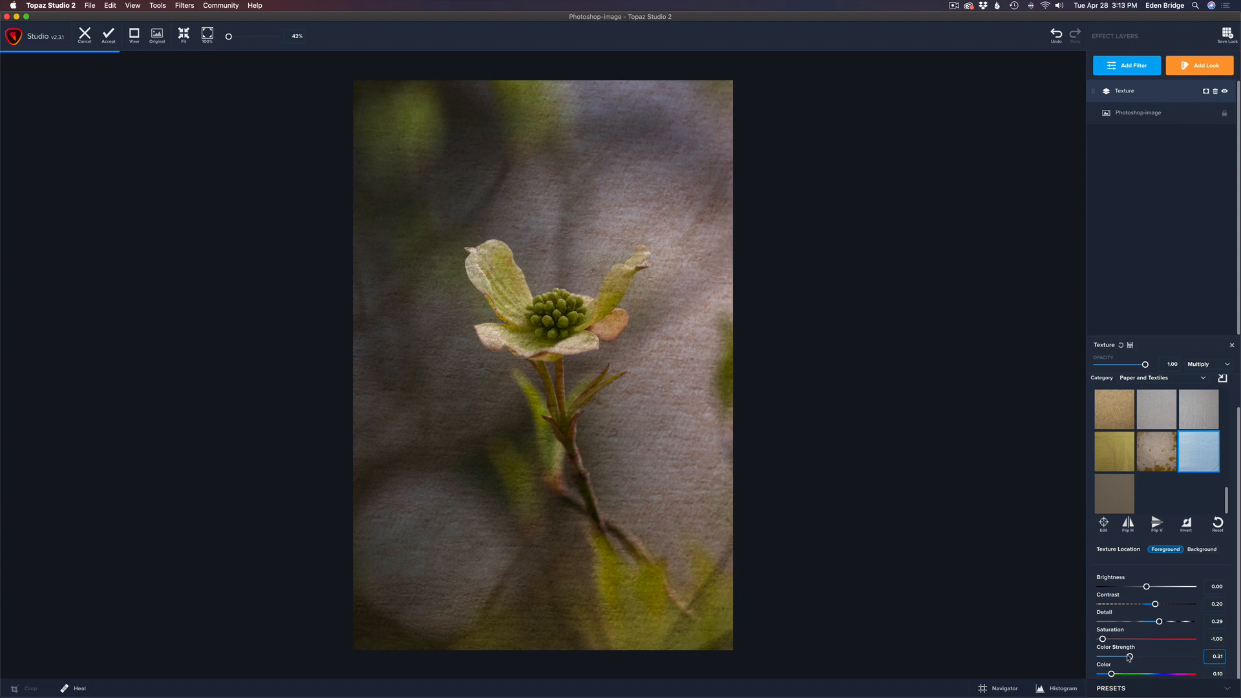
{"action": "left_click_drag", "start_coordinate": [1127, 656], "coordinate": [1122, 656]}
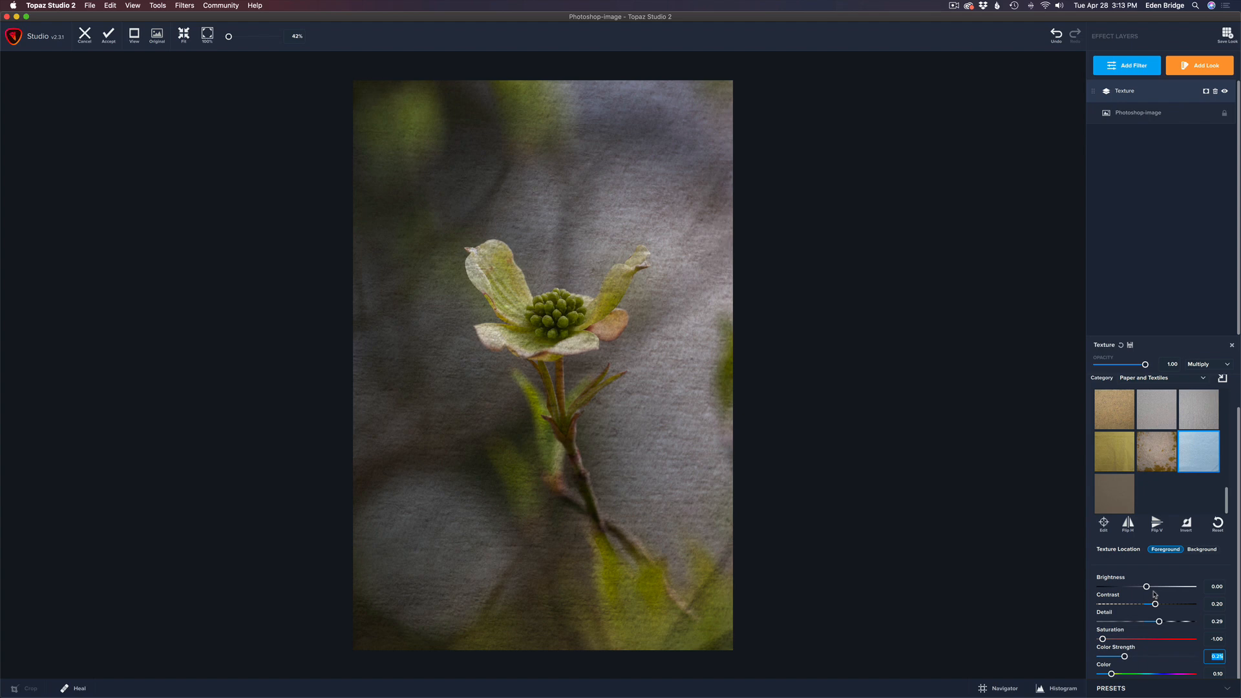
{"action": "mouse_move", "coordinate": [1152, 593]}
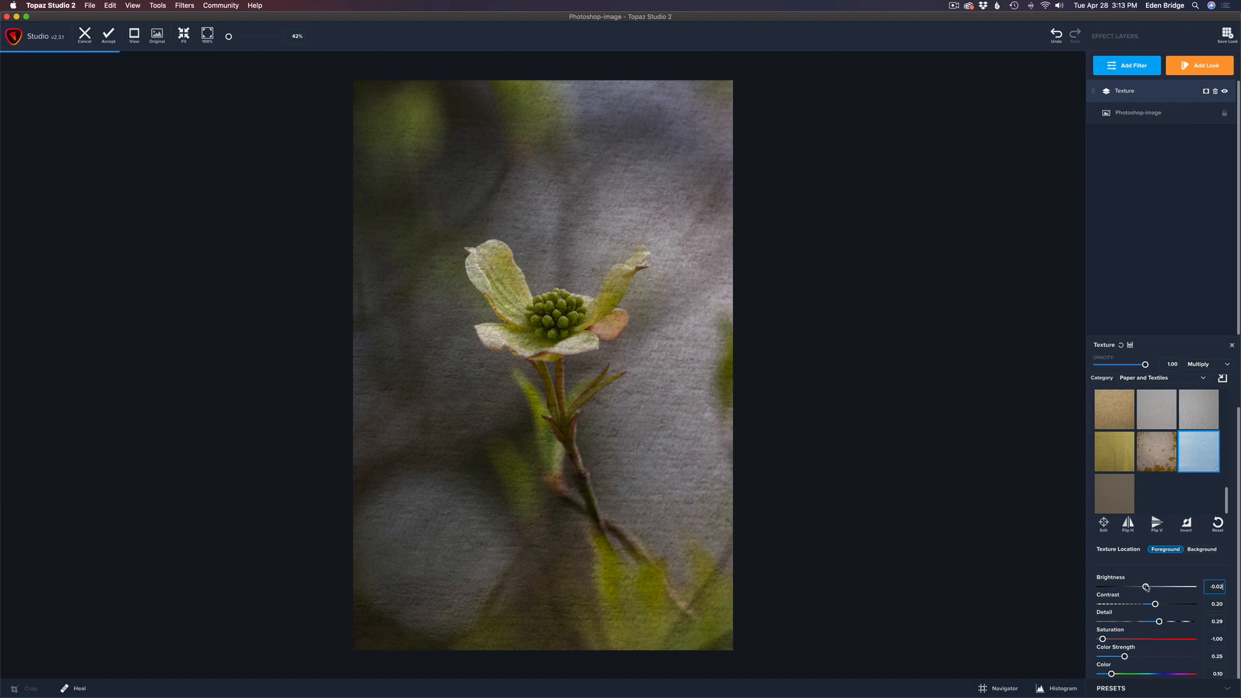
Nudge the texture's brightness up to about 0.05
{"action": "left_click_drag", "start_coordinate": [1144, 586], "coordinate": [1149, 586]}
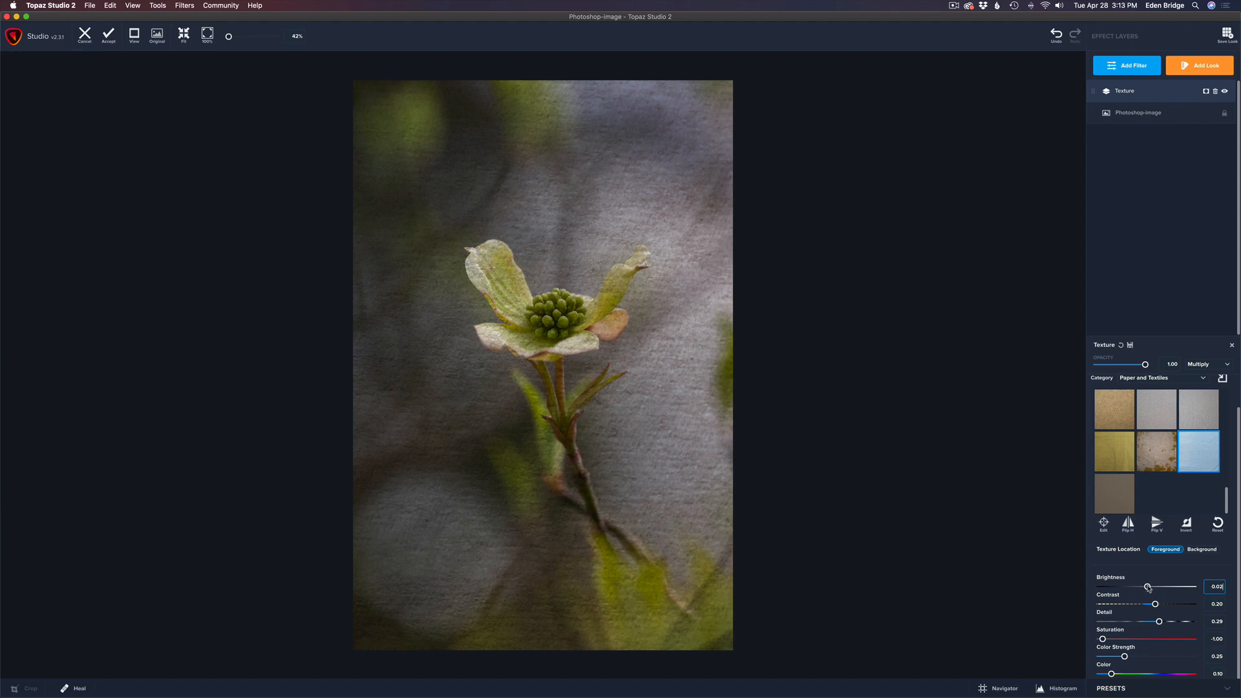
{"action": "left_click_drag", "start_coordinate": [1146, 588], "coordinate": [1149, 587]}
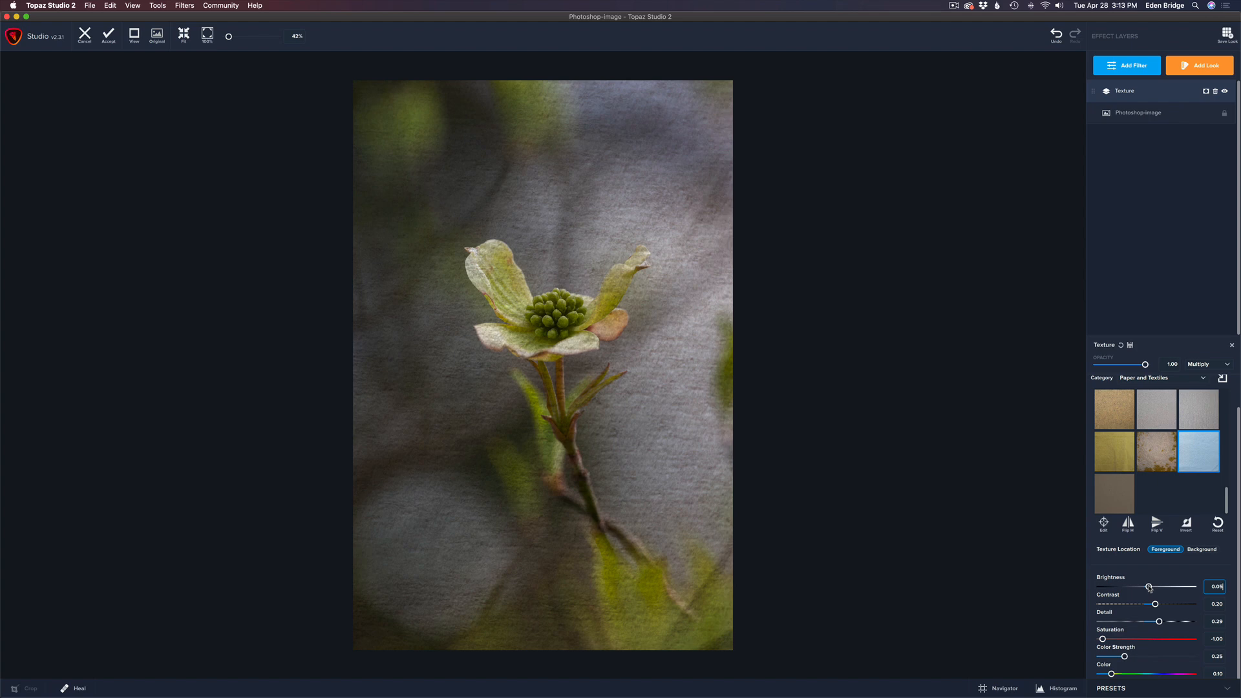
{"action": "left_click_drag", "start_coordinate": [1149, 586], "coordinate": [1153, 586]}
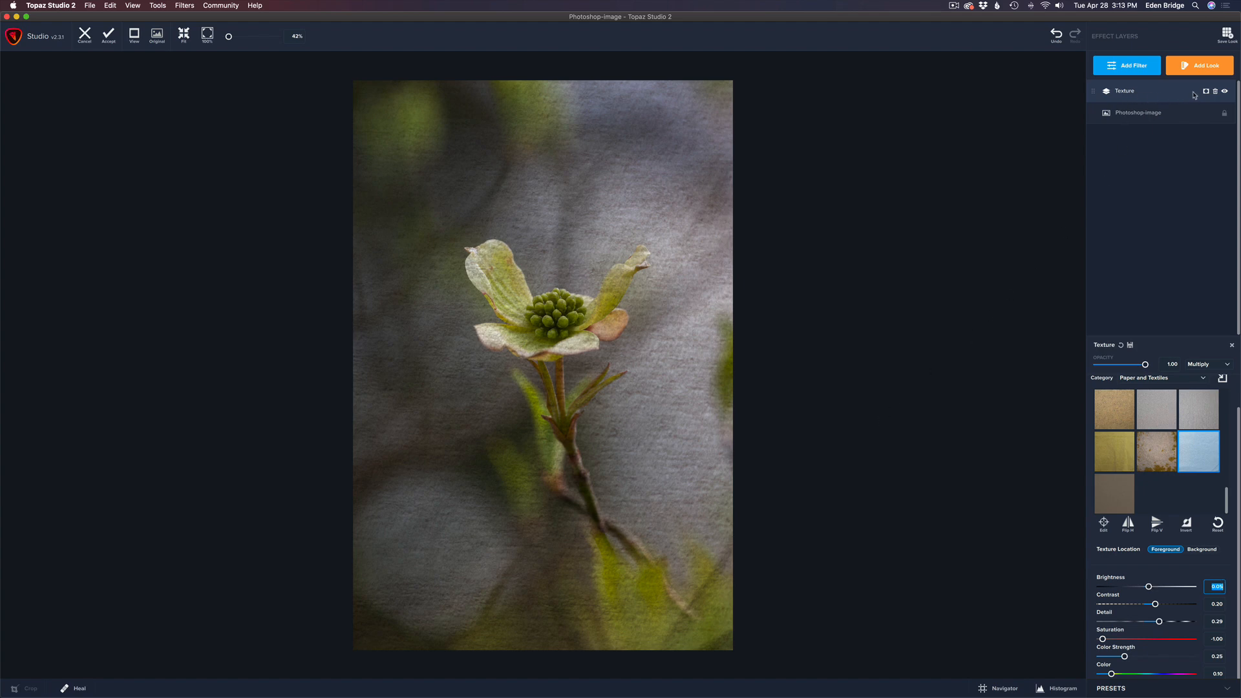
{"action": "mouse_move", "coordinate": [1187, 93]}
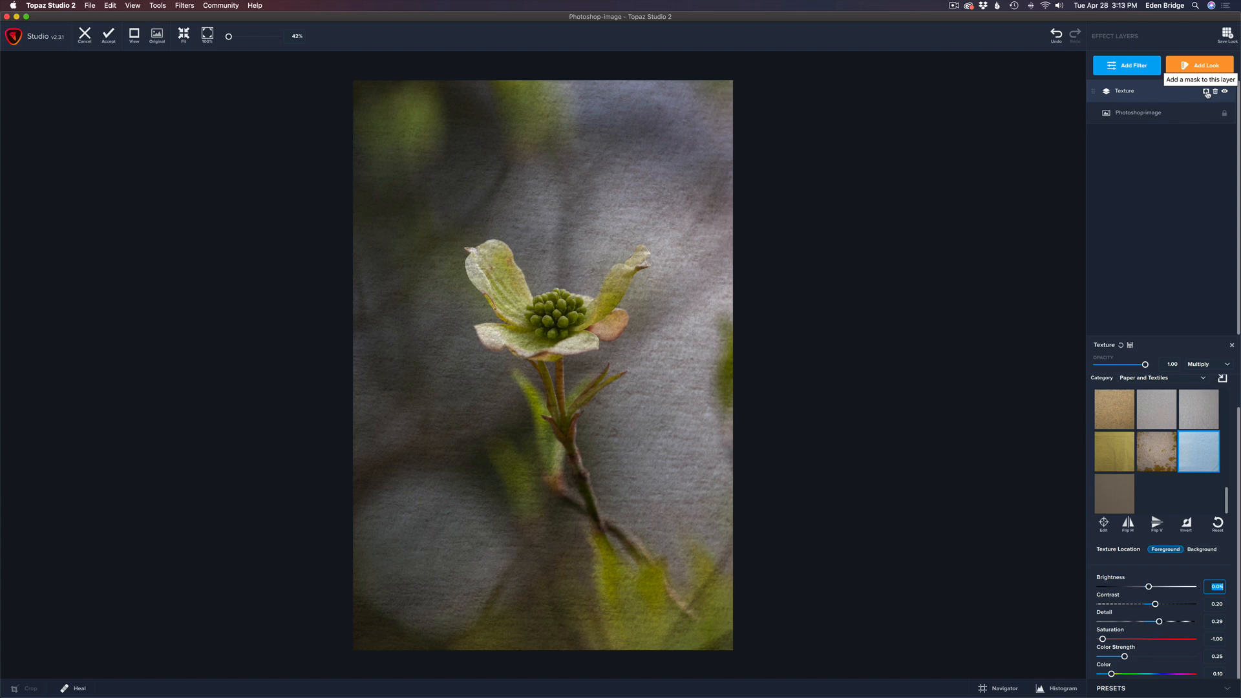
Add a brush mask to the Texture layer with brush transparency about 0.79
{"action": "left_click", "coordinate": [1206, 91]}
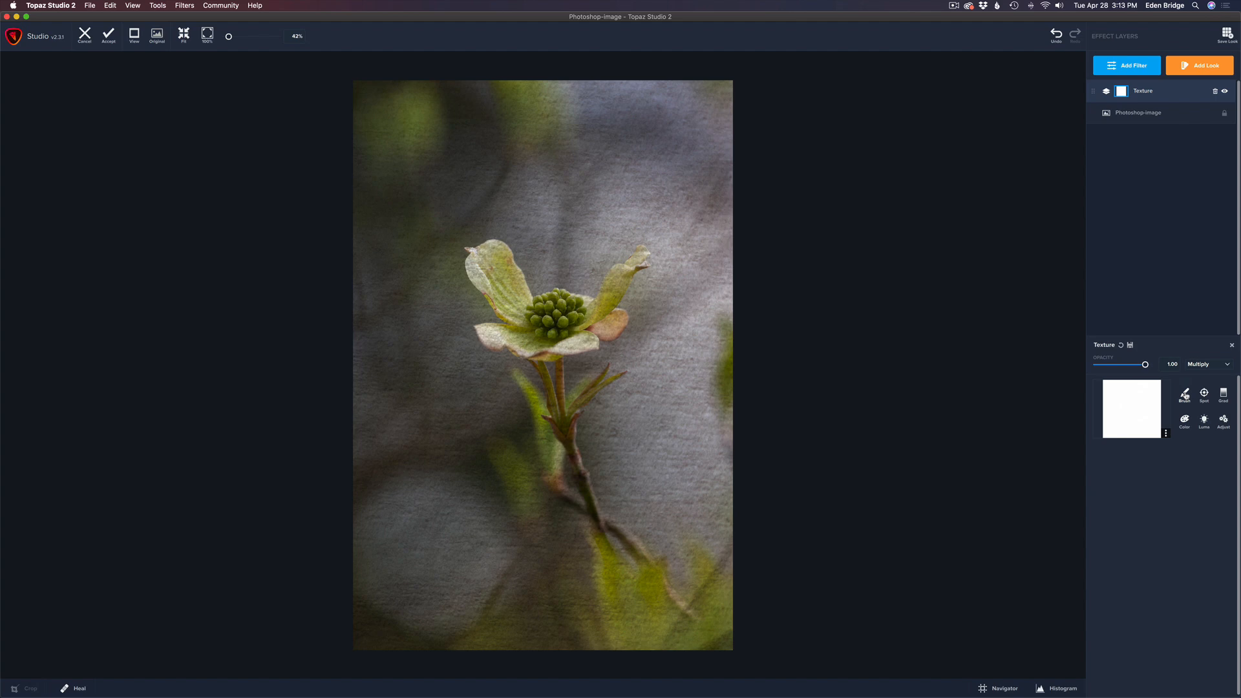
{"action": "left_click", "coordinate": [1184, 394]}
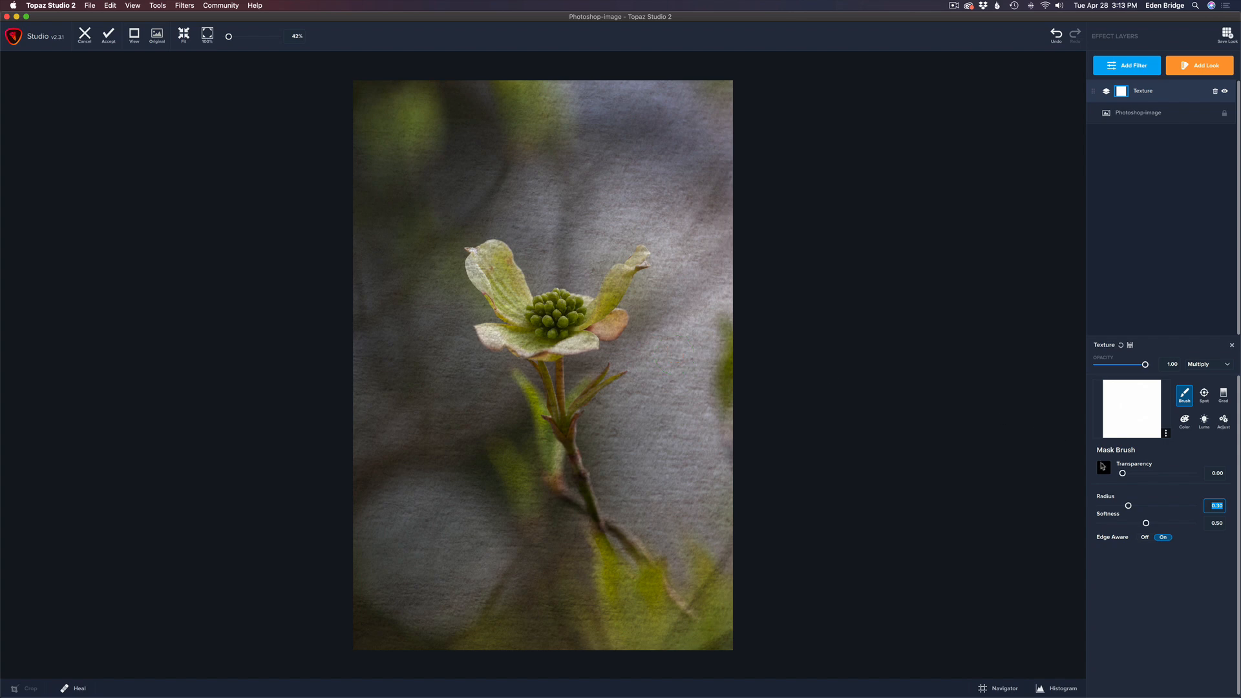
{"action": "left_click_drag", "start_coordinate": [1122, 473], "coordinate": [1171, 473]}
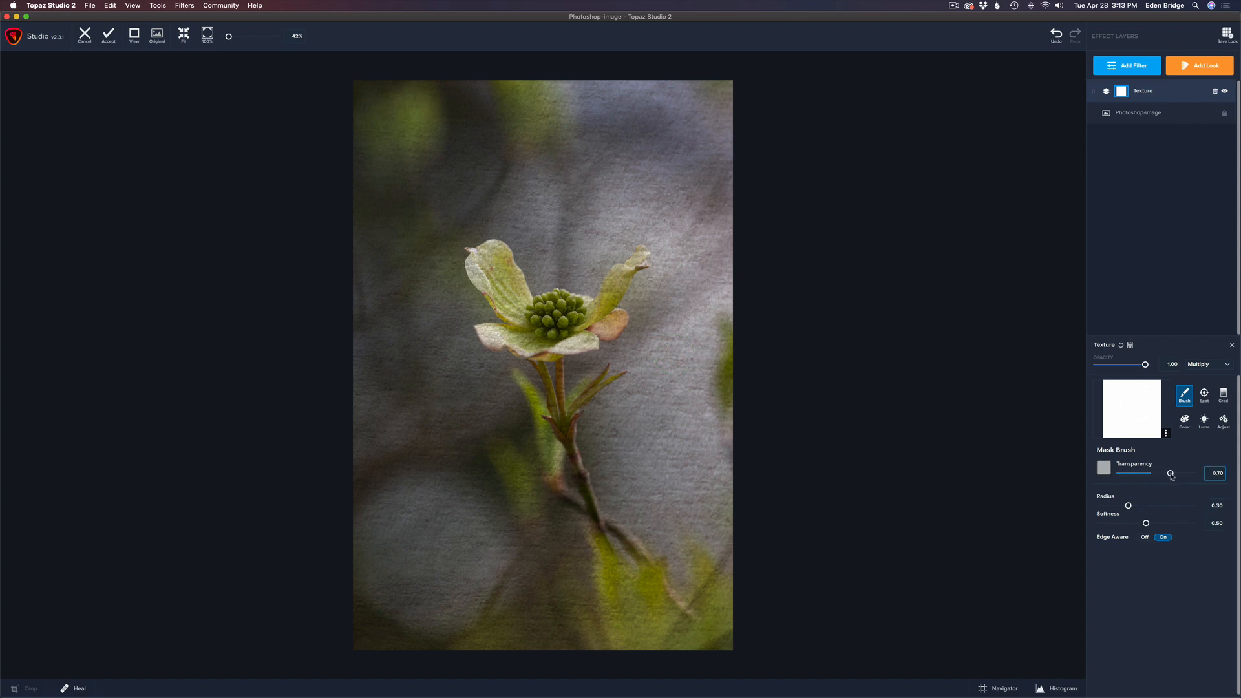
{"action": "left_click_drag", "start_coordinate": [1170, 473], "coordinate": [1179, 474]}
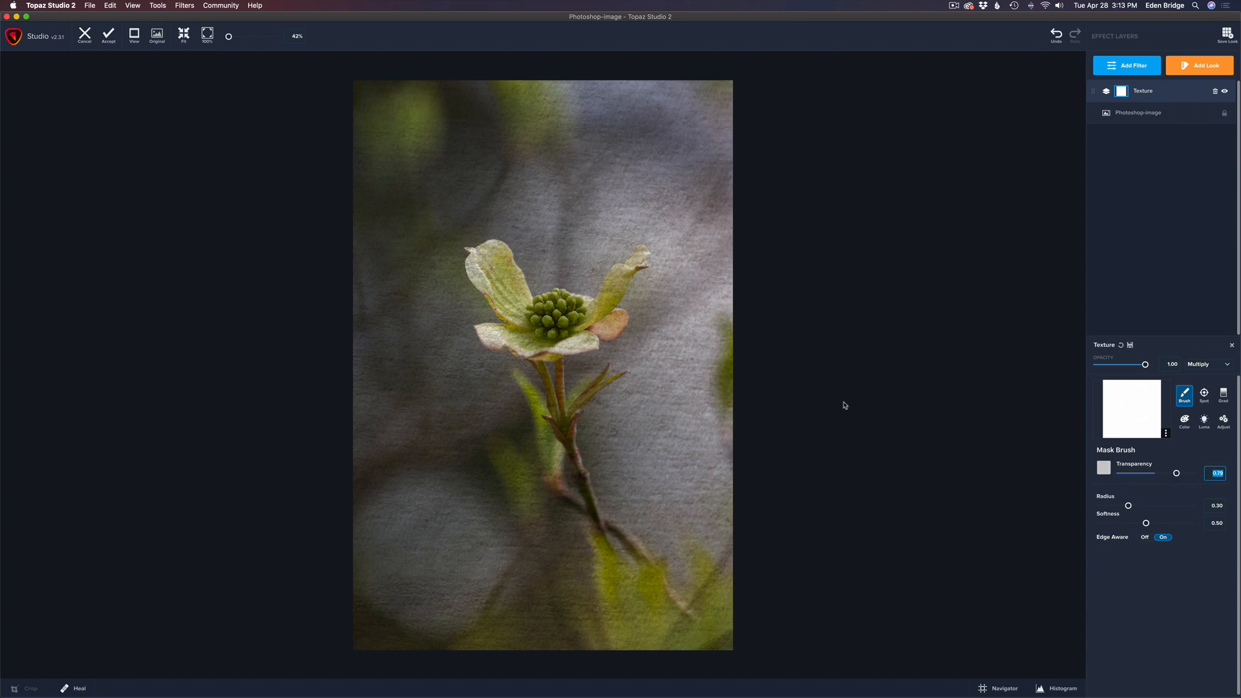
{"action": "left_click_drag", "start_coordinate": [1128, 505], "coordinate": [1117, 506]}
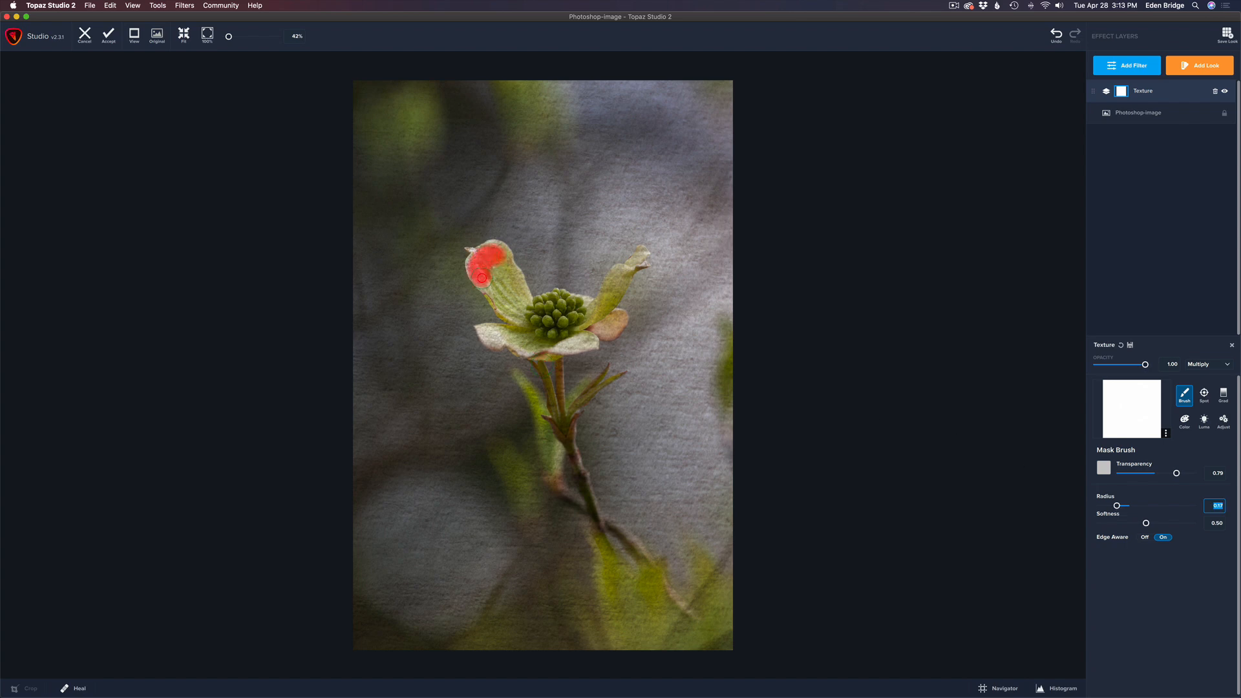
Paint the mask over the dogwood's petals and centre to hide the texture there
{"action": "left_click_drag", "start_coordinate": [482, 277], "coordinate": [500, 296]}
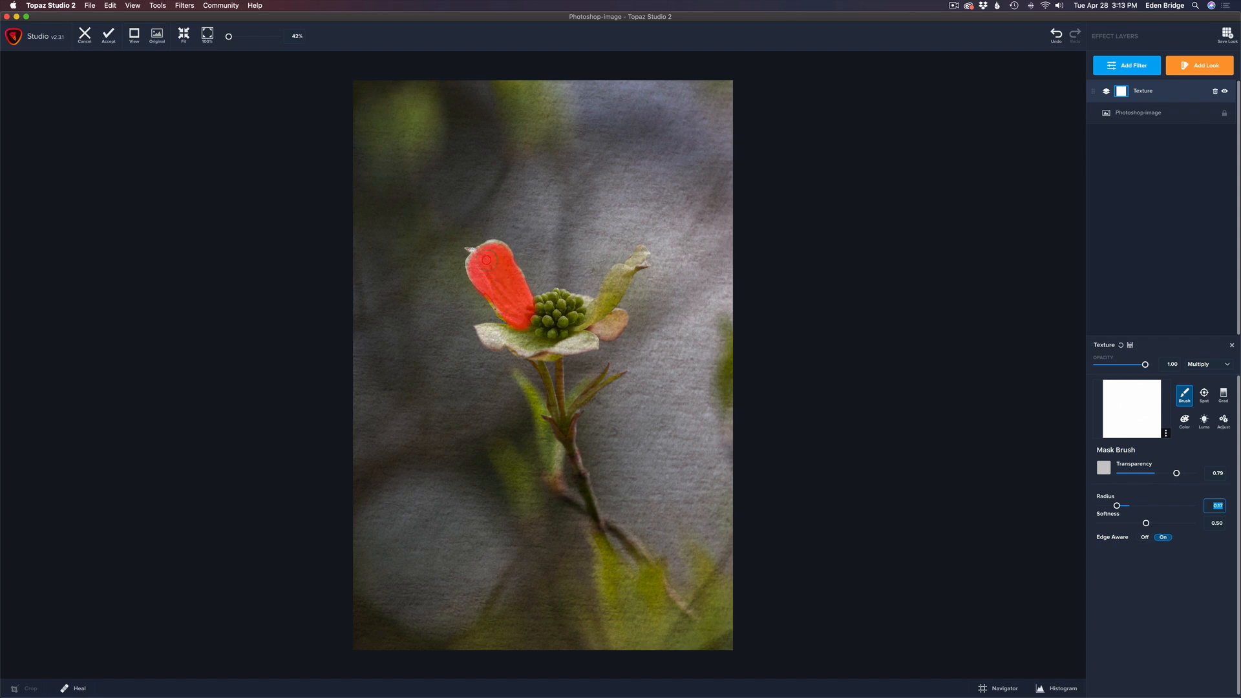
{"action": "left_click_drag", "start_coordinate": [487, 260], "coordinate": [506, 333]}
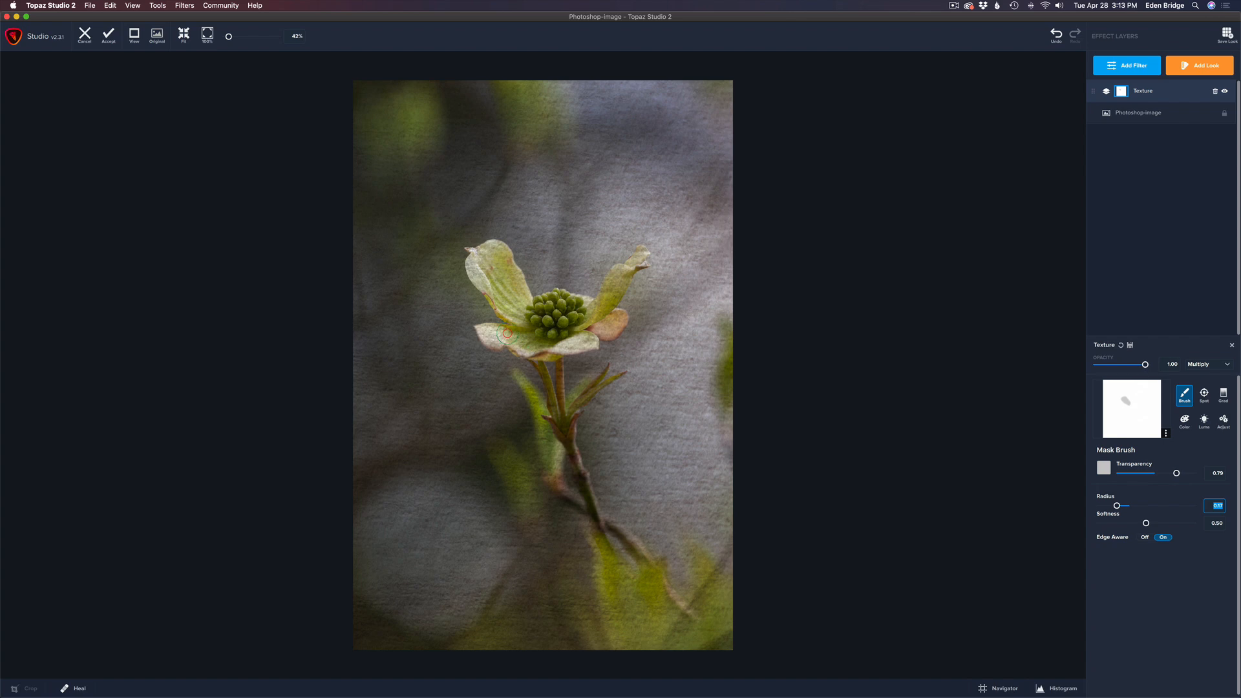
{"action": "left_click_drag", "start_coordinate": [507, 332], "coordinate": [554, 345]}
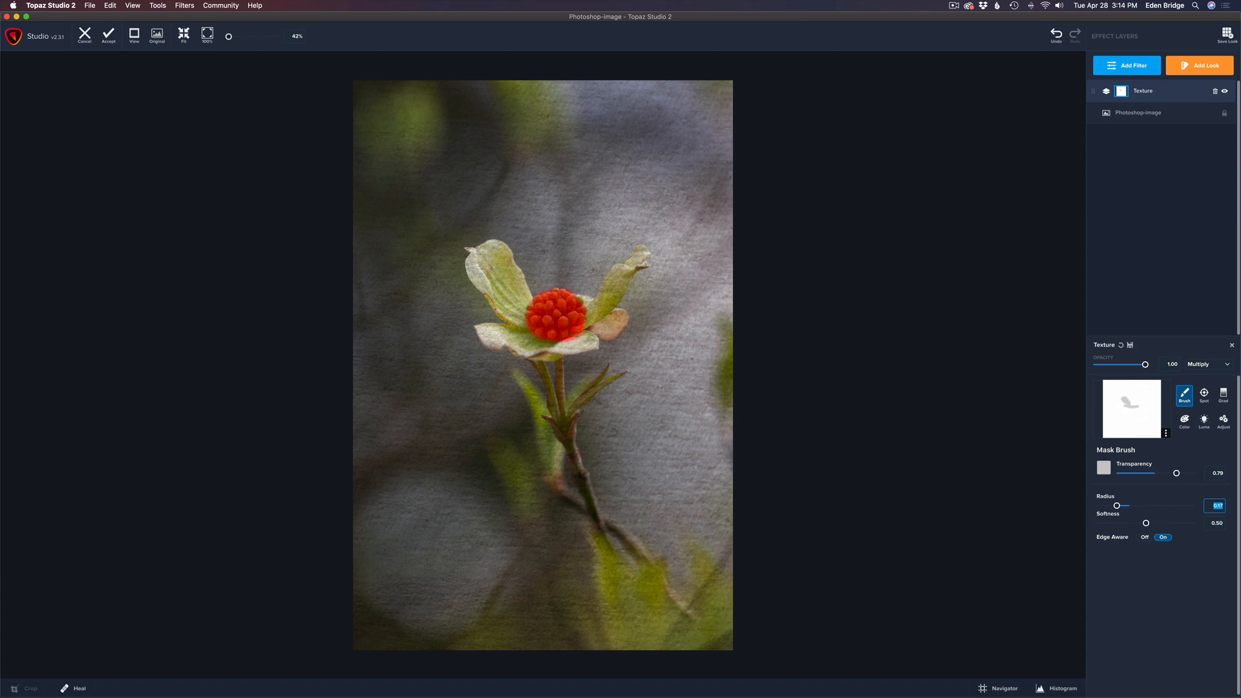
{"action": "left_click_drag", "start_coordinate": [554, 309], "coordinate": [582, 336]}
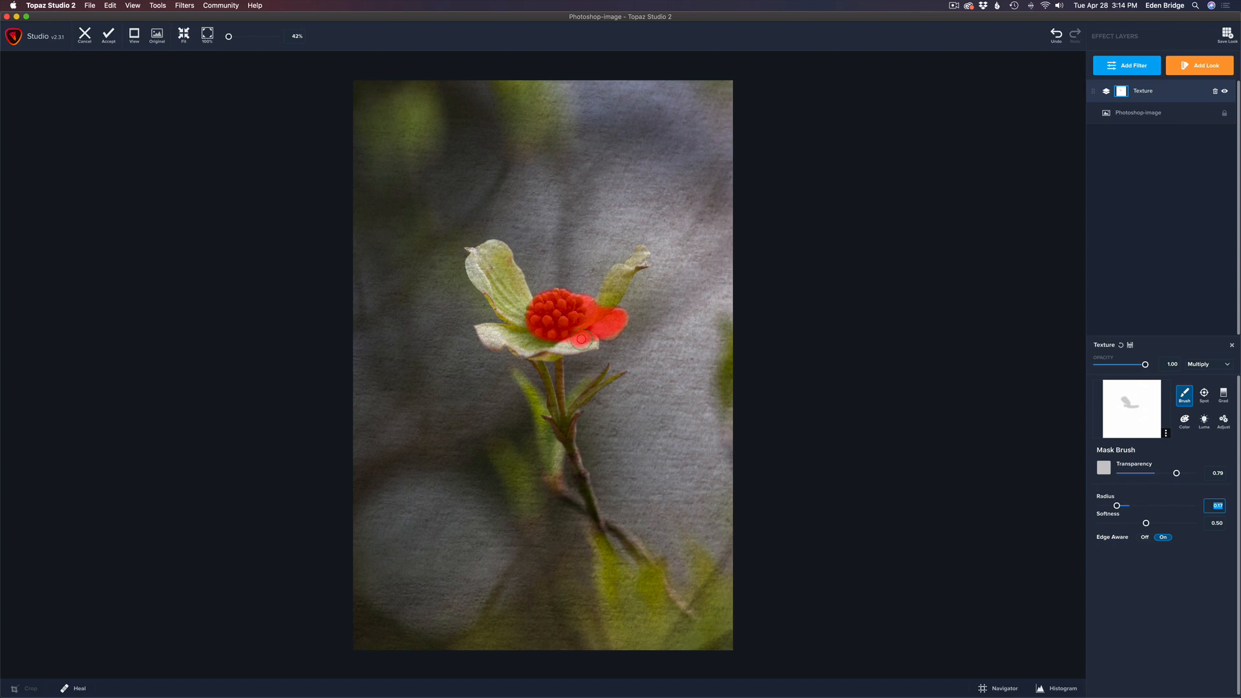
{"action": "left_click_drag", "start_coordinate": [580, 338], "coordinate": [595, 322]}
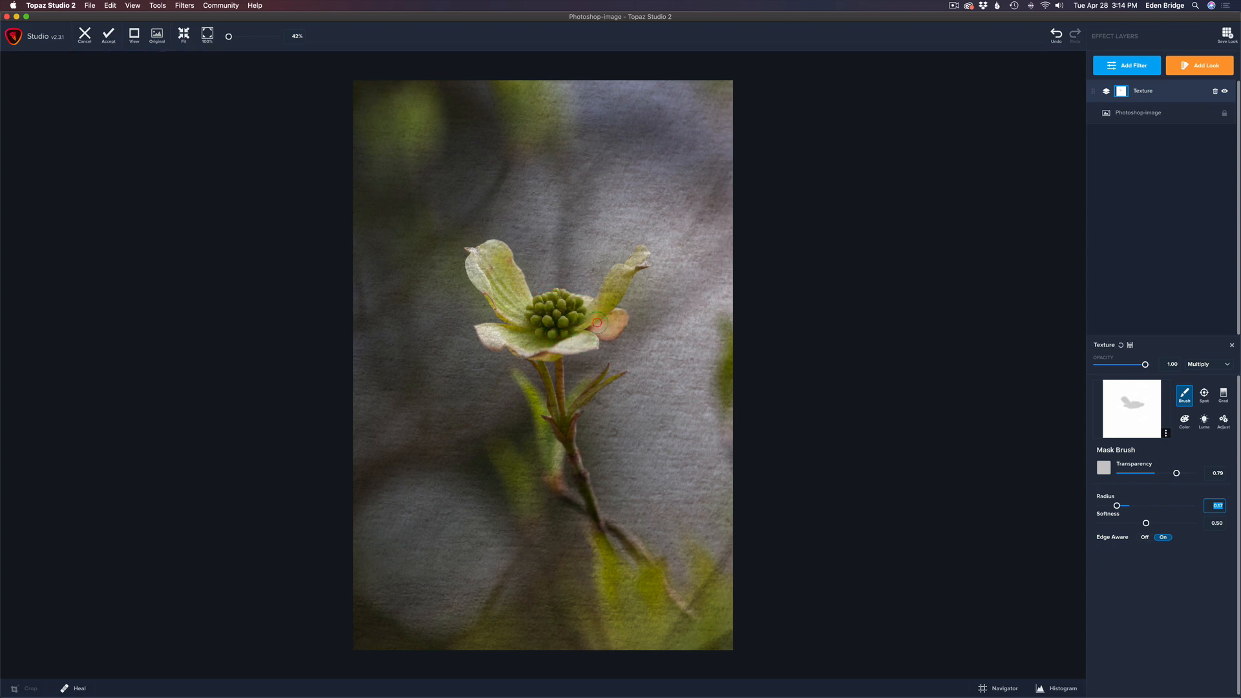
{"action": "left_click_drag", "start_coordinate": [597, 322], "coordinate": [634, 253]}
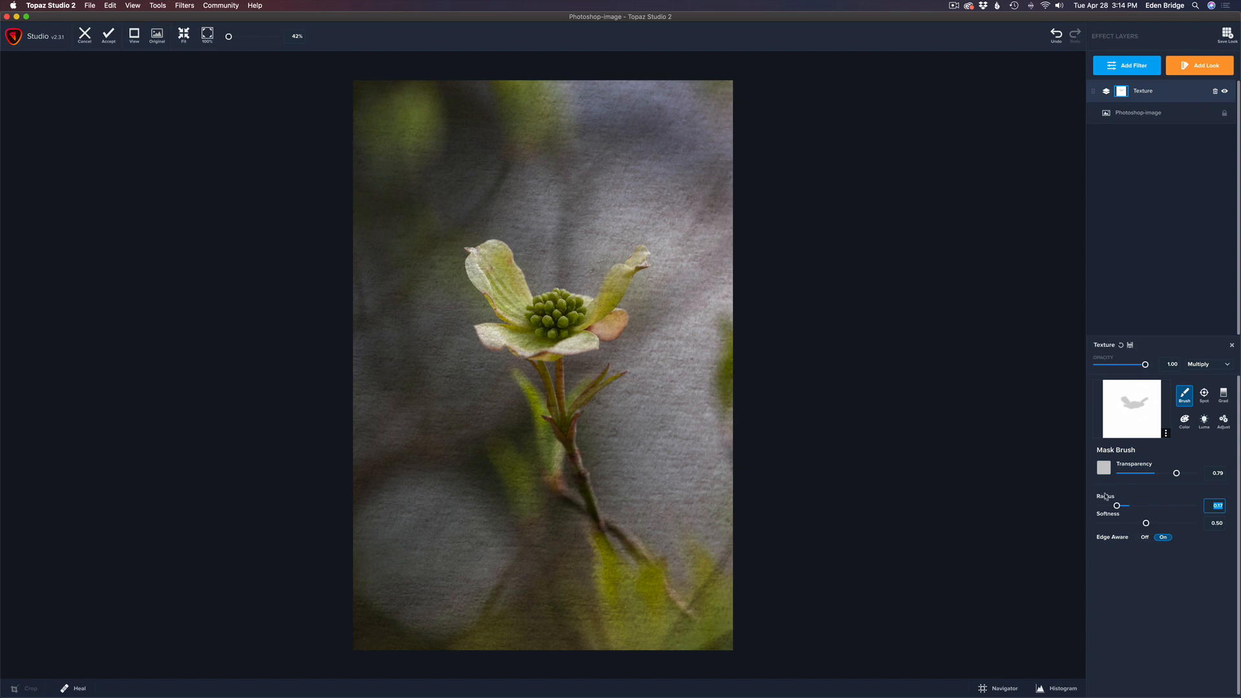
Shrink the mask brush radius to about 0.09 and mask the texture off the stem
{"action": "left_click_drag", "start_coordinate": [1116, 505], "coordinate": [1106, 505]}
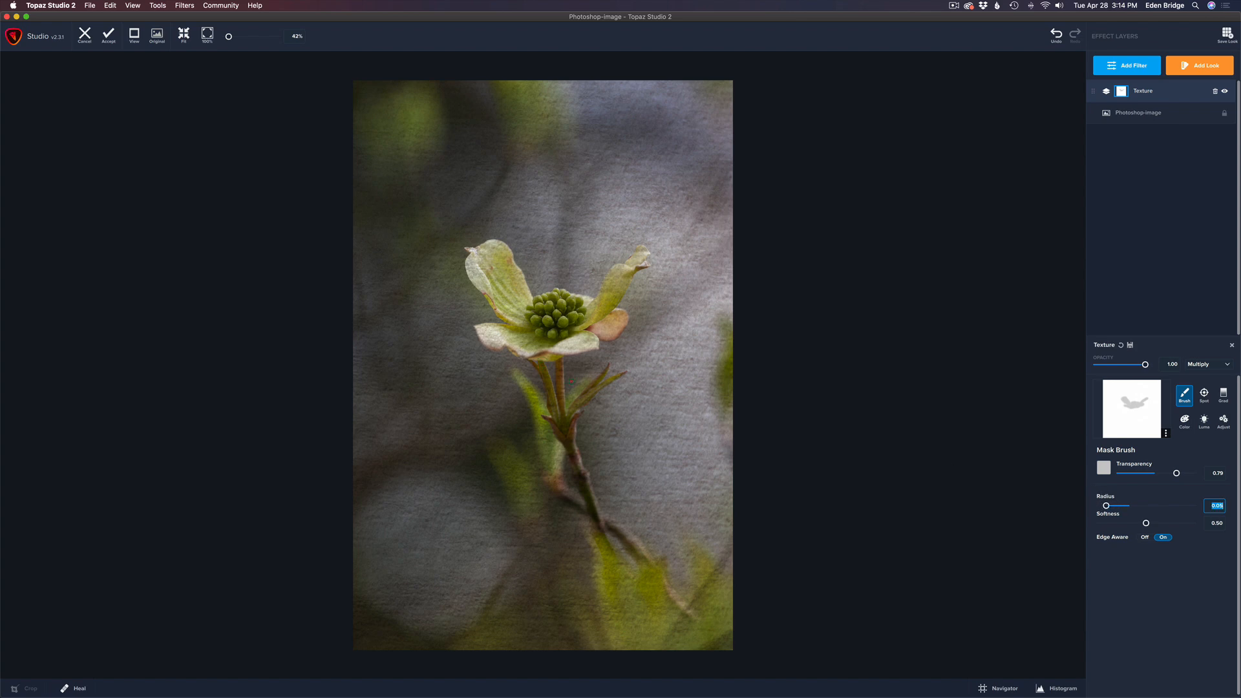
{"action": "left_click_drag", "start_coordinate": [1105, 505], "coordinate": [1108, 505]}
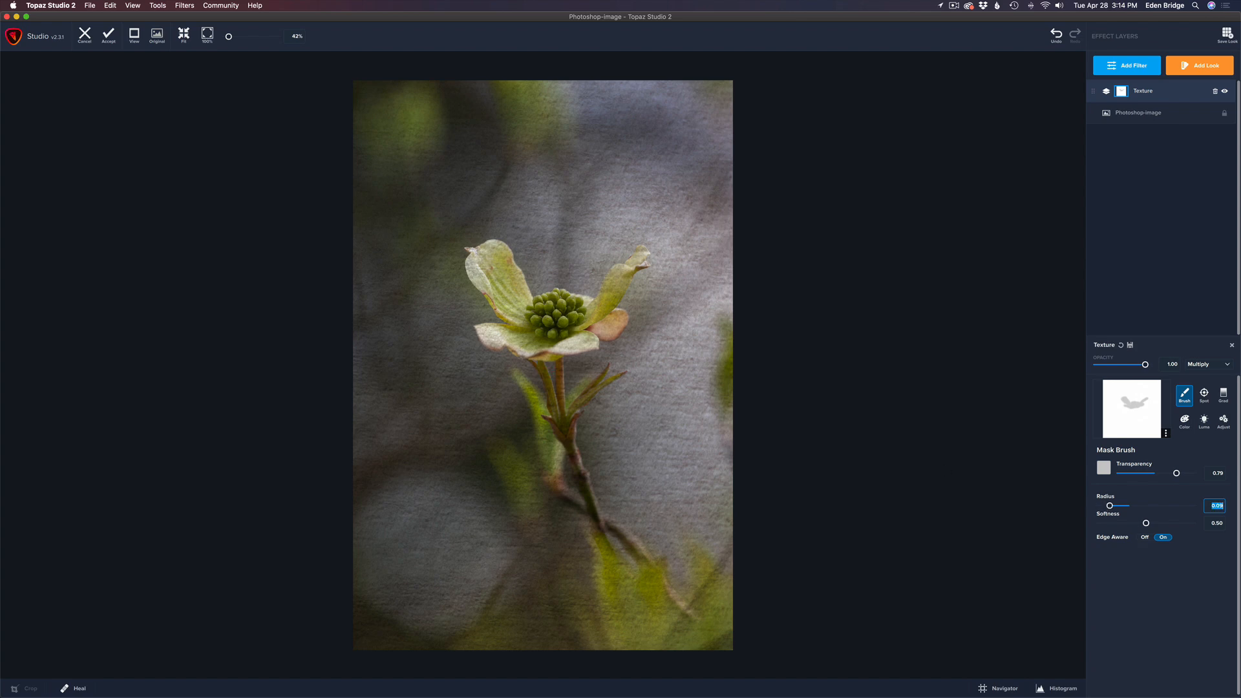
{"action": "left_click_drag", "start_coordinate": [539, 380], "coordinate": [542, 444]}
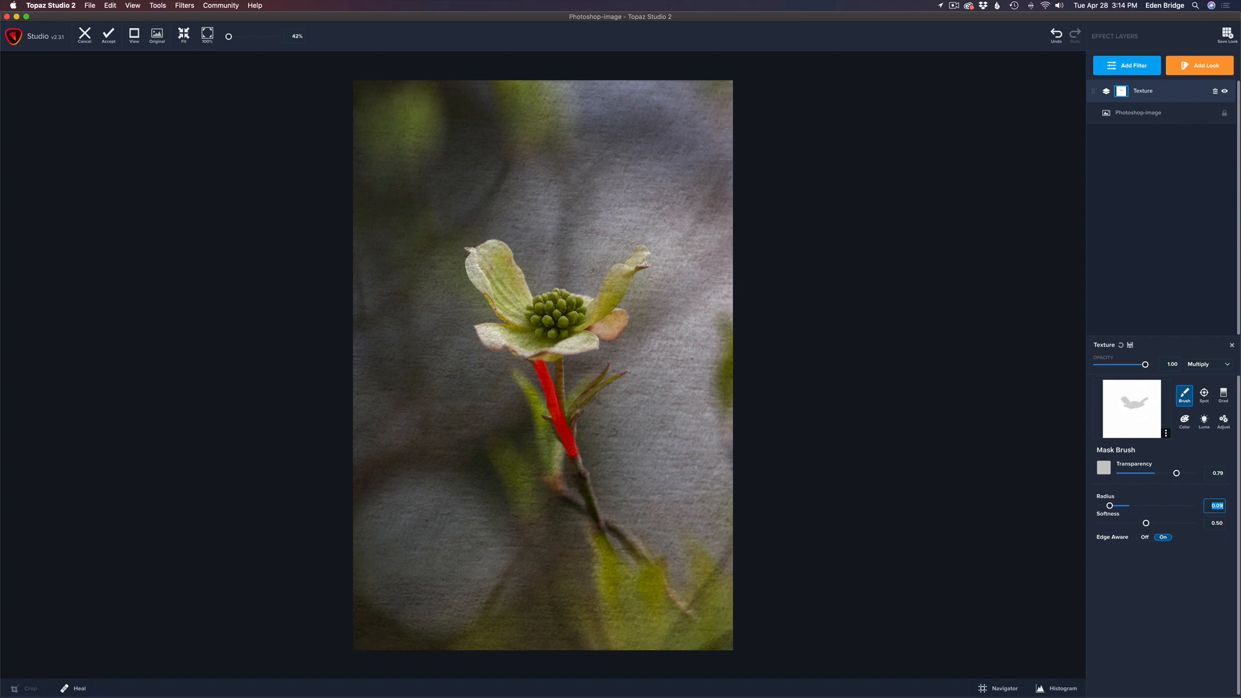
{"action": "left_click_drag", "start_coordinate": [562, 380], "coordinate": [561, 467]}
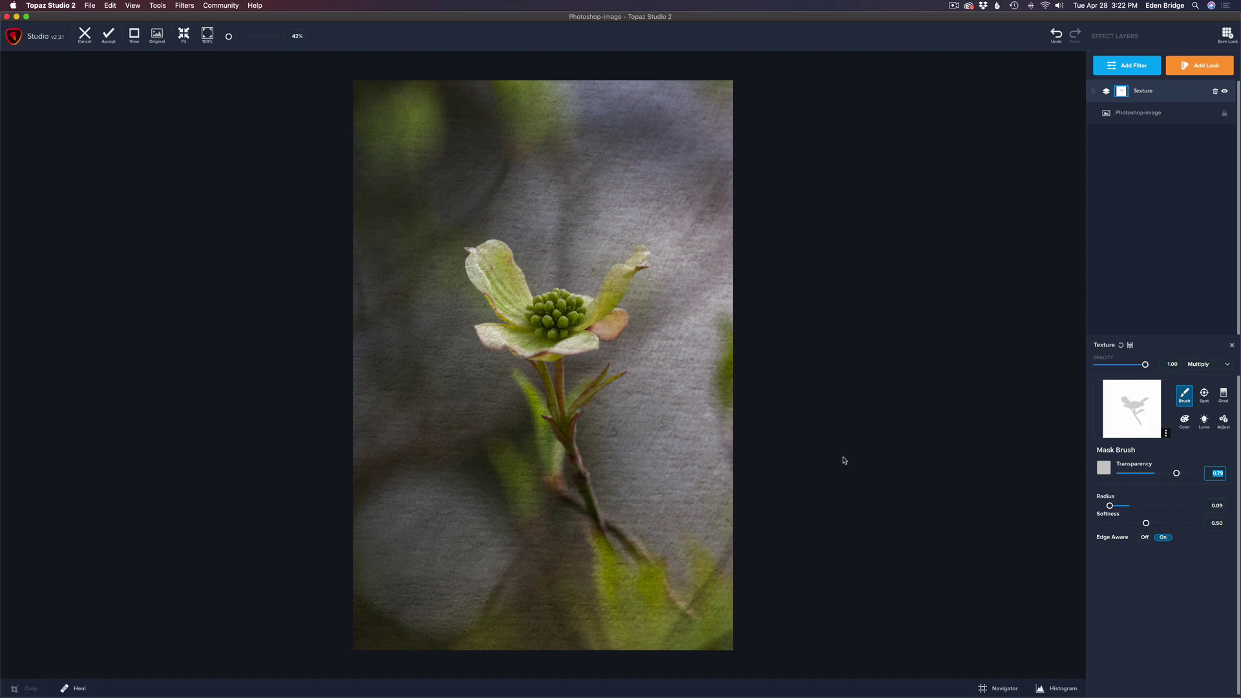
{"action": "mouse_move", "coordinate": [886, 485]}
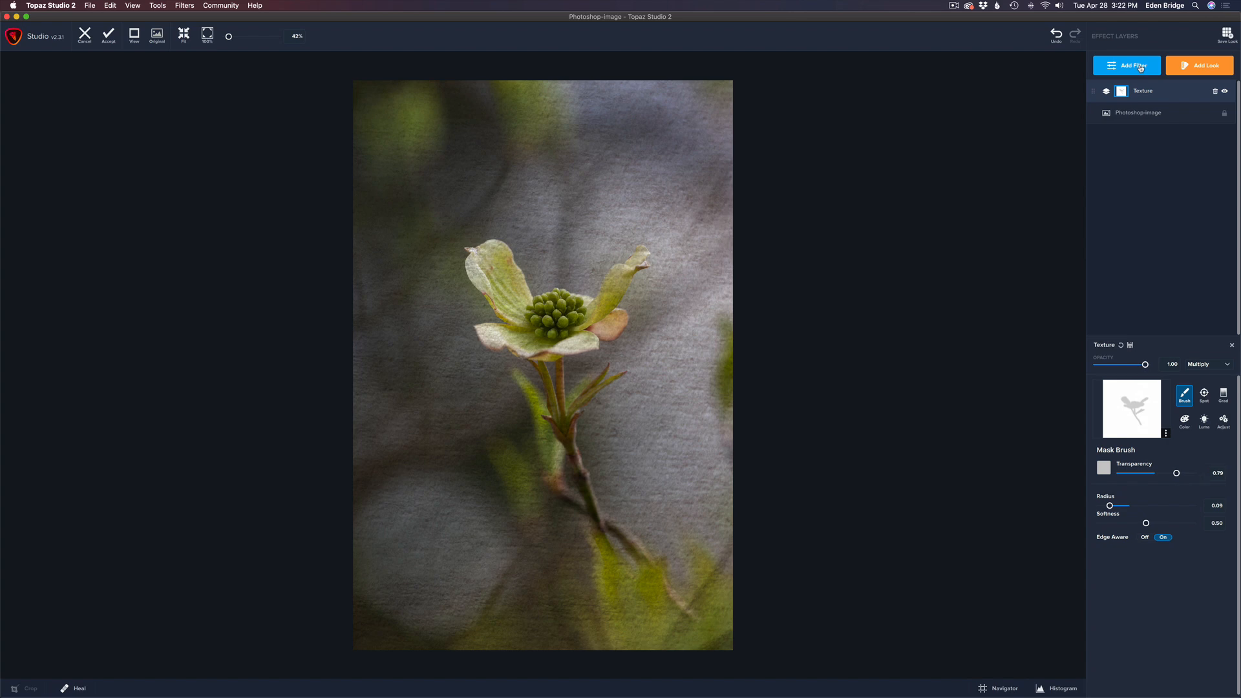
Insert Precision Contrast from the Add Filter list's Essential filters
{"action": "left_click", "coordinate": [1128, 65]}
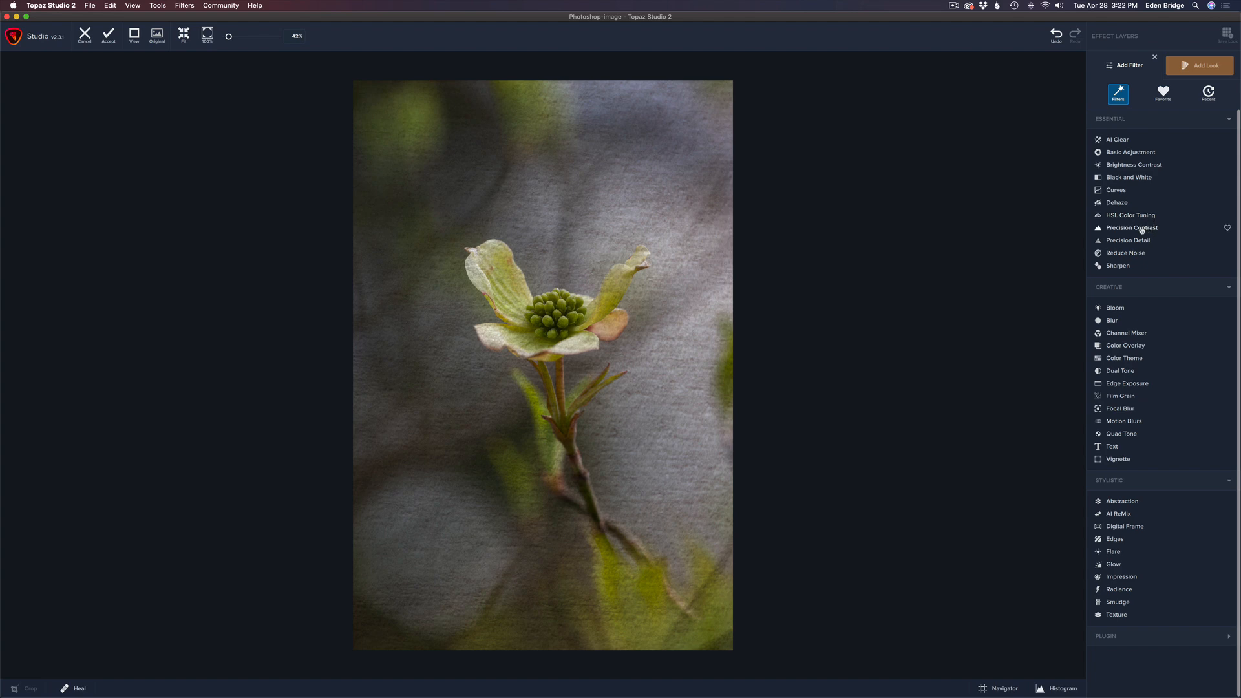
{"action": "left_click", "coordinate": [1132, 228]}
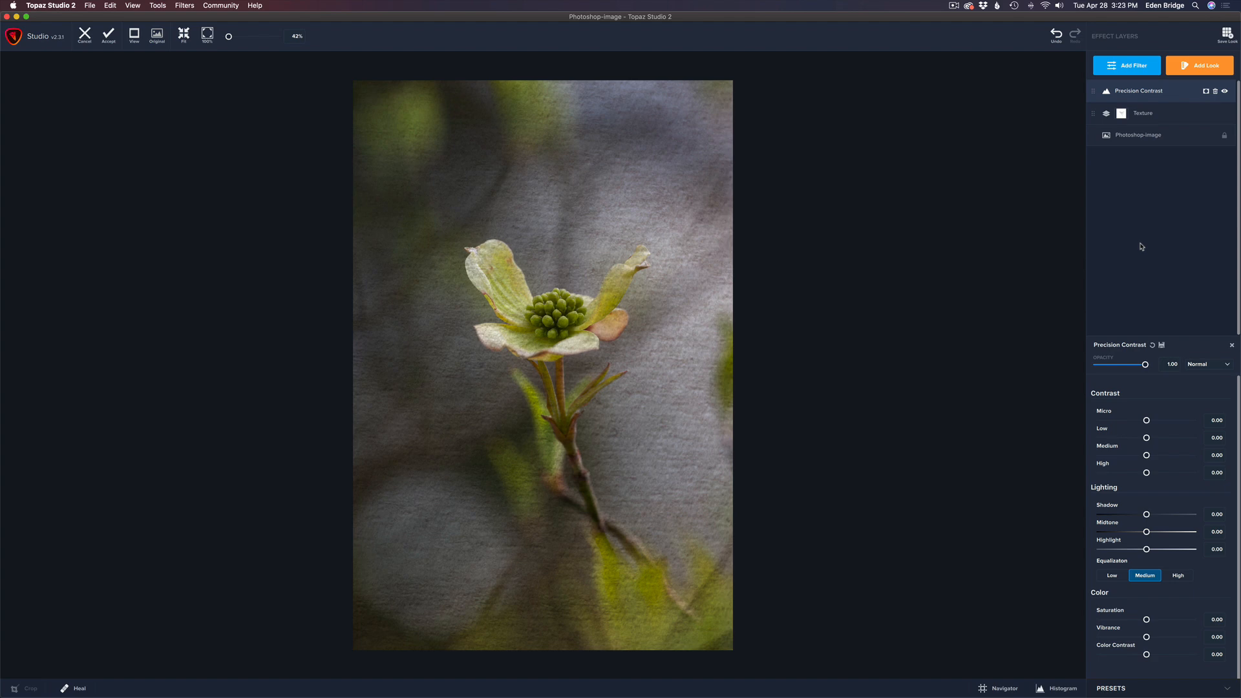
{"action": "mouse_move", "coordinate": [807, 334]}
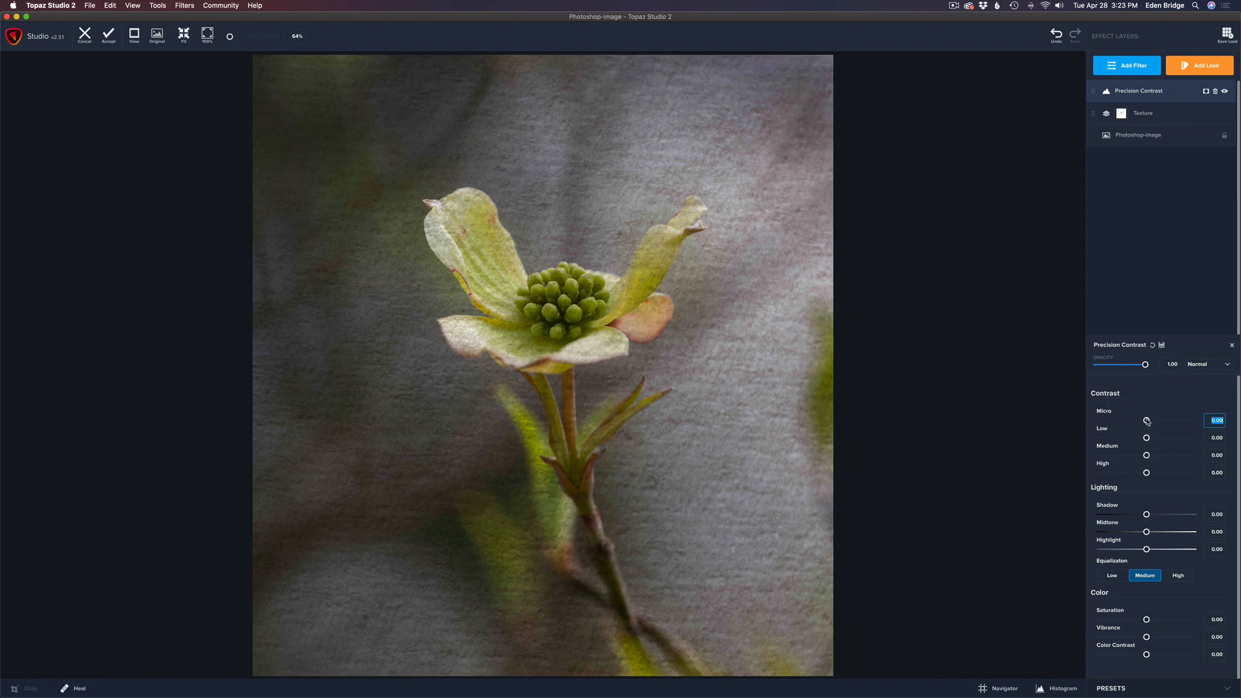
Push Precision Contrast's Micro slider to about 0.3, then ease it back to 0.24
{"action": "left_click_drag", "start_coordinate": [1146, 420], "coordinate": [1154, 420]}
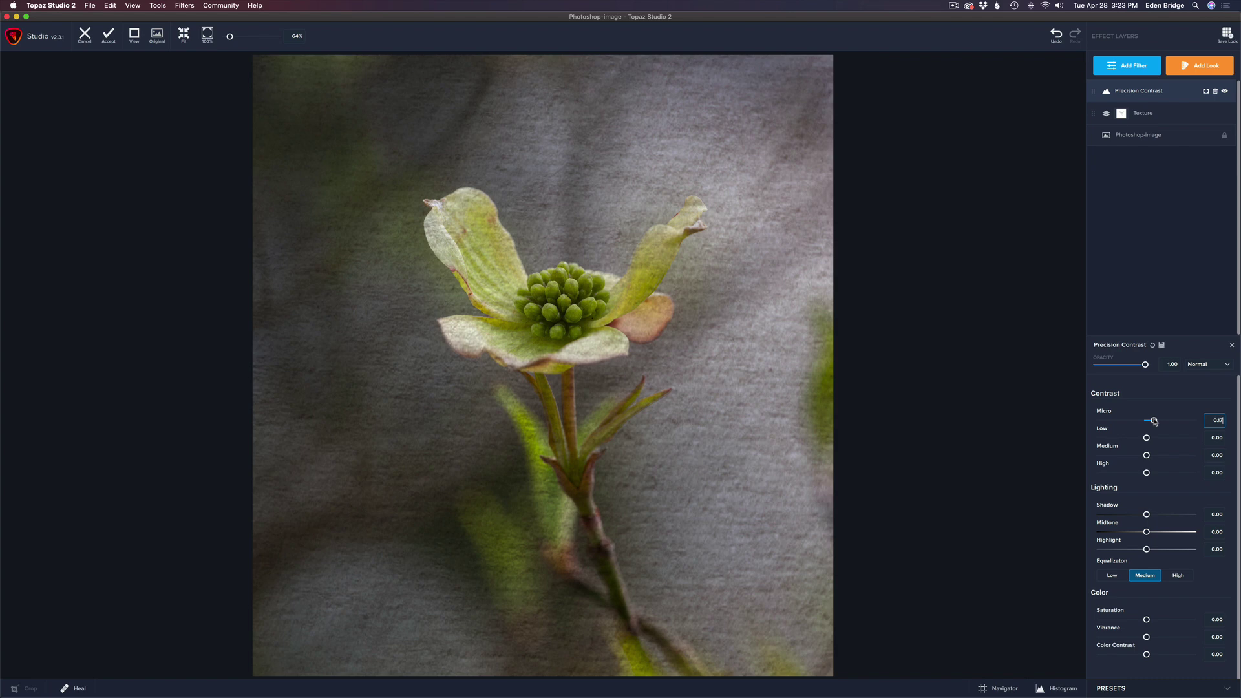
{"action": "left_click_drag", "start_coordinate": [1153, 420], "coordinate": [1159, 420]}
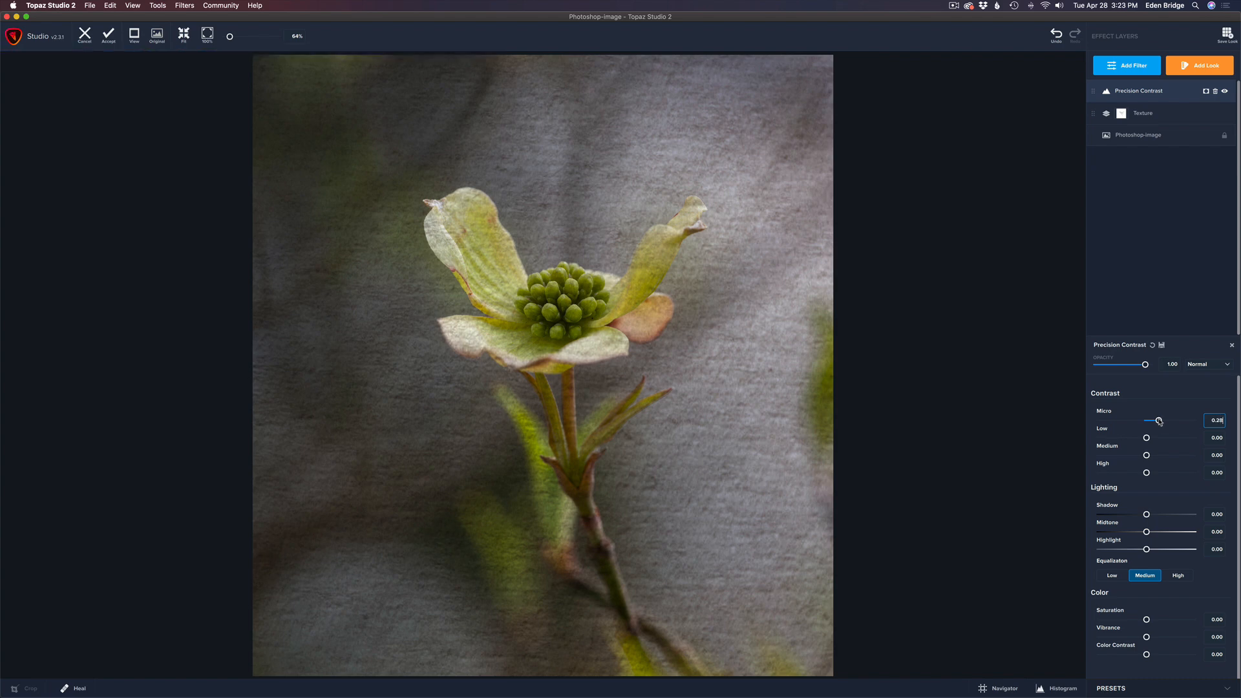
{"action": "left_click_drag", "start_coordinate": [1156, 420], "coordinate": [1160, 420]}
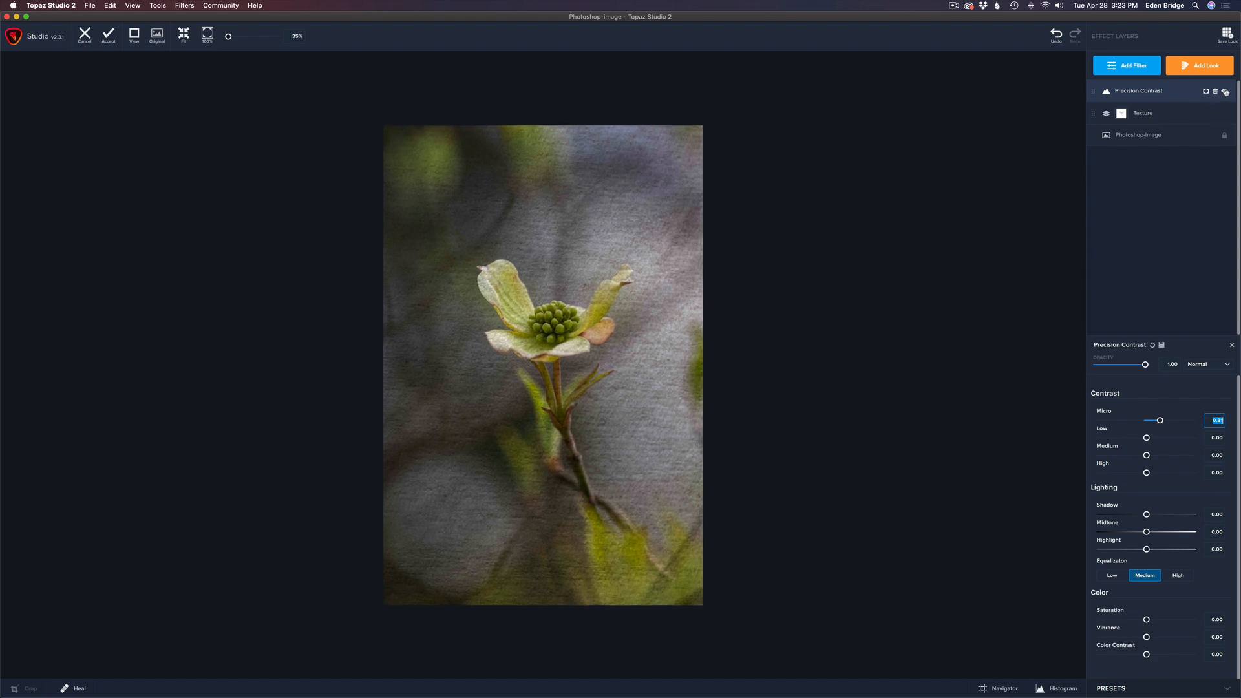
{"action": "mouse_move", "coordinate": [1225, 90]}
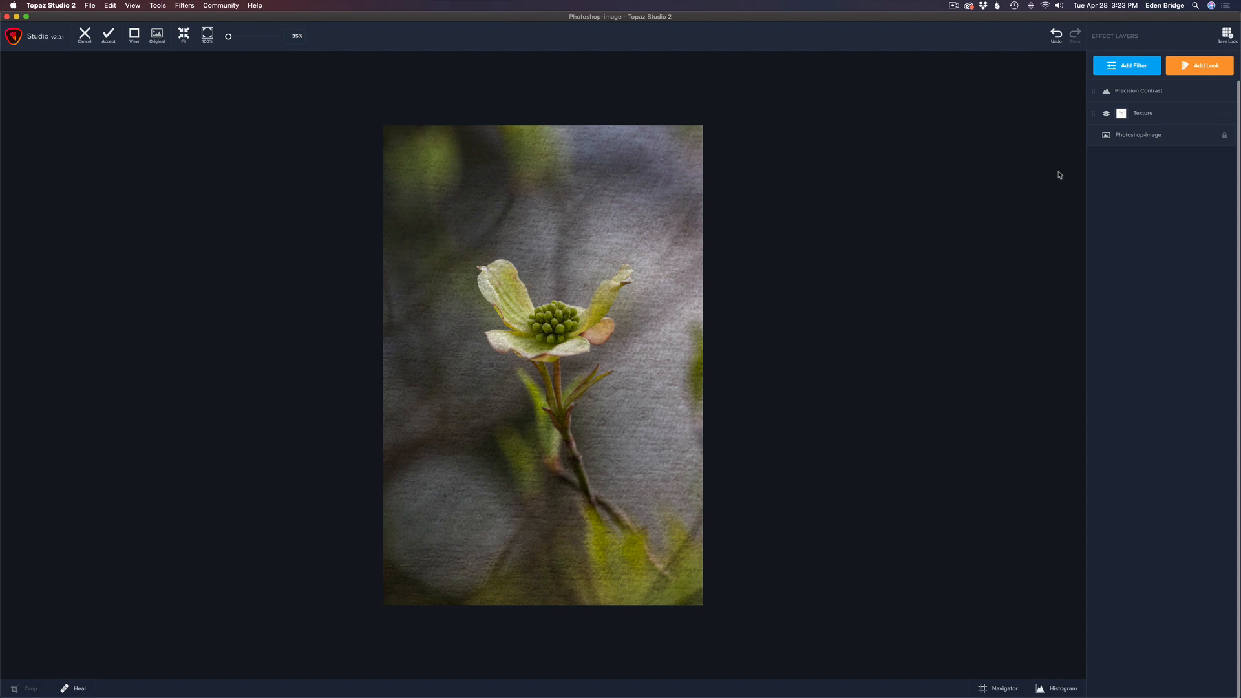
{"action": "mouse_move", "coordinate": [1106, 167]}
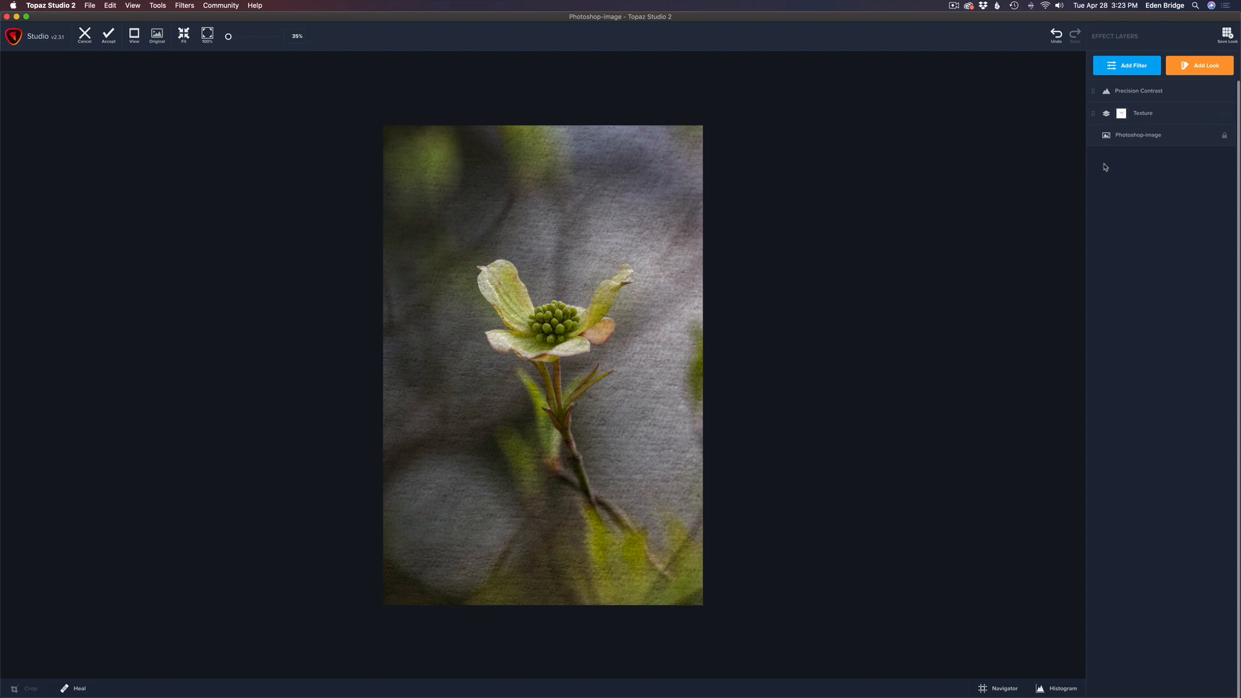
{"action": "left_click", "coordinate": [1142, 90]}
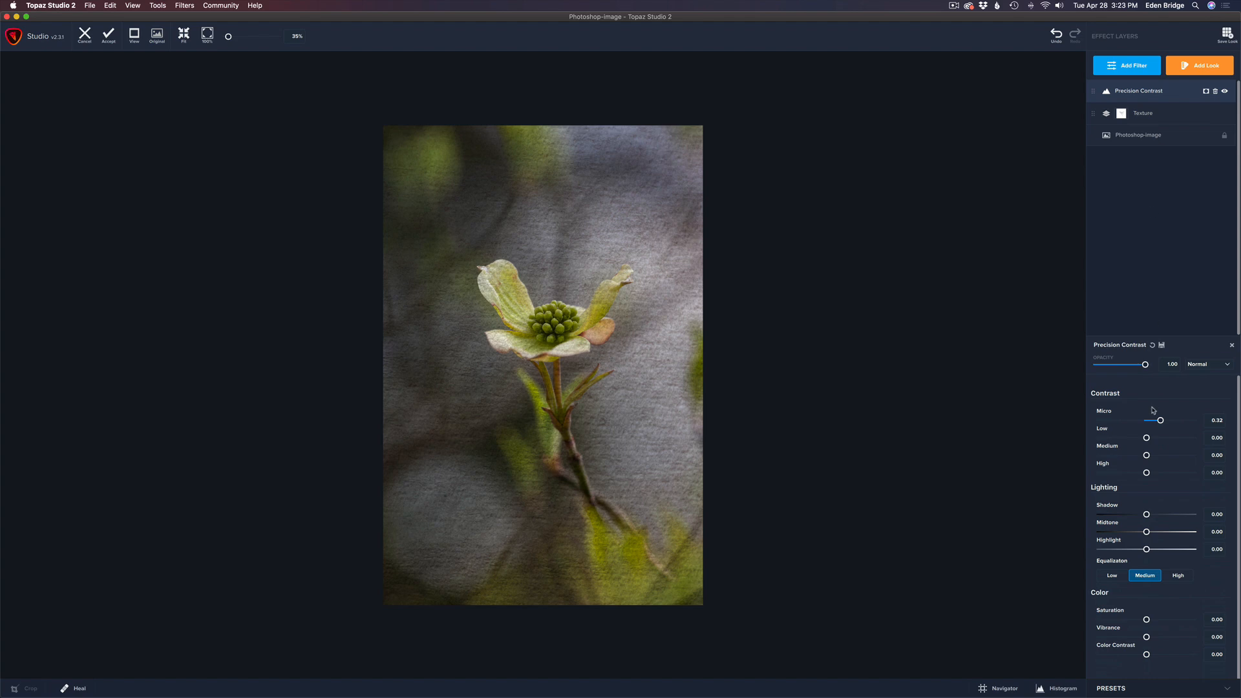
{"action": "left_click_drag", "start_coordinate": [1161, 420], "coordinate": [1159, 420]}
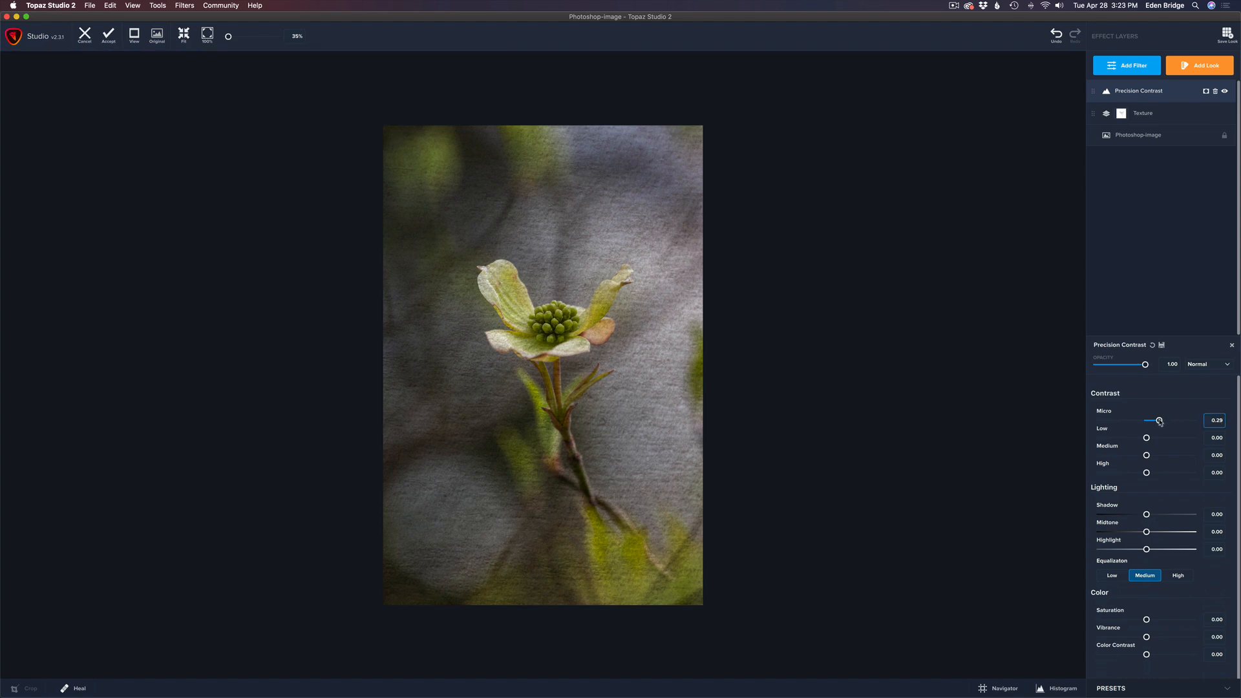
{"action": "left_click_drag", "start_coordinate": [1160, 420], "coordinate": [1155, 420]}
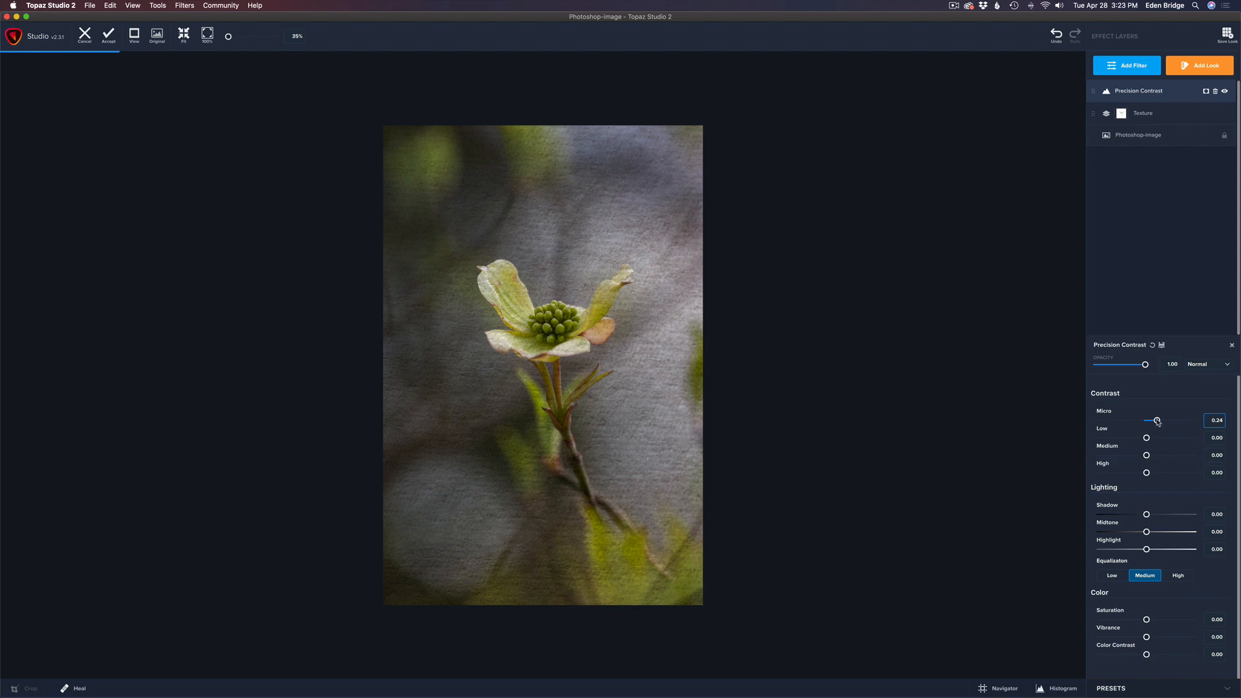